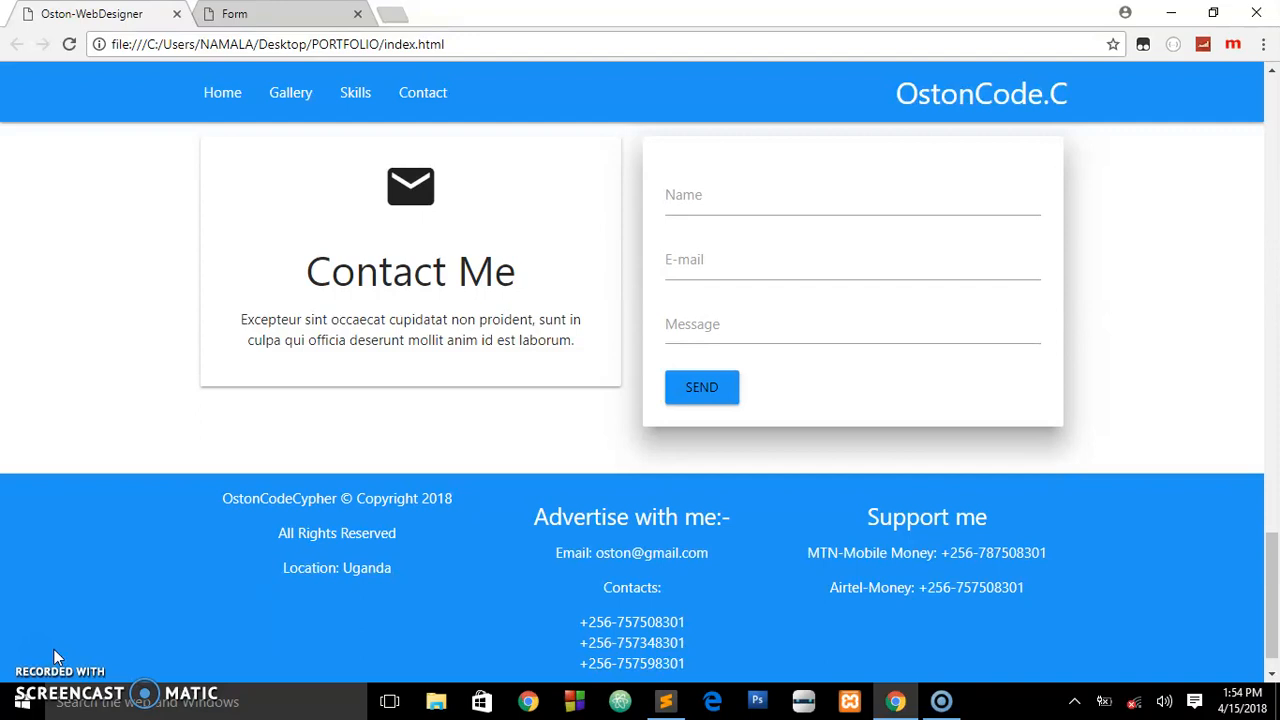
mouse_move(538, 608)
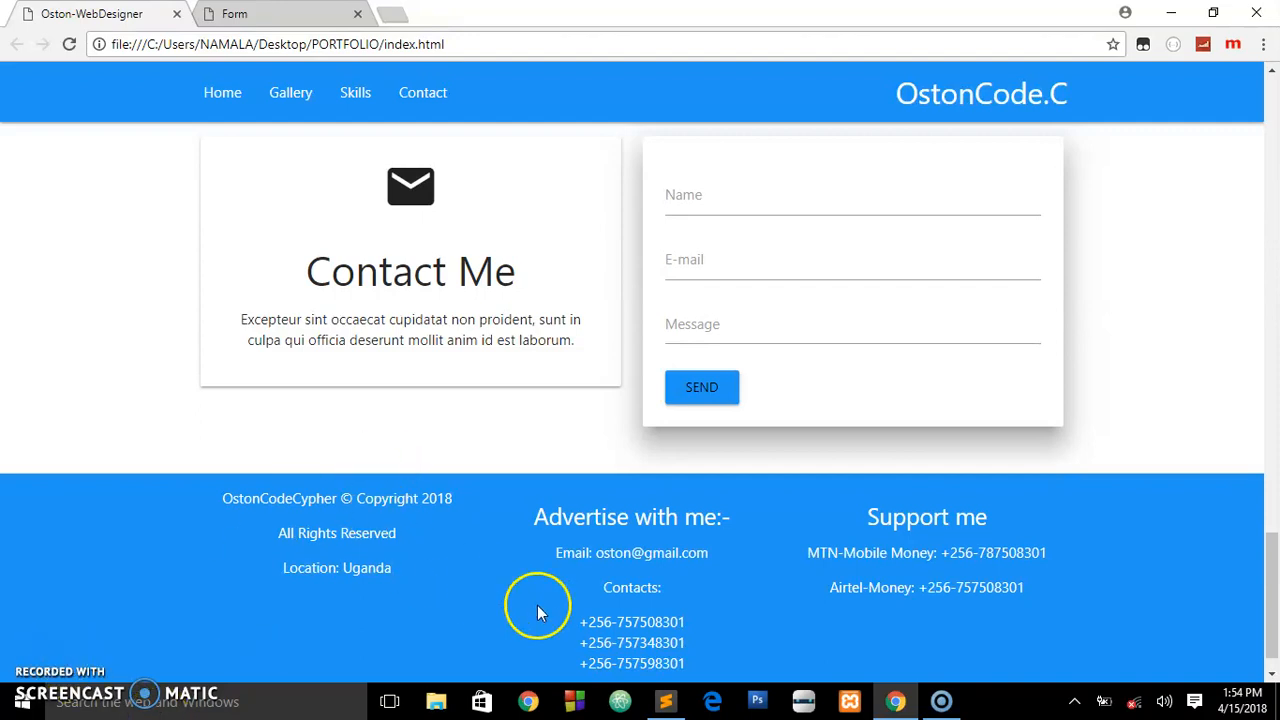
mouse_move(950, 500)
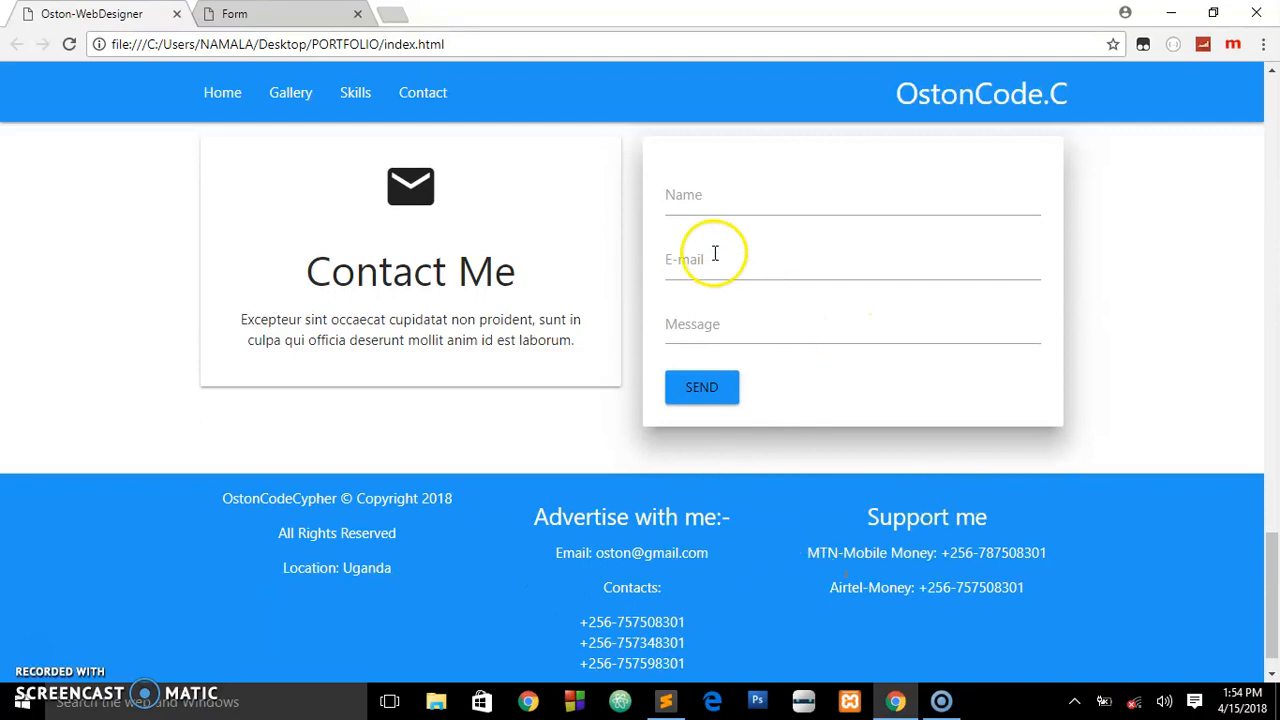
mouse_move(746, 206)
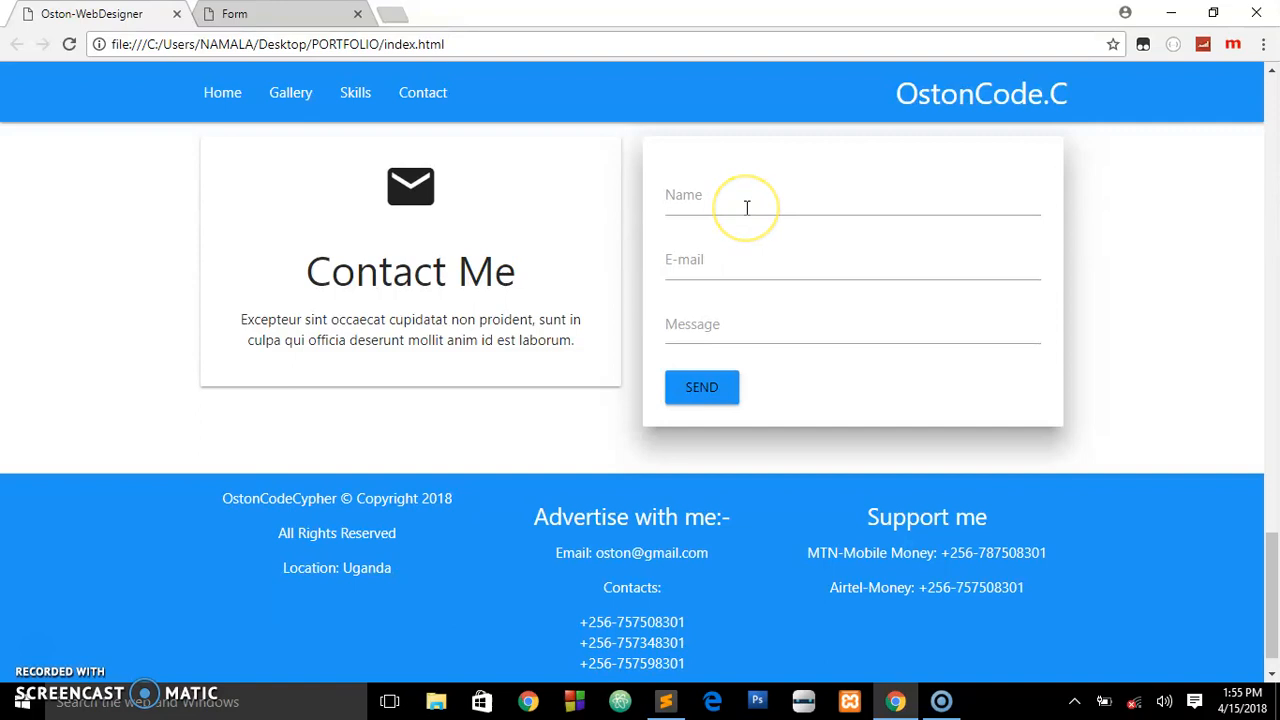
Step: Enter just 'u' in the E-mail field and leave it to trigger the invalid-email warning
left_click(746, 208)
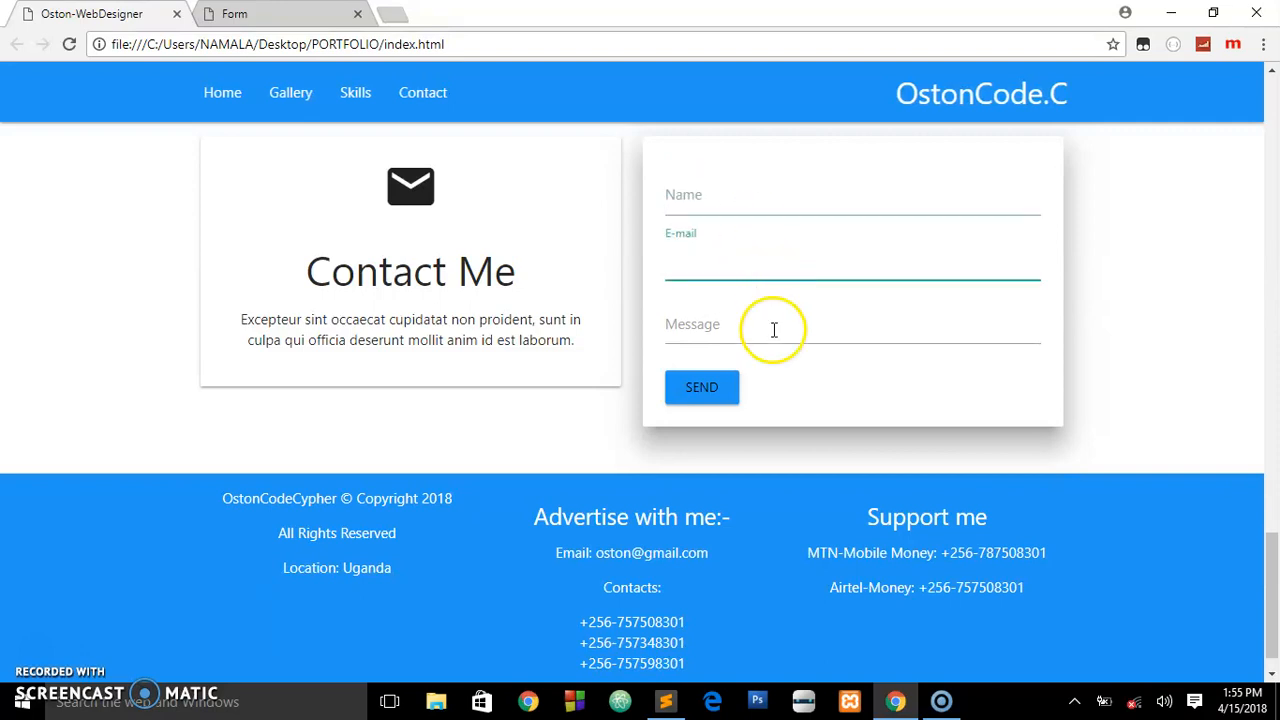
left_click(772, 330)
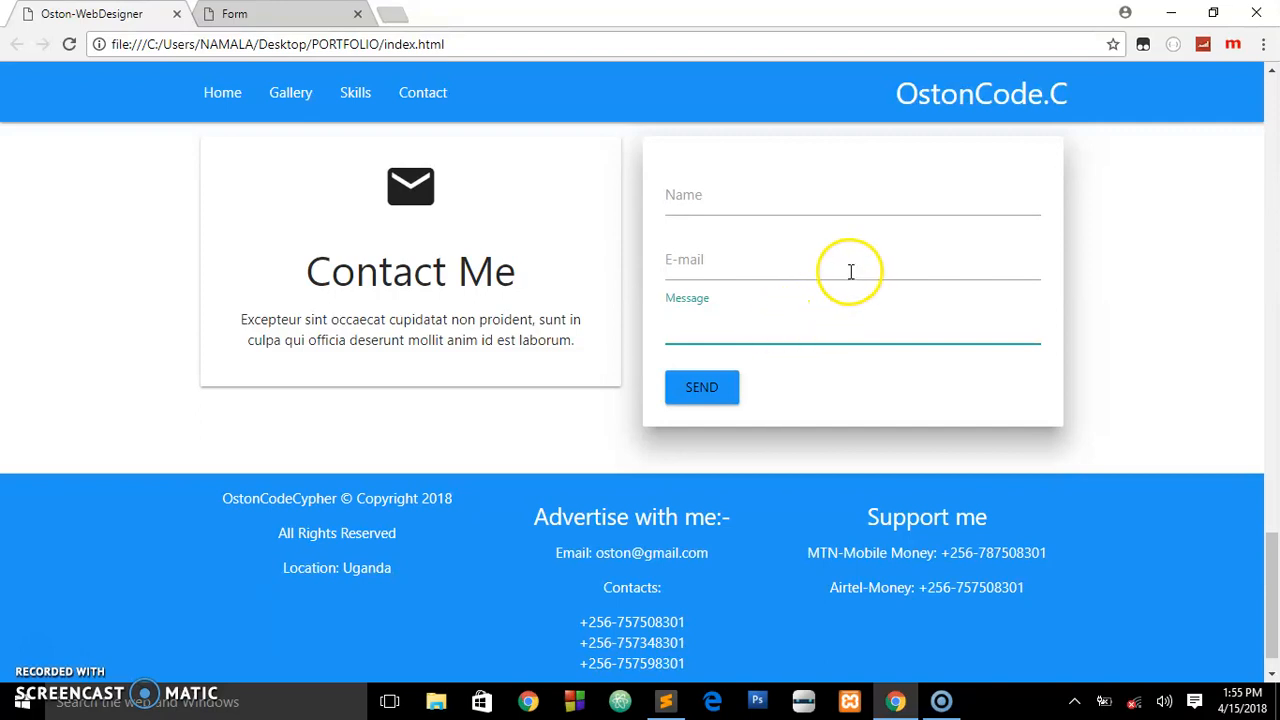
left_click(852, 260)
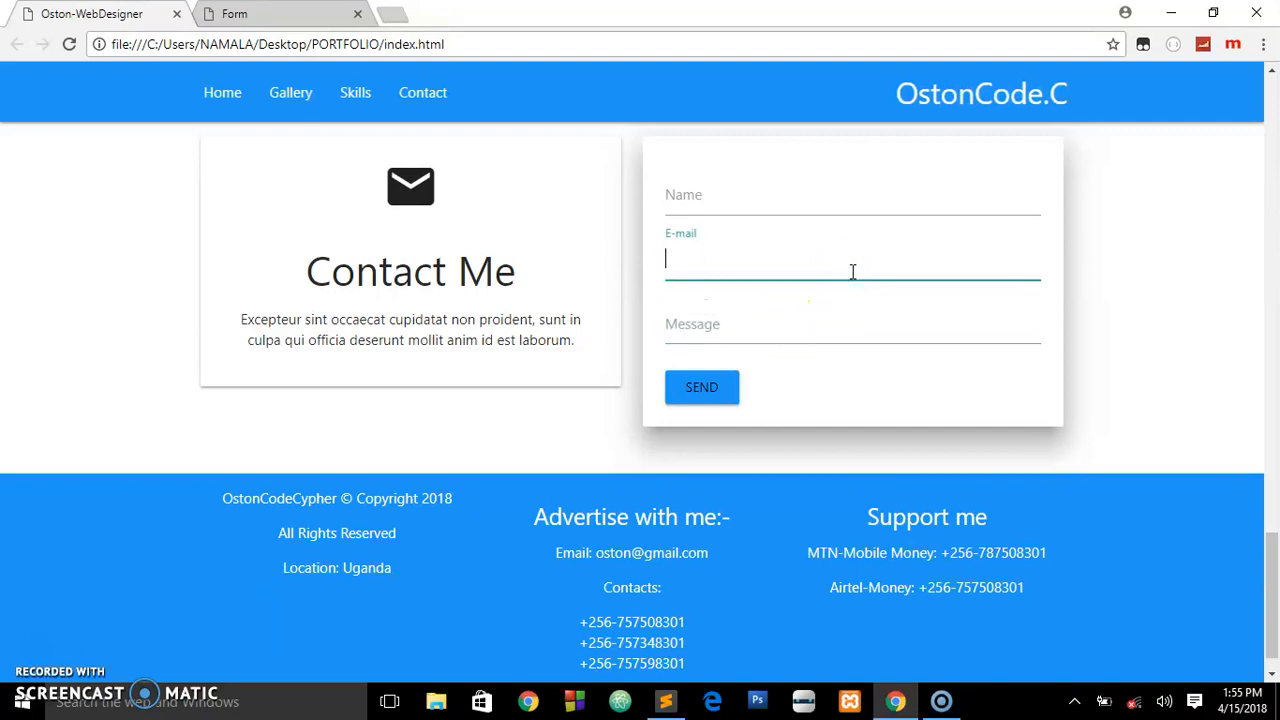
type("u")
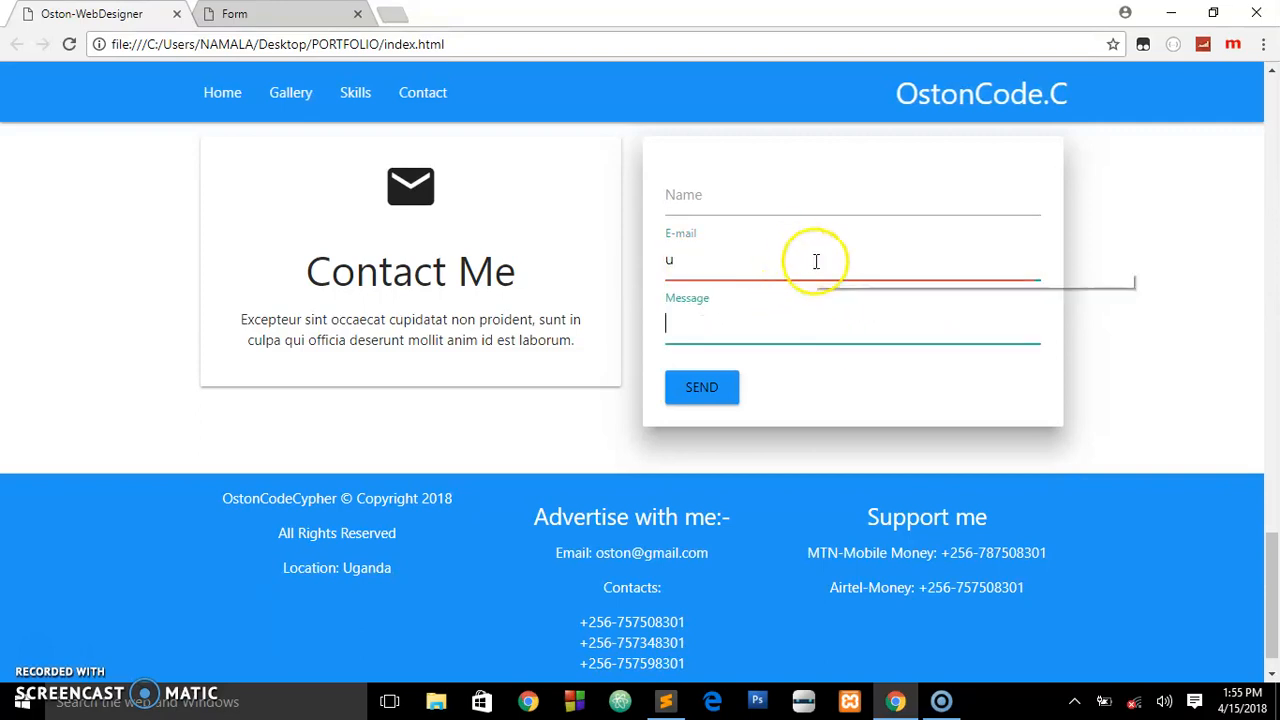
mouse_move(796, 290)
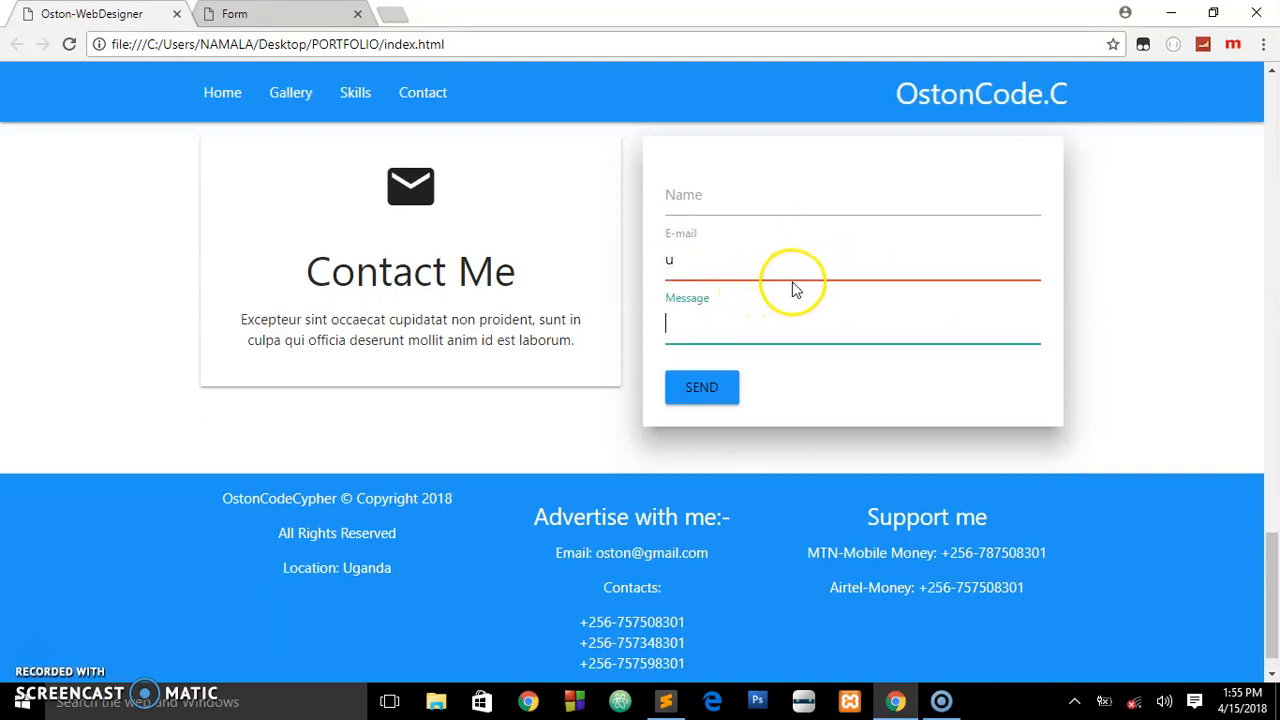
left_click(700, 388)
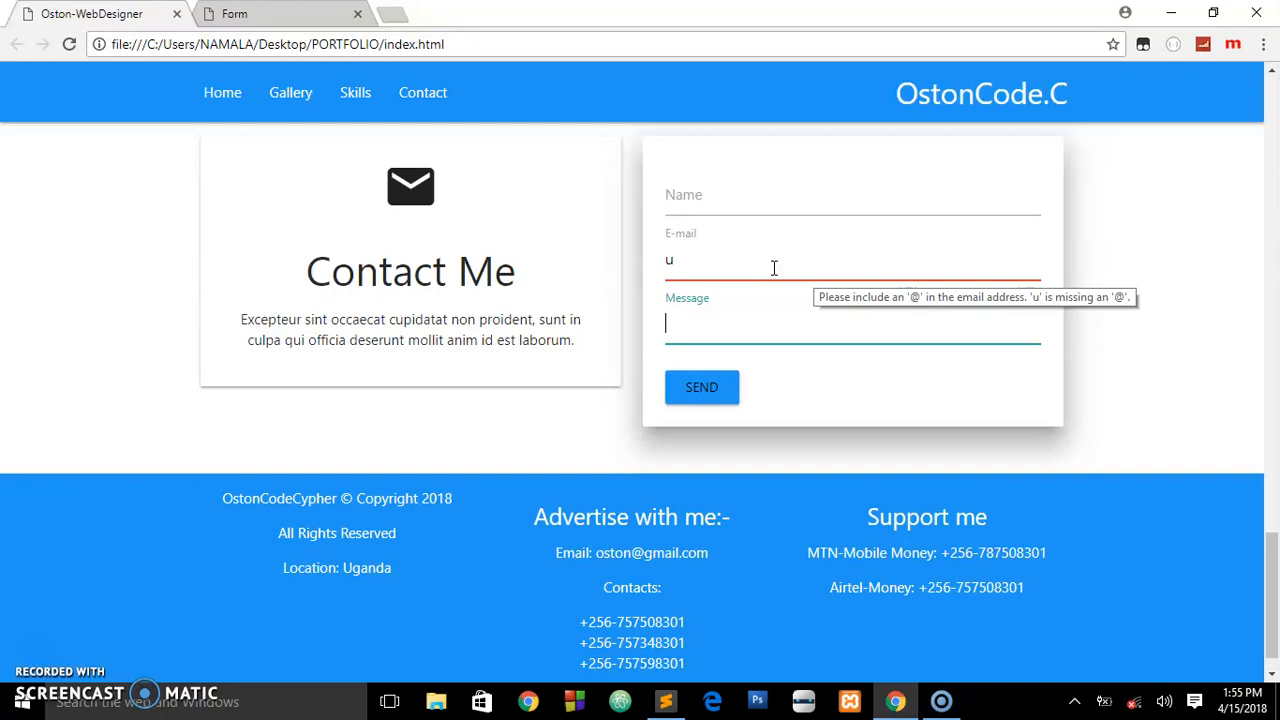
left_click(772, 268)
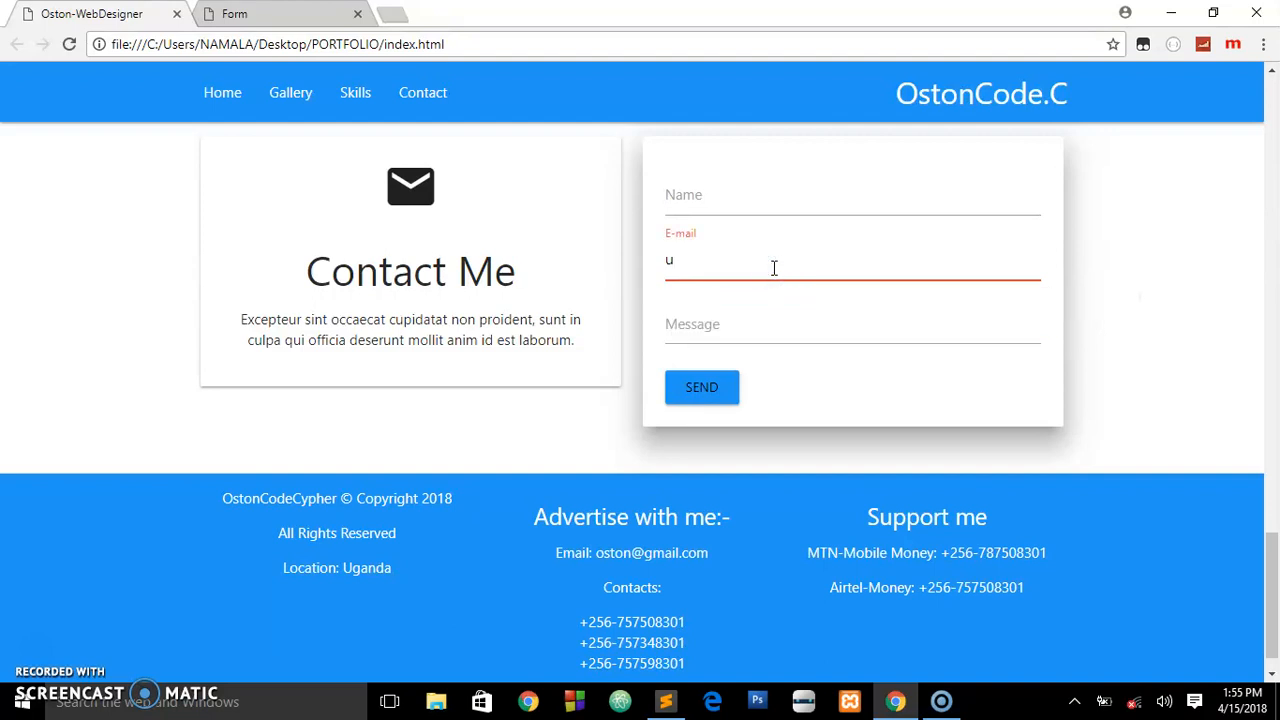
type("@")
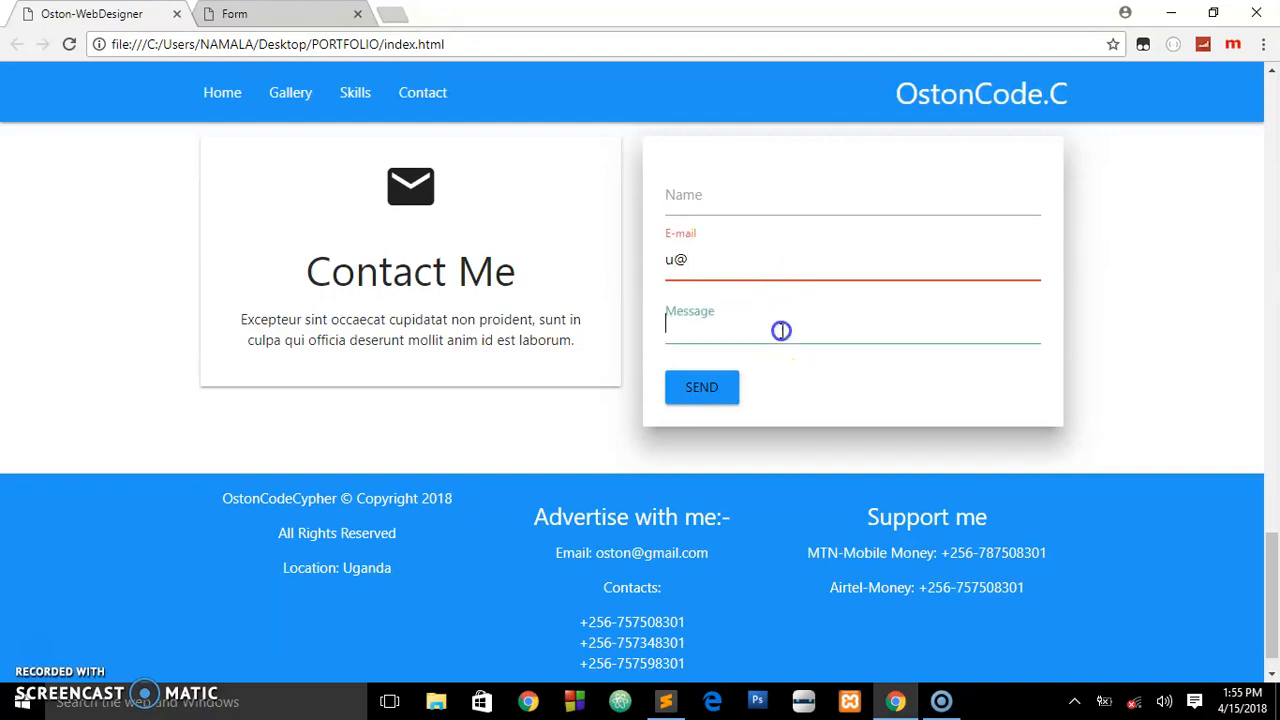
left_click(700, 388)
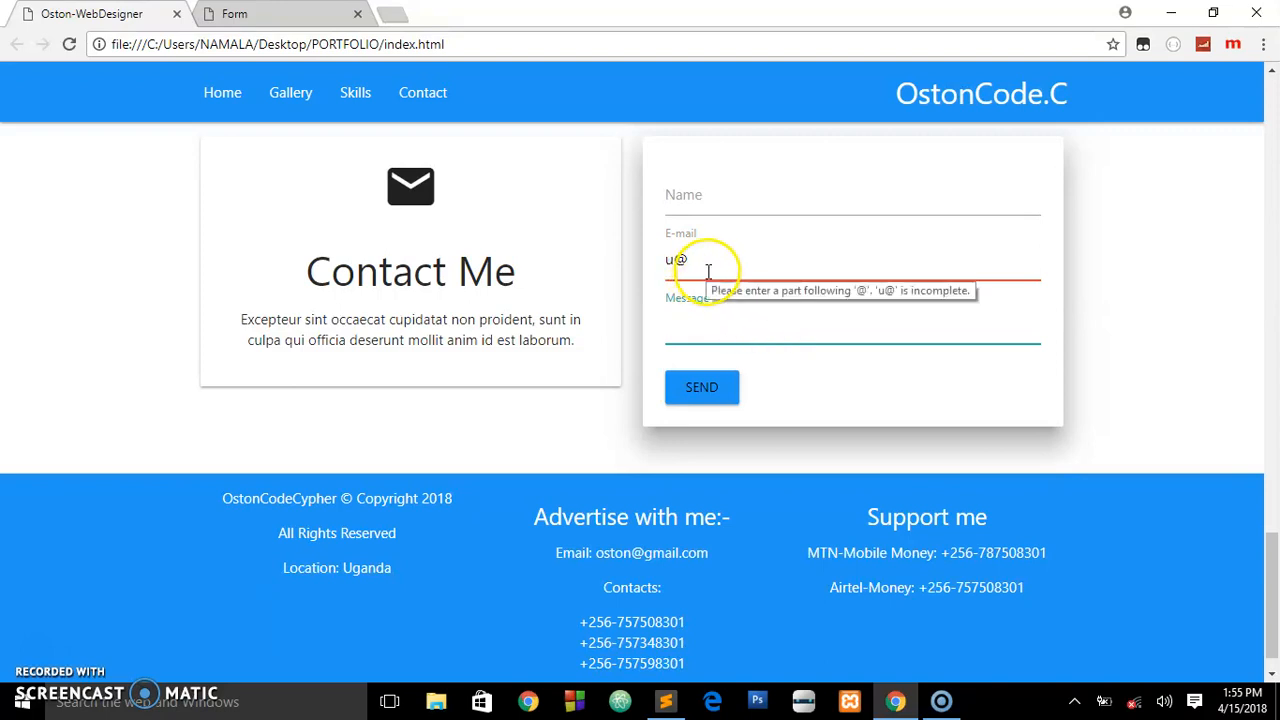
type("gmail")
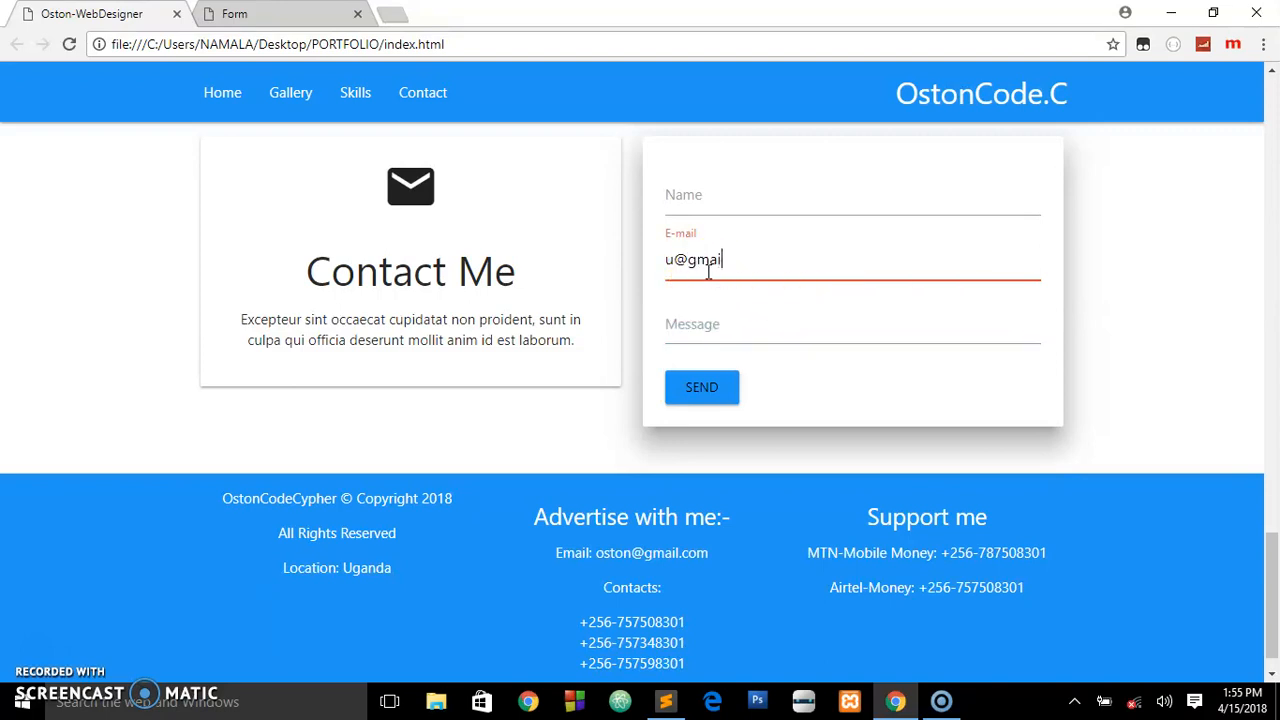
type(".com")
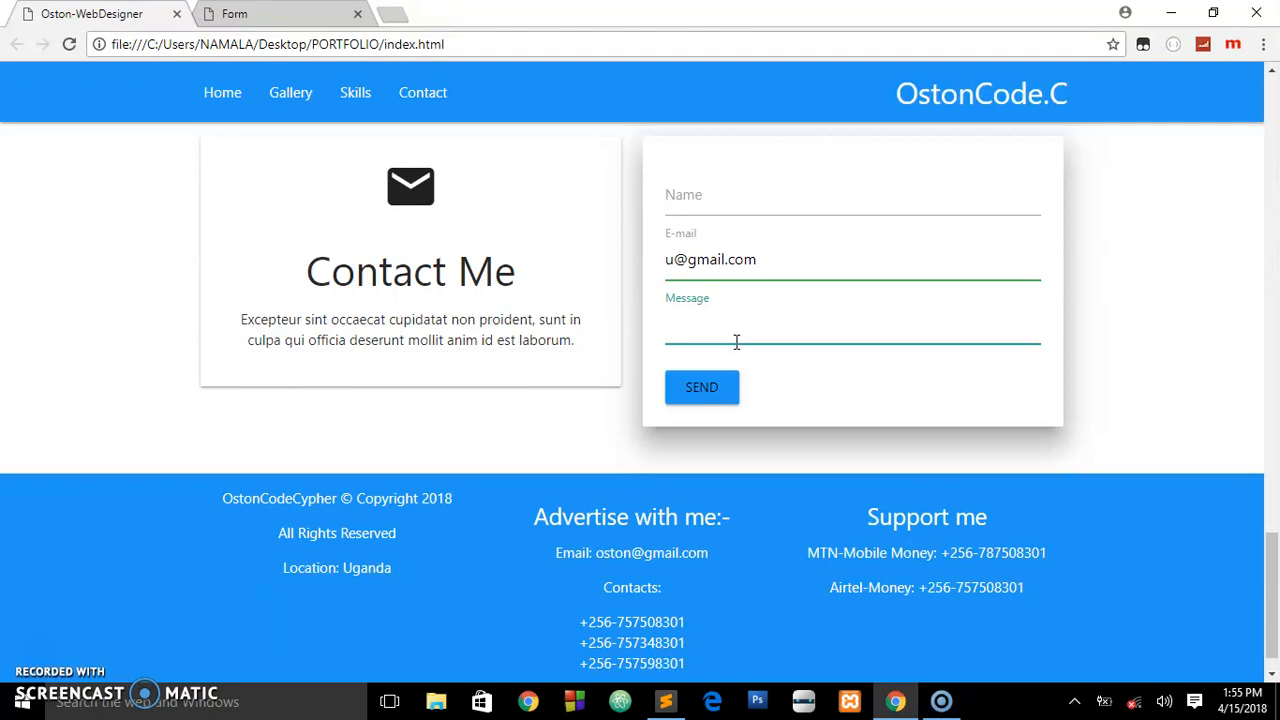
left_click(850, 194)
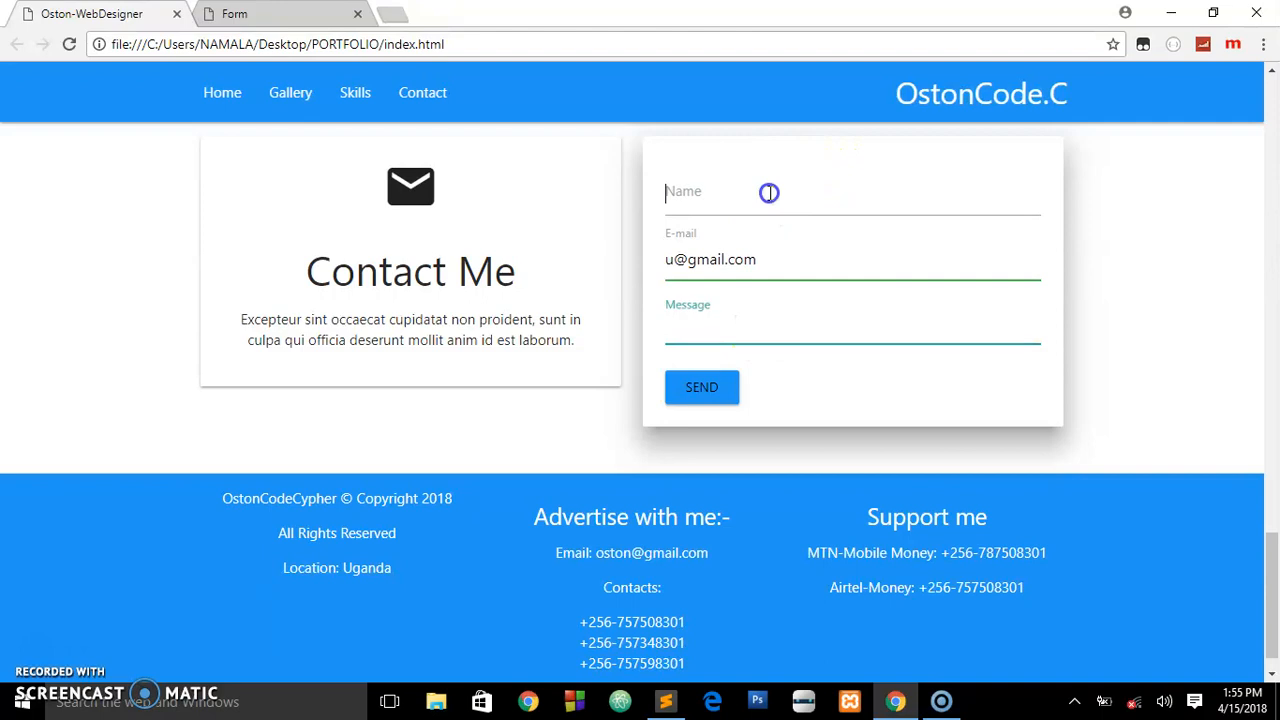
mouse_move(564, 300)
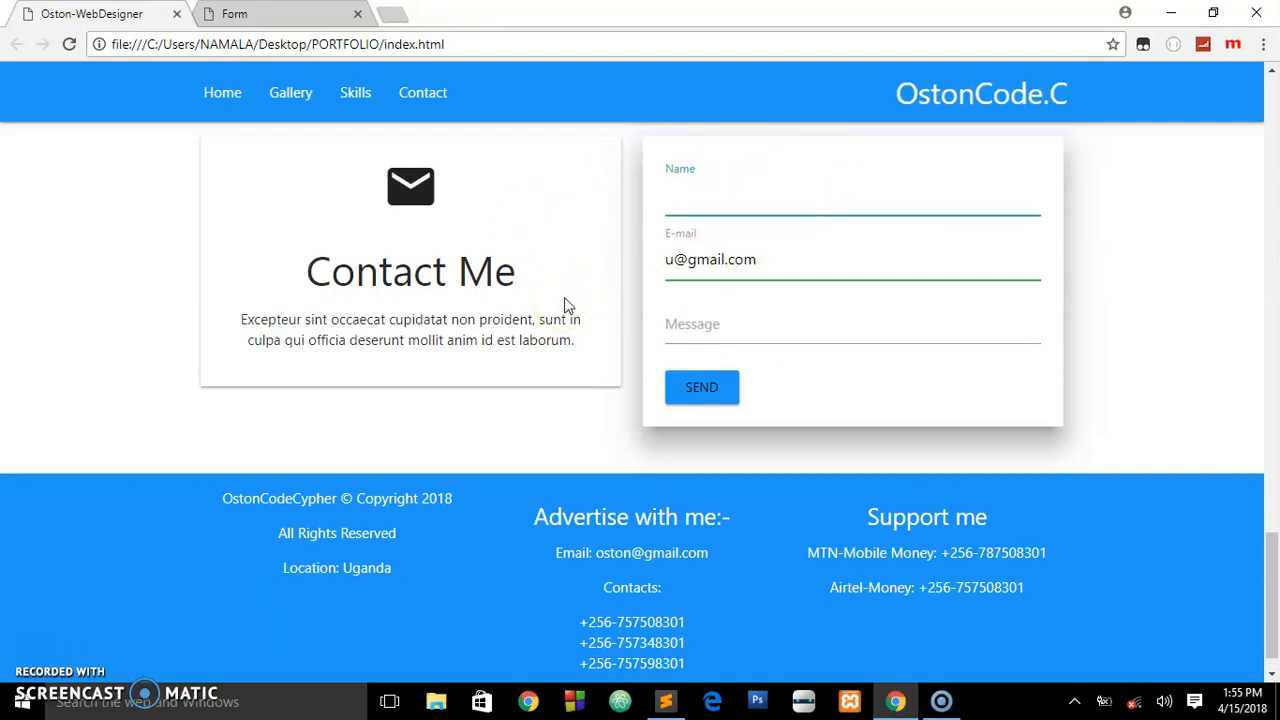
left_click(664, 700)
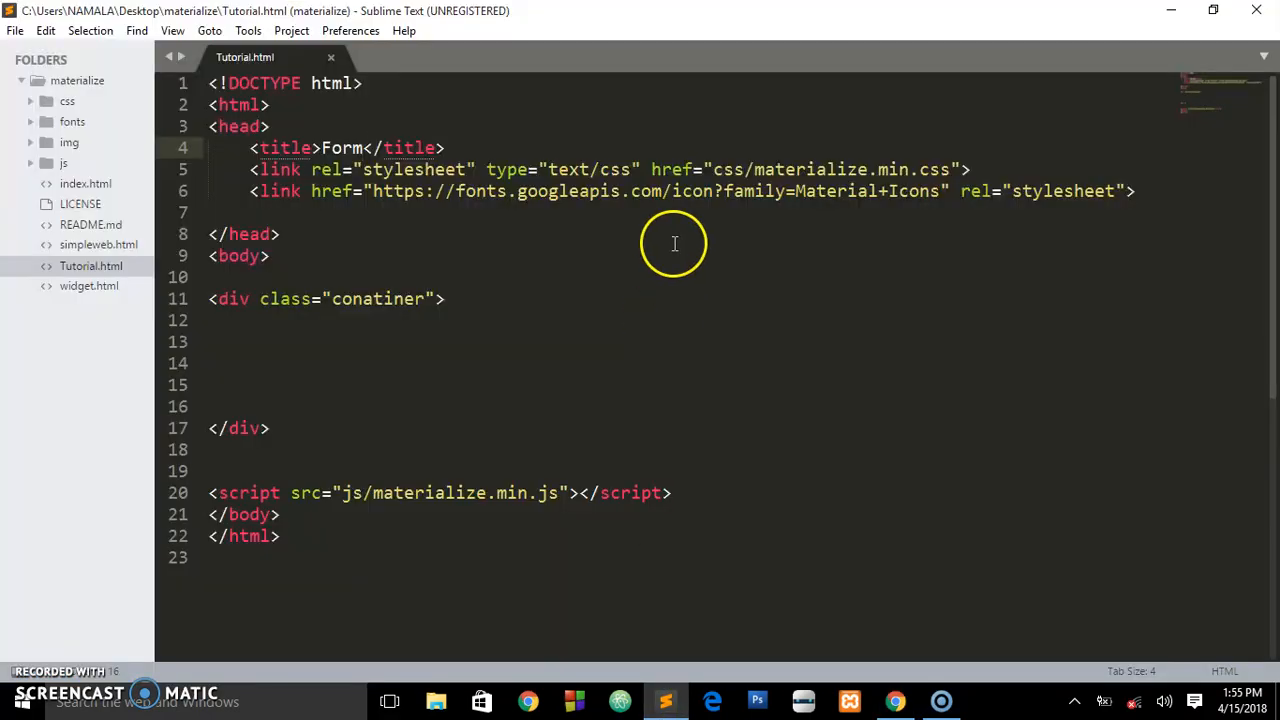
Step: Review the Material Icons link line and add a blank line inside the container div
left_click(280, 212)
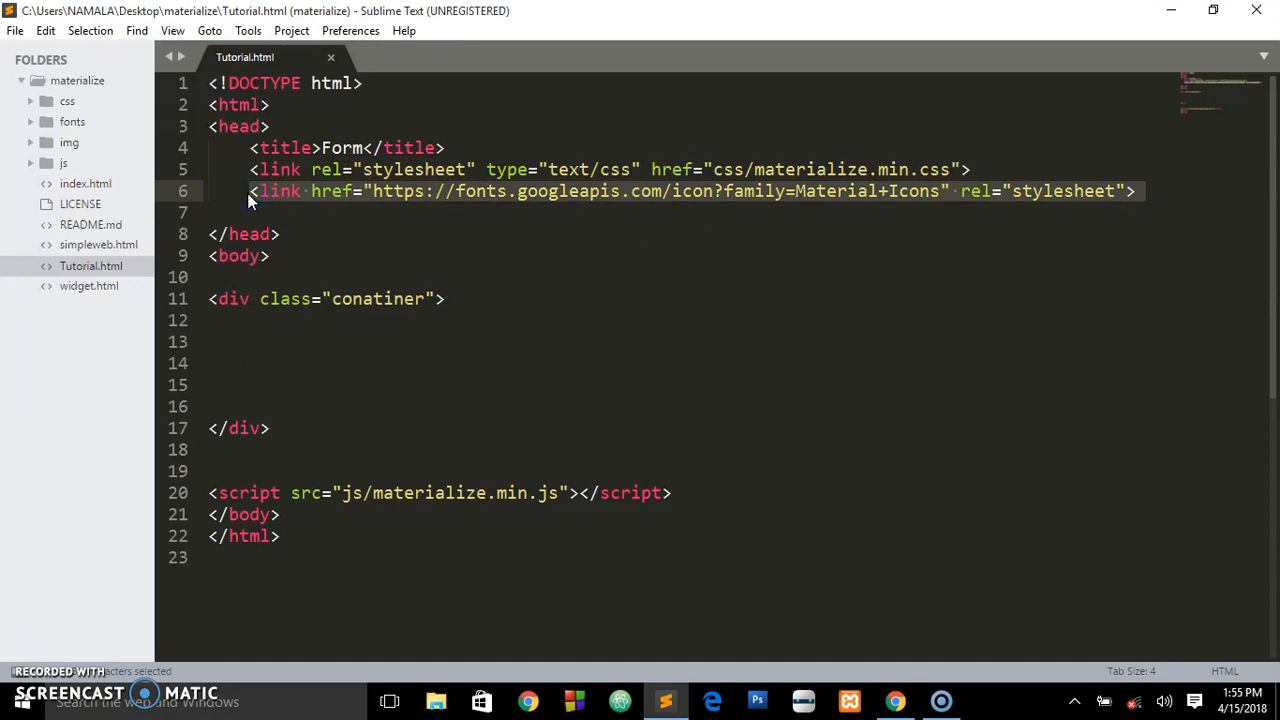
mouse_move(390, 202)
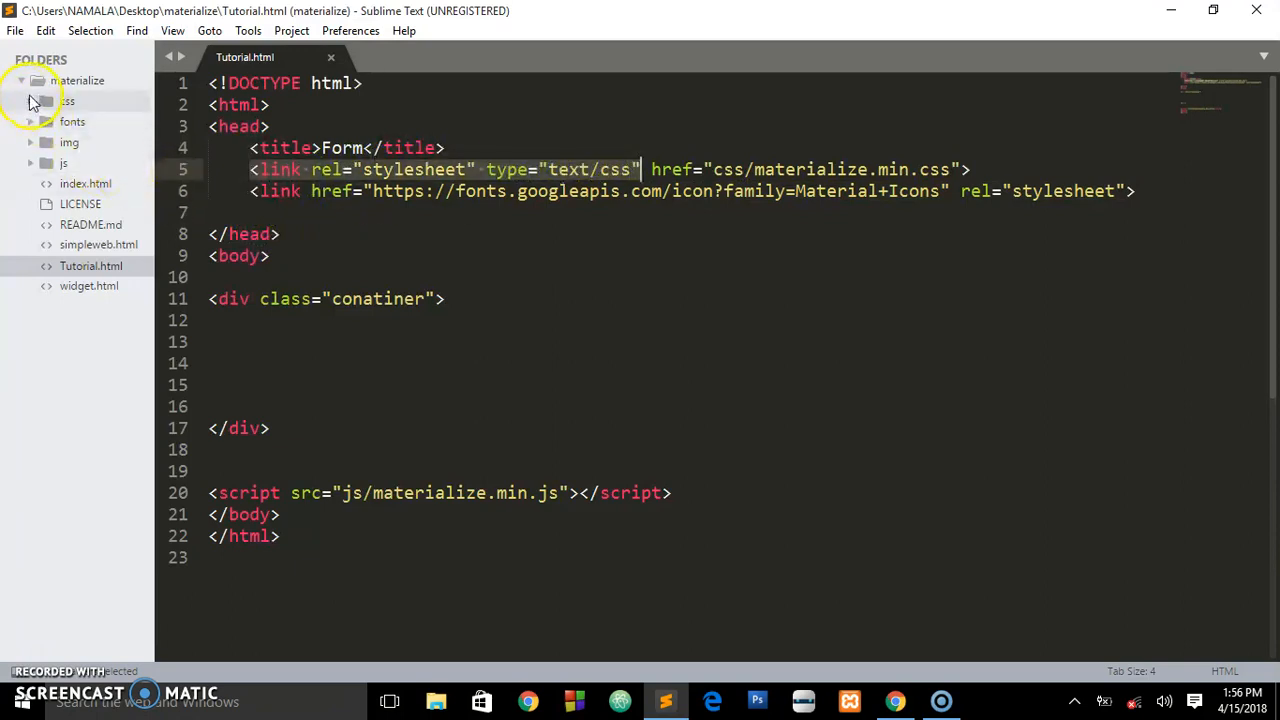
mouse_move(756, 156)
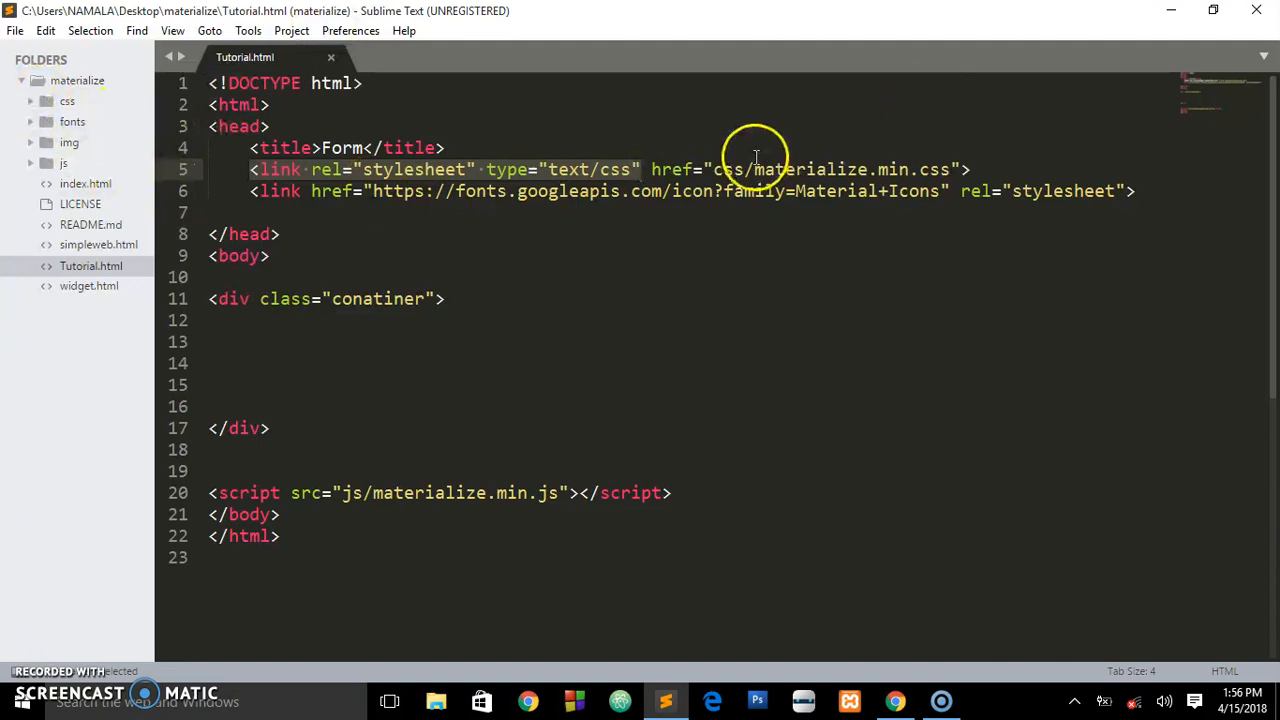
mouse_move(910, 170)
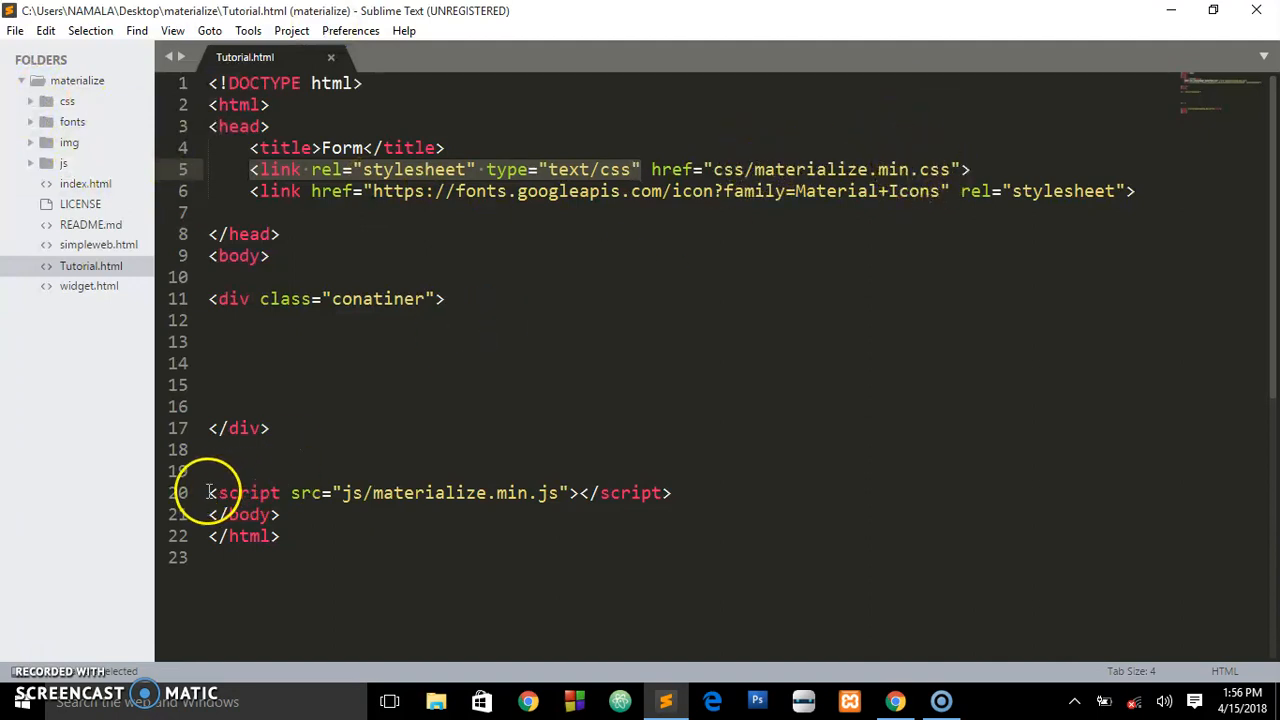
left_click(640, 492)
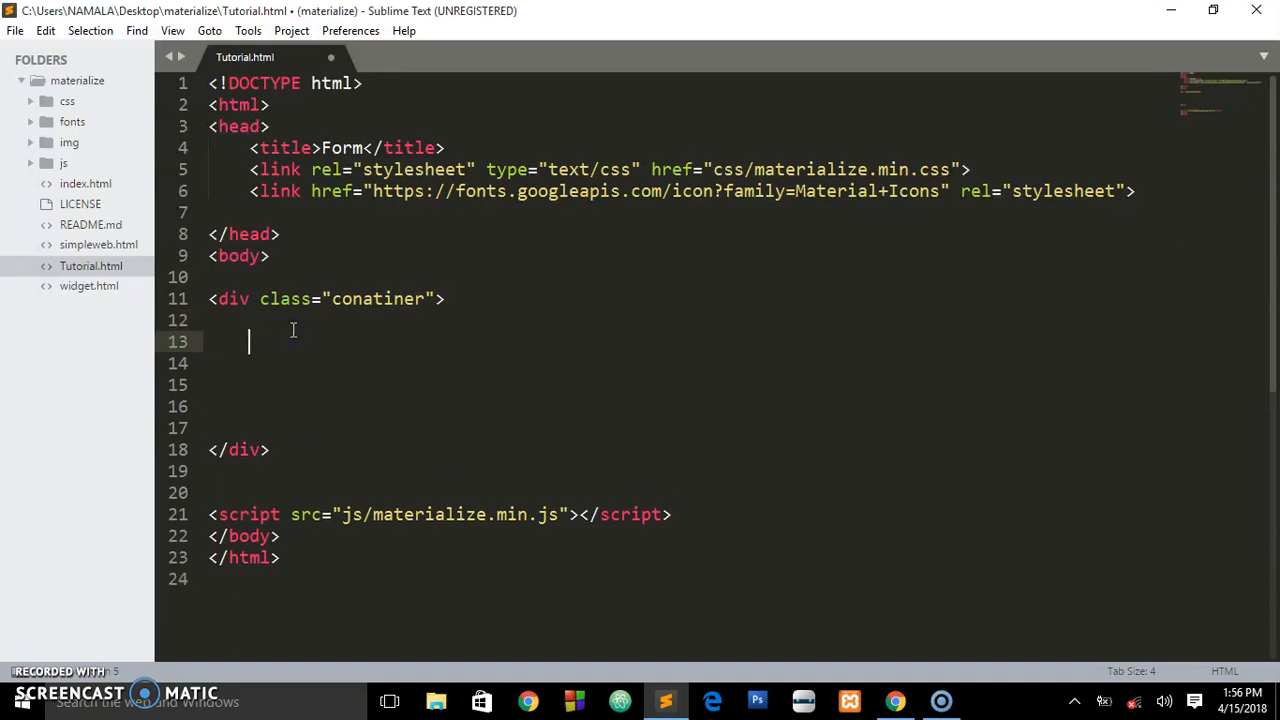
Step: Write a row div containing a col s12 m4 div with a card-panel div inside
type("<div class=\"r\">")
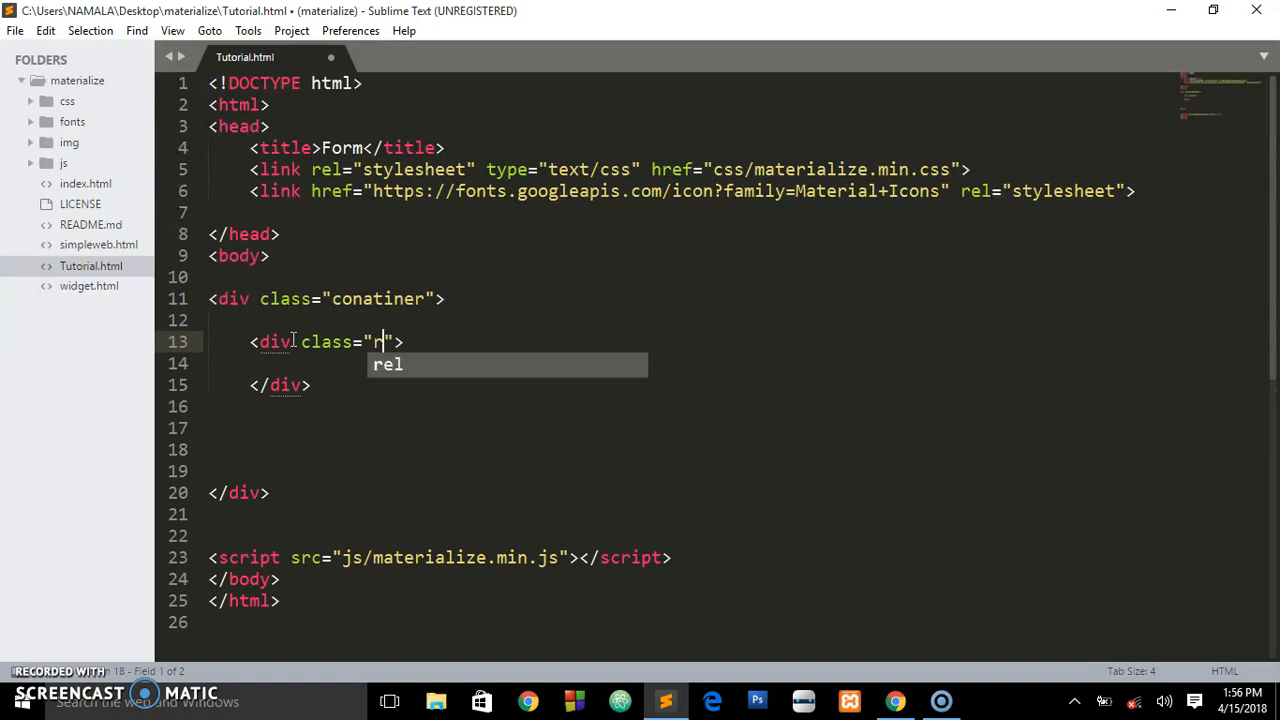
type("ow")
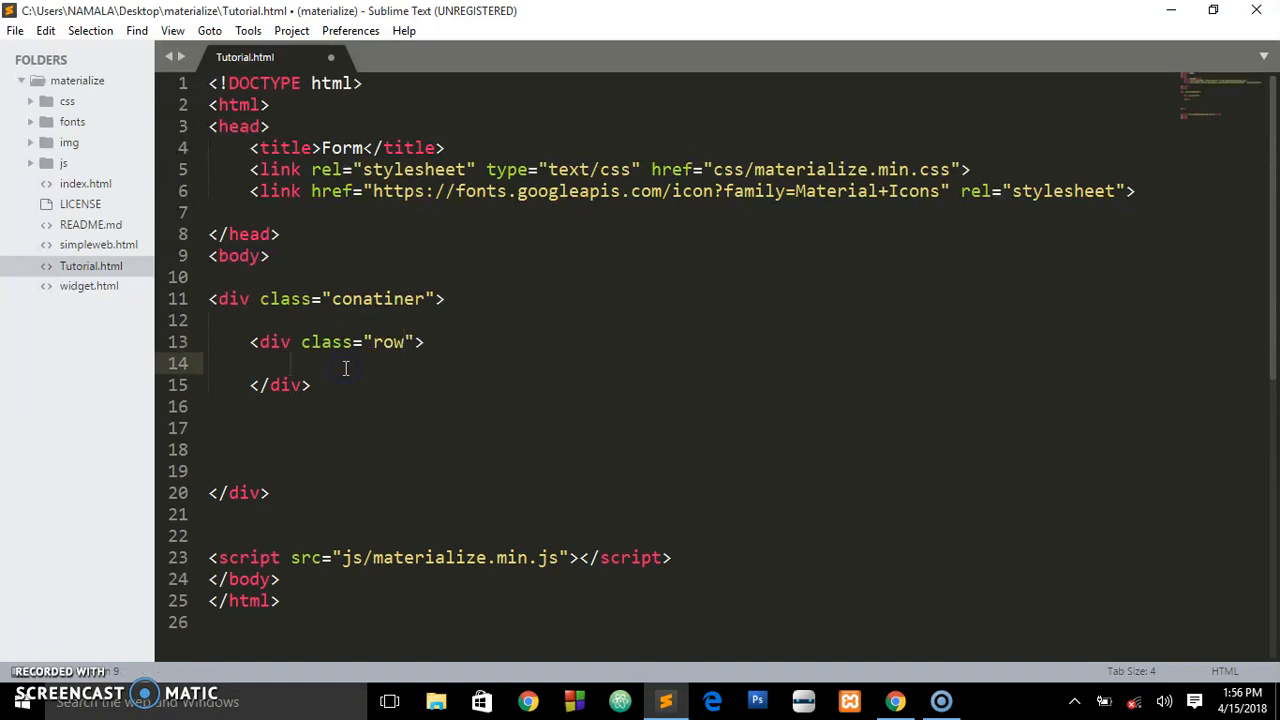
type("<div>")
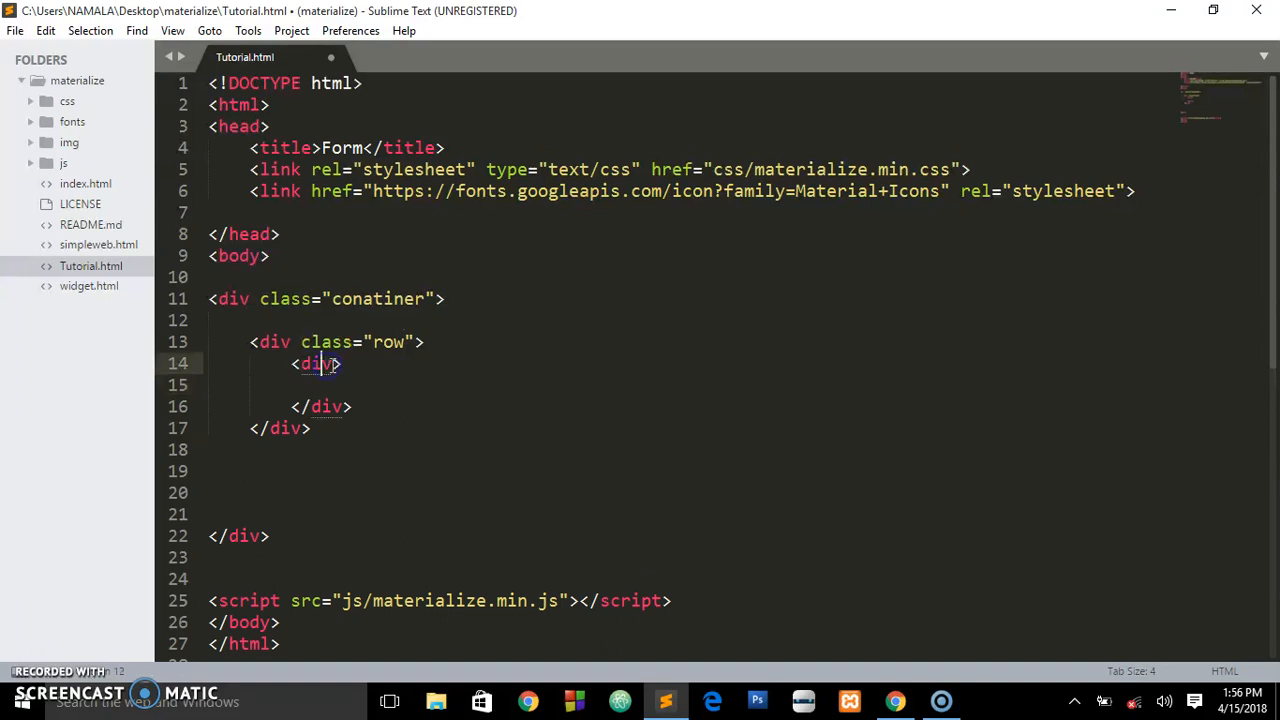
type("class=\"col s12")
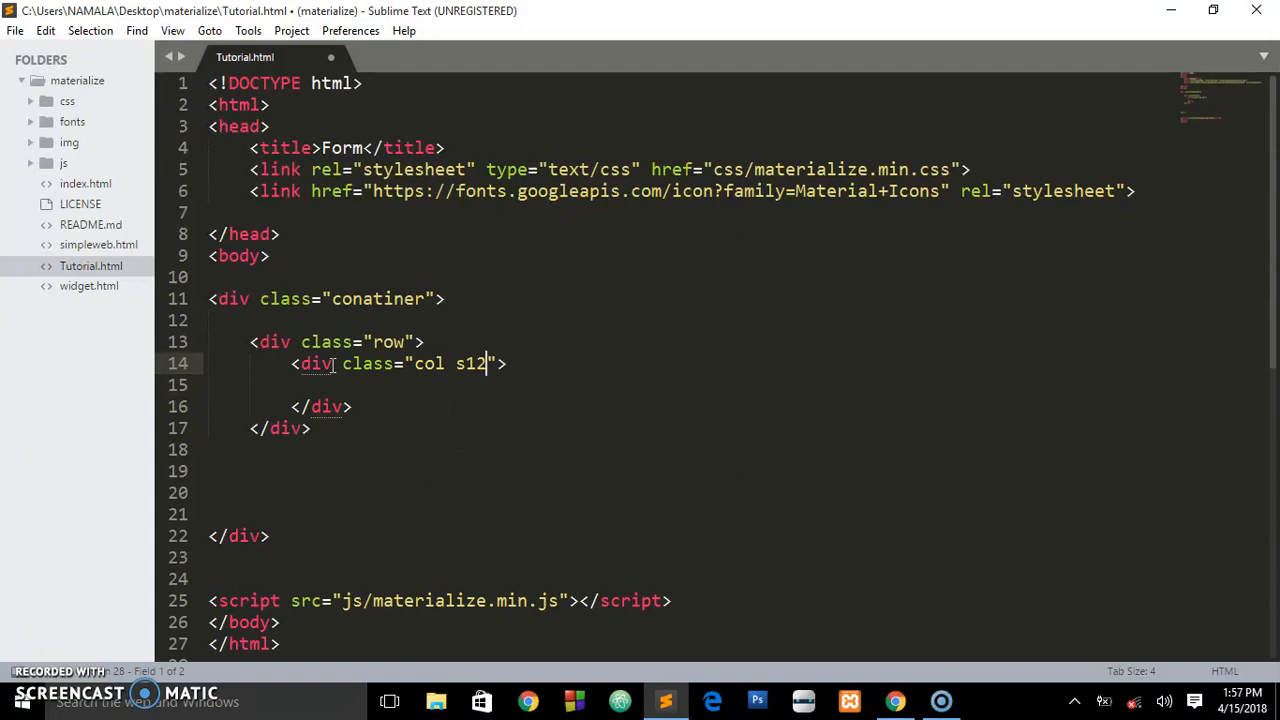
type("m4")
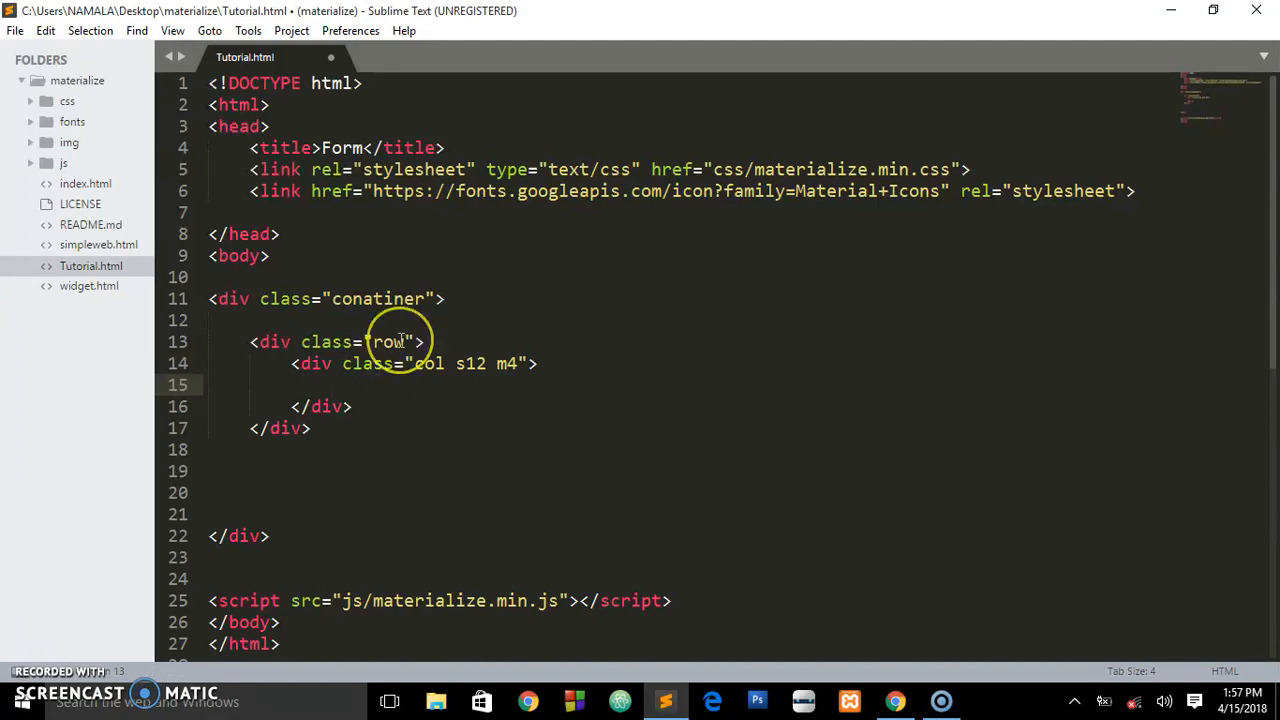
type("<div>")
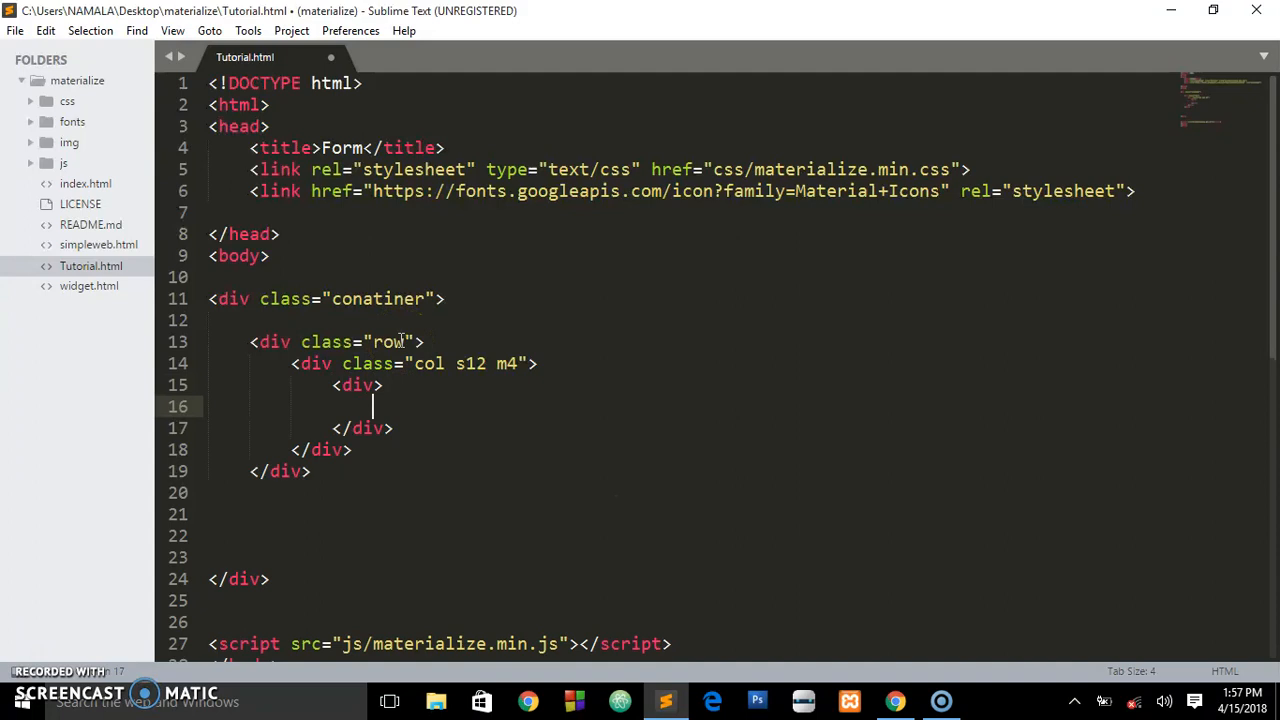
type("cl")
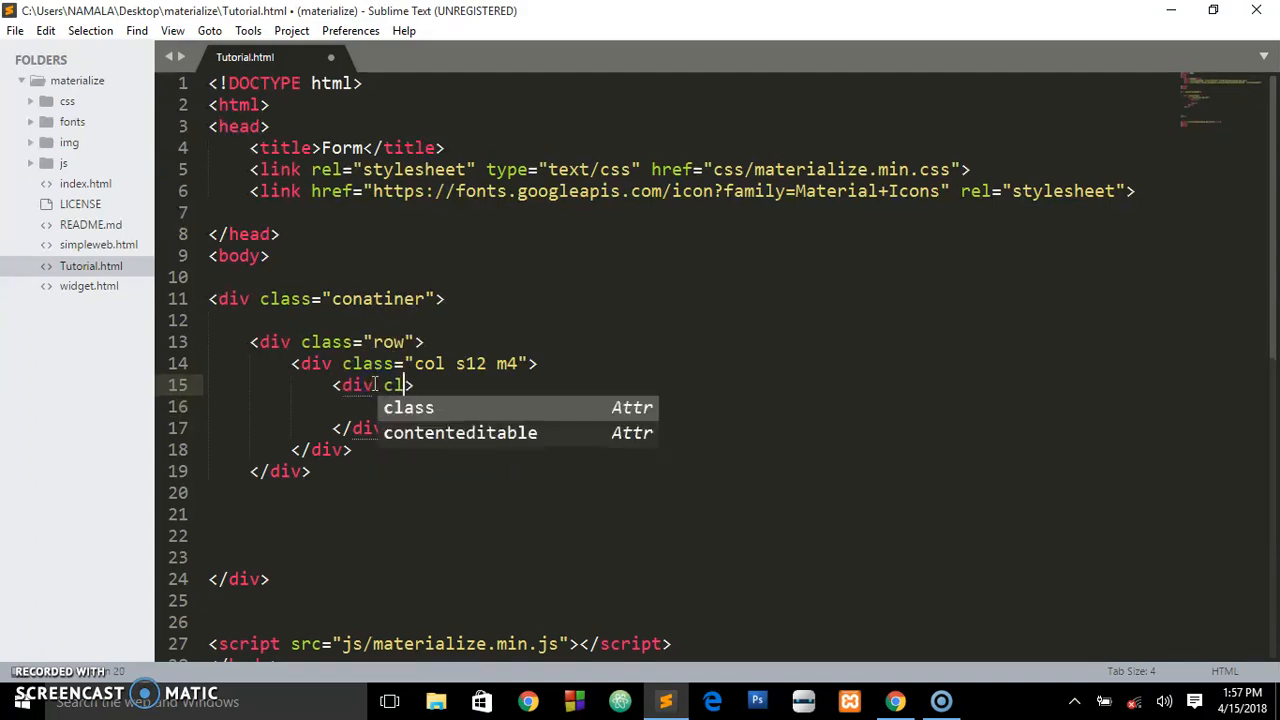
type("class=\"card\"")
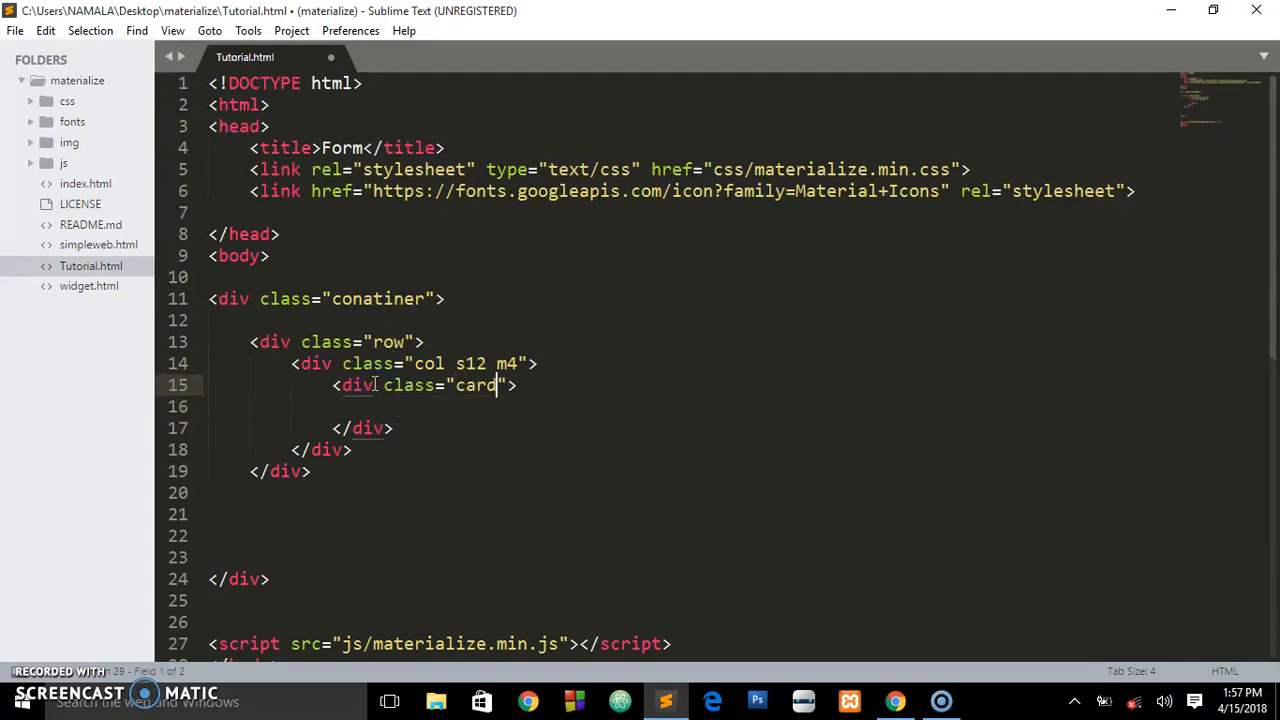
type("-panel")
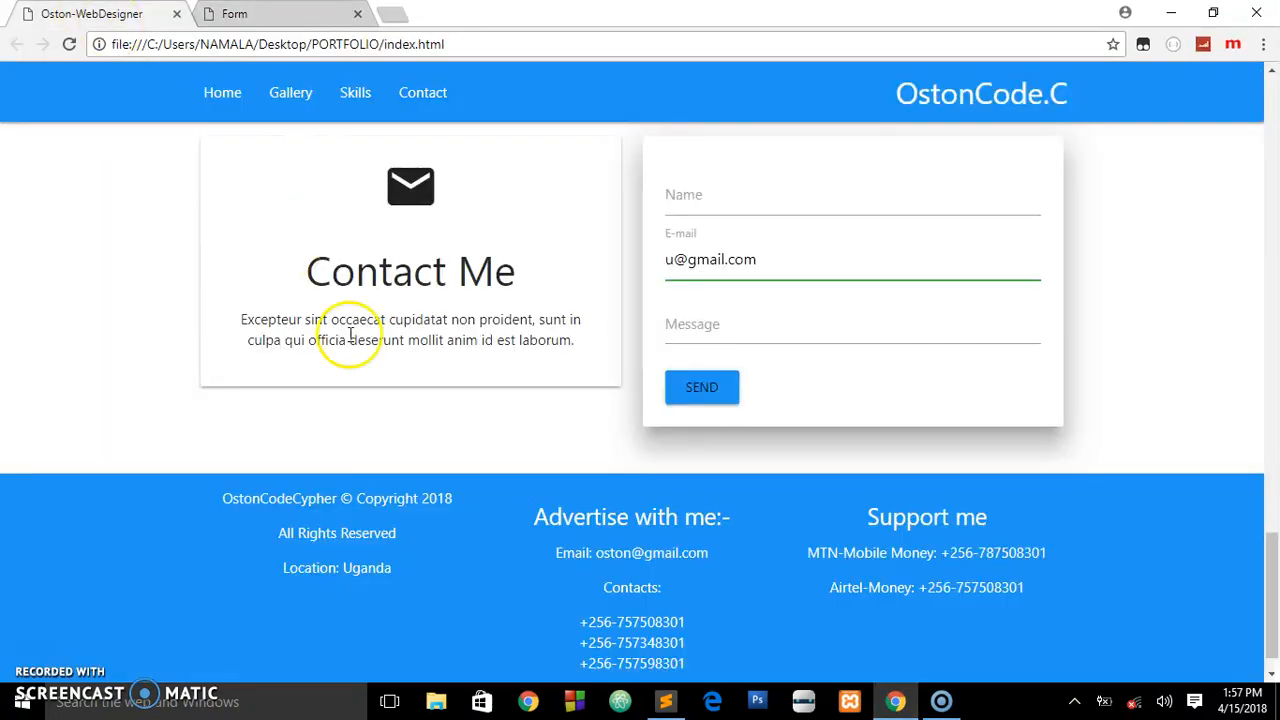
mouse_move(152, 204)
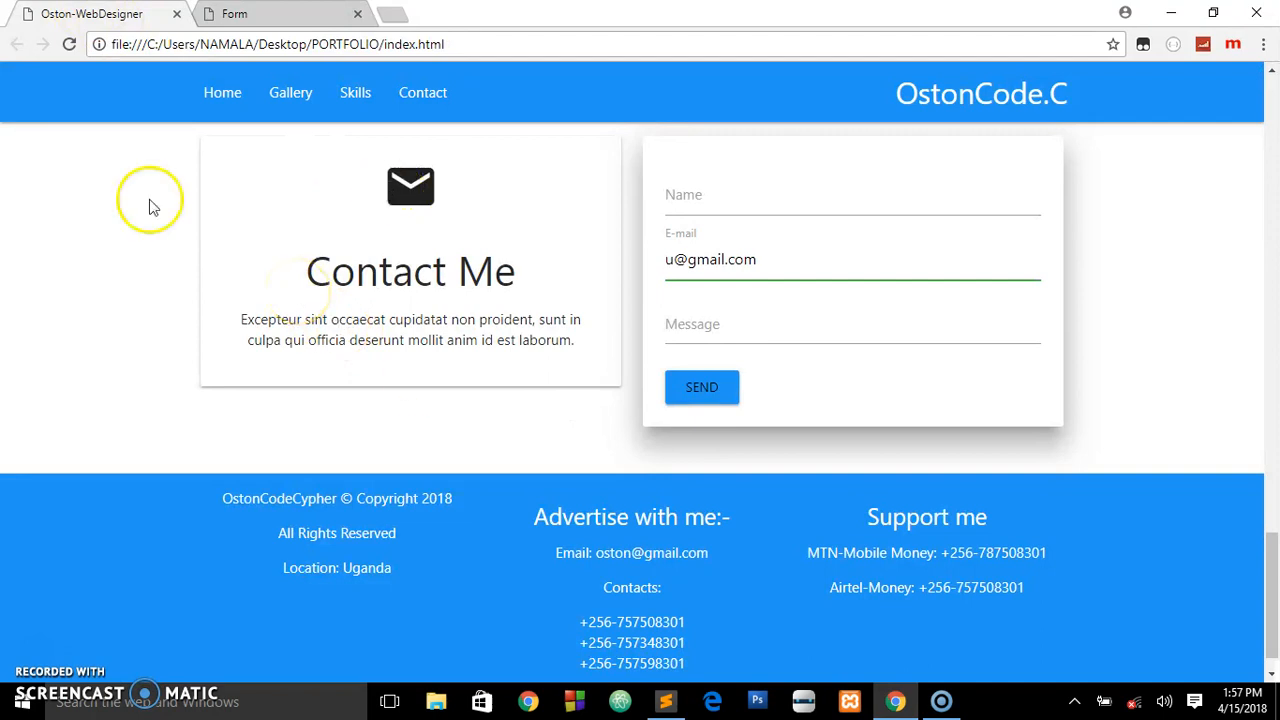
mouse_move(530, 436)
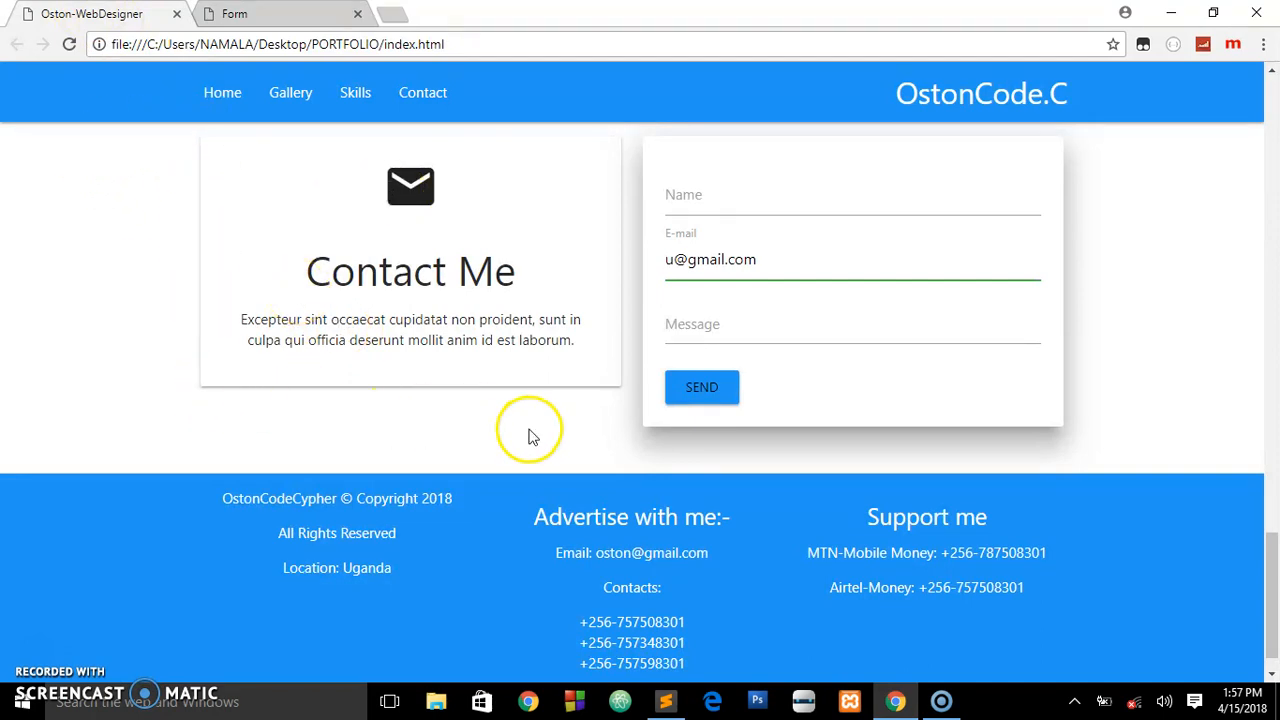
mouse_move(290, 304)
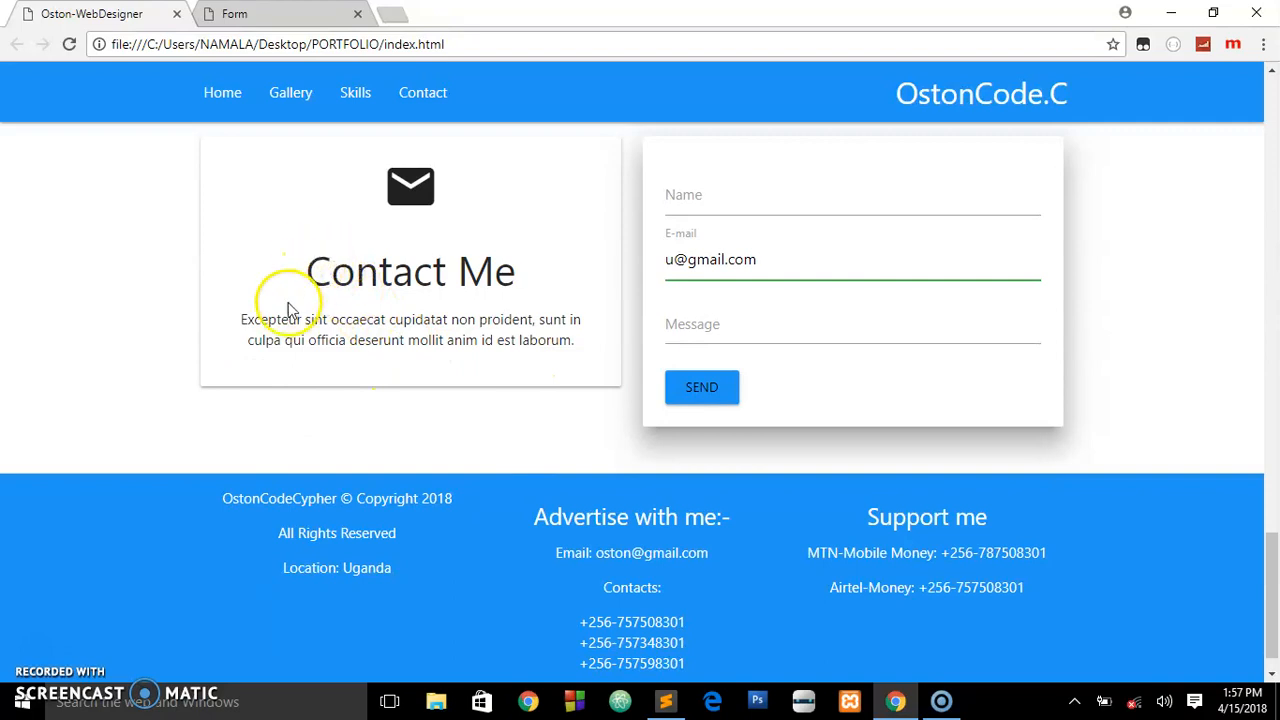
mouse_move(848, 700)
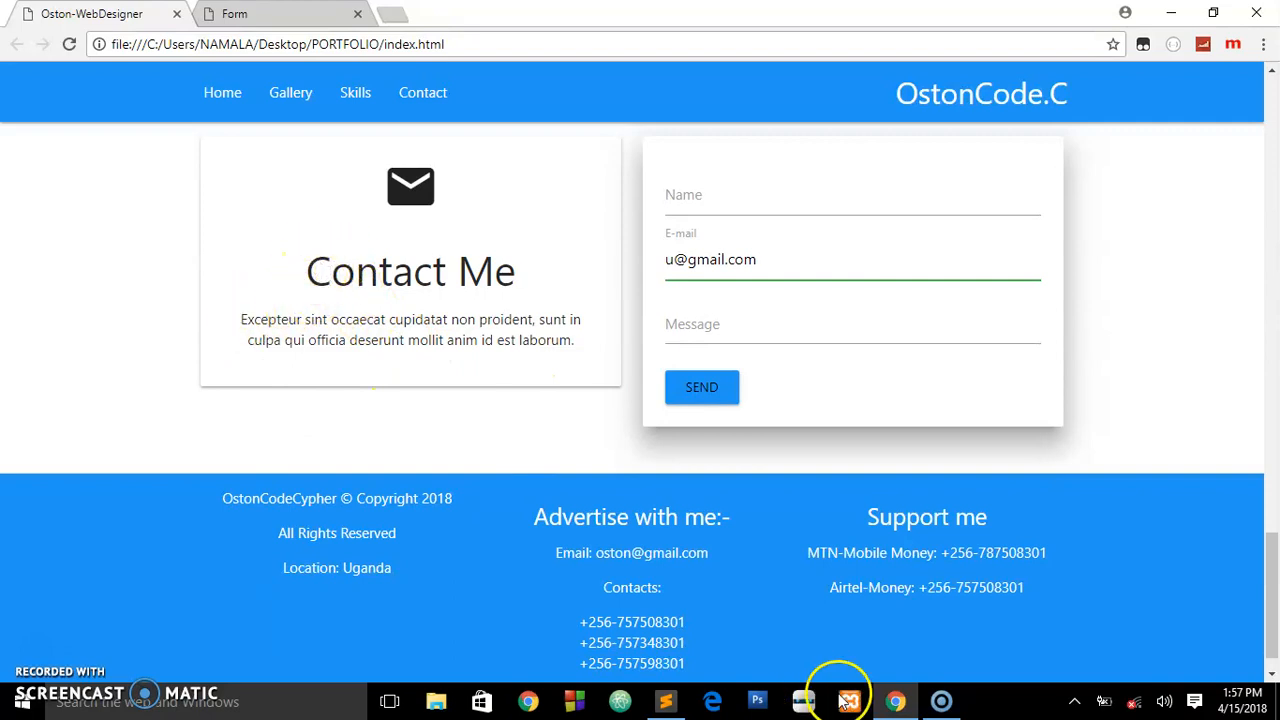
mouse_move(694, 684)
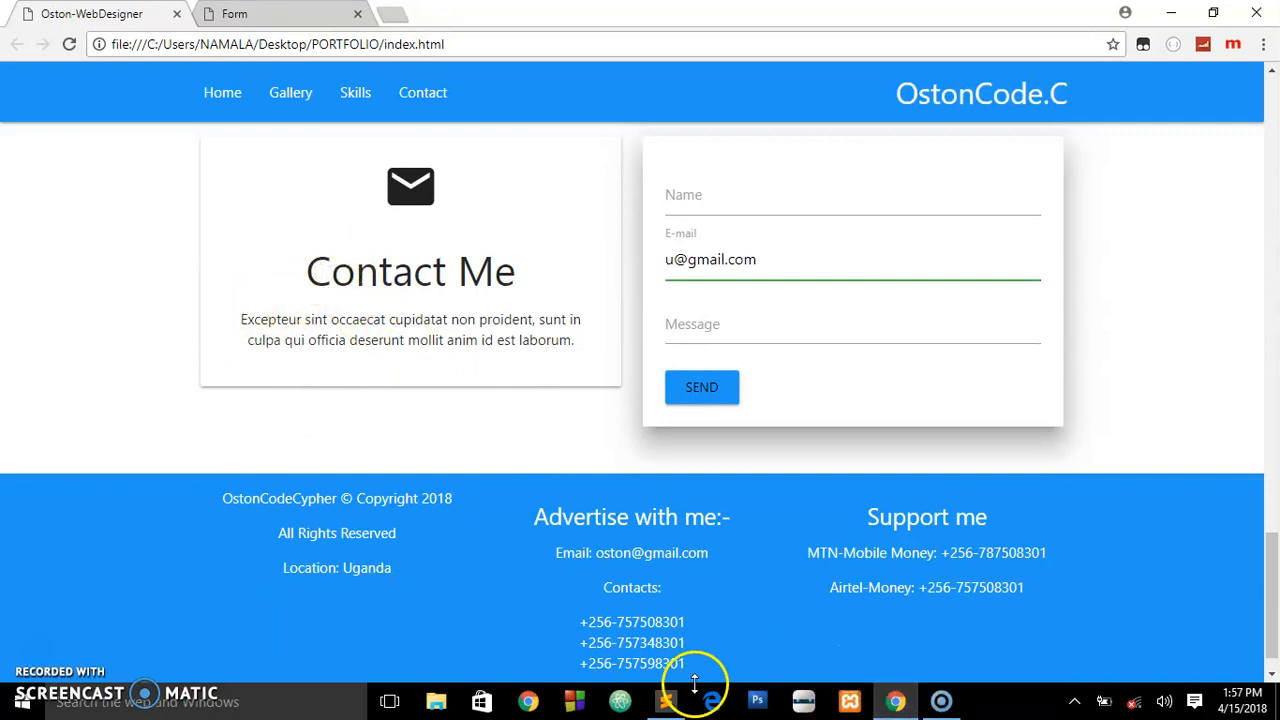
Step: Add an <h1>Contact uS</h1> heading and an empty <p> inside the card-panel
left_click(664, 700)
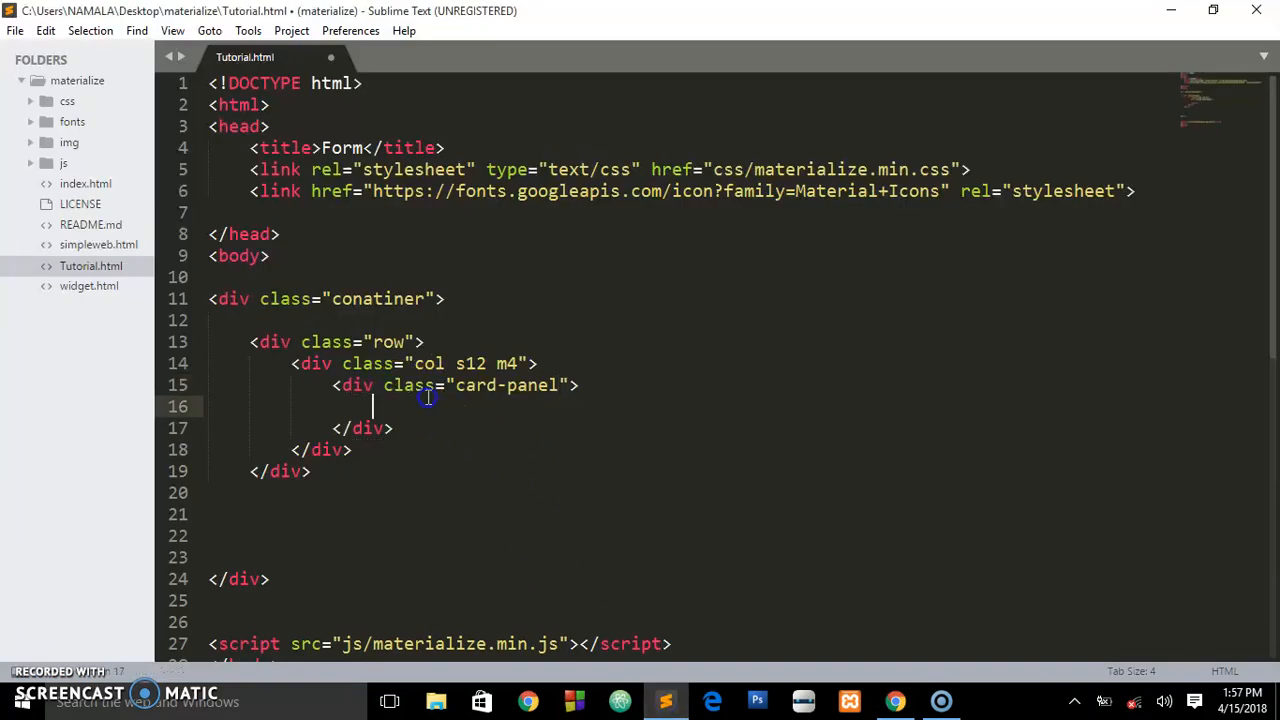
type("<h1></h1>")
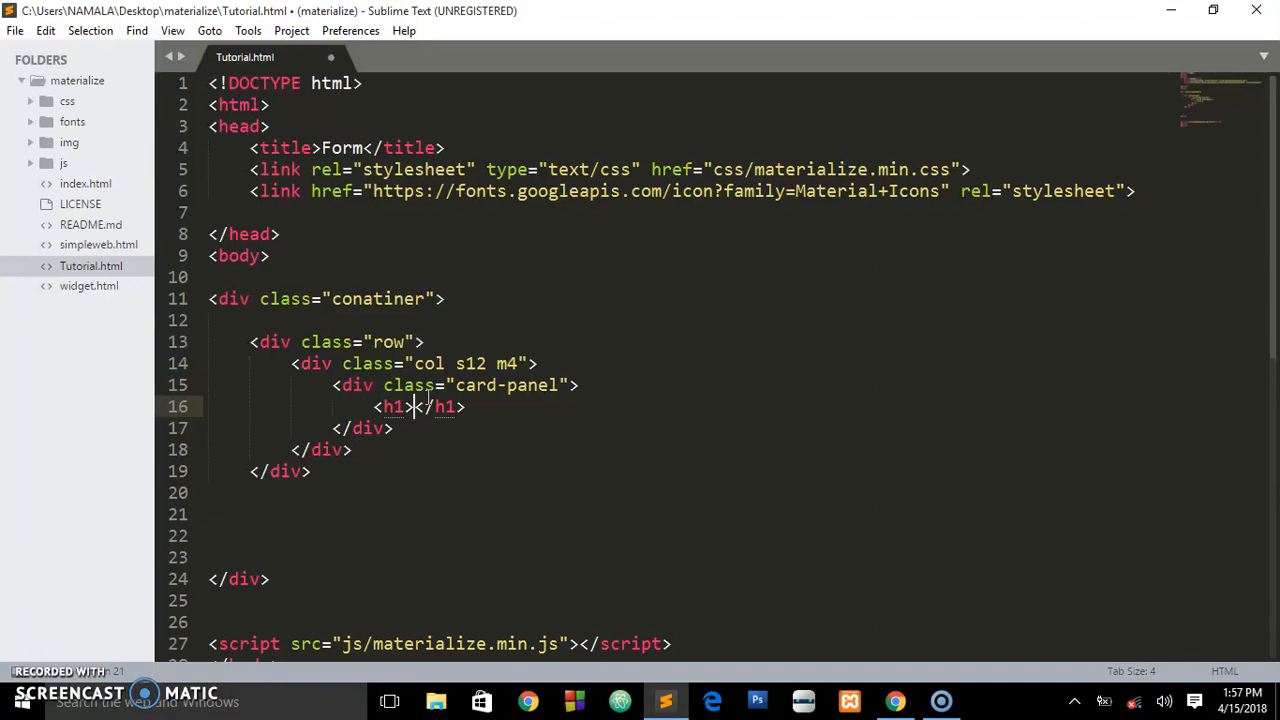
type("Contact u")
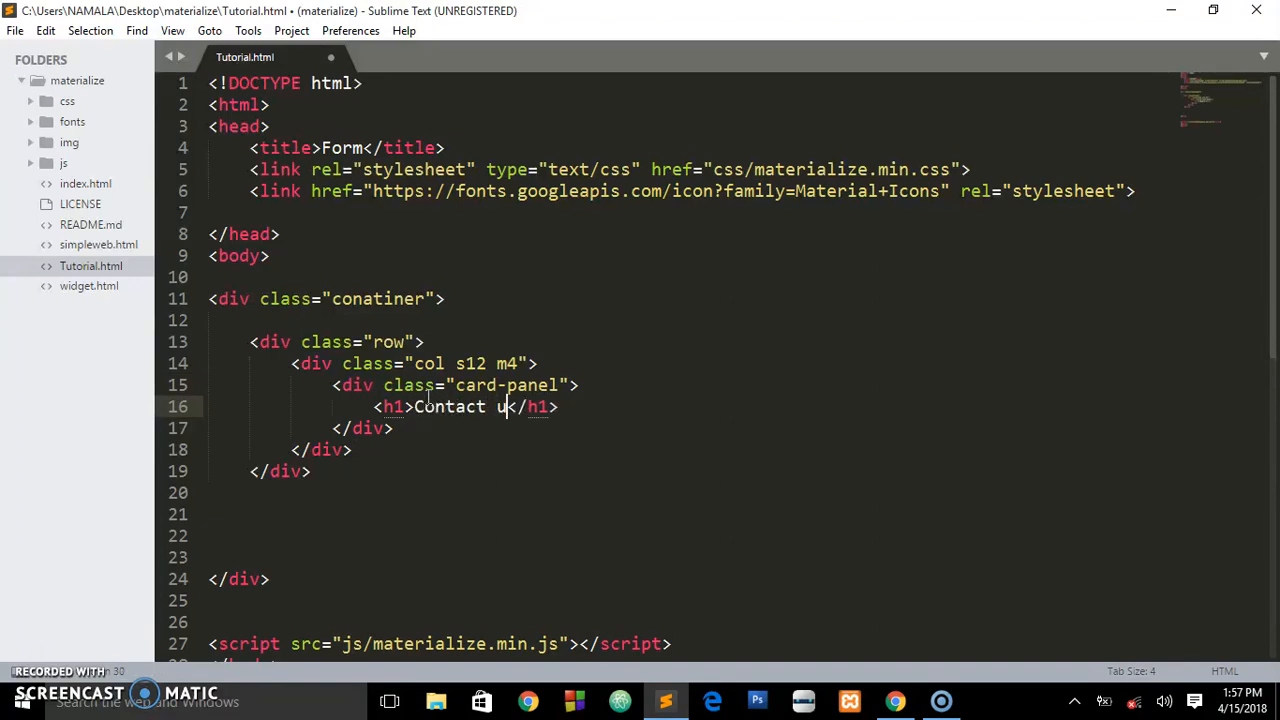
type("s")
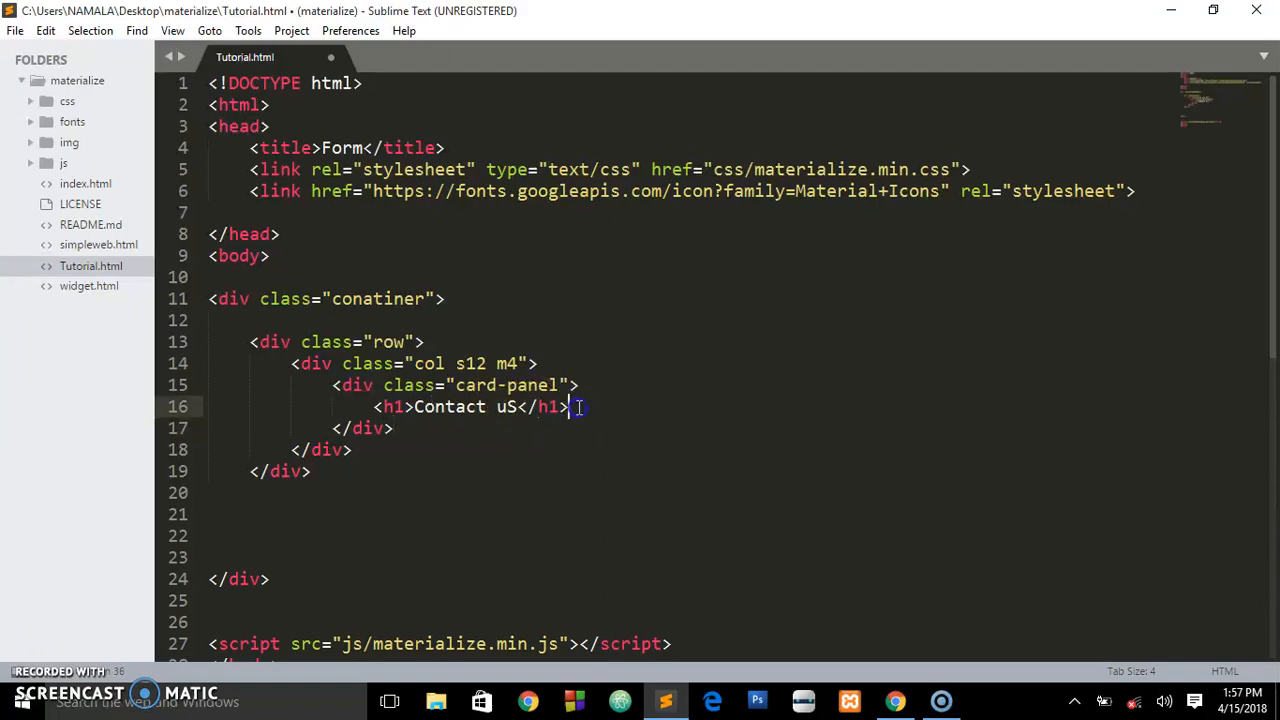
type("<P></P>")
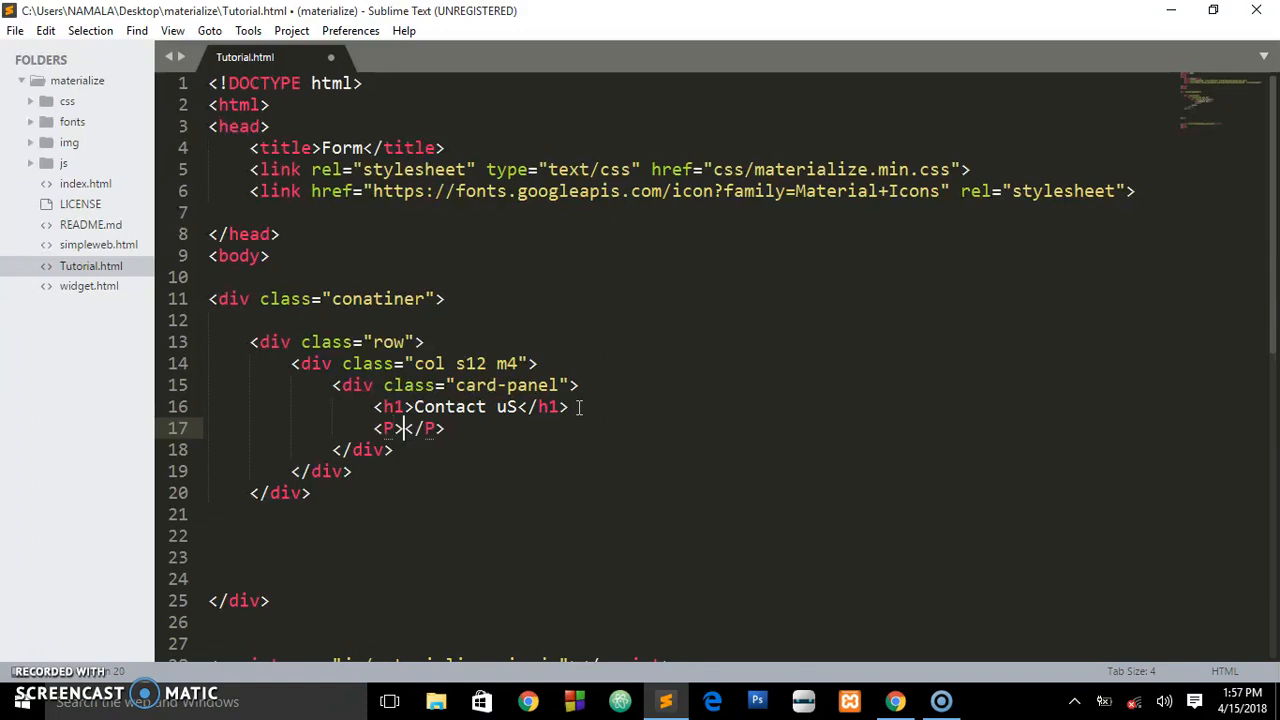
key("BackSpace")
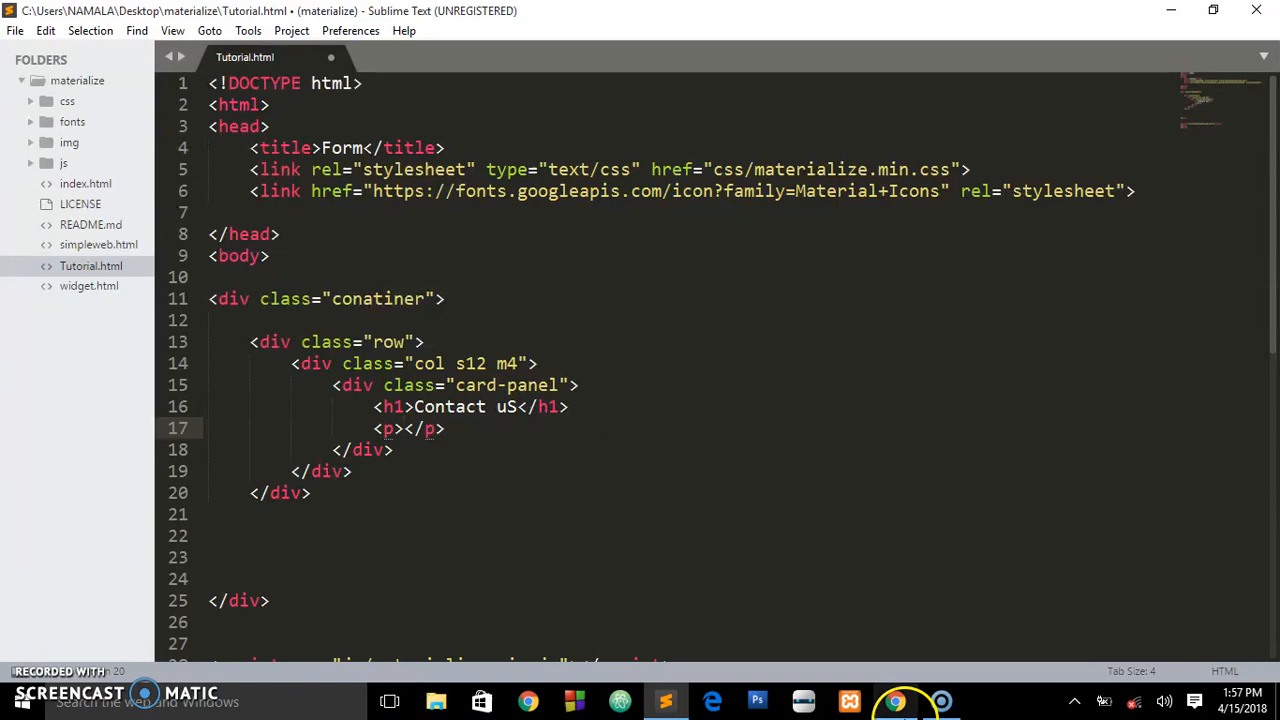
Step: Paste the lorem paragraph from the portfolio page, save, and preview the card in Chrome
left_click(894, 700)
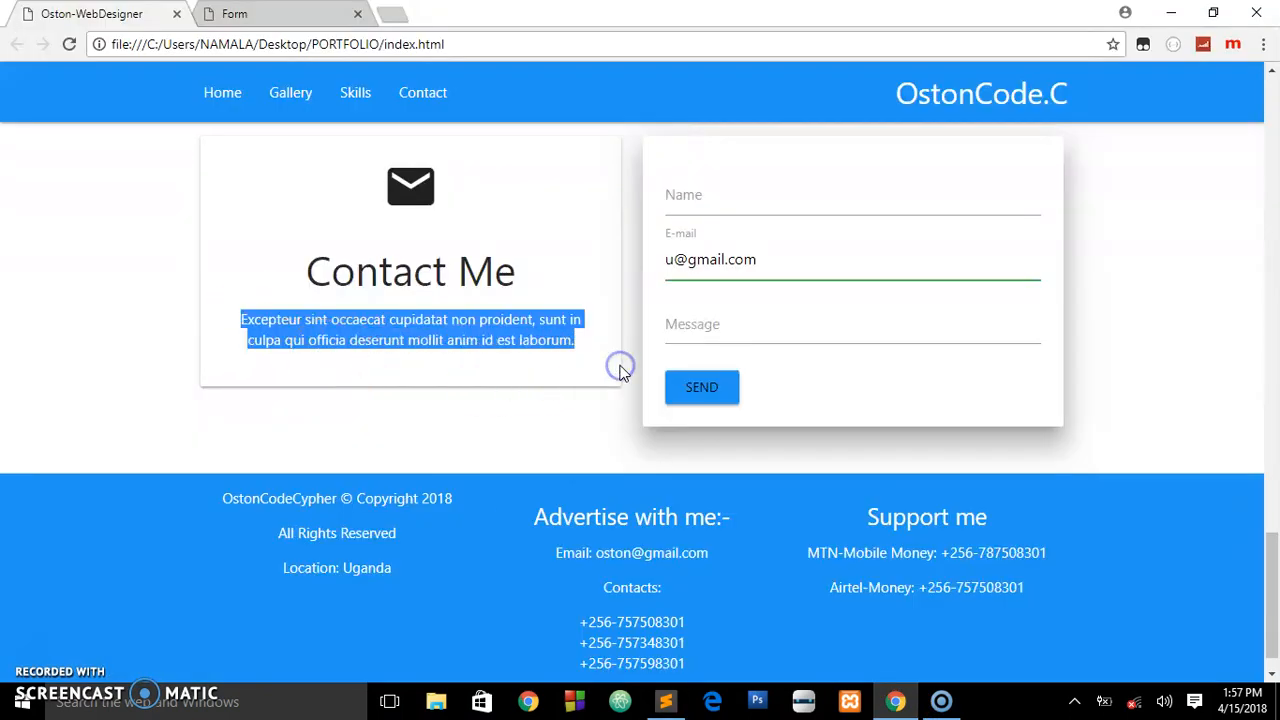
mouse_move(668, 700)
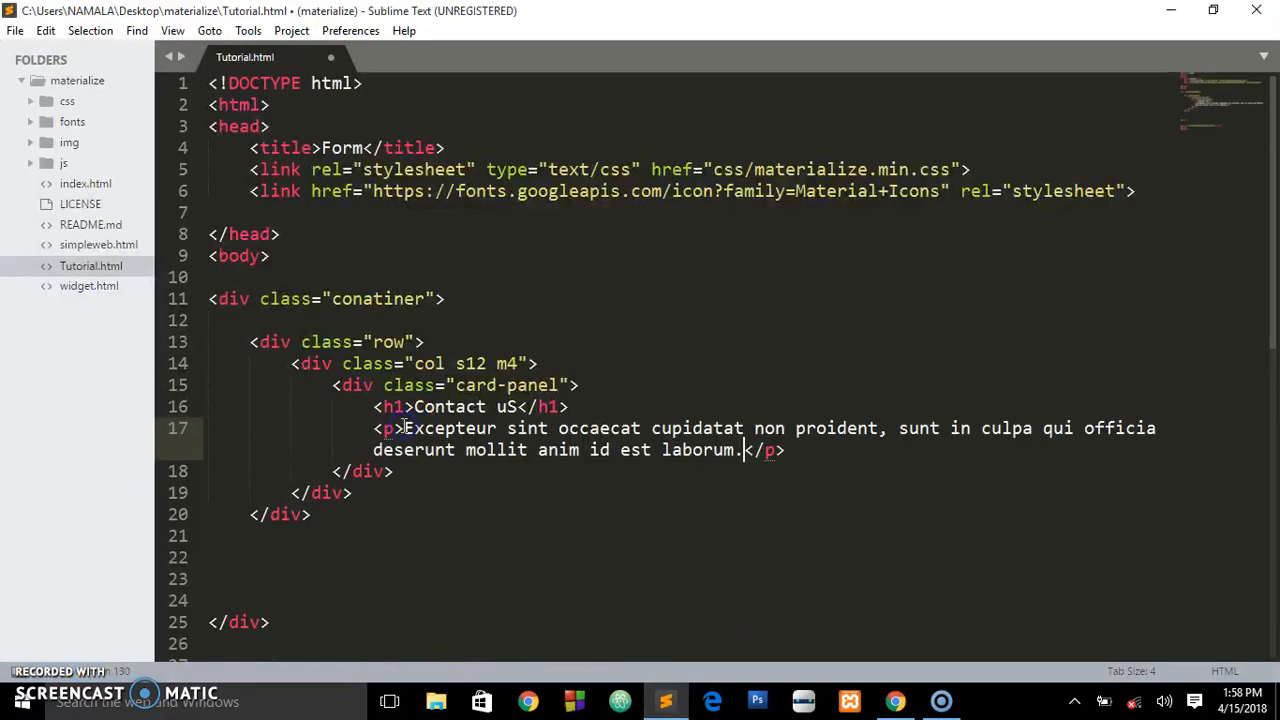
key("ctrl+s")
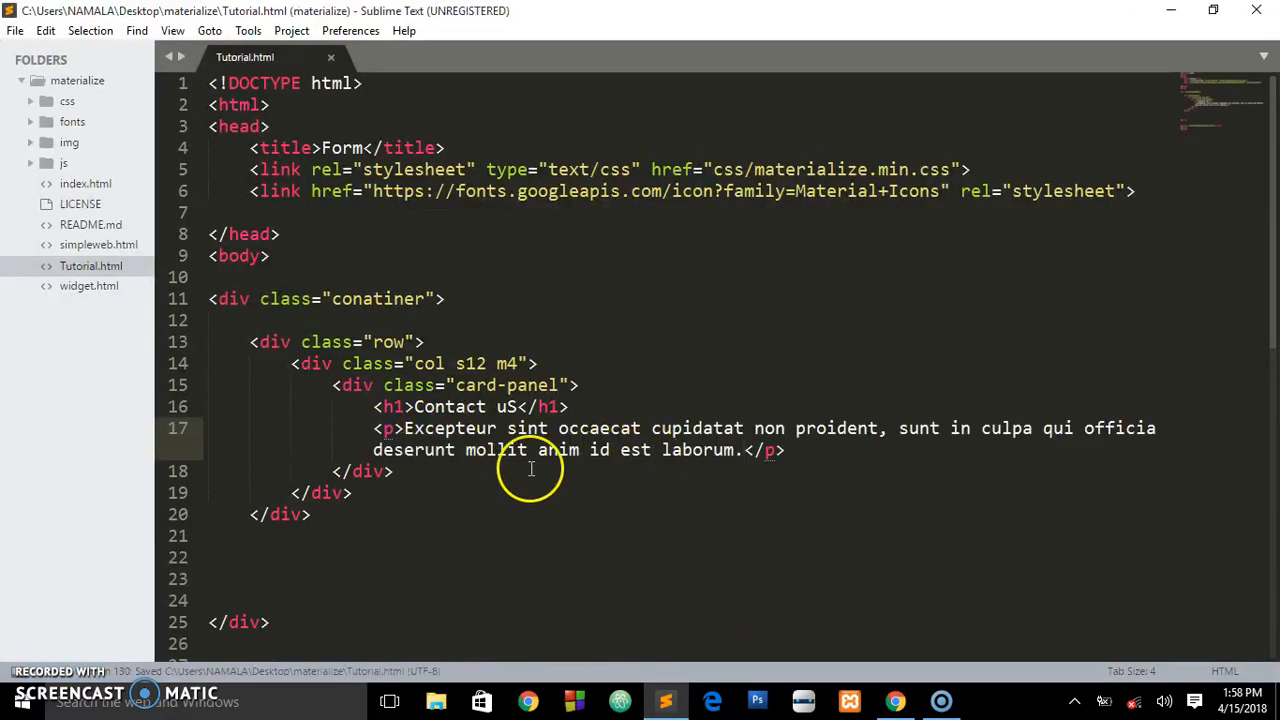
left_click(894, 700)
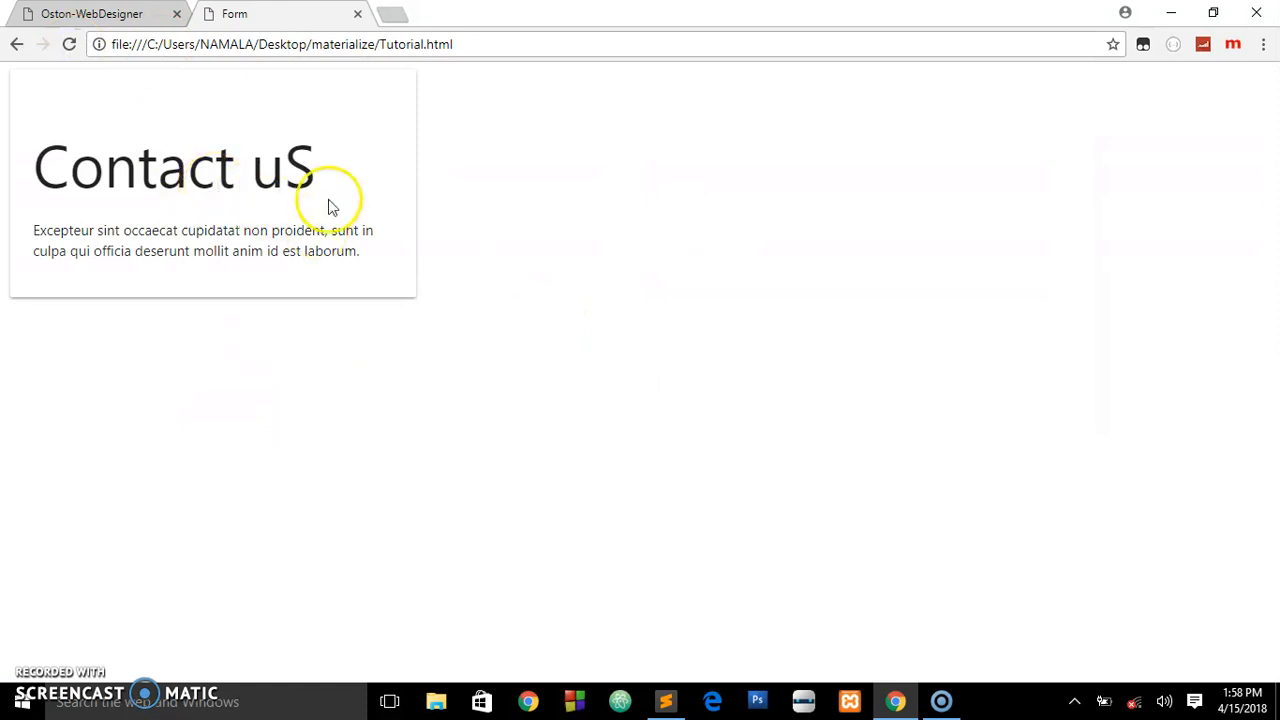
mouse_move(444, 184)
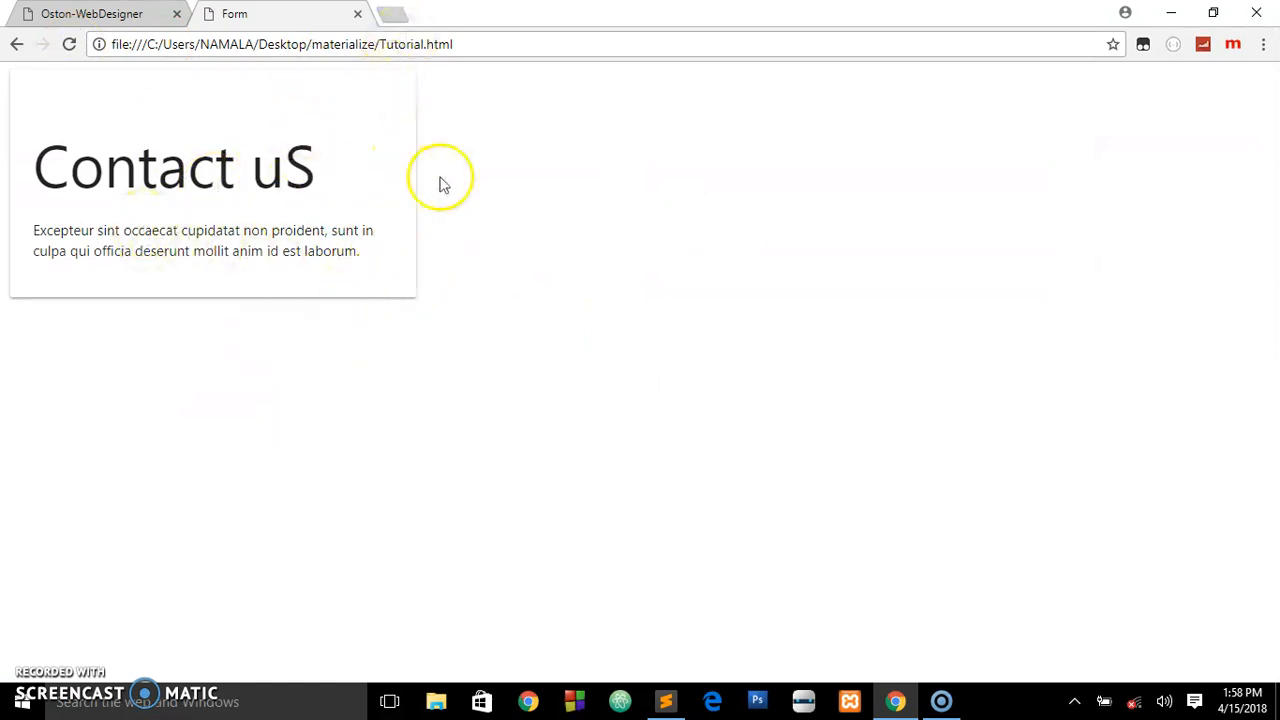
mouse_move(436, 268)
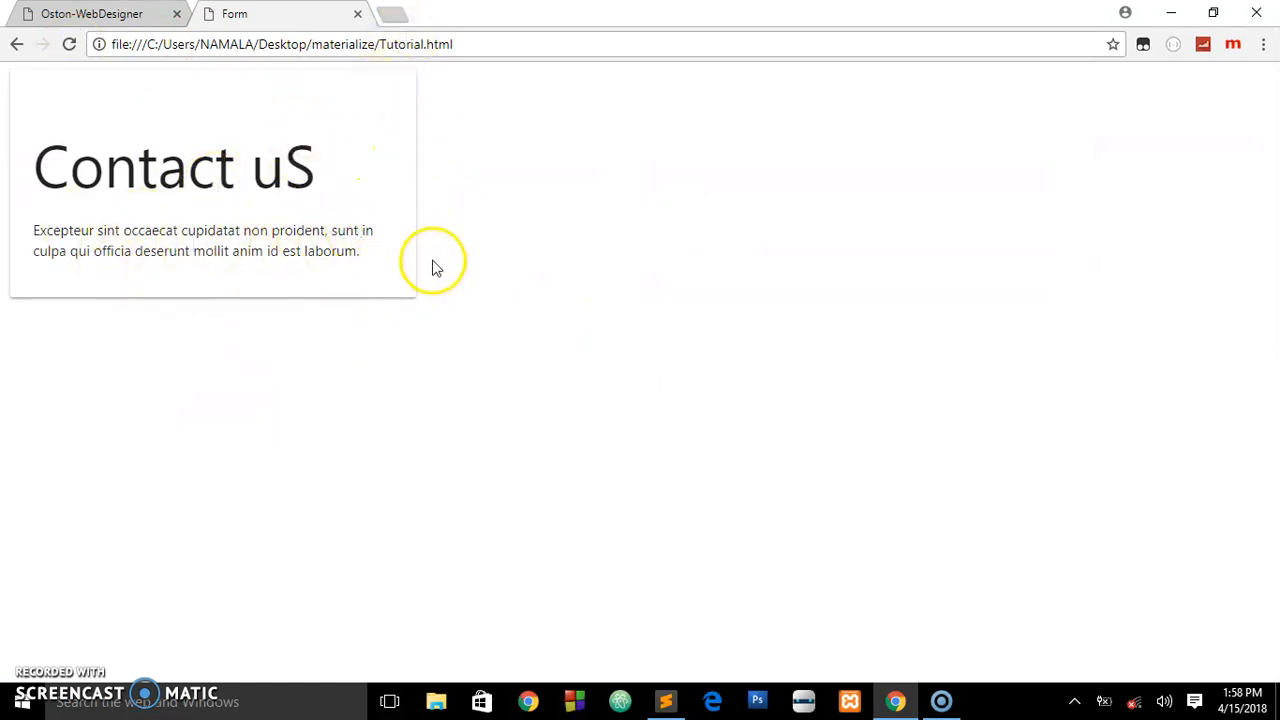
left_click(664, 700)
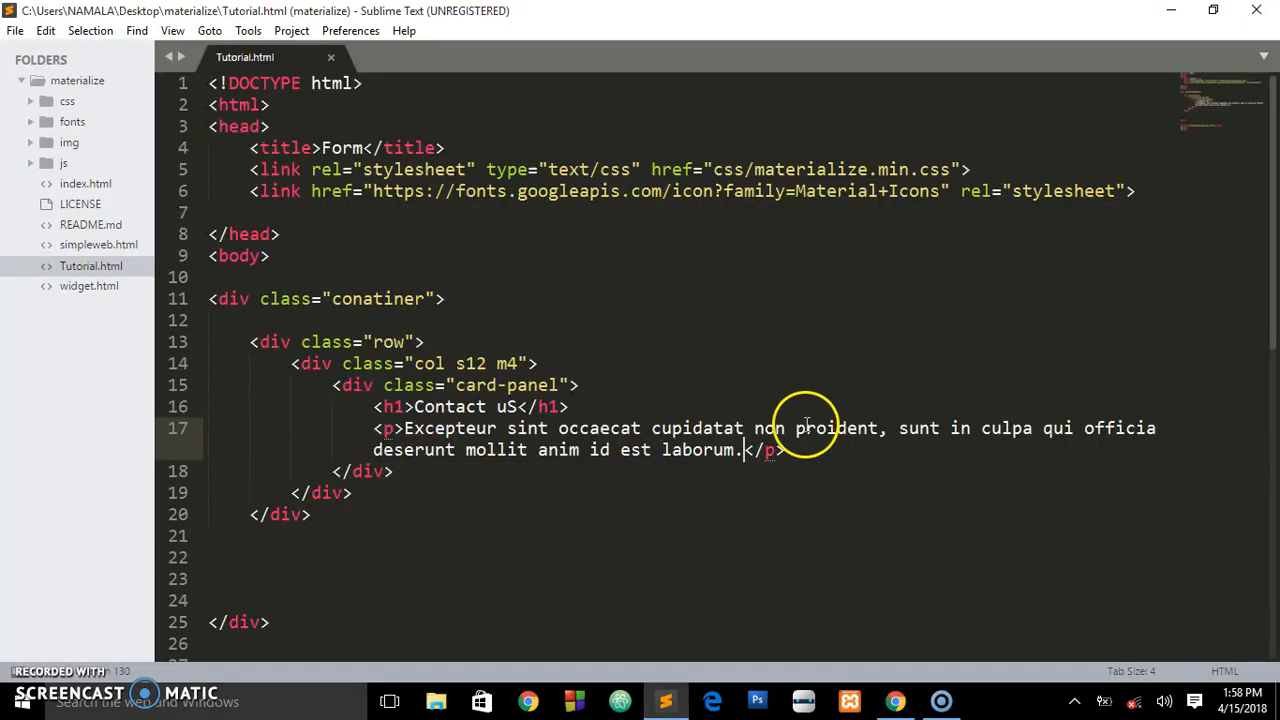
mouse_move(316, 364)
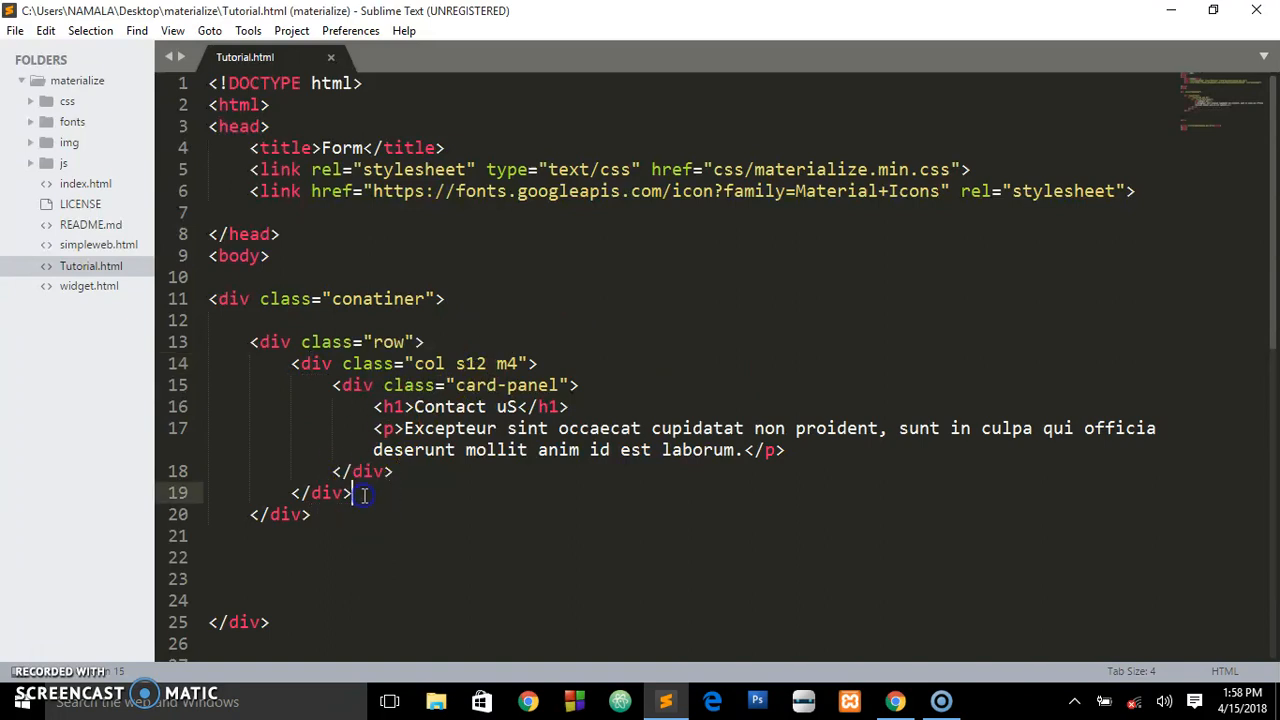
Step: Add a second <div class="col s12 m5"> column after the card column and save
type("<div>")
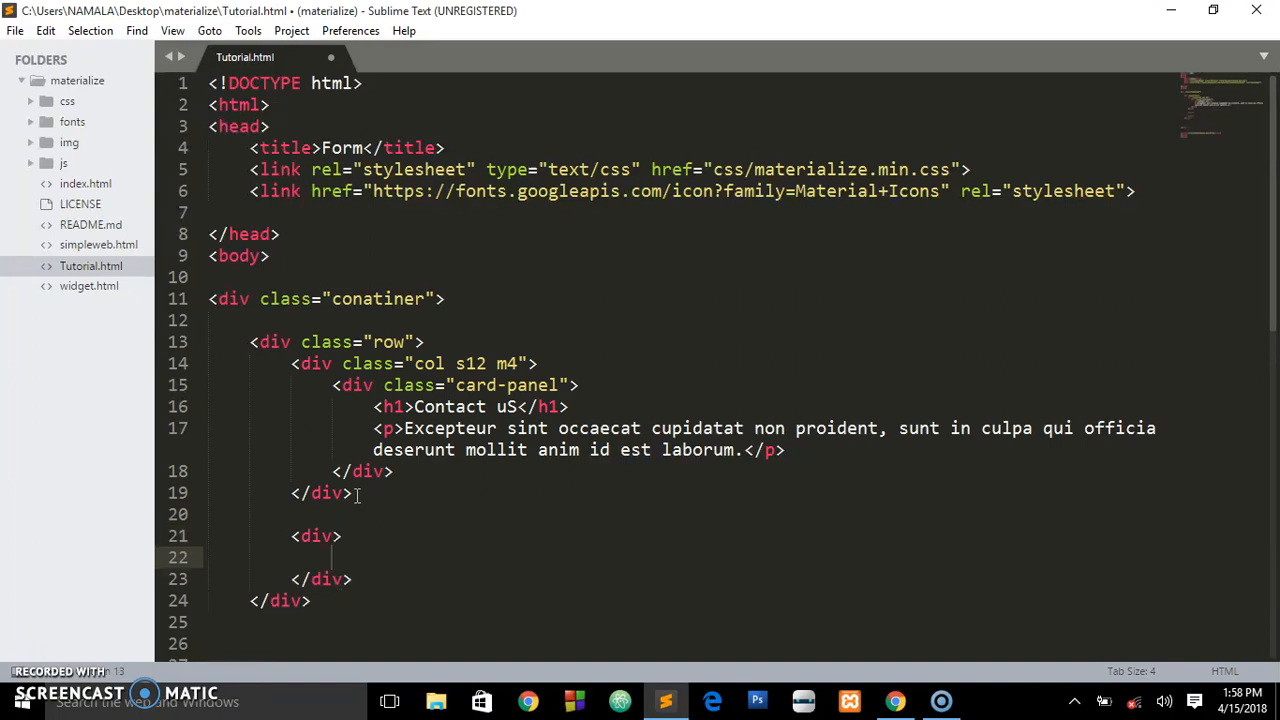
type("class=\"\"")
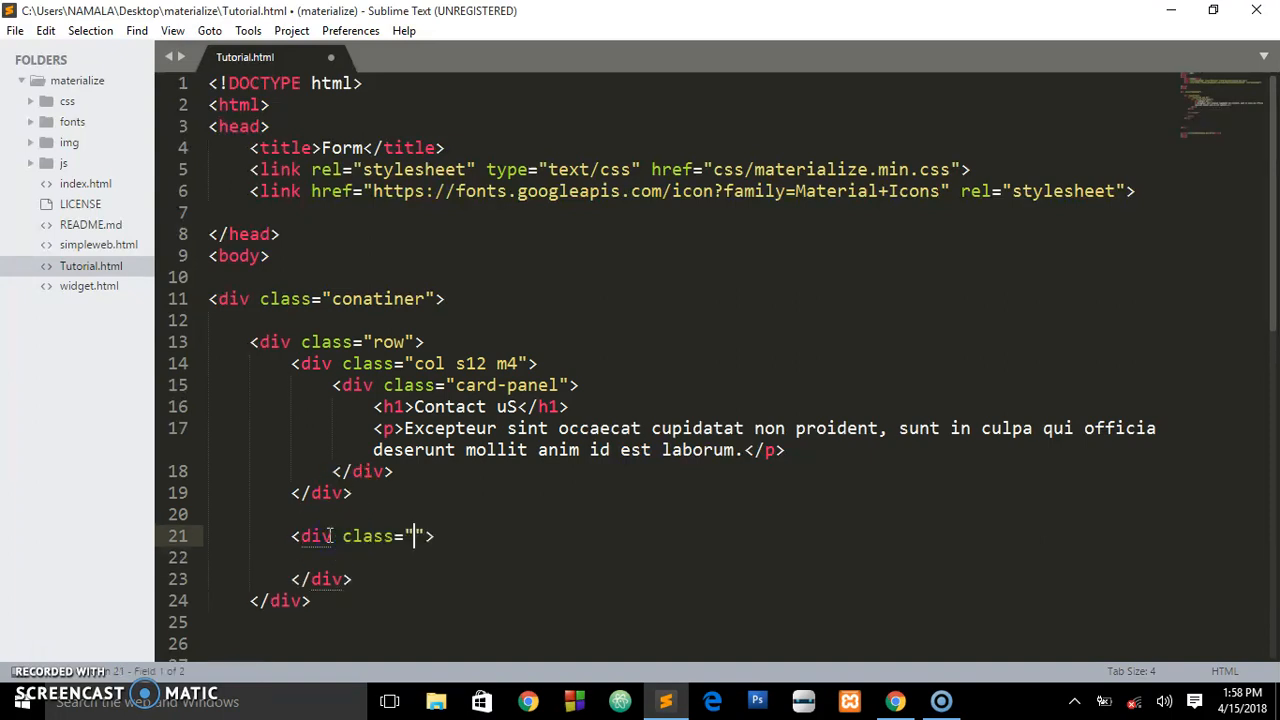
type("col s12")
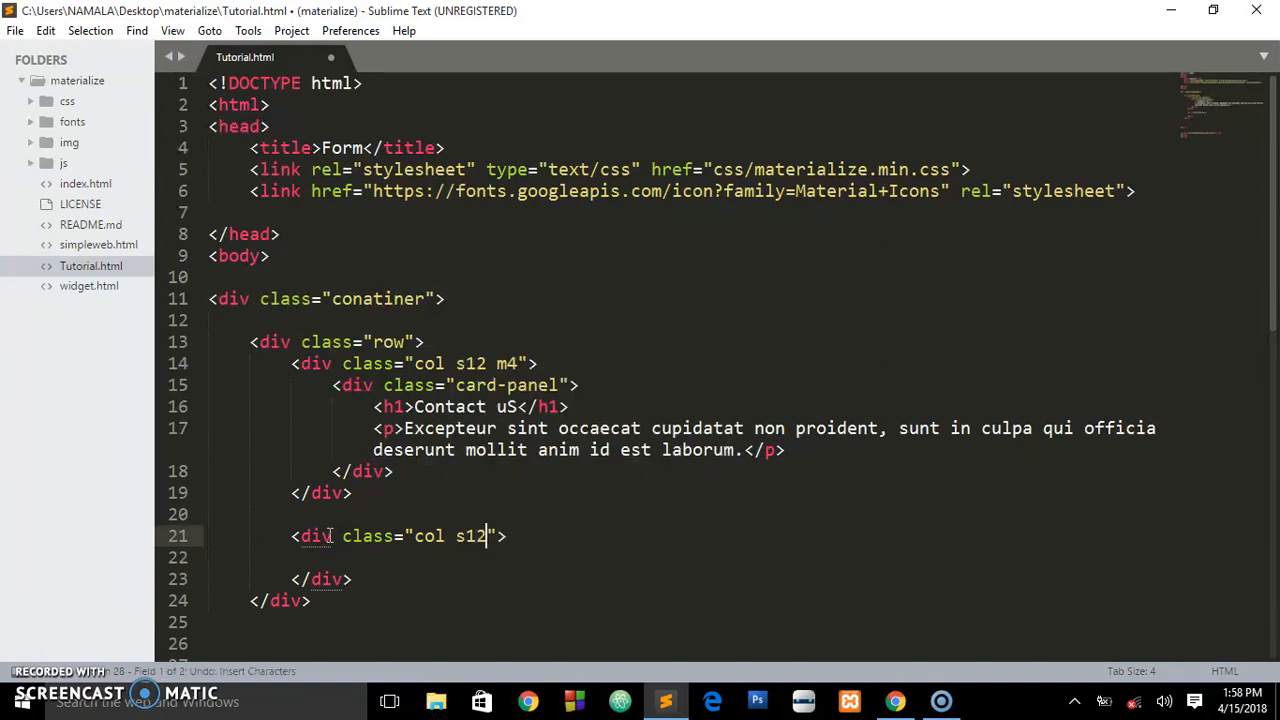
type("m")
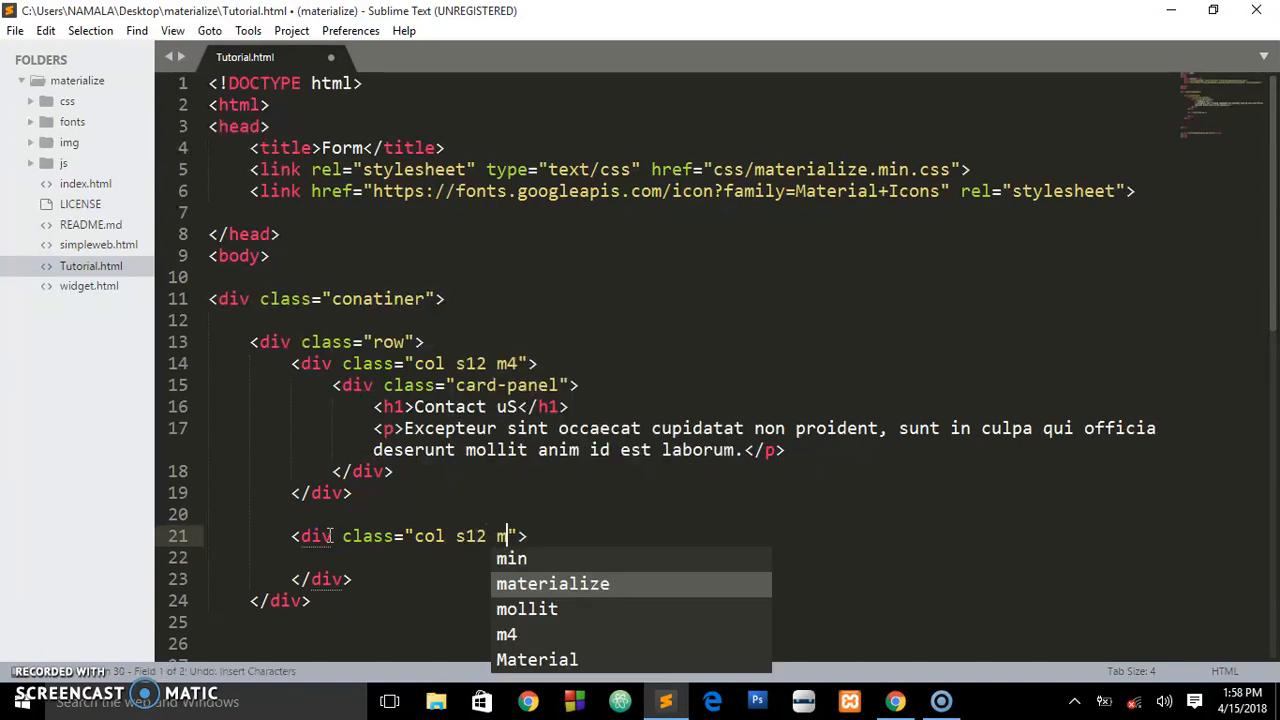
type("5")
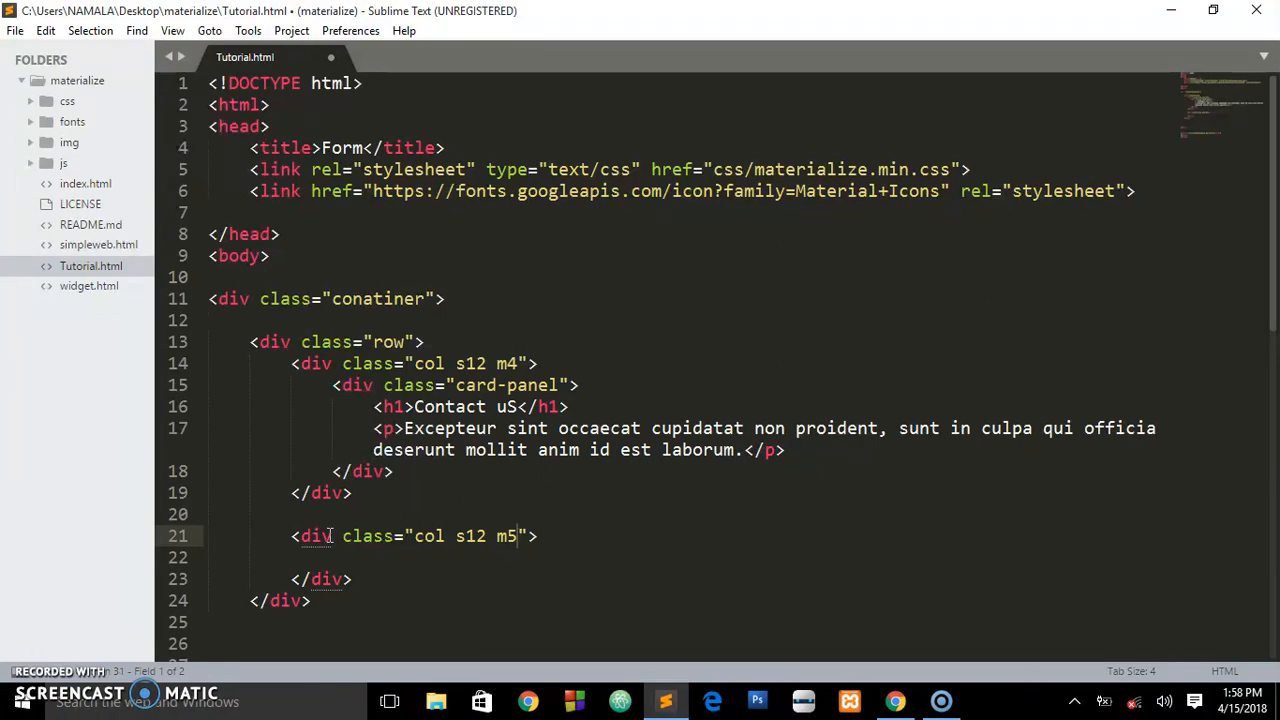
key("ctrl+s")
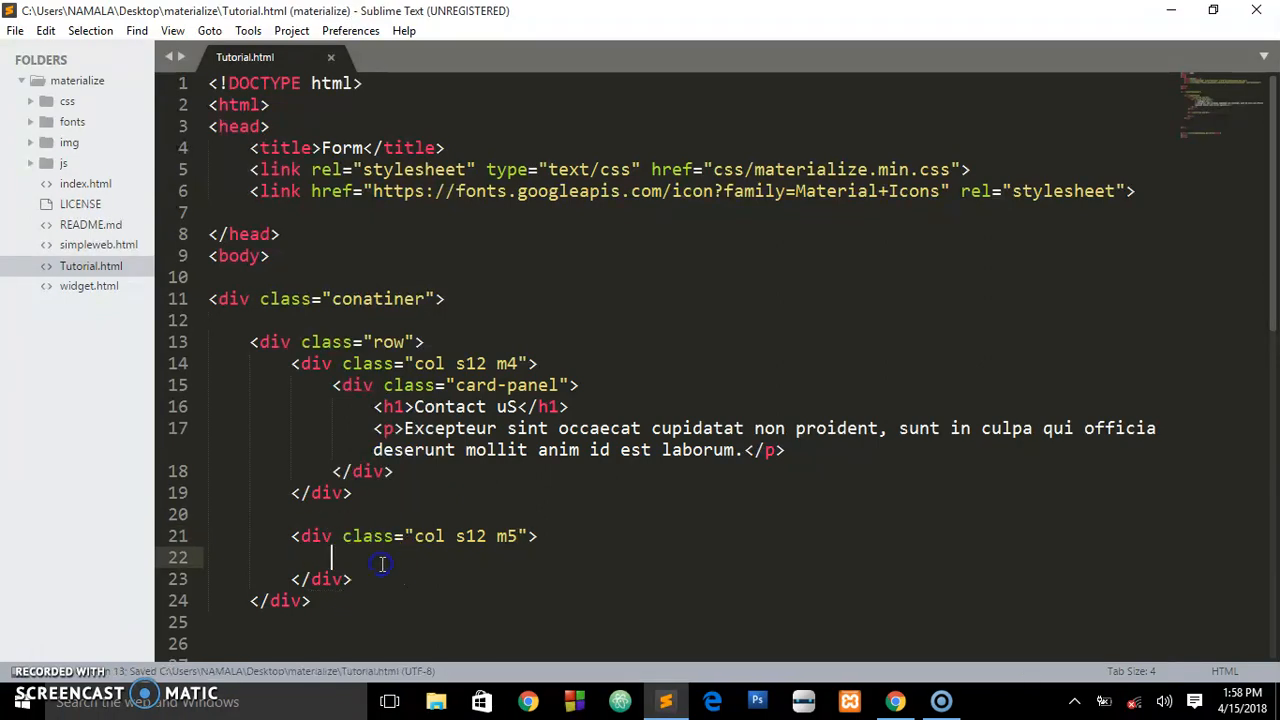
left_click(520, 364)
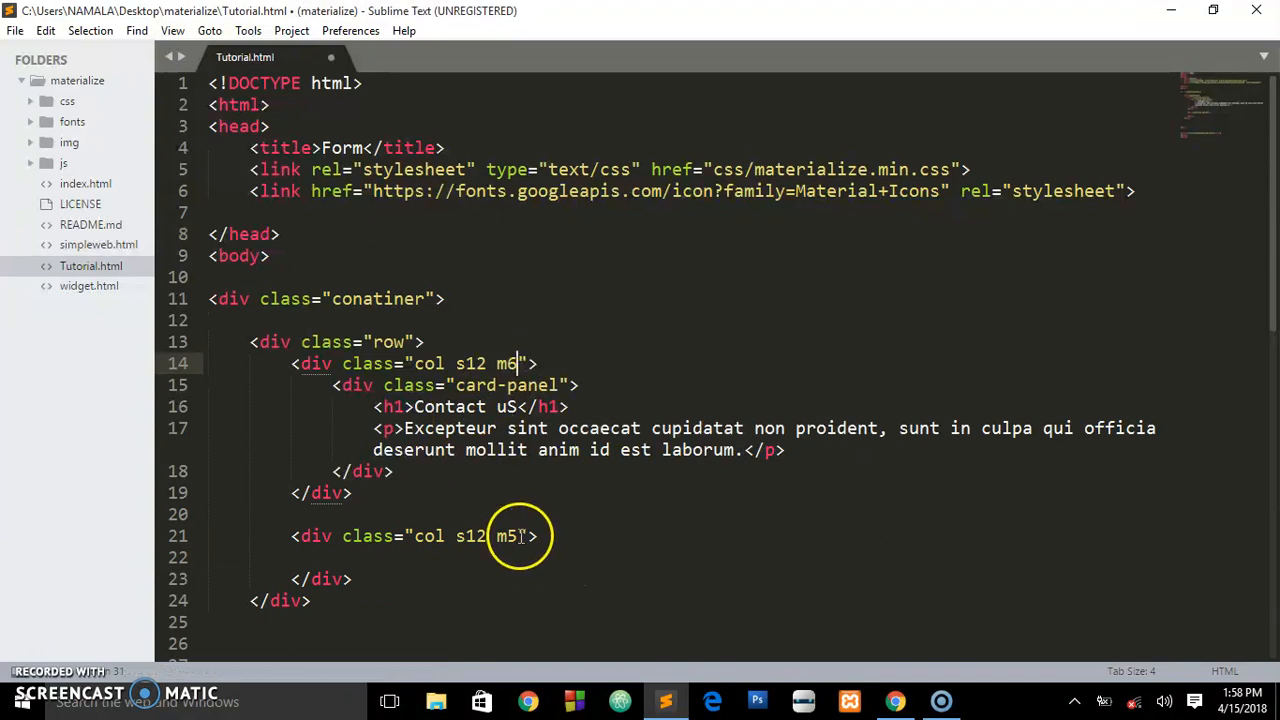
Step: Make both columns m6 and reload the page in Chrome to see the two columns
type("6")
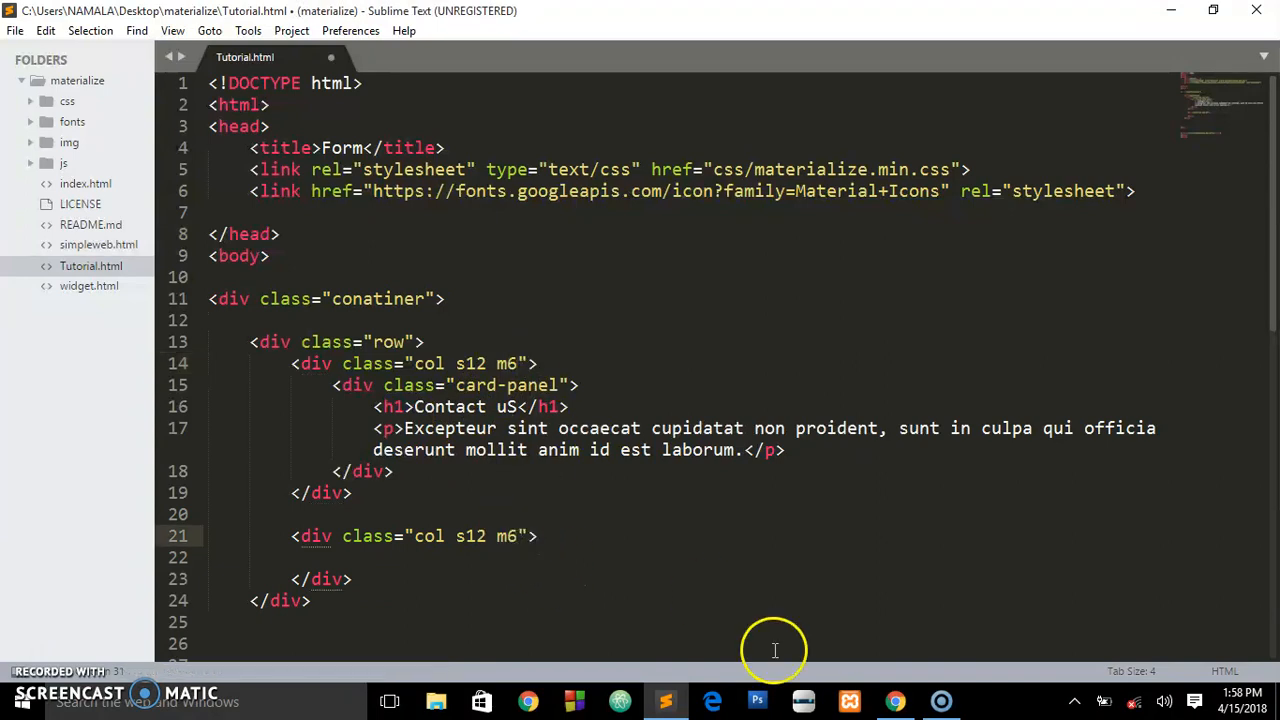
left_click(894, 700)
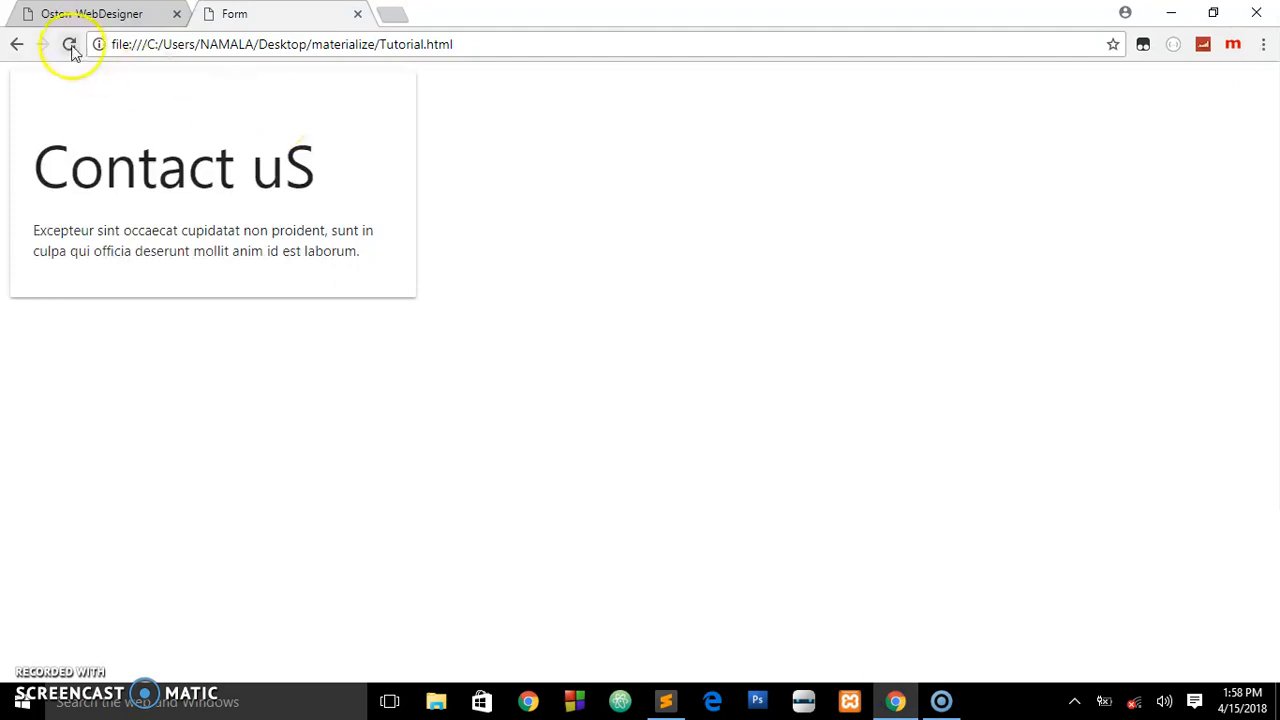
left_click(68, 44)
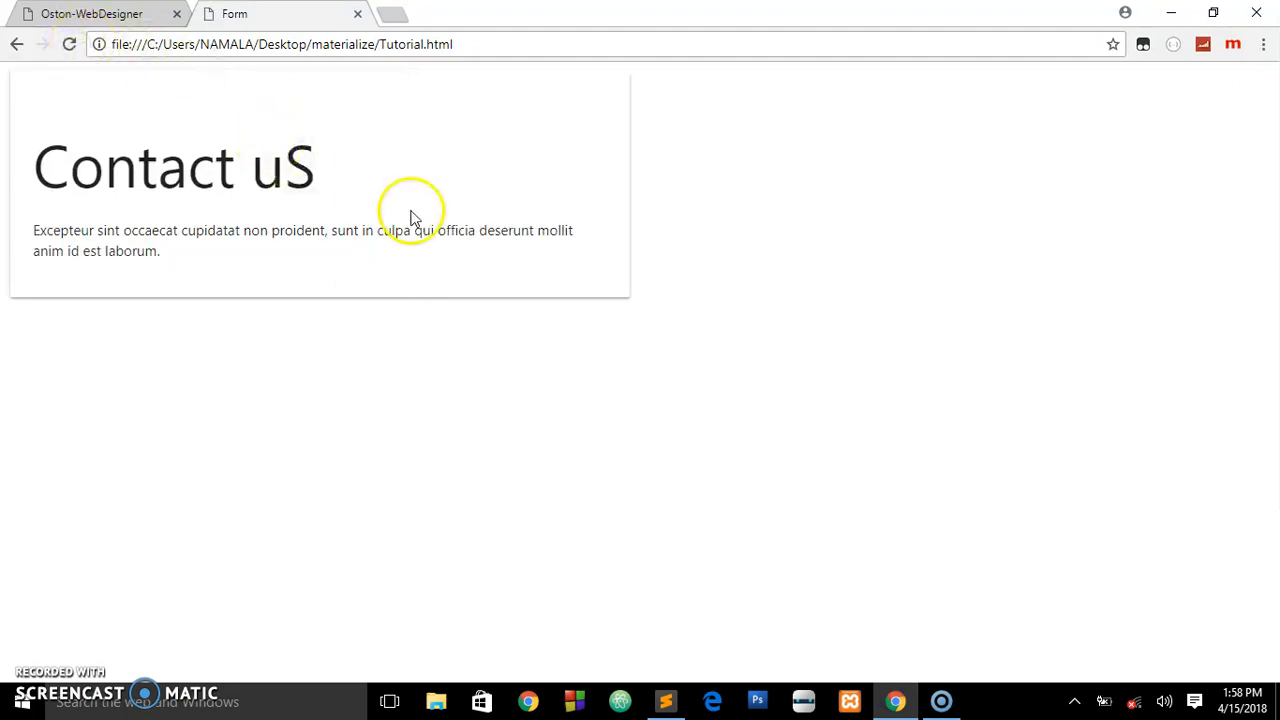
left_click(664, 700)
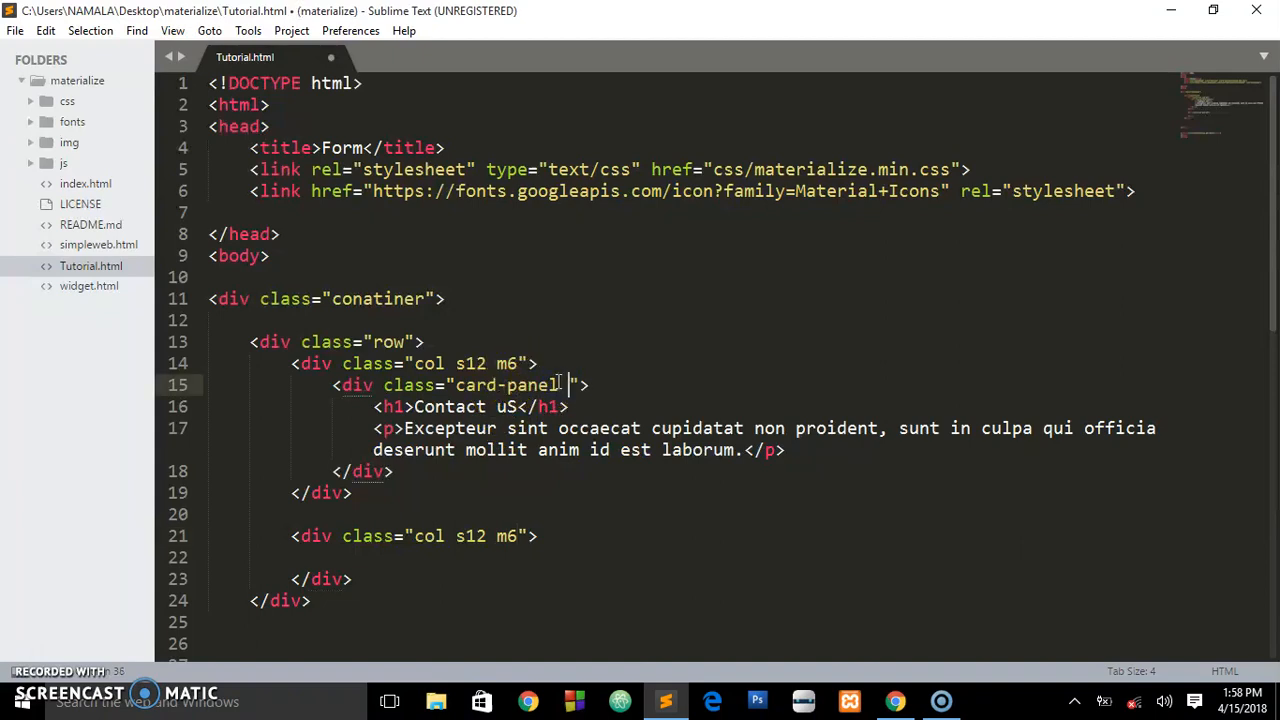
Step: Add the center class to the card-panel div and preview the centered card
type("cenetr")
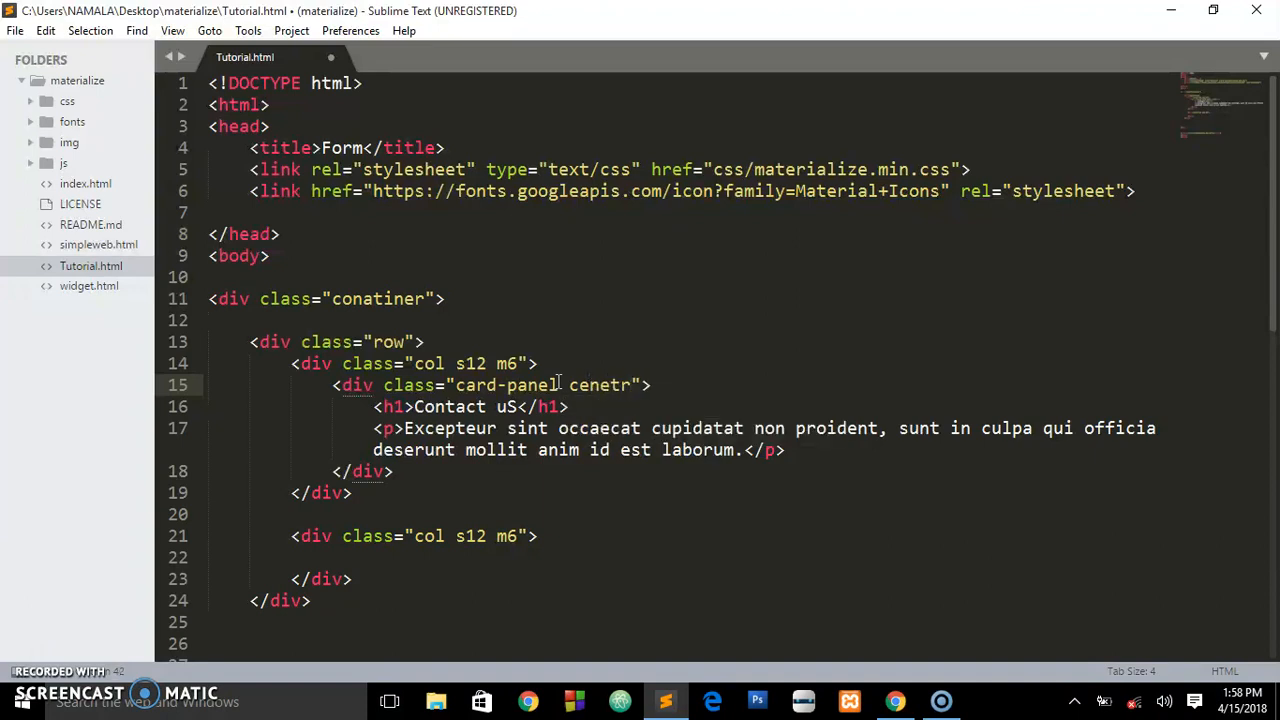
type("center")
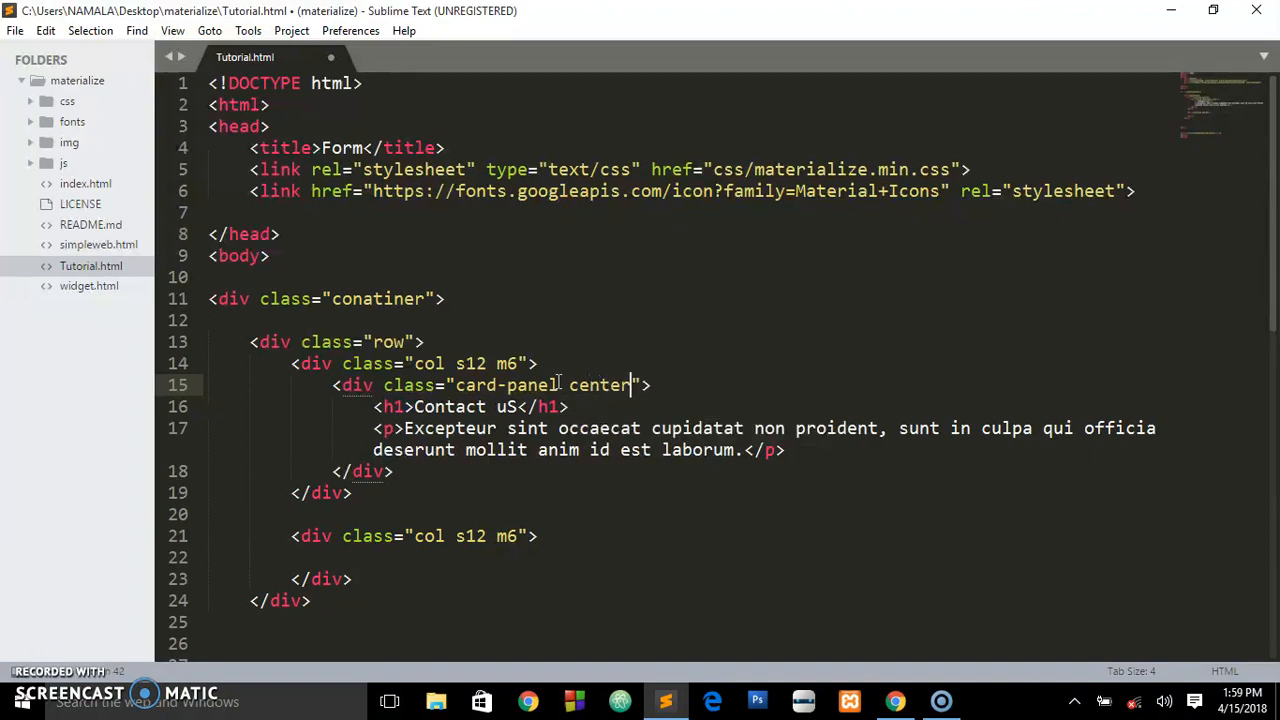
left_click(894, 700)
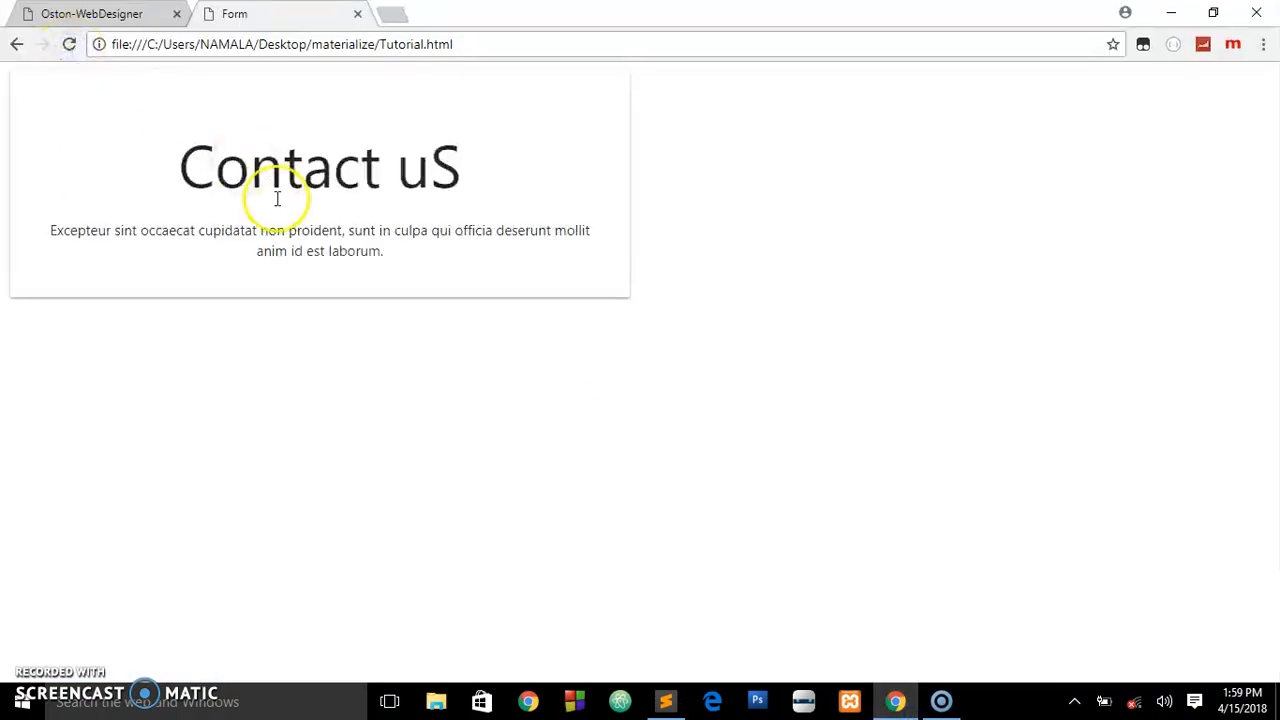
left_click(664, 700)
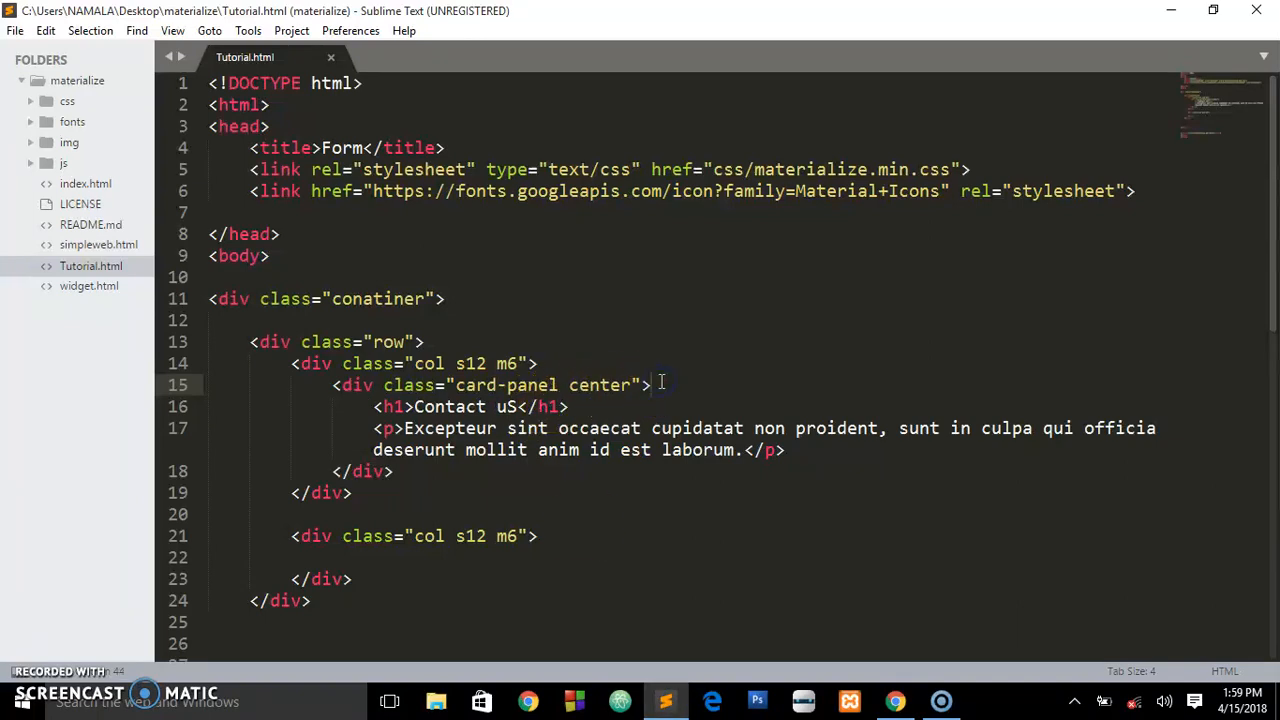
Step: Insert an empty <i class="material-icons"></i> line above the h1 heading
key("enter")
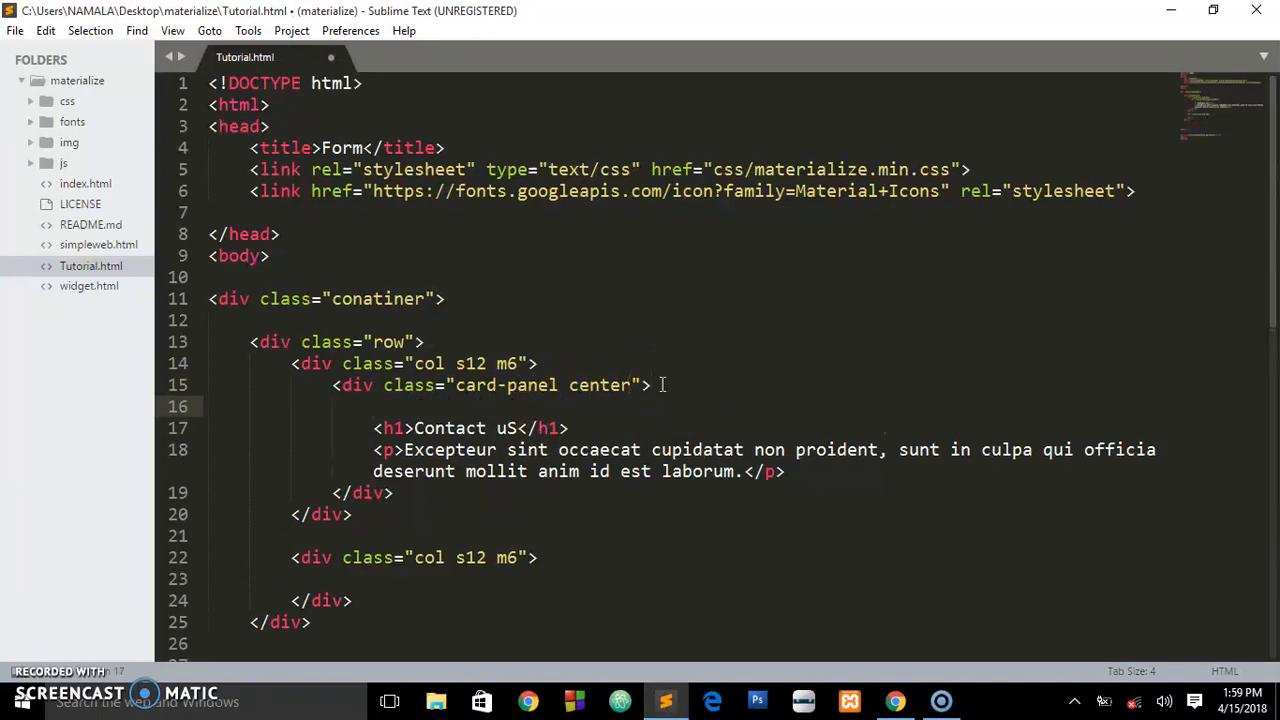
type("<i class=\"mater\"></i>")
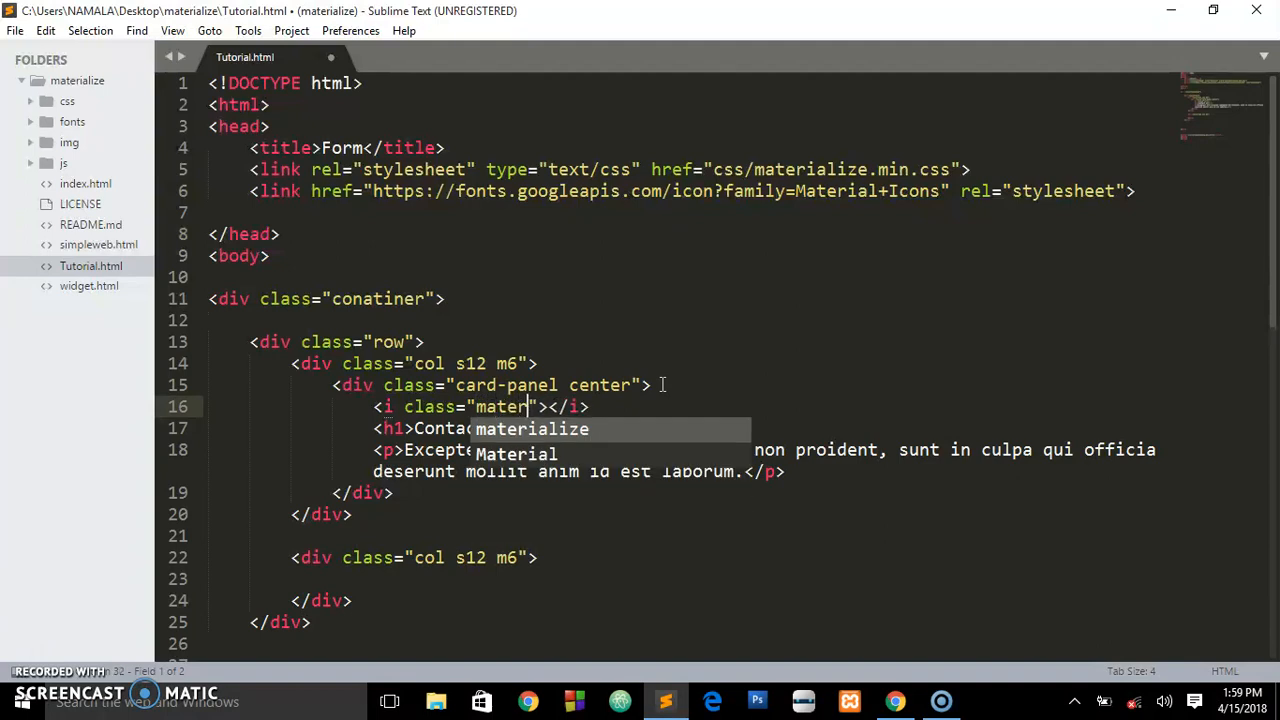
type("ial-icons")
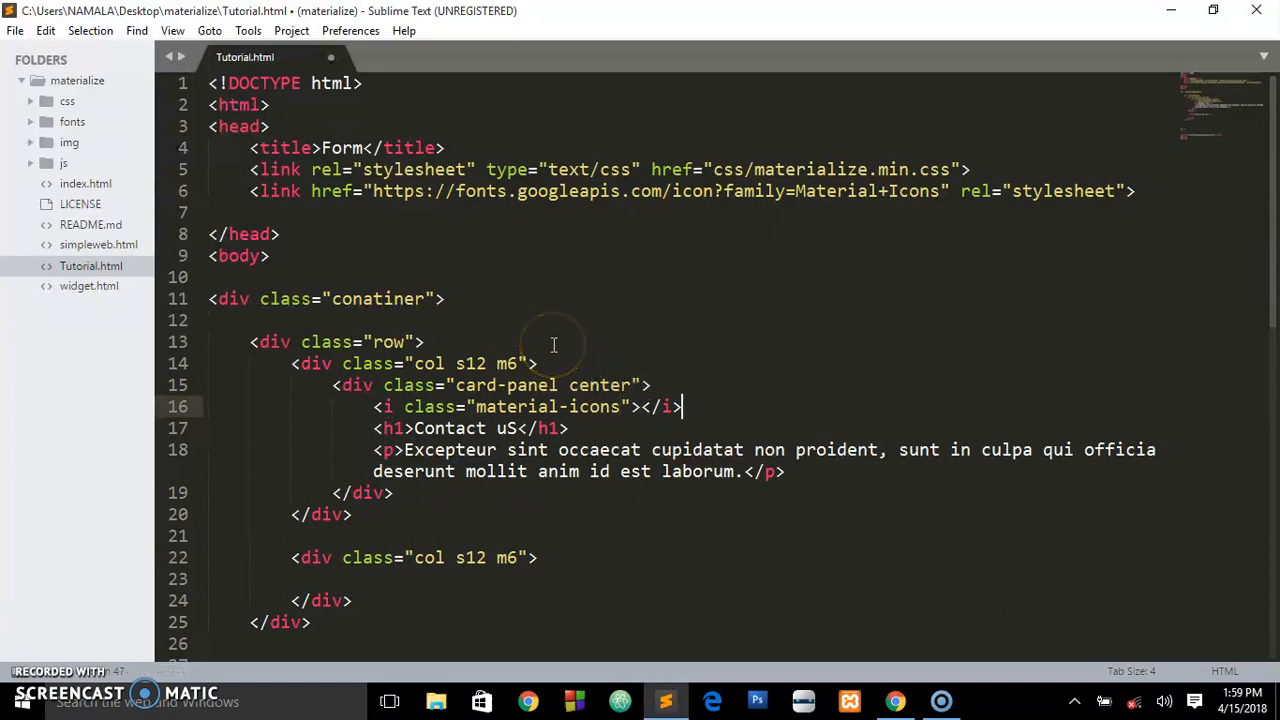
key("enter")
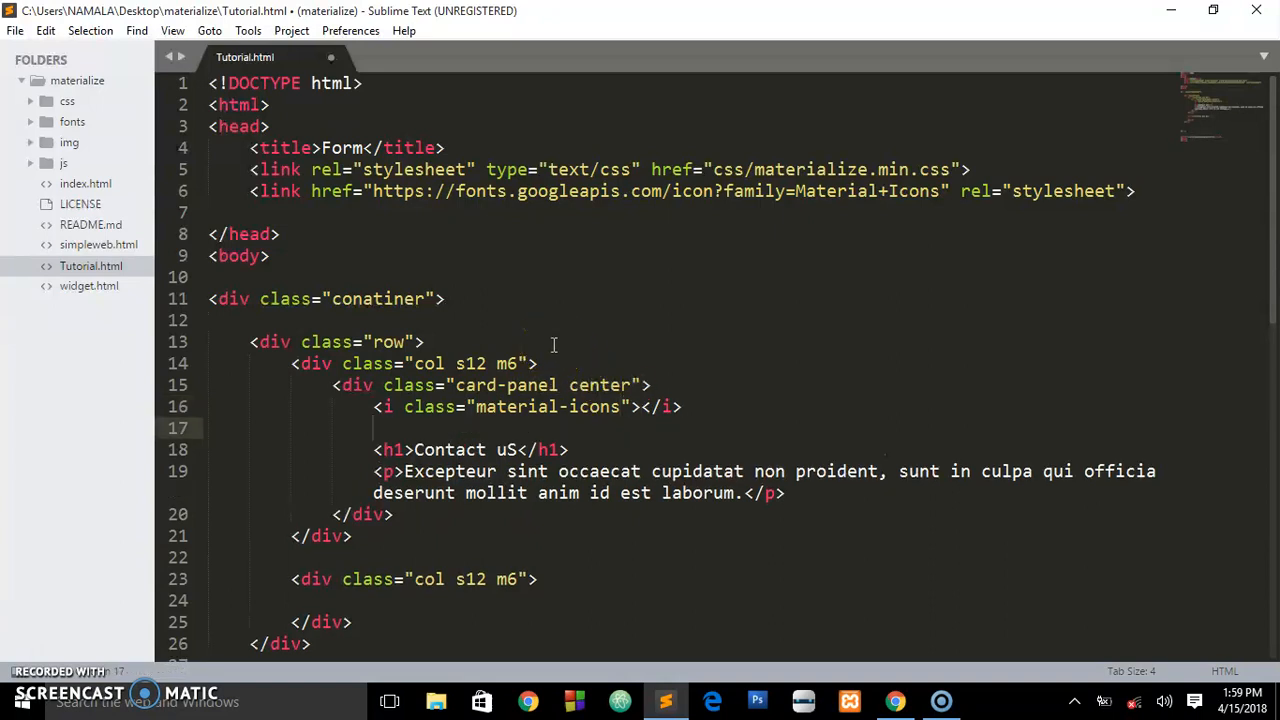
Step: Try a glyphicon span below the icon, then delete that line again
type("<span></span>")
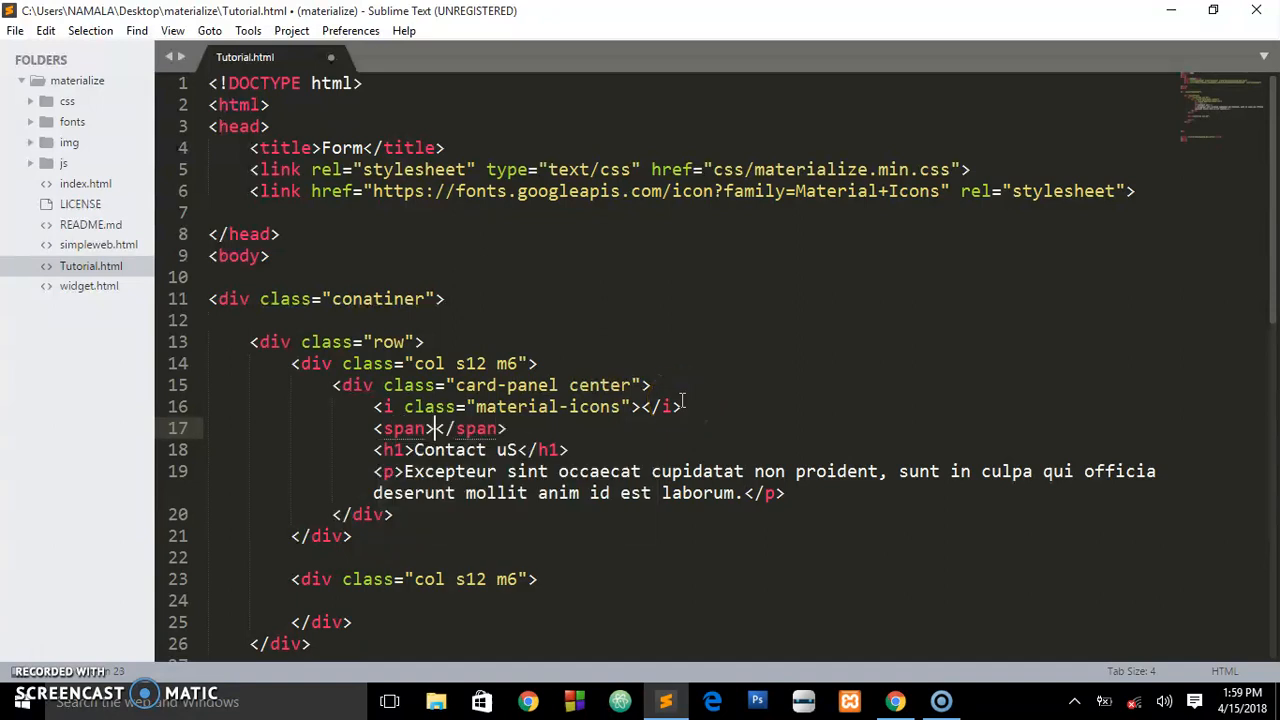
type("class=\"\"")
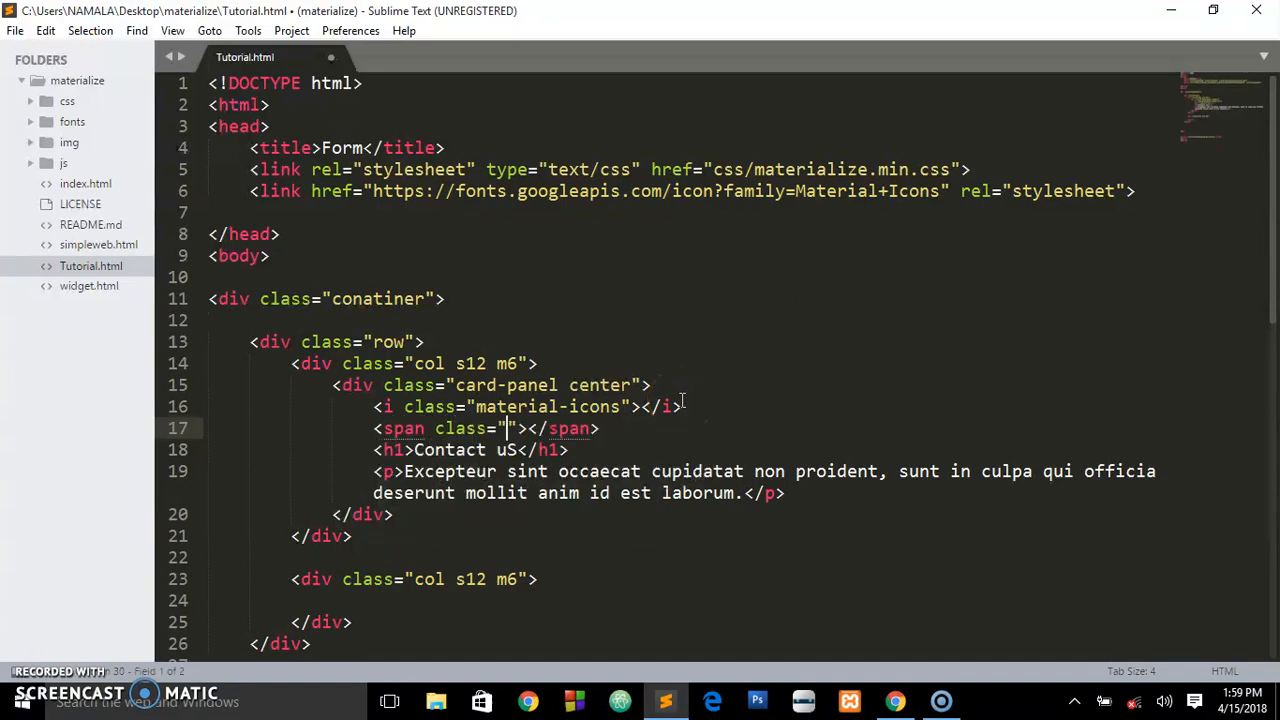
type("gly")
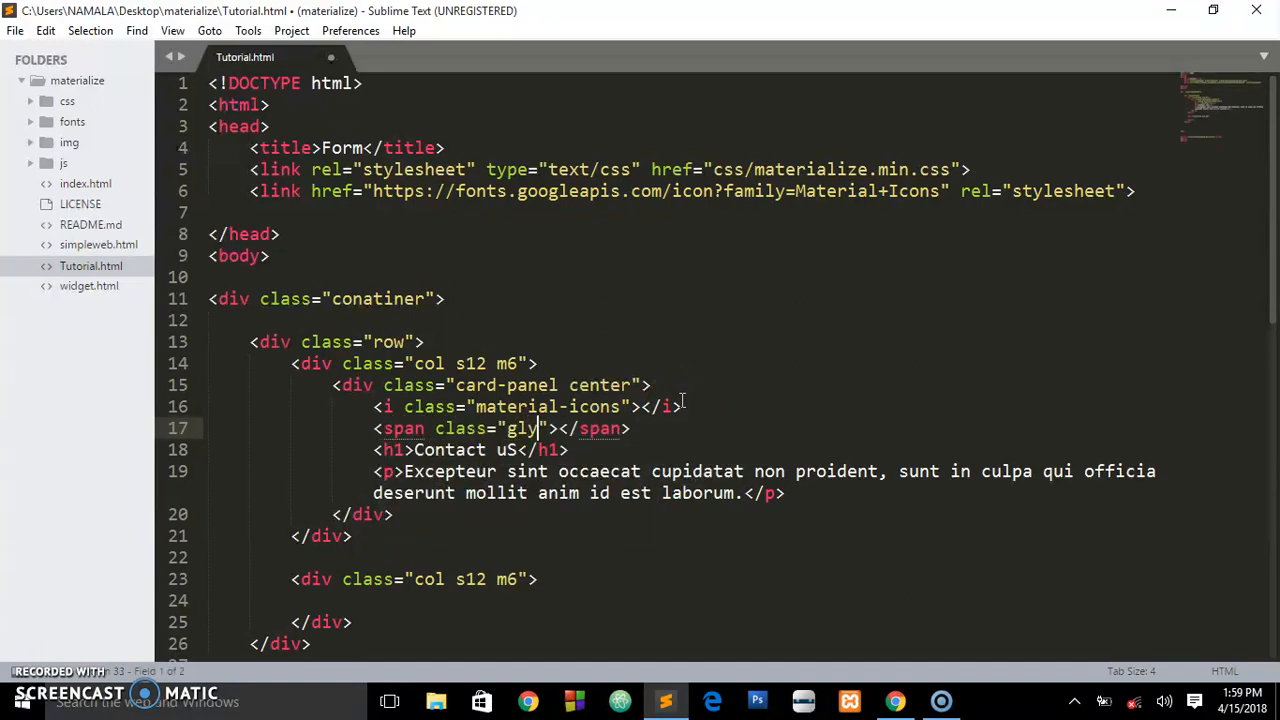
type("phivo")
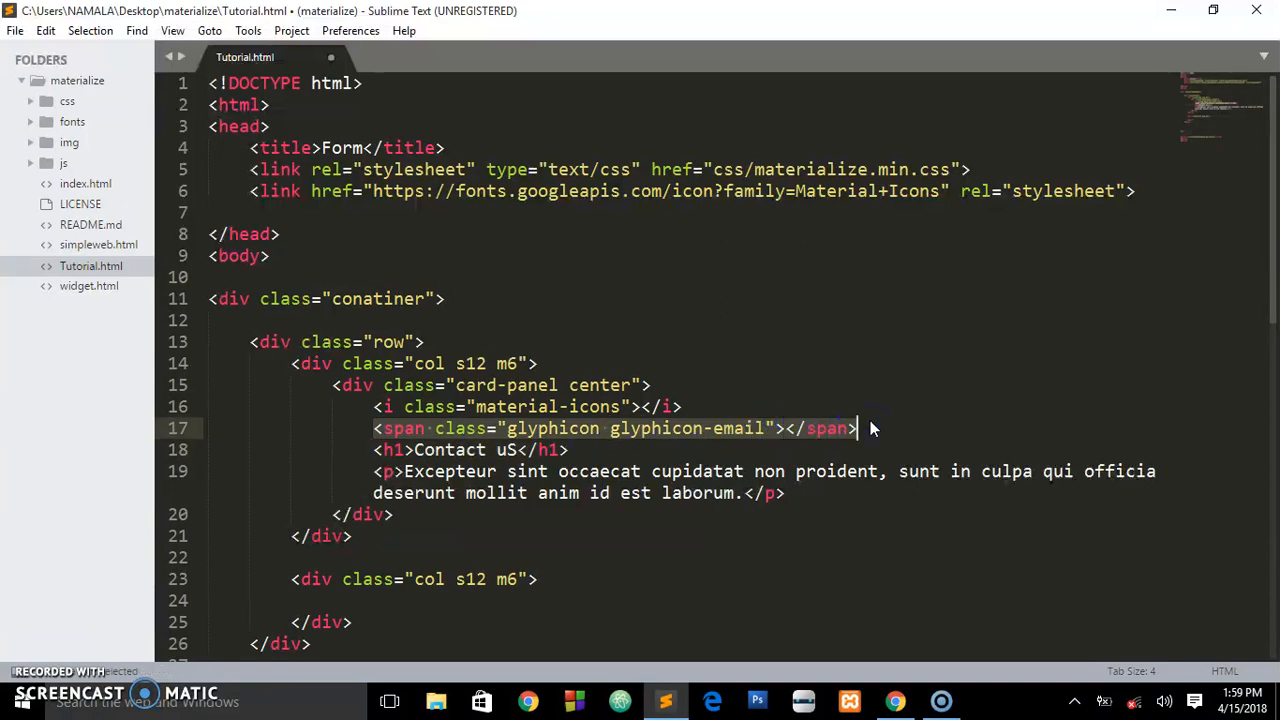
key("Ctrl+Shift+K")
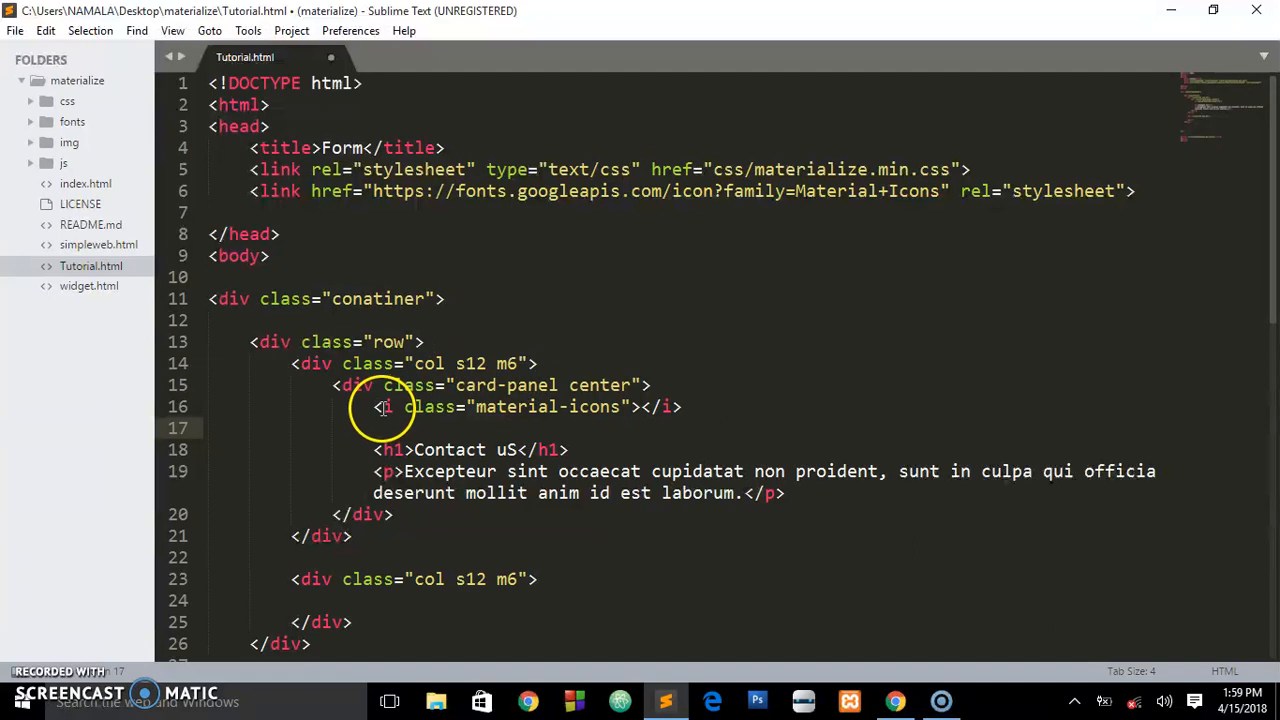
Step: Set the icon name to email, save, and try a large size class
left_click(404, 406)
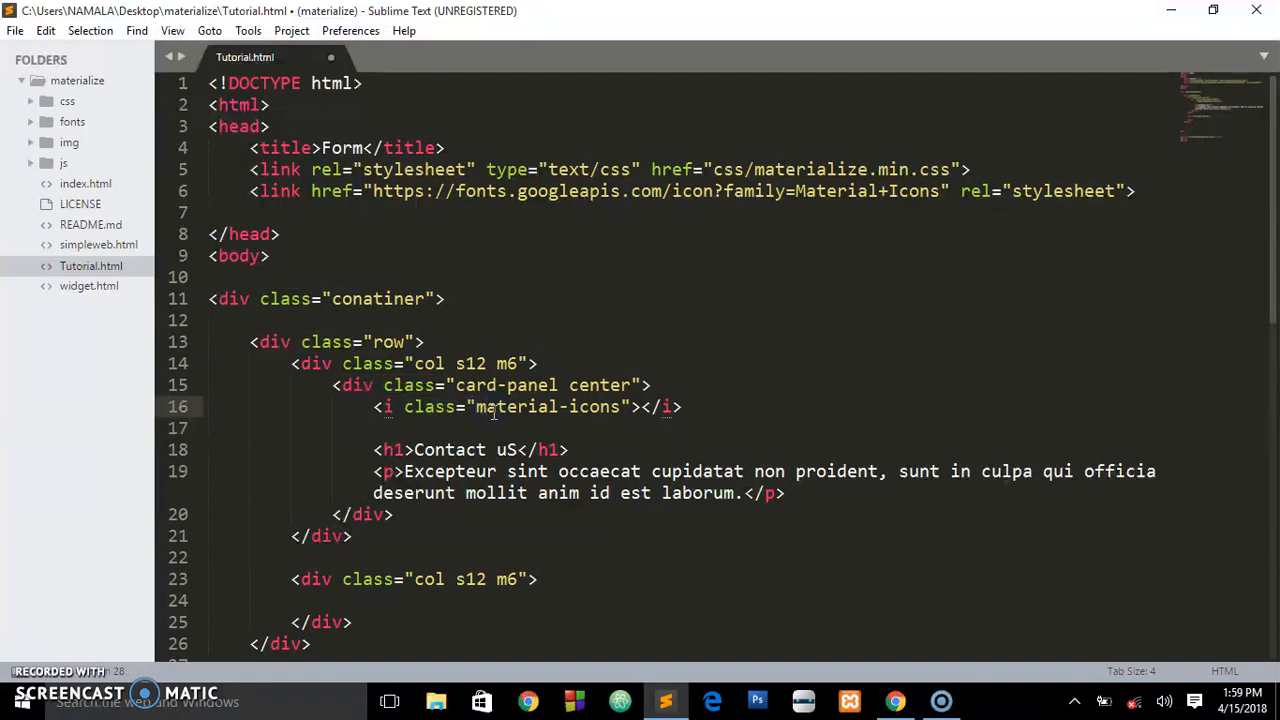
mouse_move(640, 406)
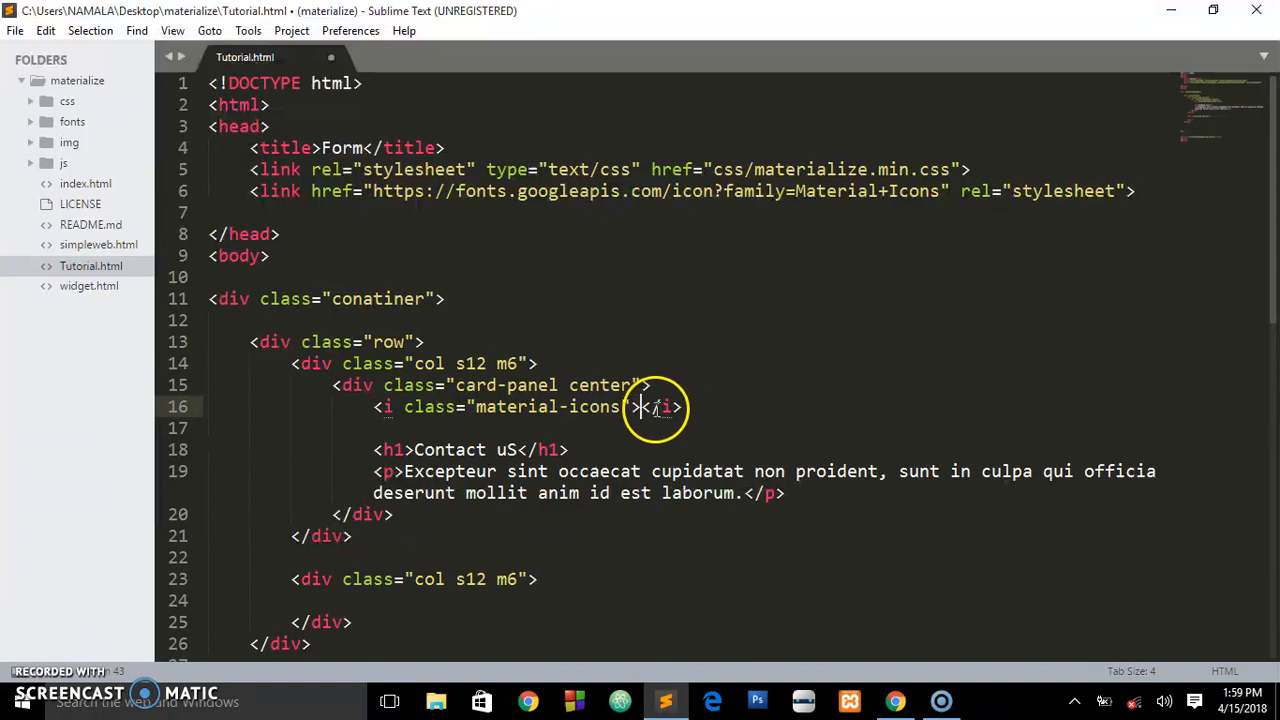
type("email")
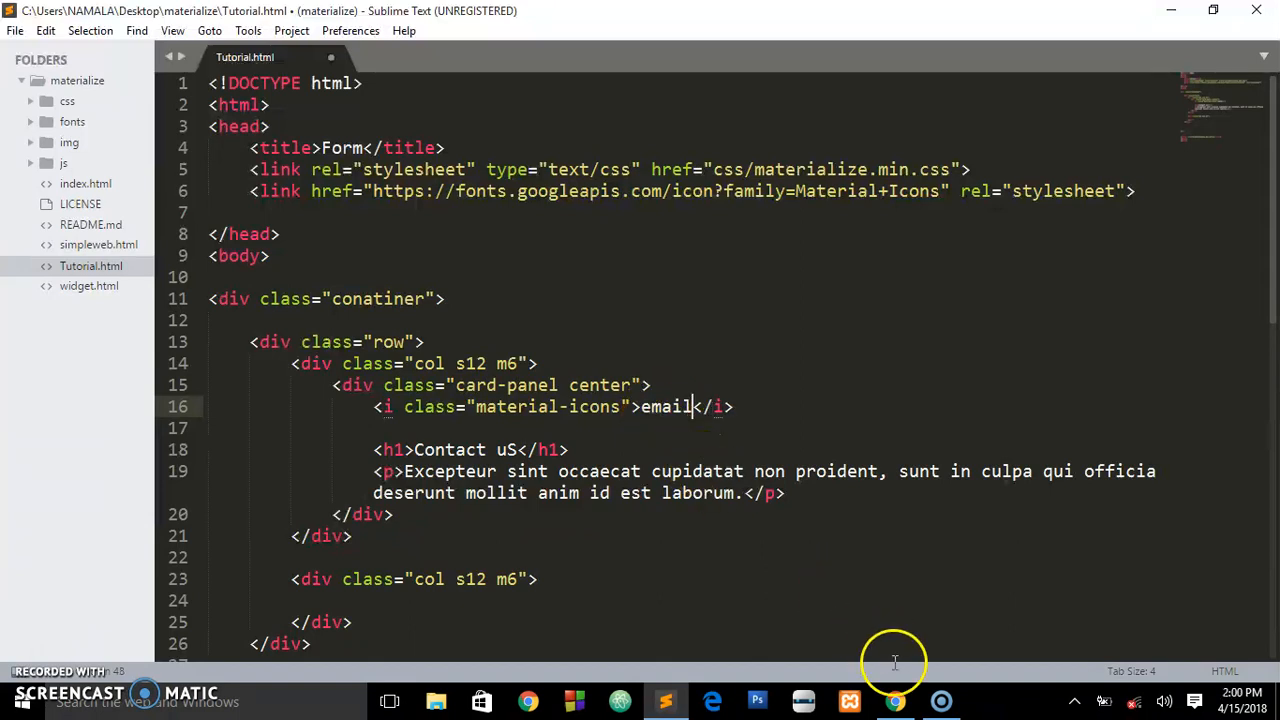
key("ctrl+s")
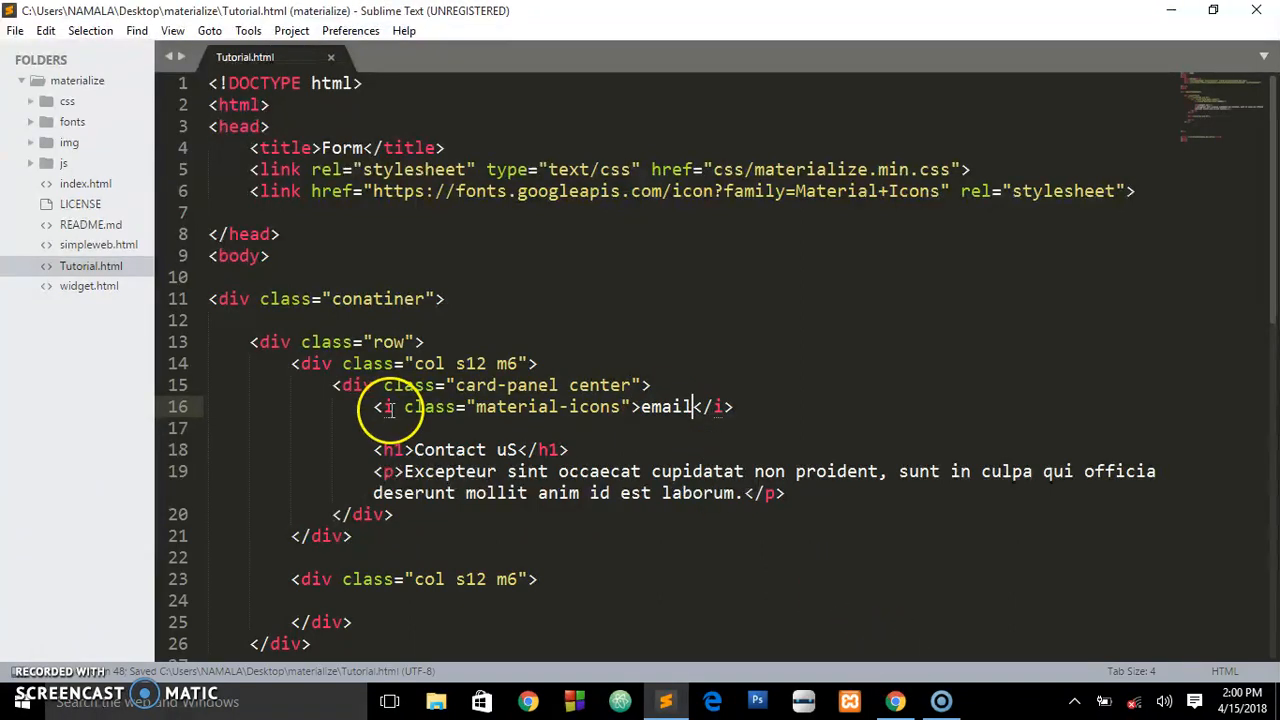
mouse_move(566, 406)
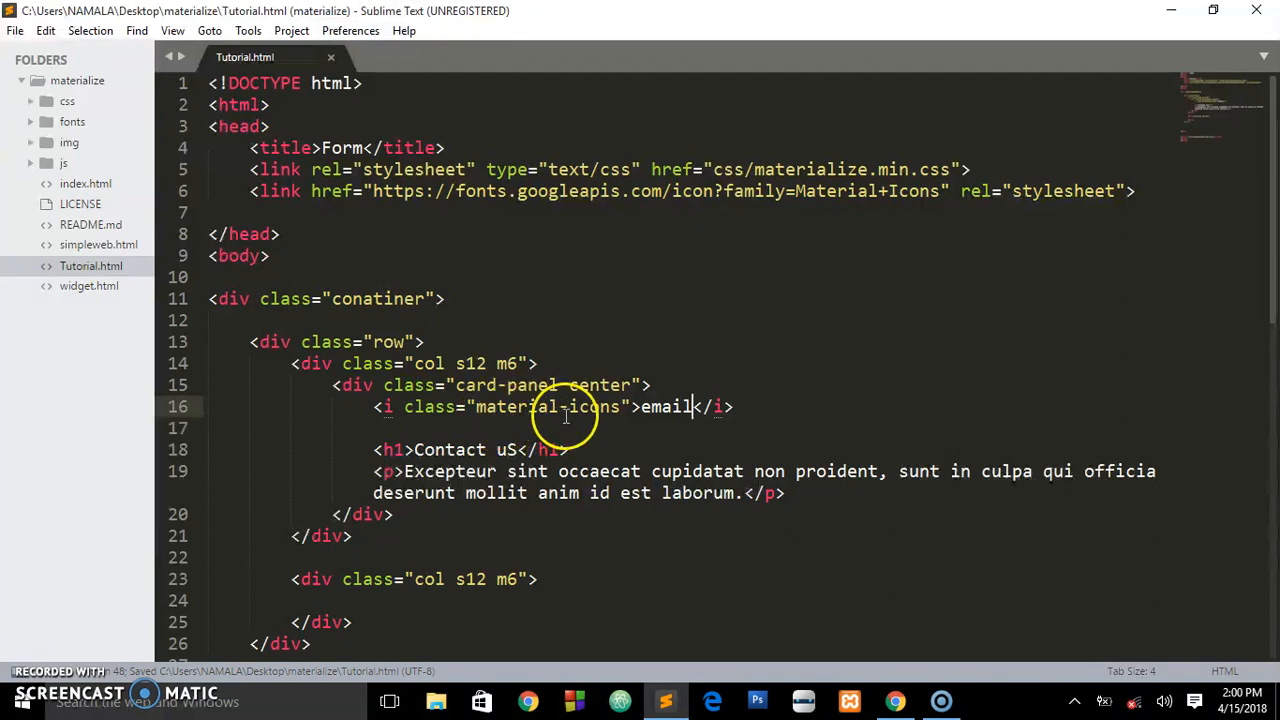
mouse_move(762, 408)
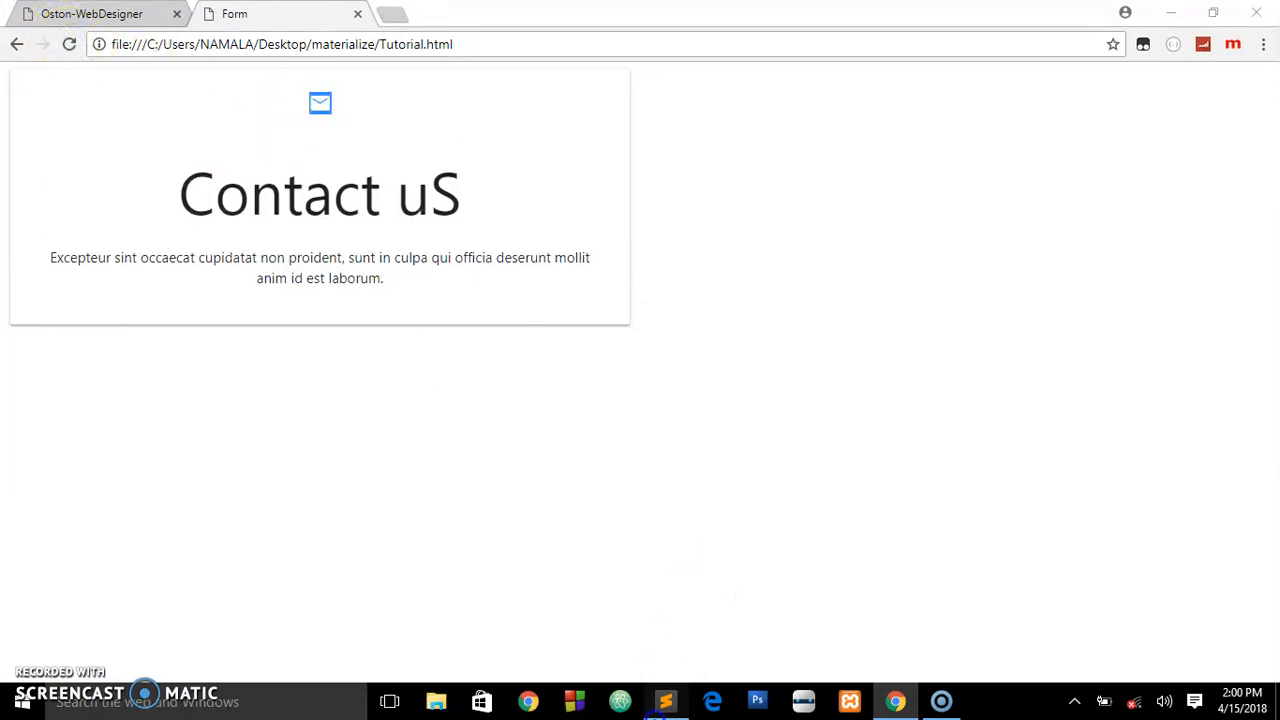
left_click(664, 700)
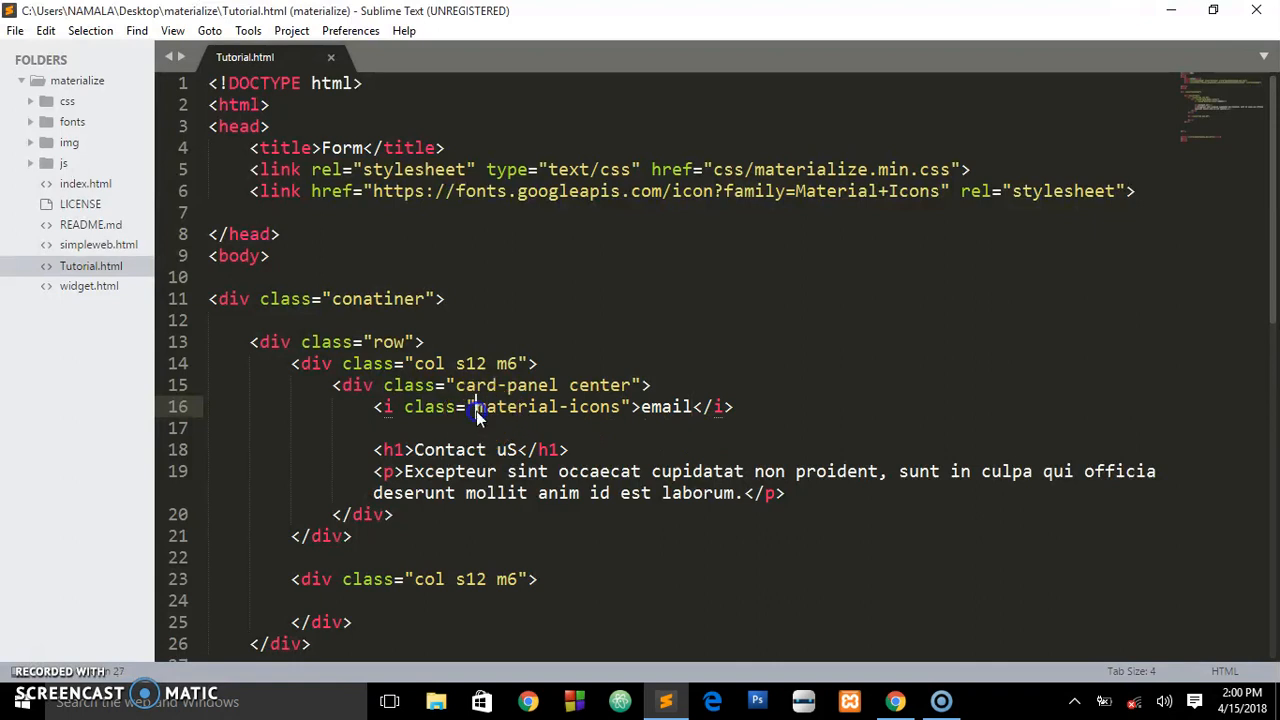
type("la")
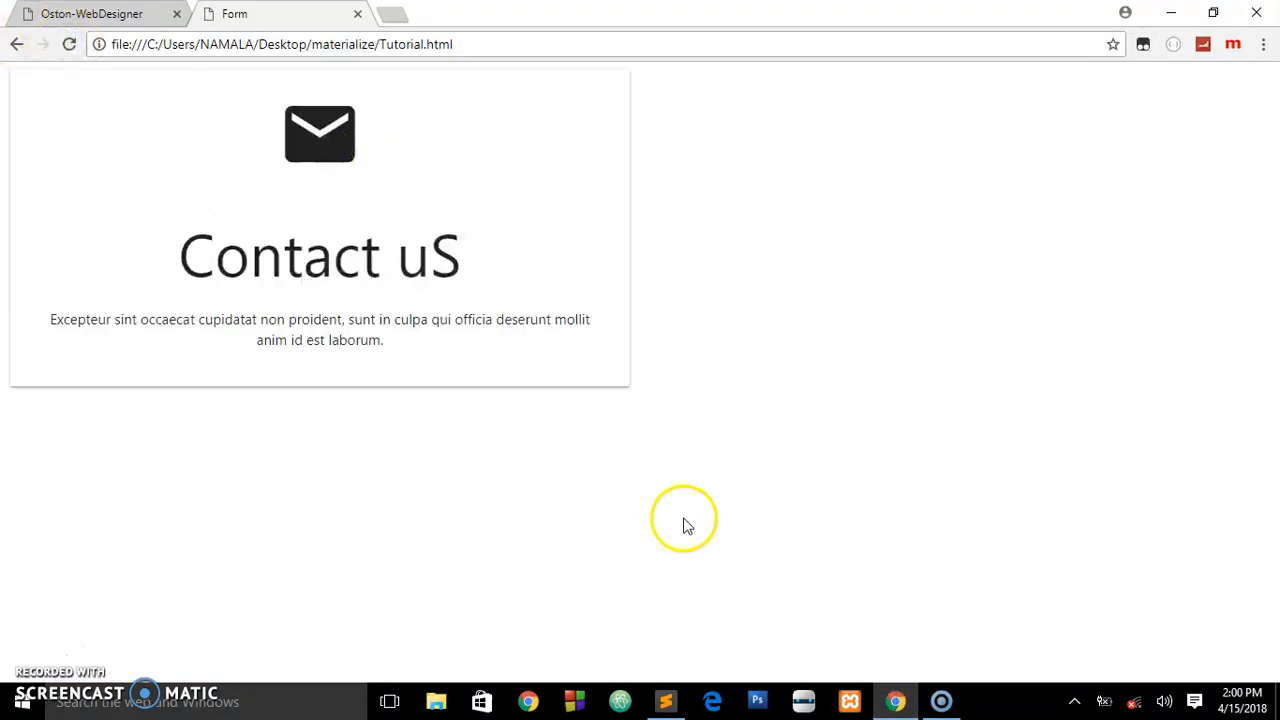
Step: Try small then medium icon size classes and preview the email icon in Chrome
left_click(664, 700)
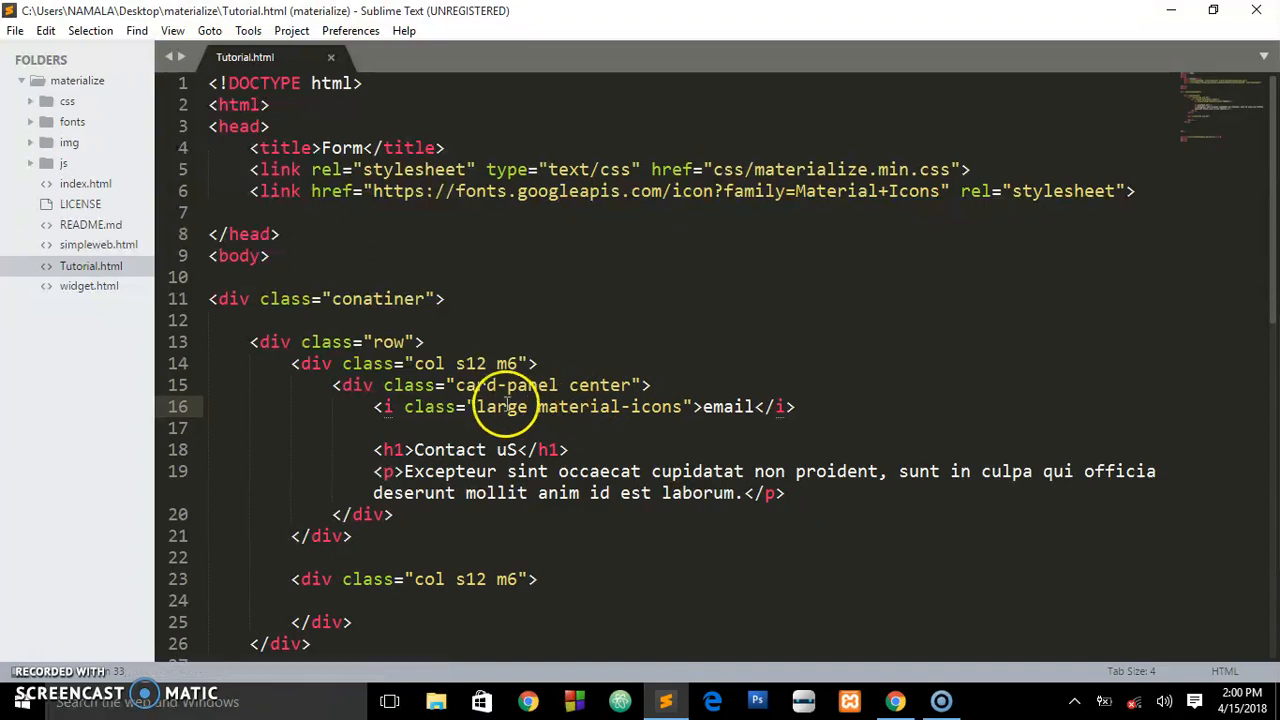
type("snall")
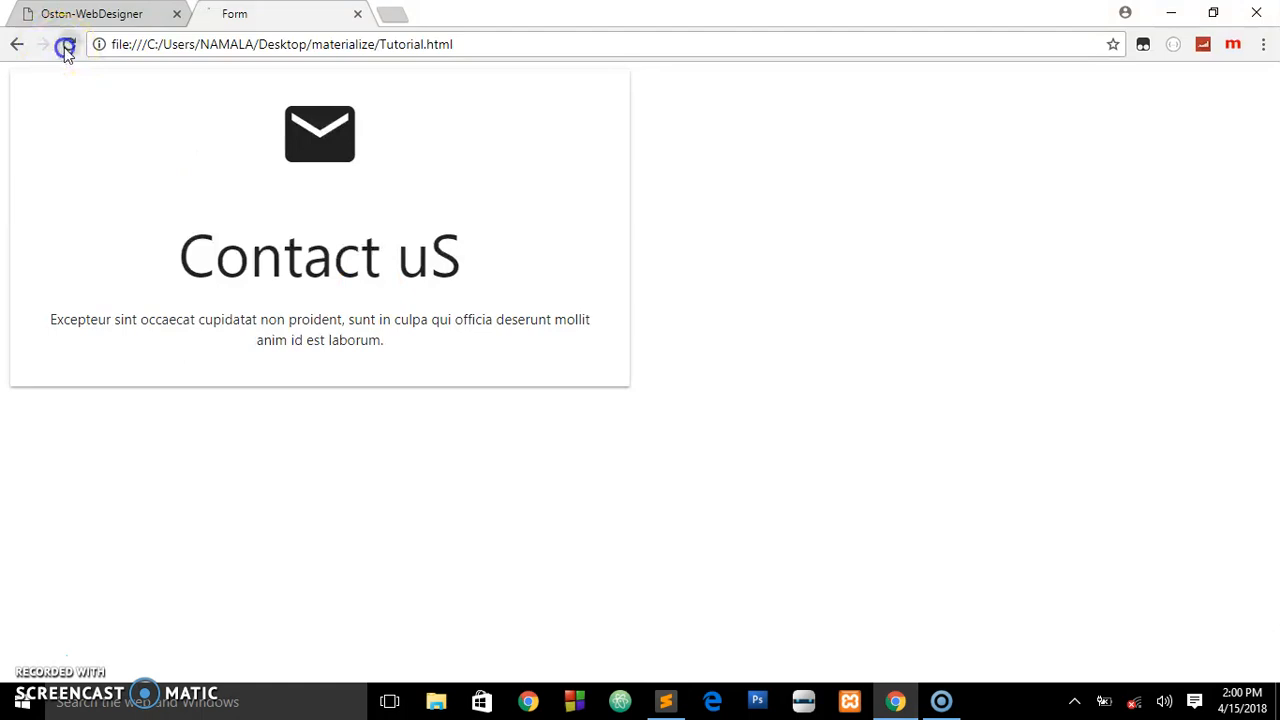
left_click(664, 700)
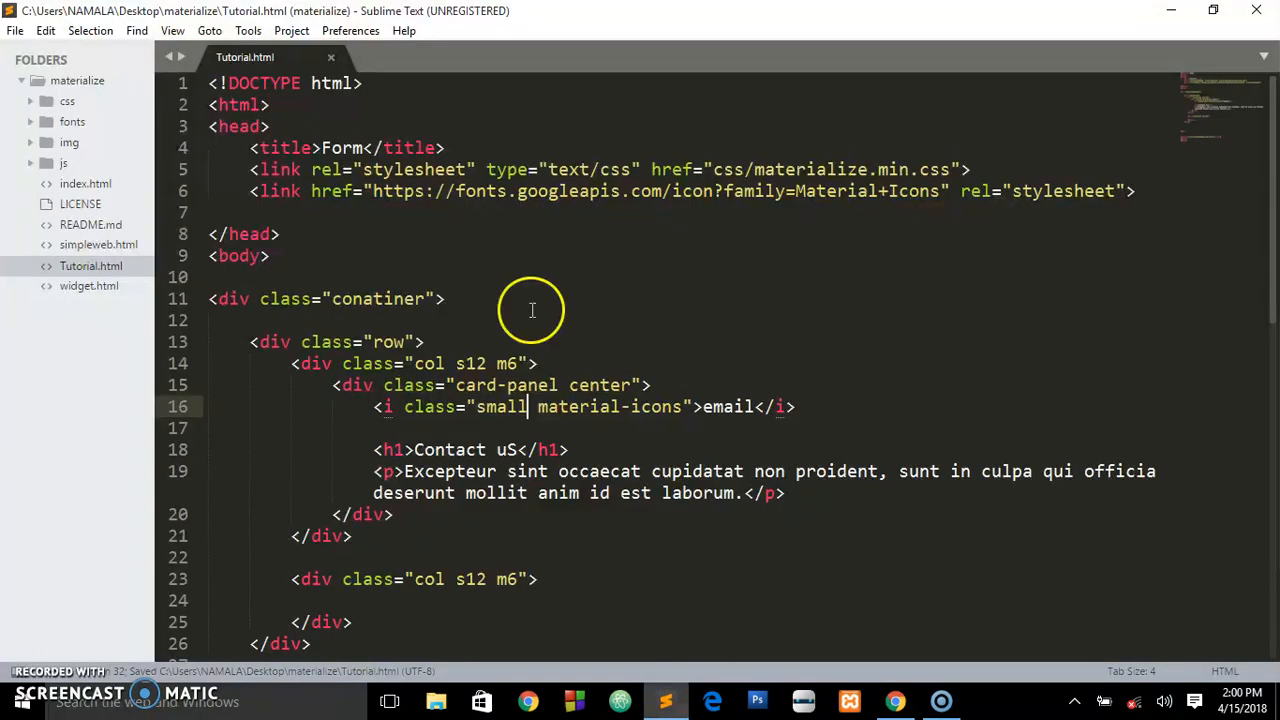
type("m")
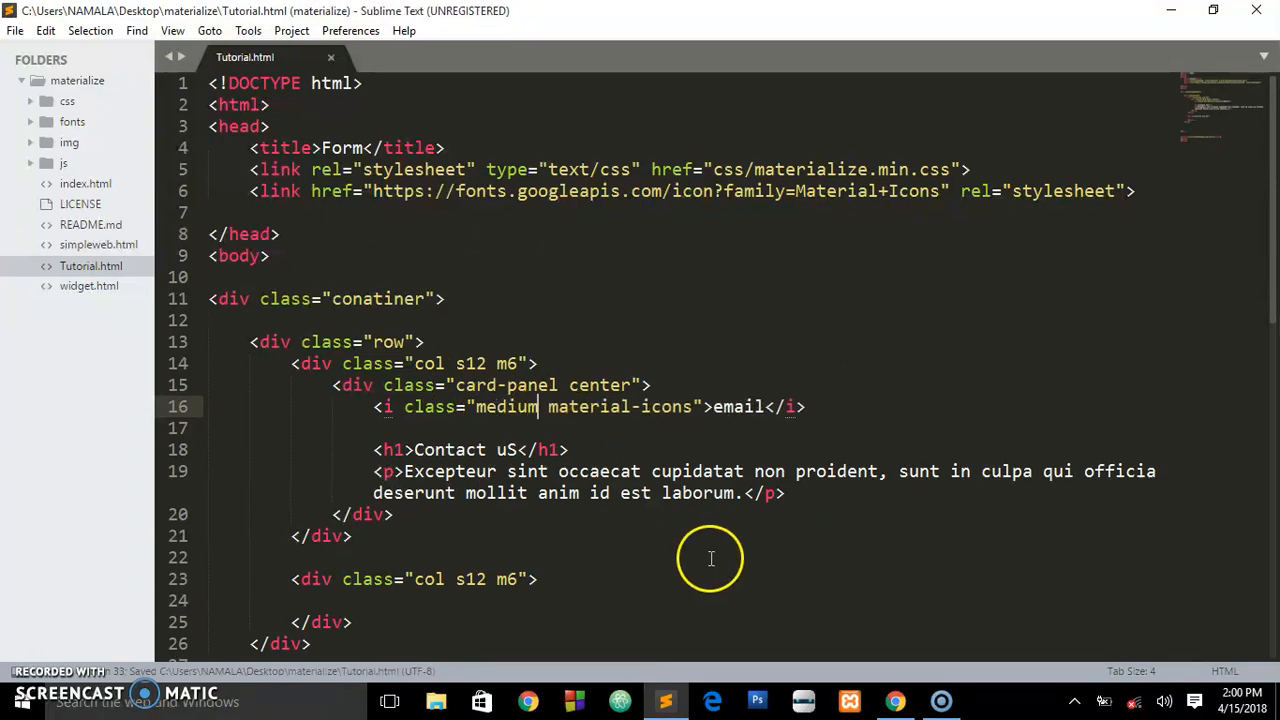
left_click(894, 700)
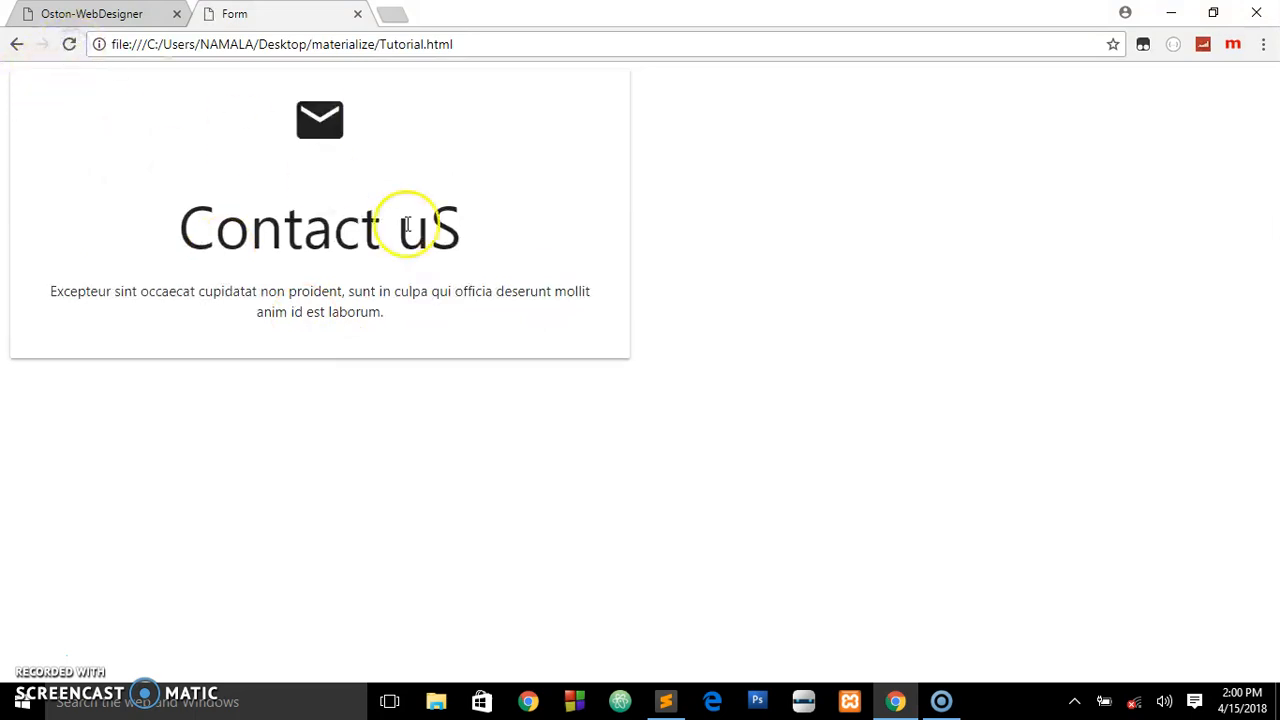
mouse_move(690, 524)
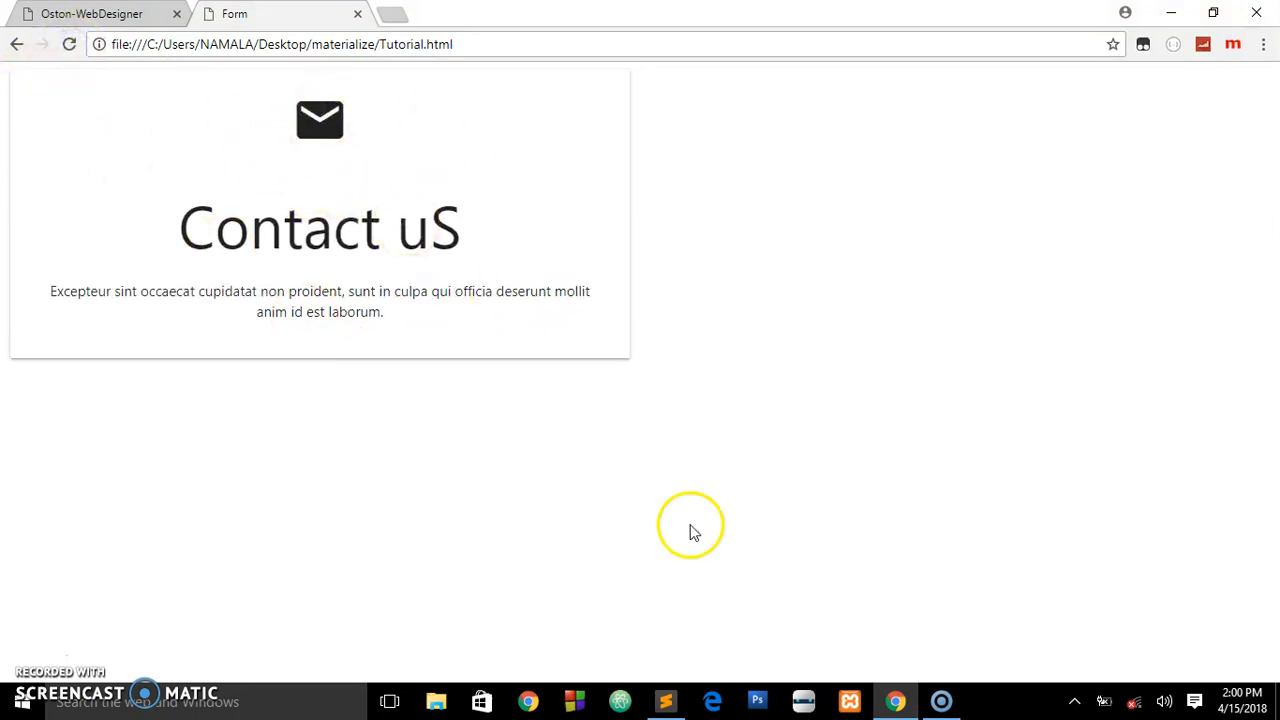
left_click(664, 700)
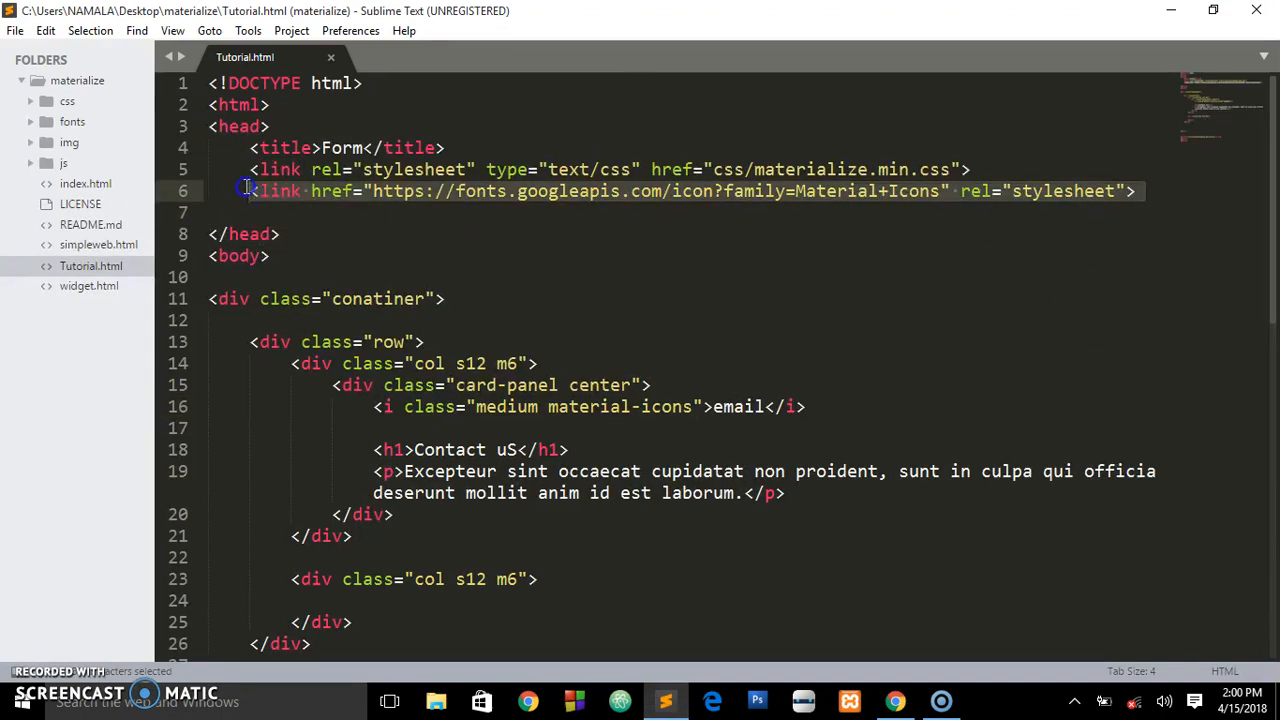
left_click(892, 700)
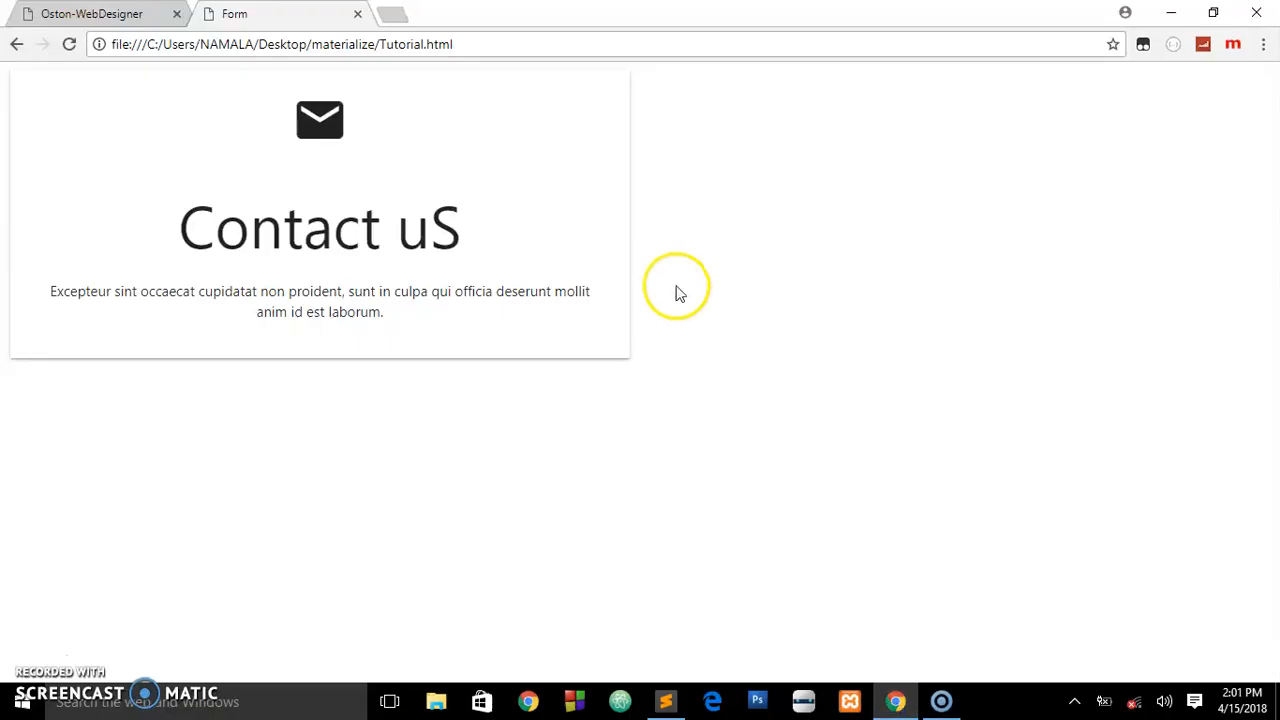
Step: Add a card-panel div with a form and an input-field div in the second column
left_click(664, 700)
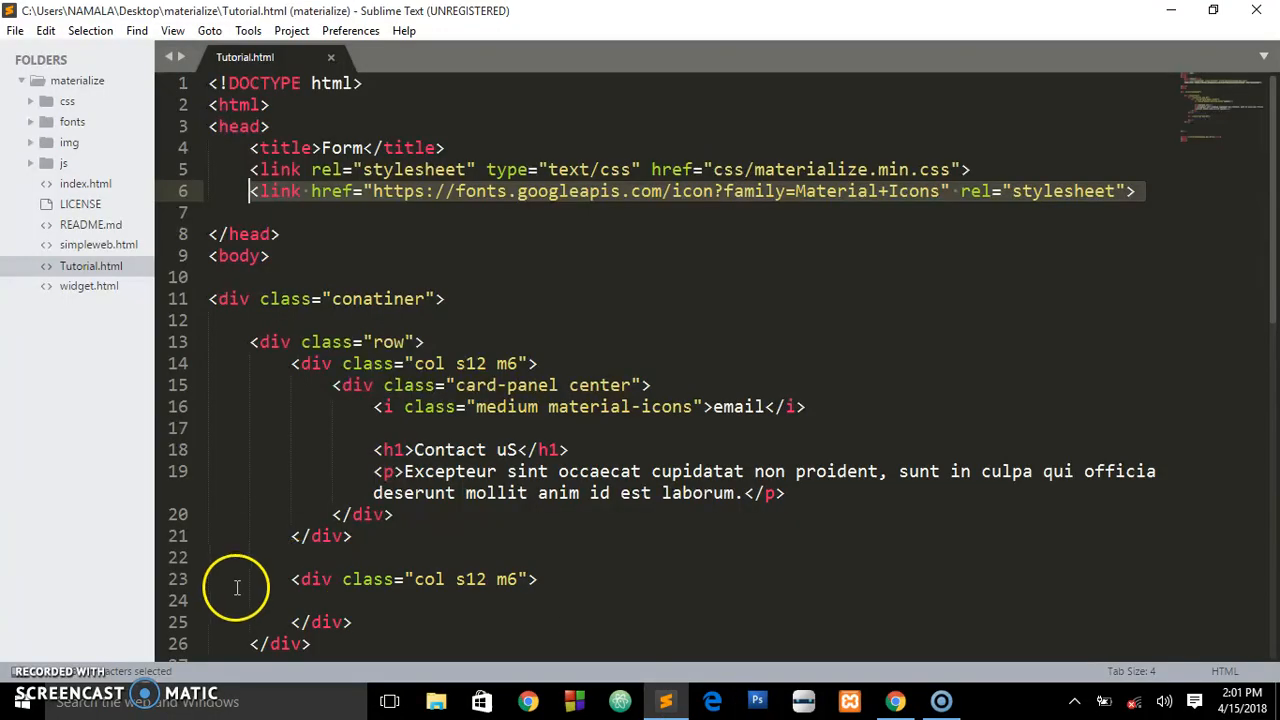
scroll("down", 3)
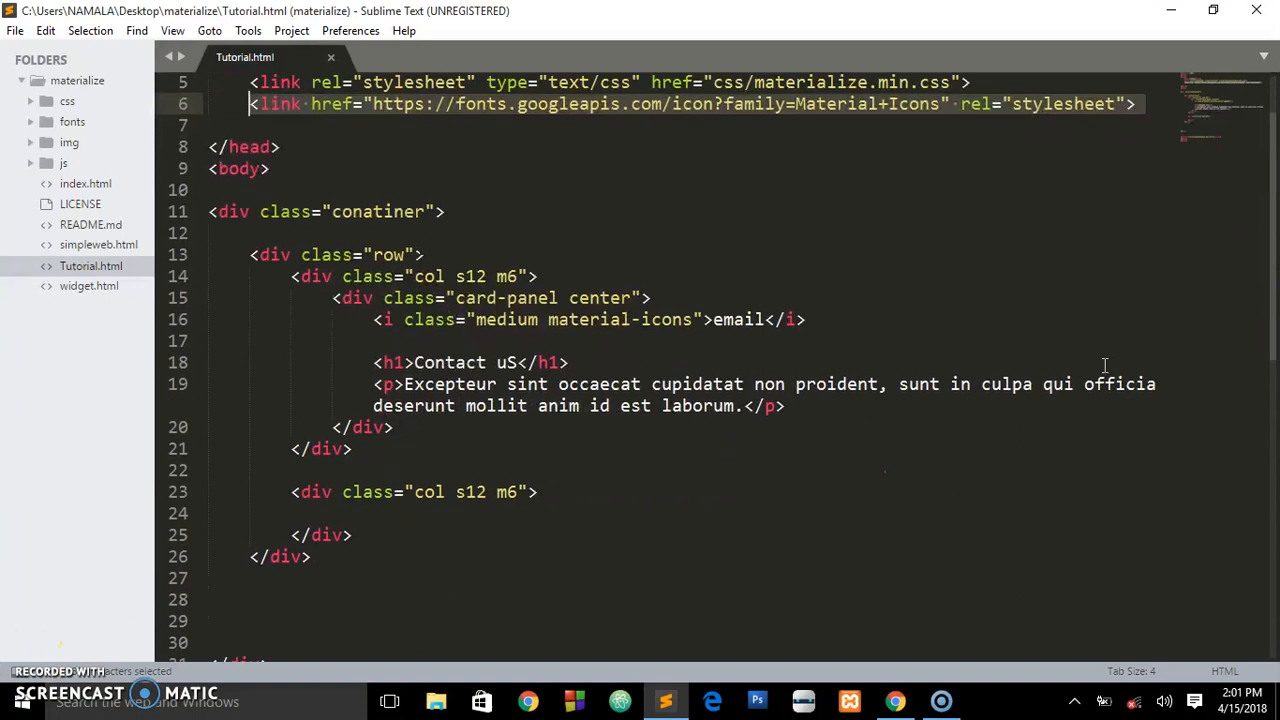
left_click(444, 512)
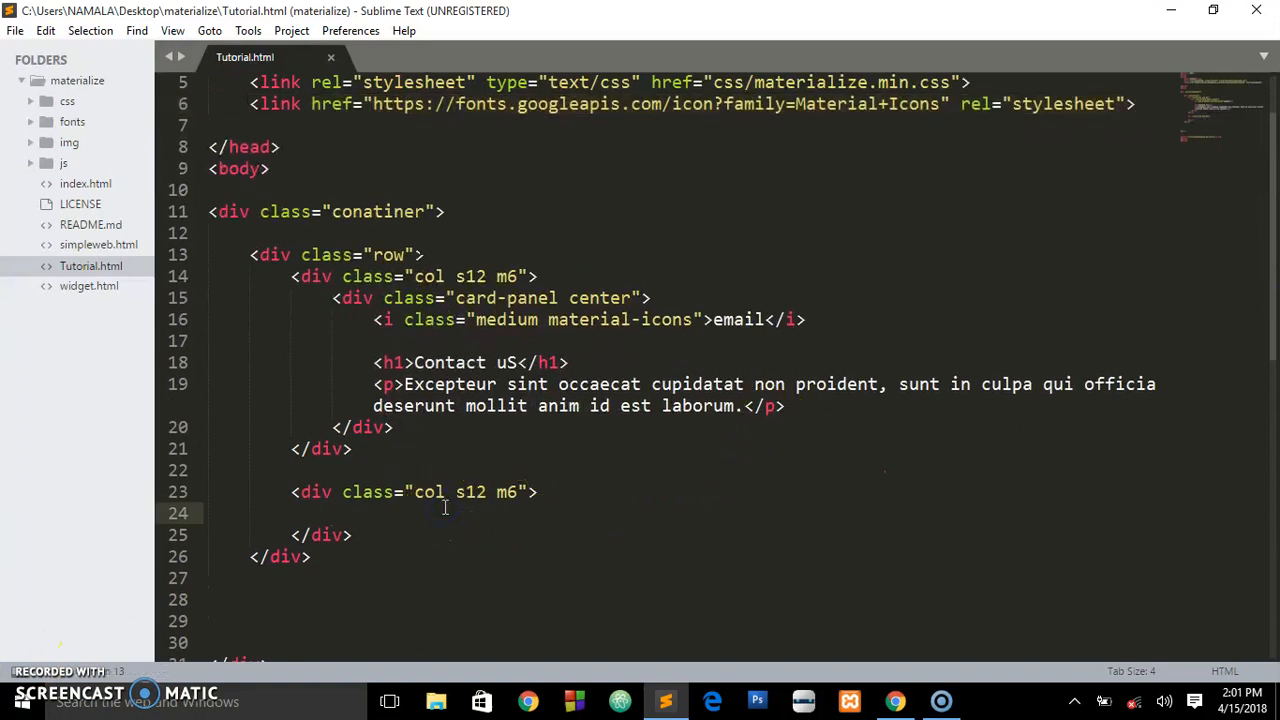
mouse_move(474, 508)
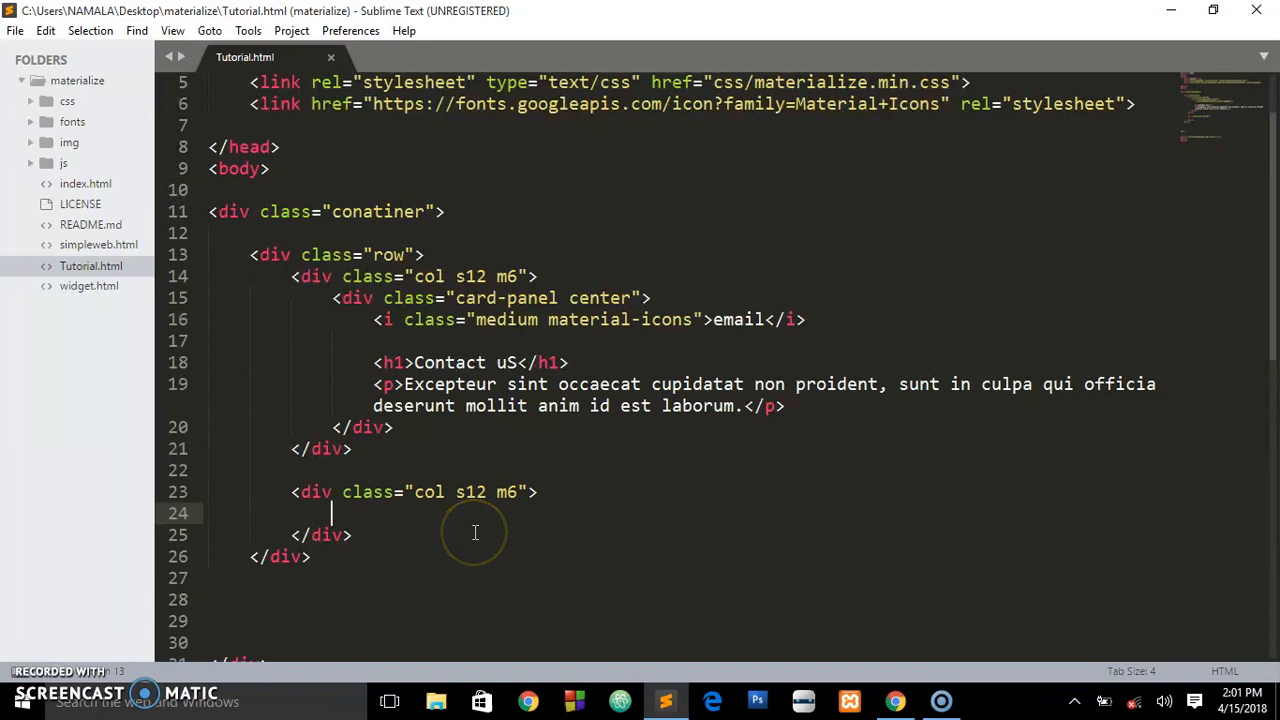
type("<div>")
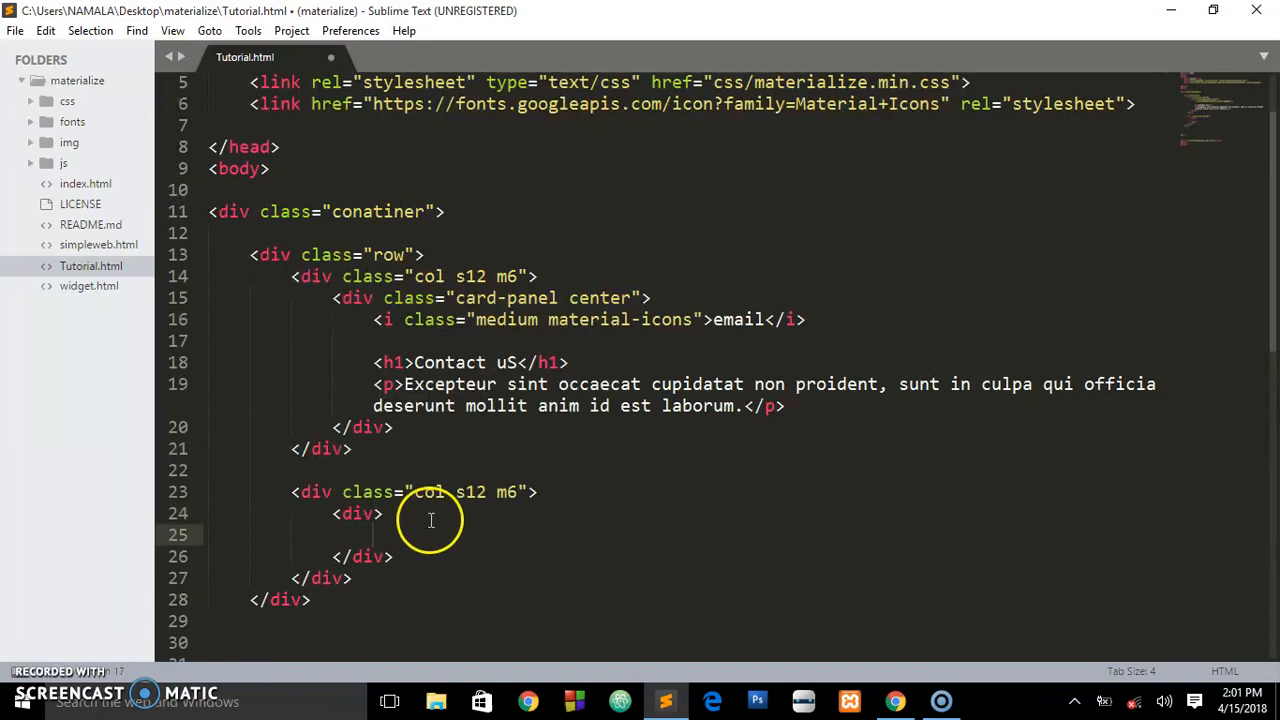
type("class=\"\"")
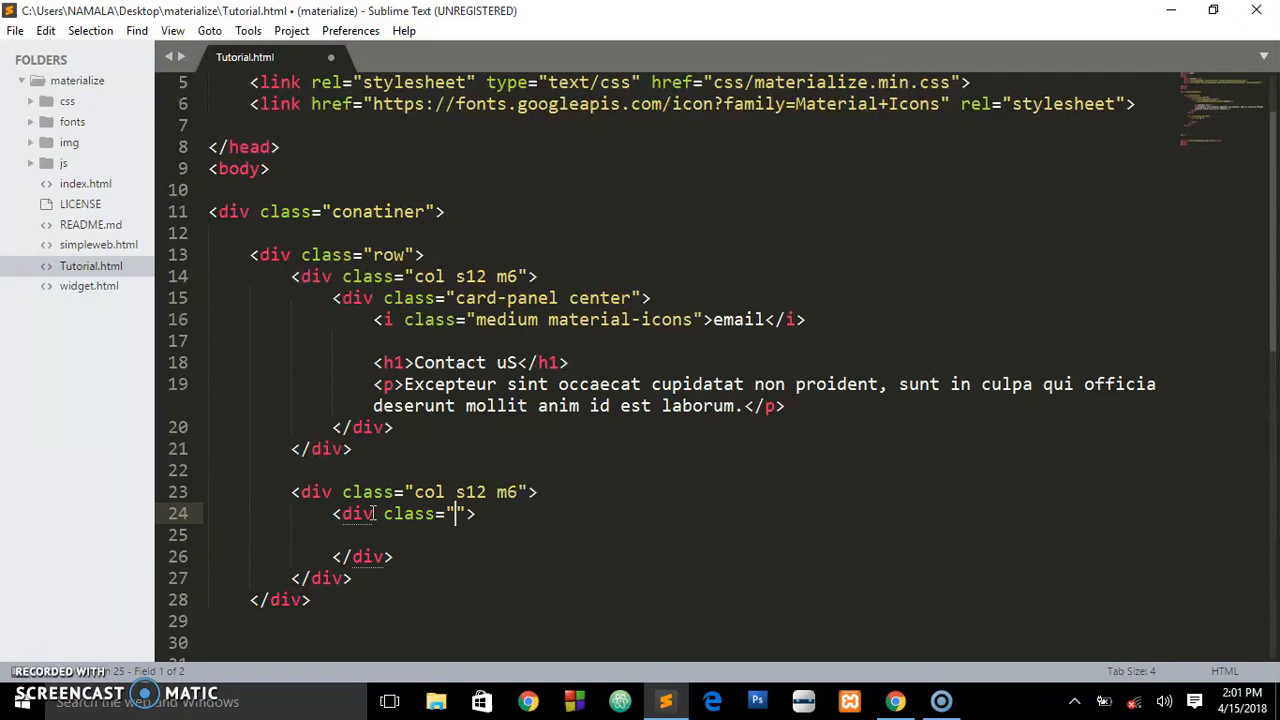
type("card-panel")
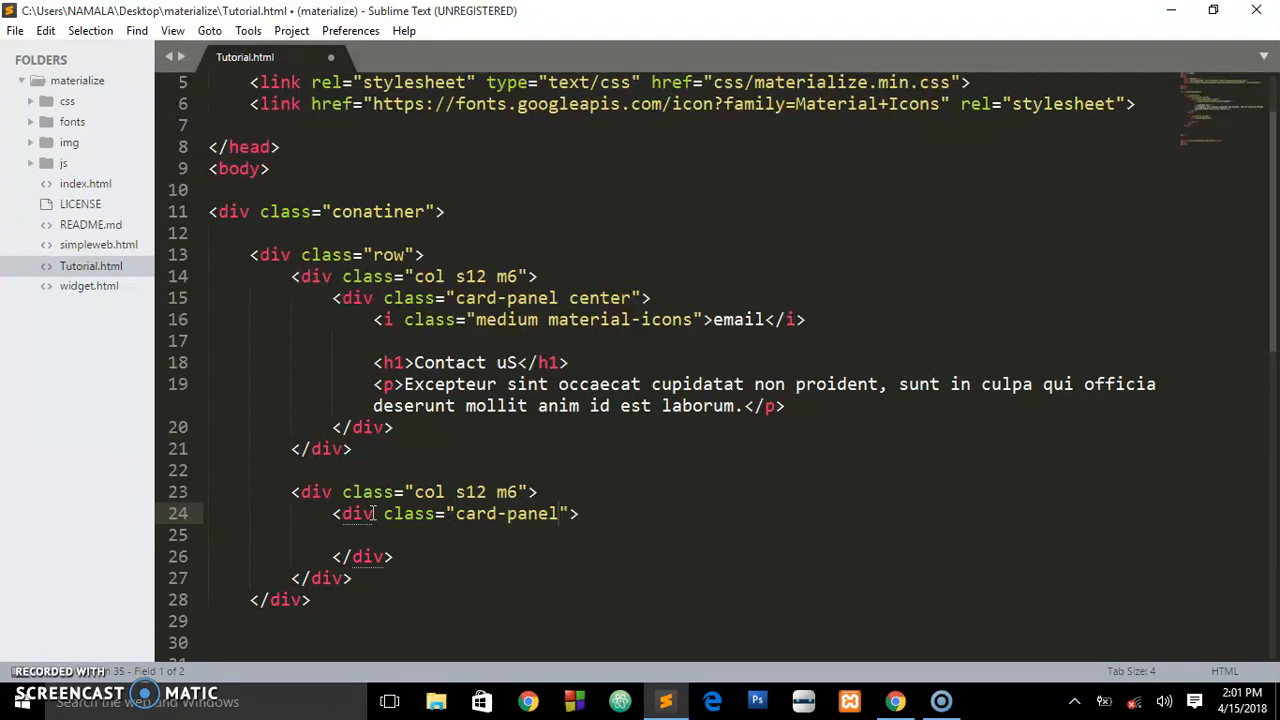
left_click(580, 512)
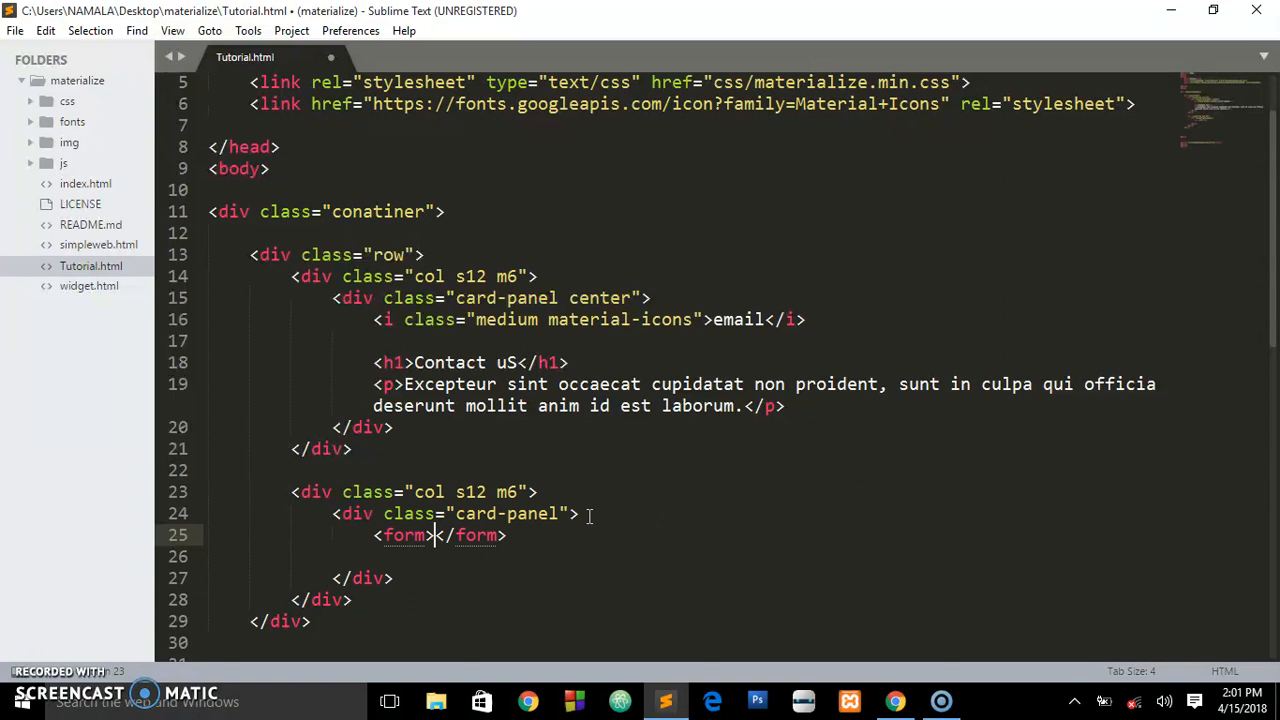
type("div>")
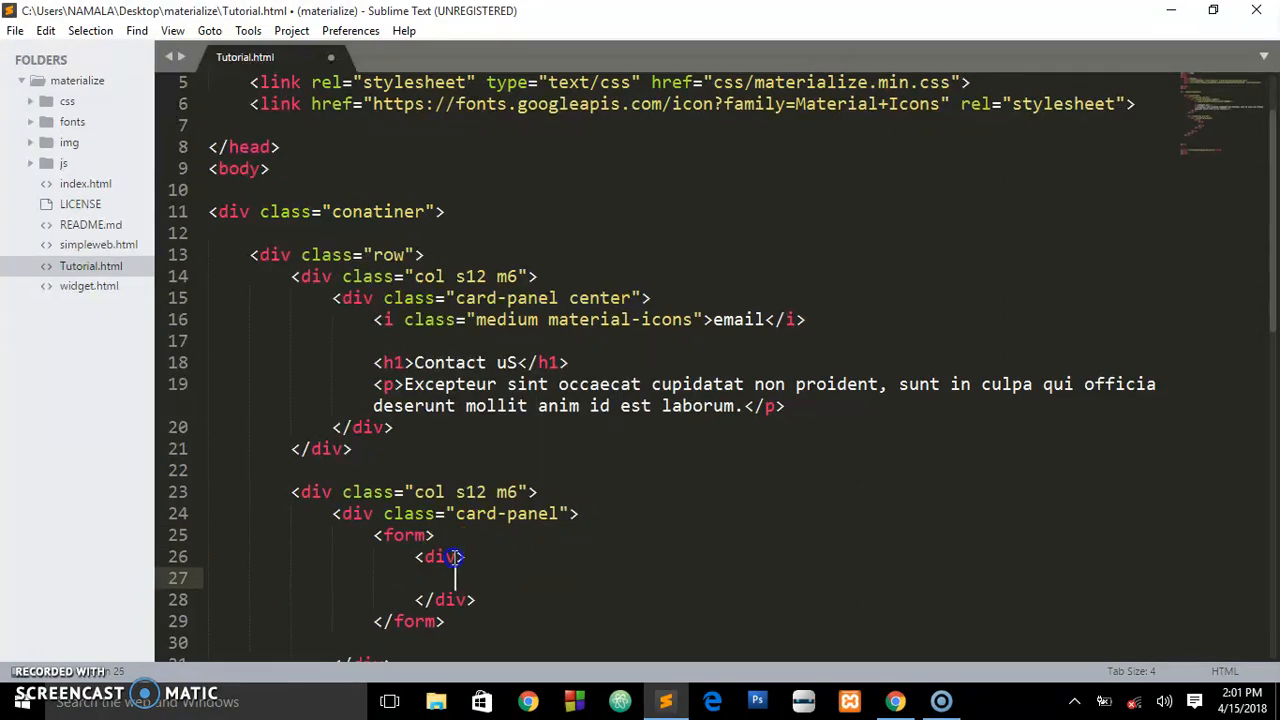
type("class=\"input-field")
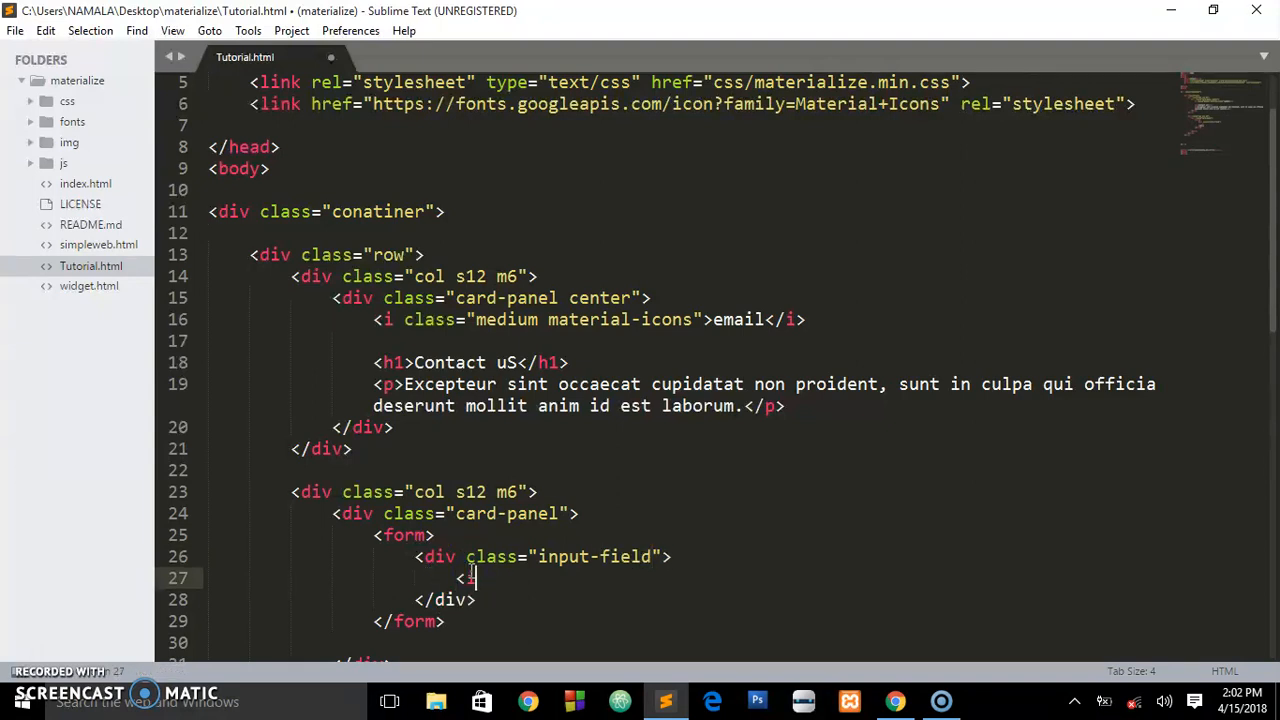
type("i")
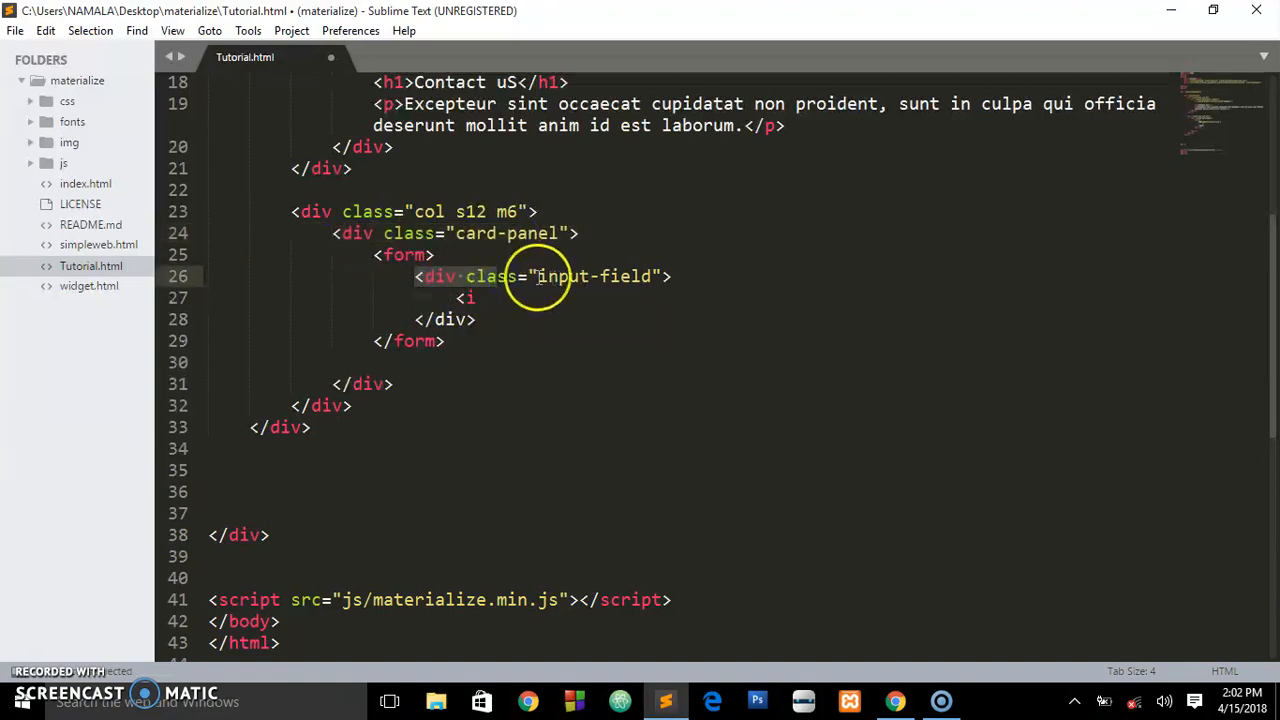
Step: Write <input type="text" name="name" id="user"> with a <label for="user">Username</label>
left_click(478, 296)
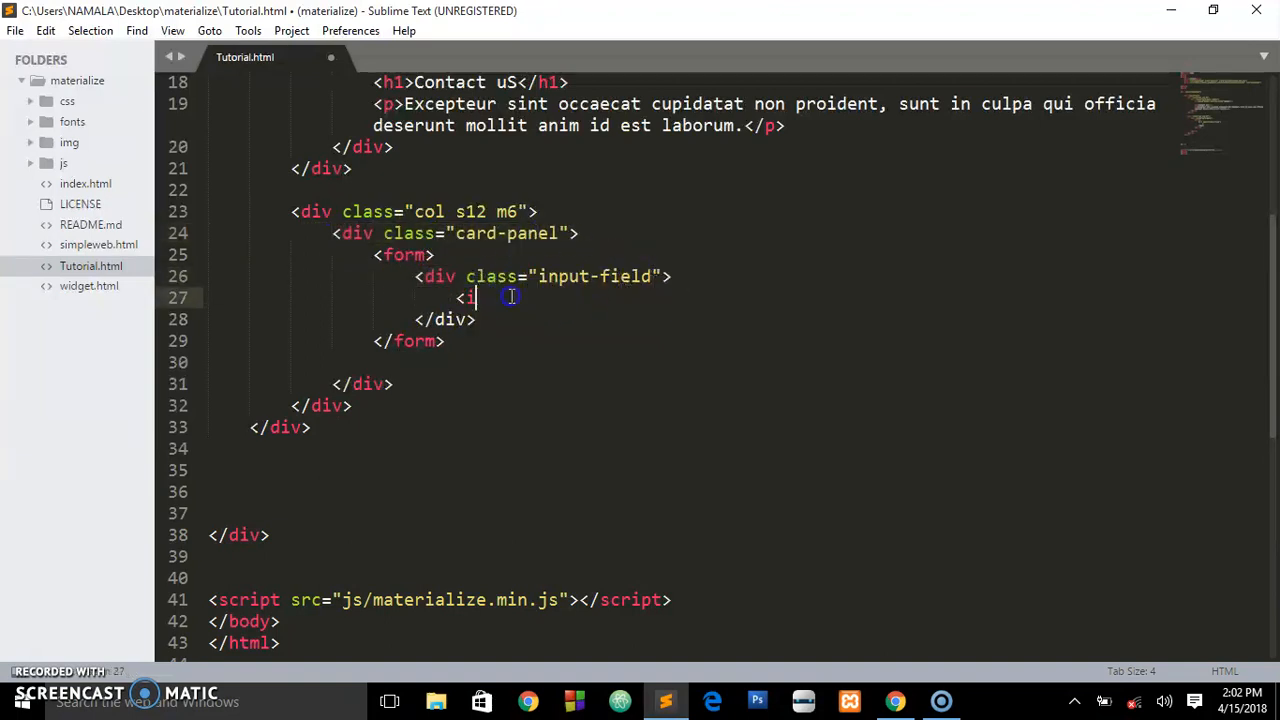
type("nput type=\"text\" name=\"\">")
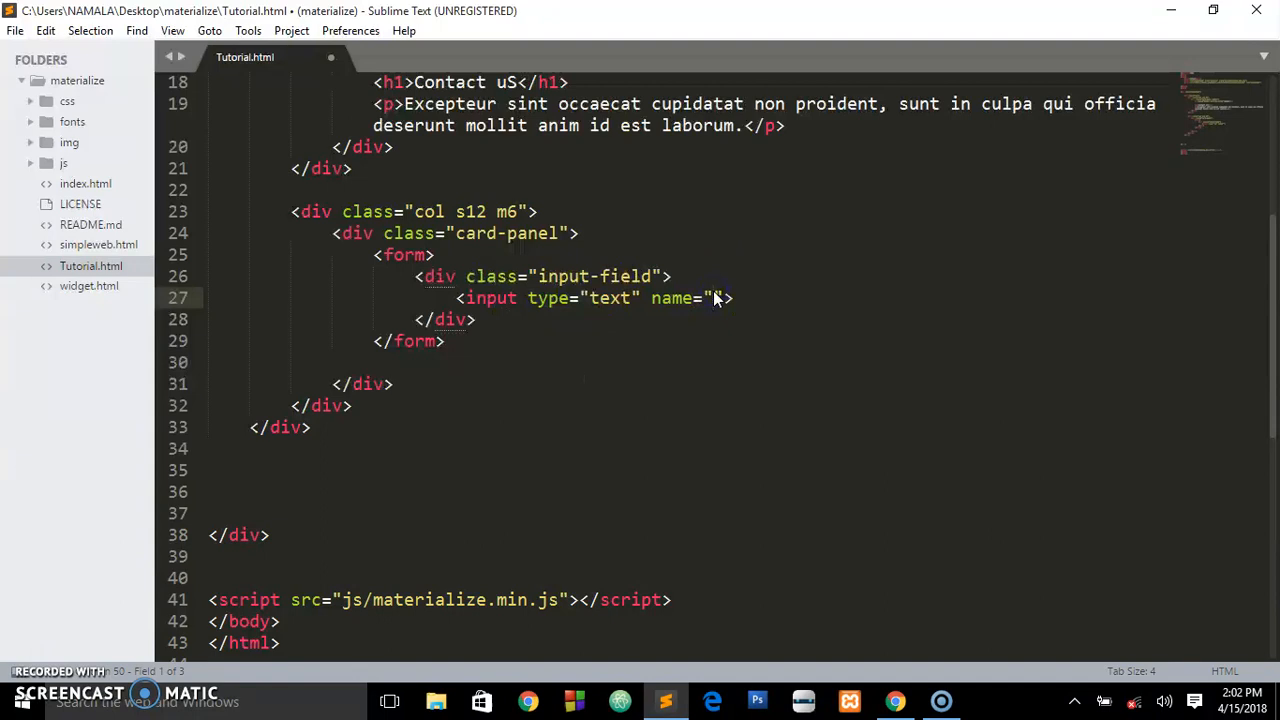
type("name")
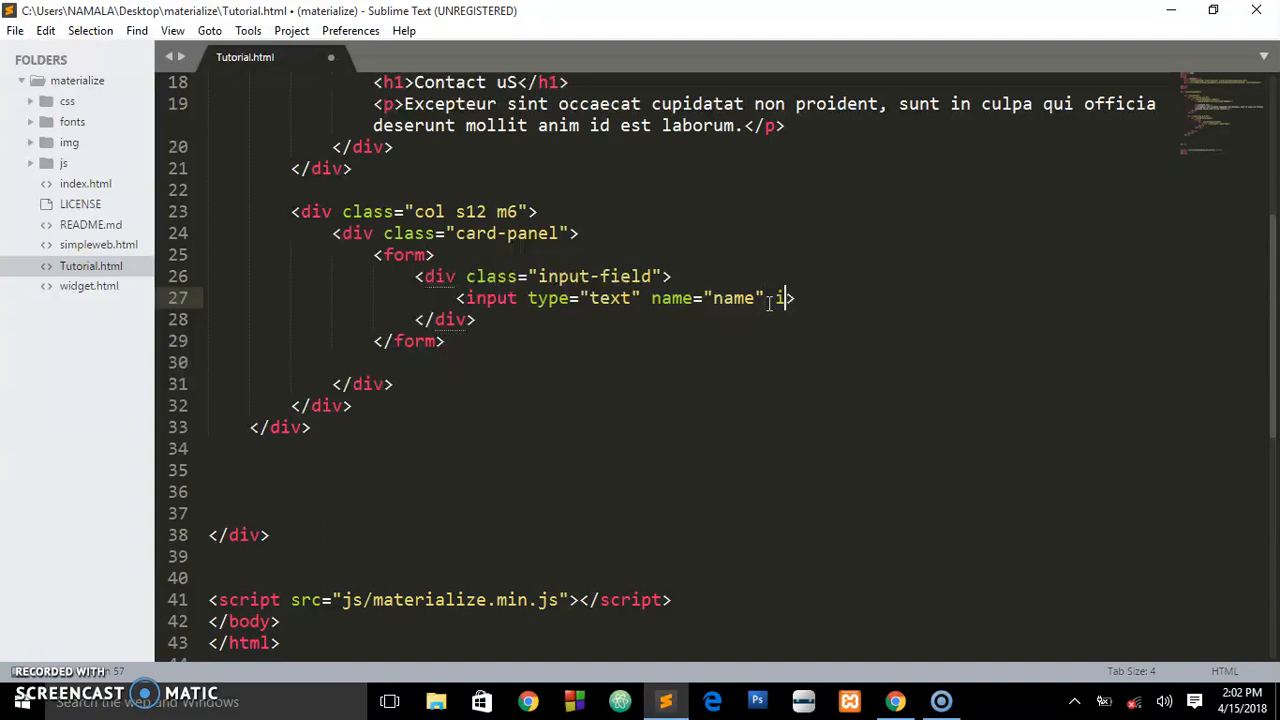
type("id=\"\"")
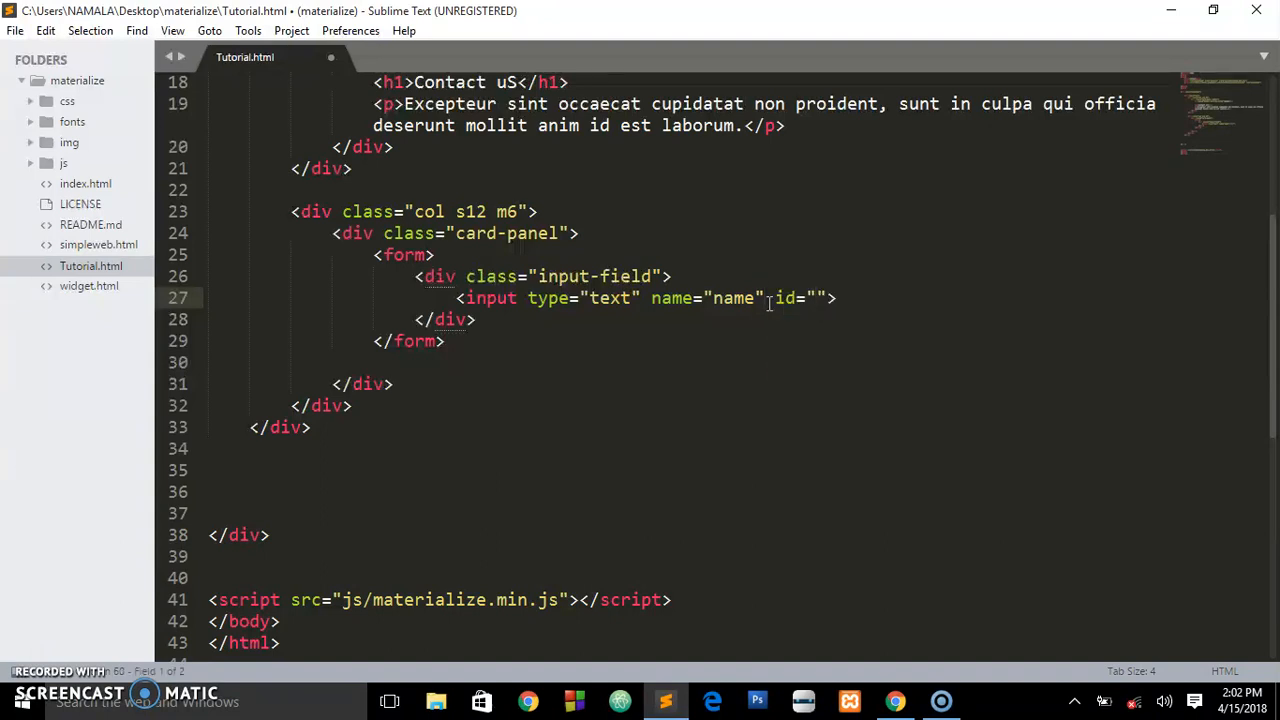
type("user")
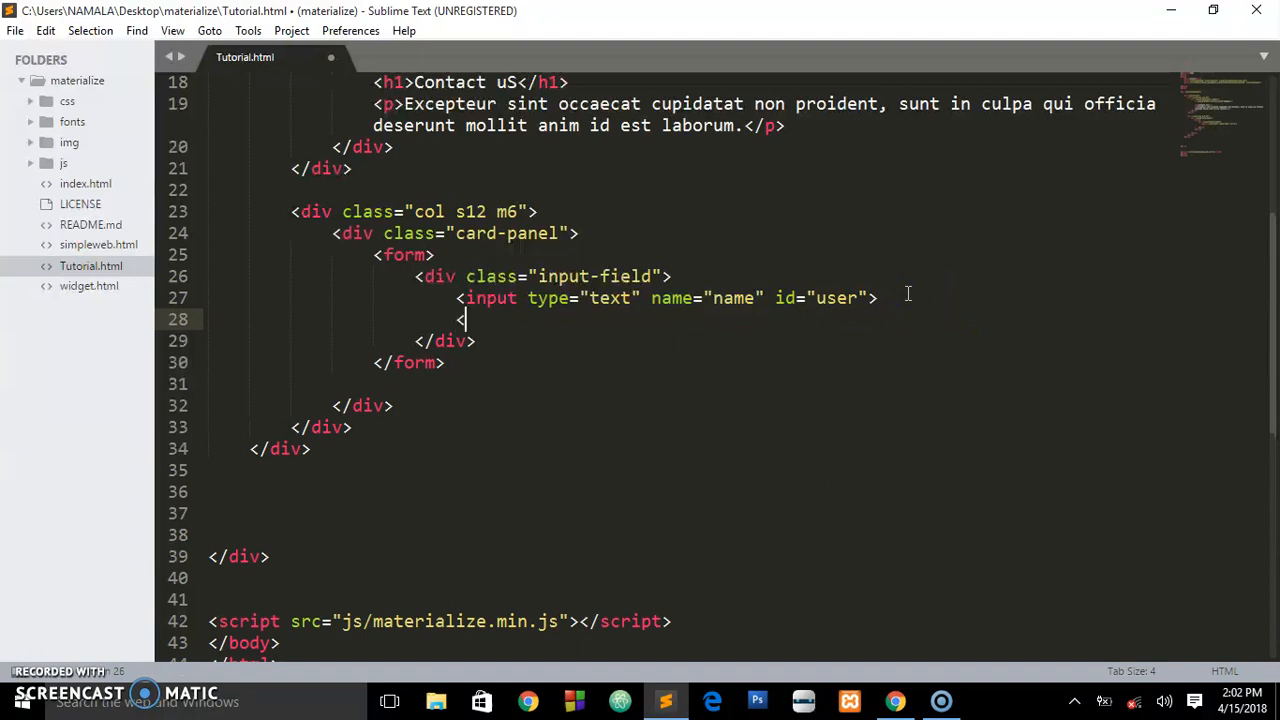
type("<label></label>")
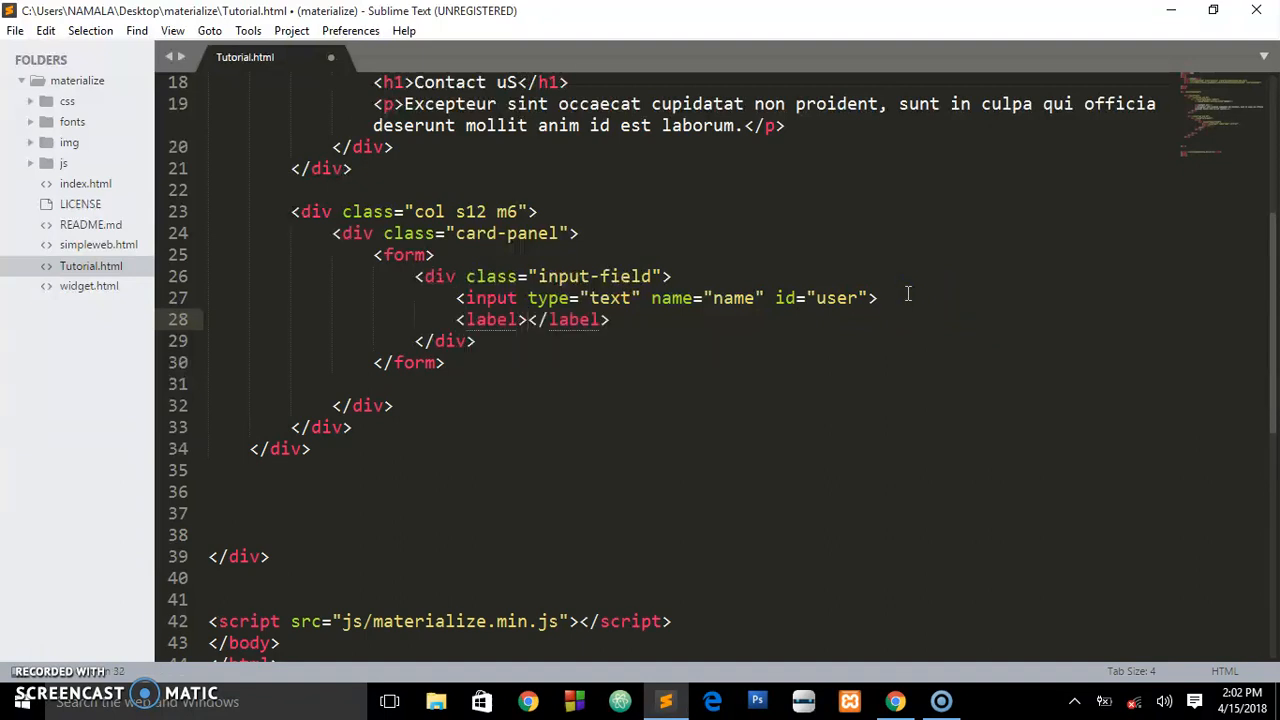
type("U")
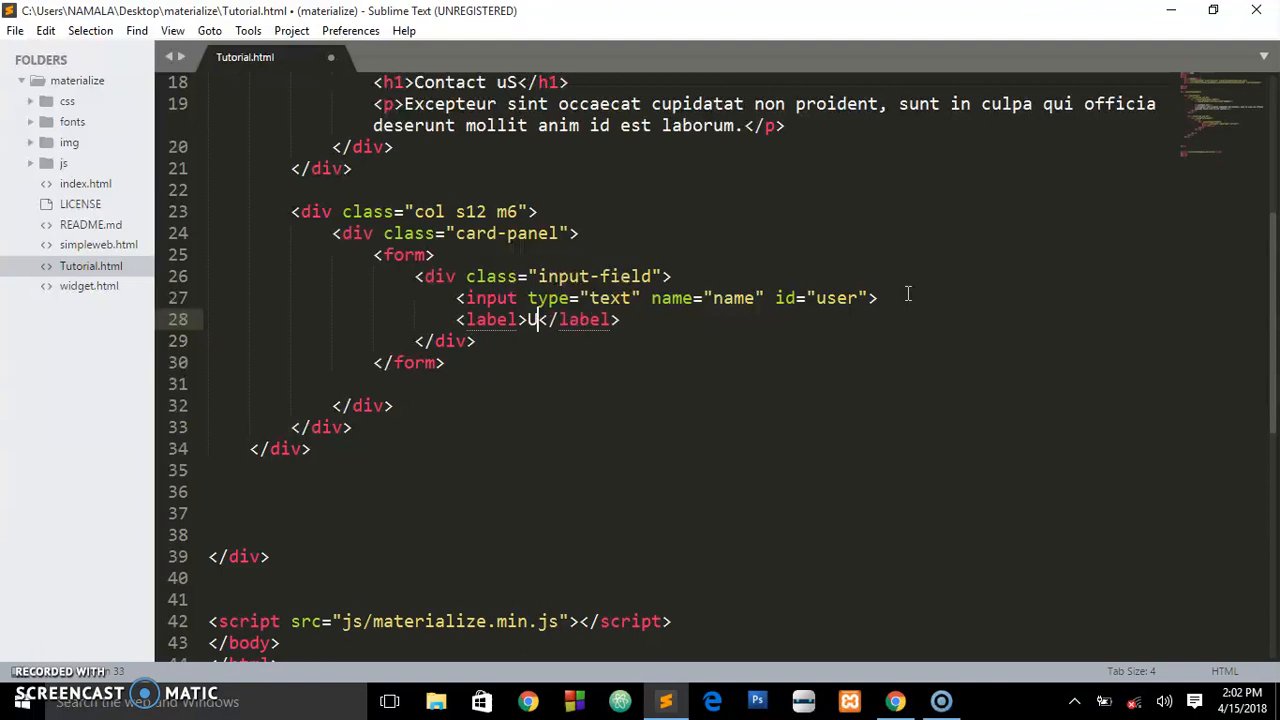
type("sername")
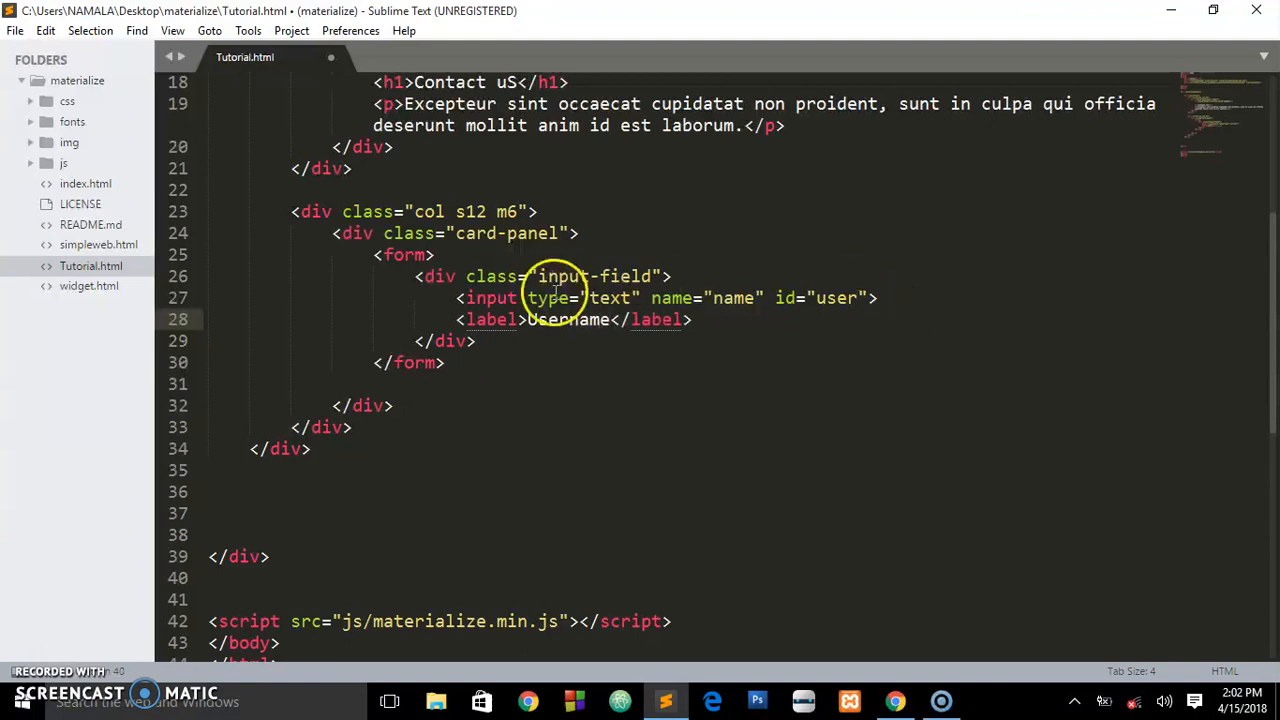
type("for")
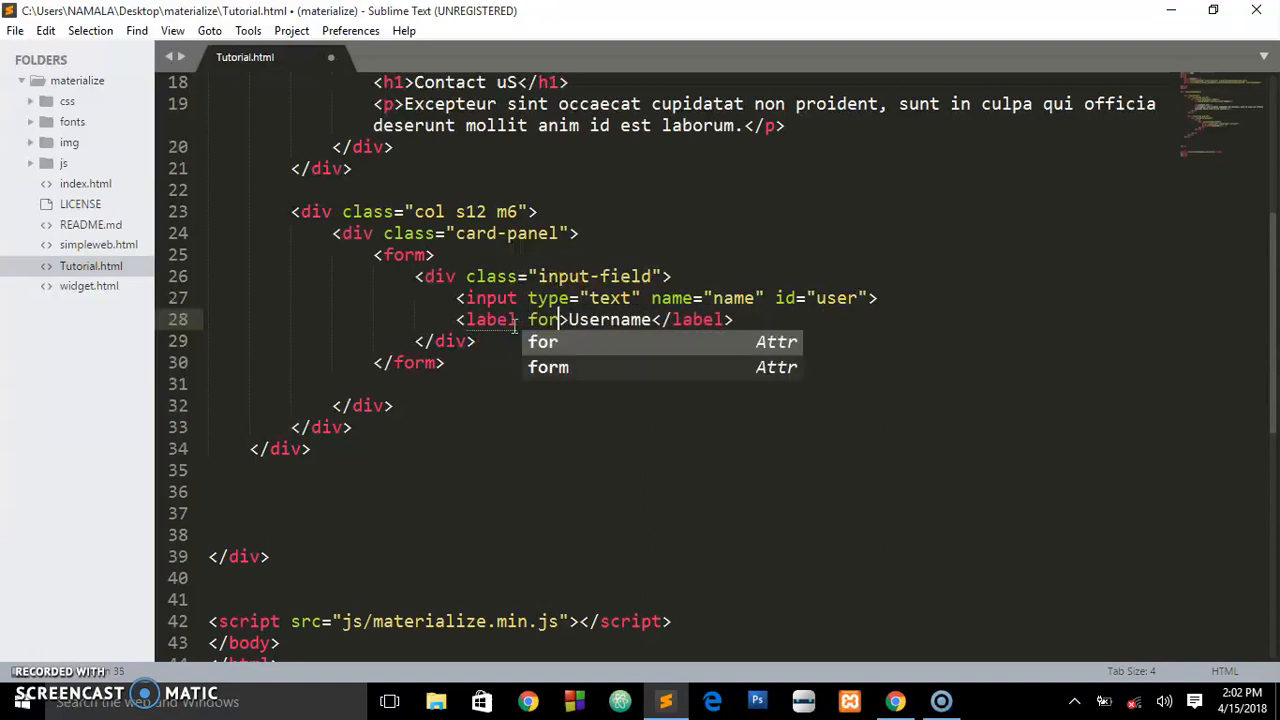
type("=\"user")
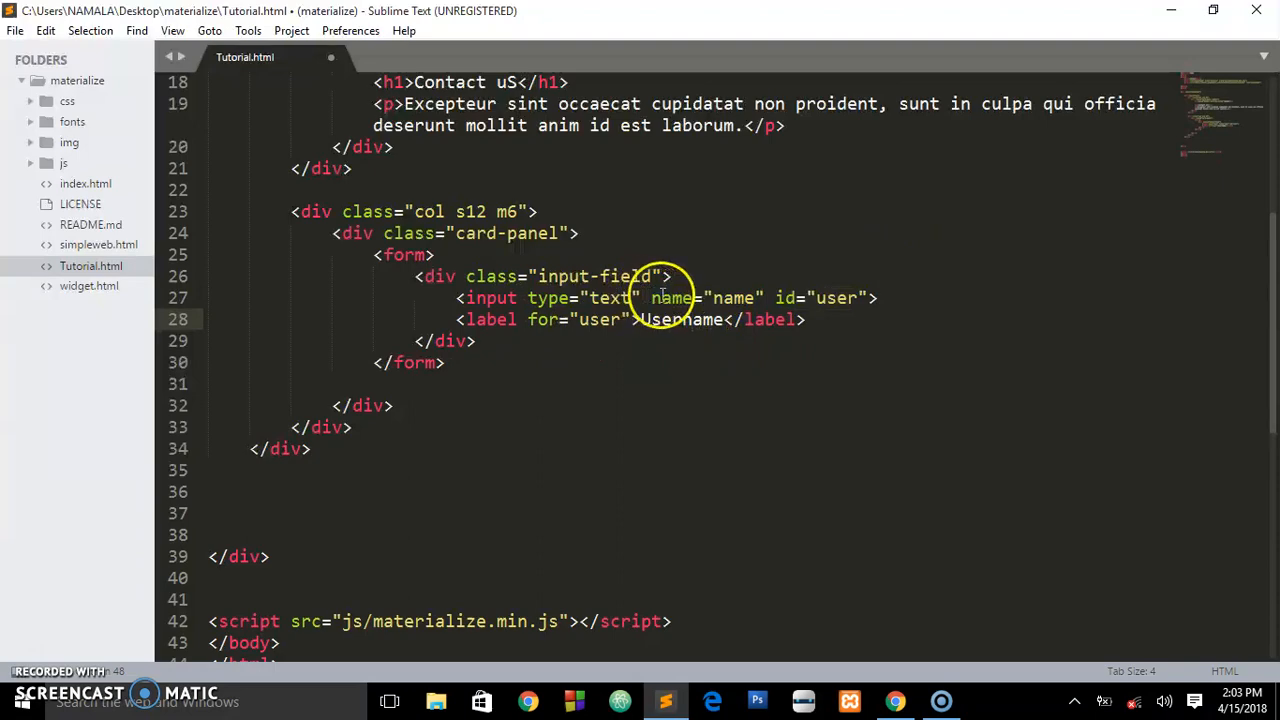
Step: Reload the page in Chrome to see the Username field card, then return to the editor
left_click(896, 700)
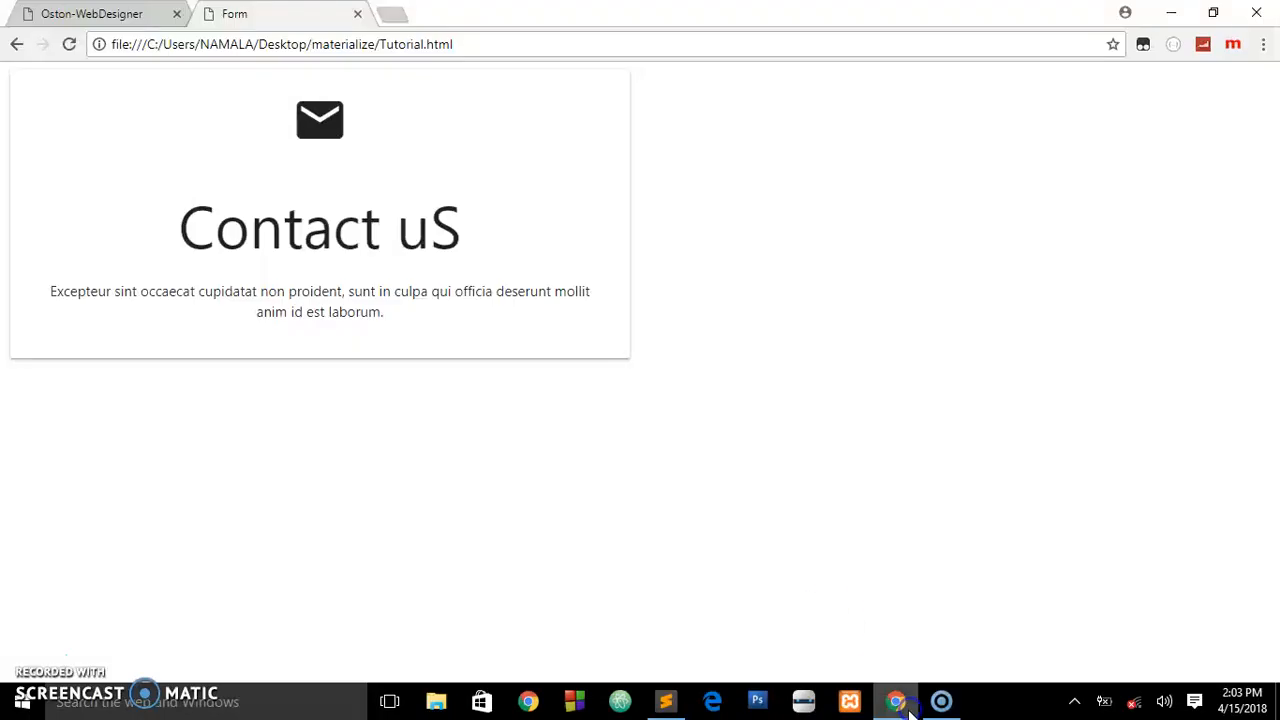
left_click(68, 44)
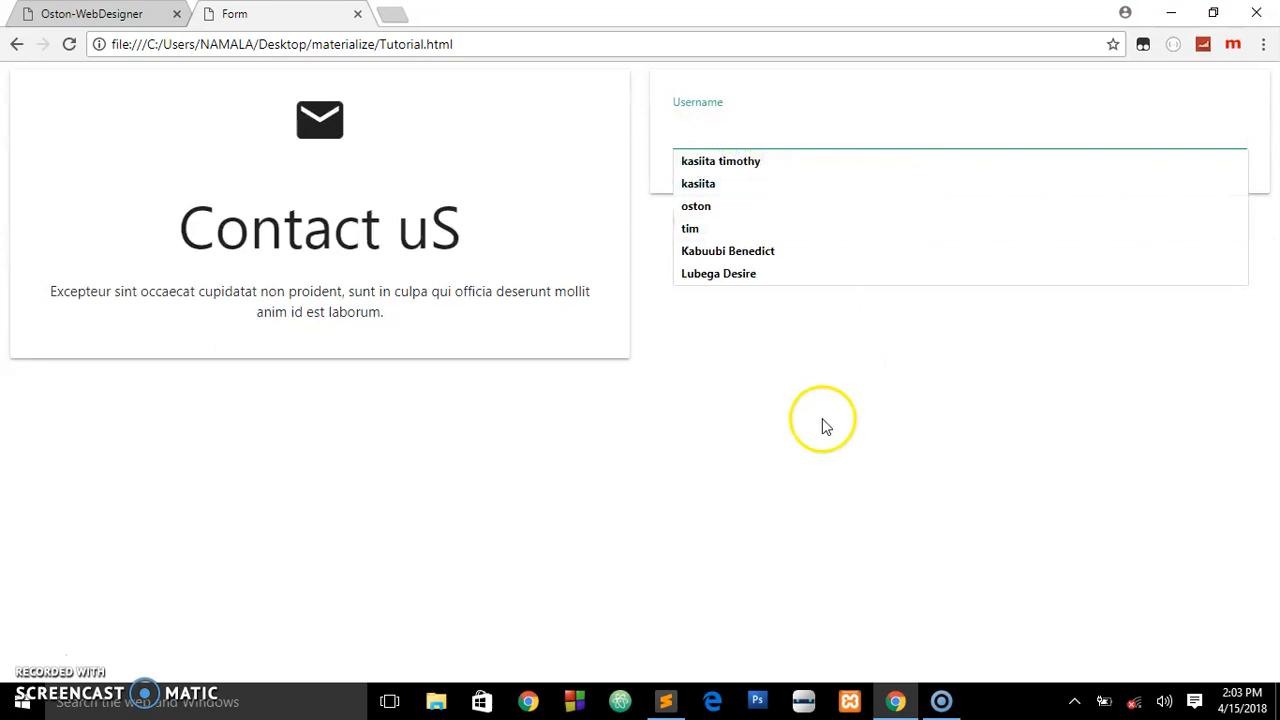
left_click(664, 700)
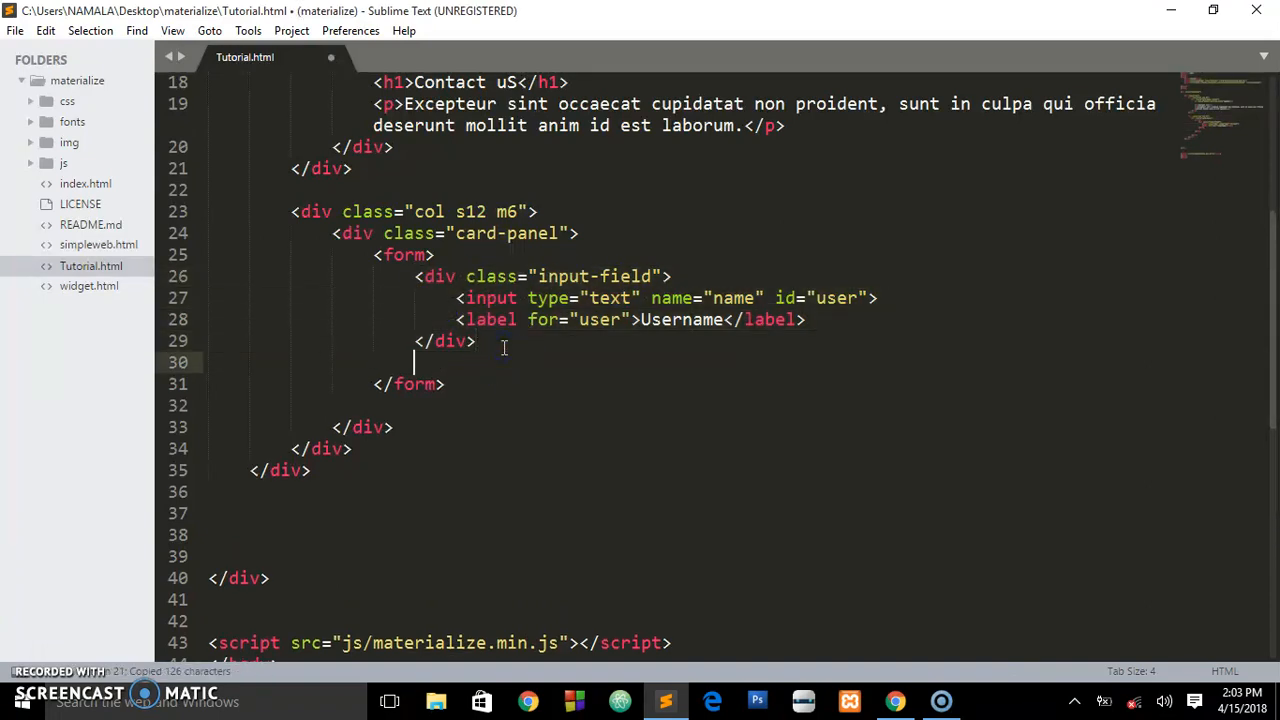
Step: Duplicate the Username block into an email input with type, name, id email and label E-mail
key("ctrl+v")
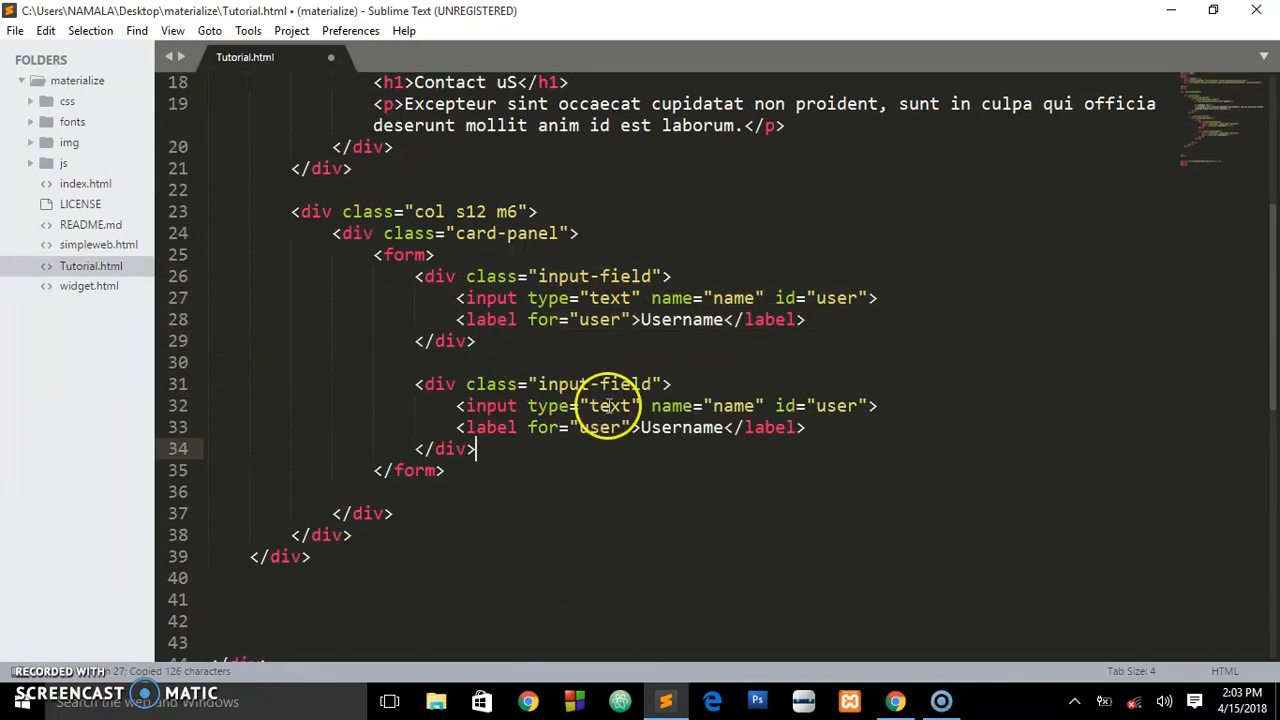
type("email")
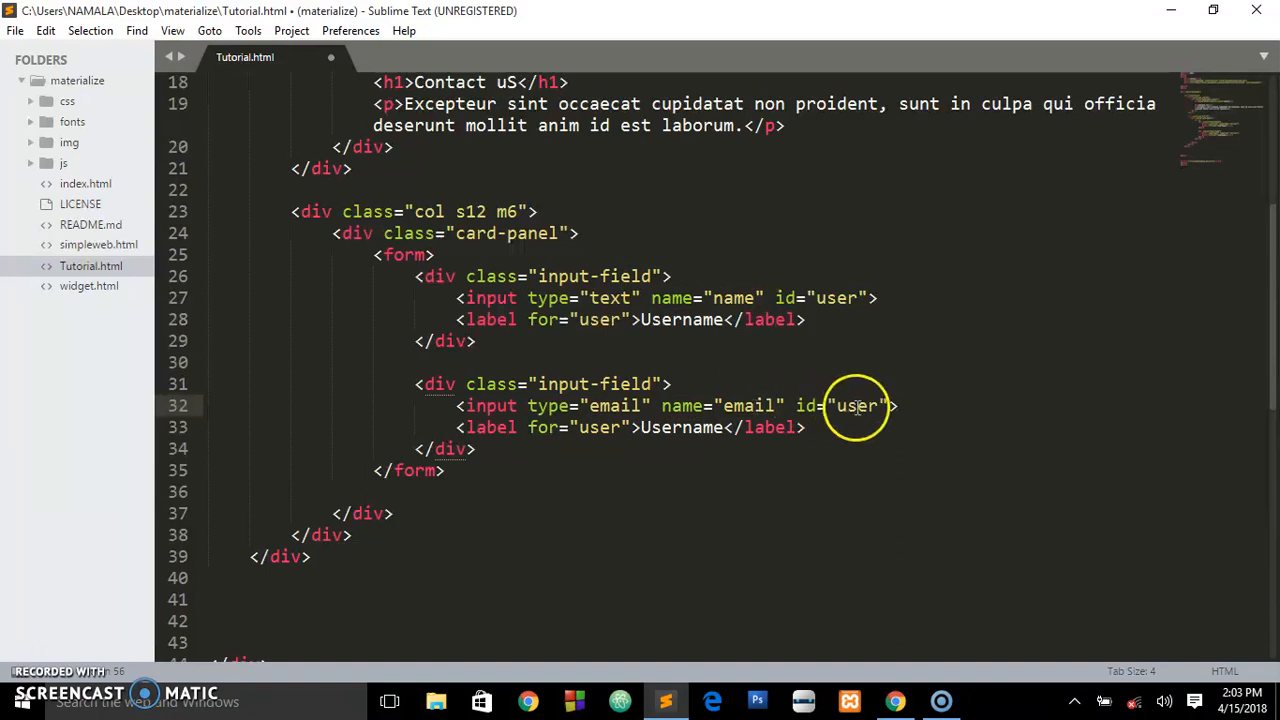
type("email")
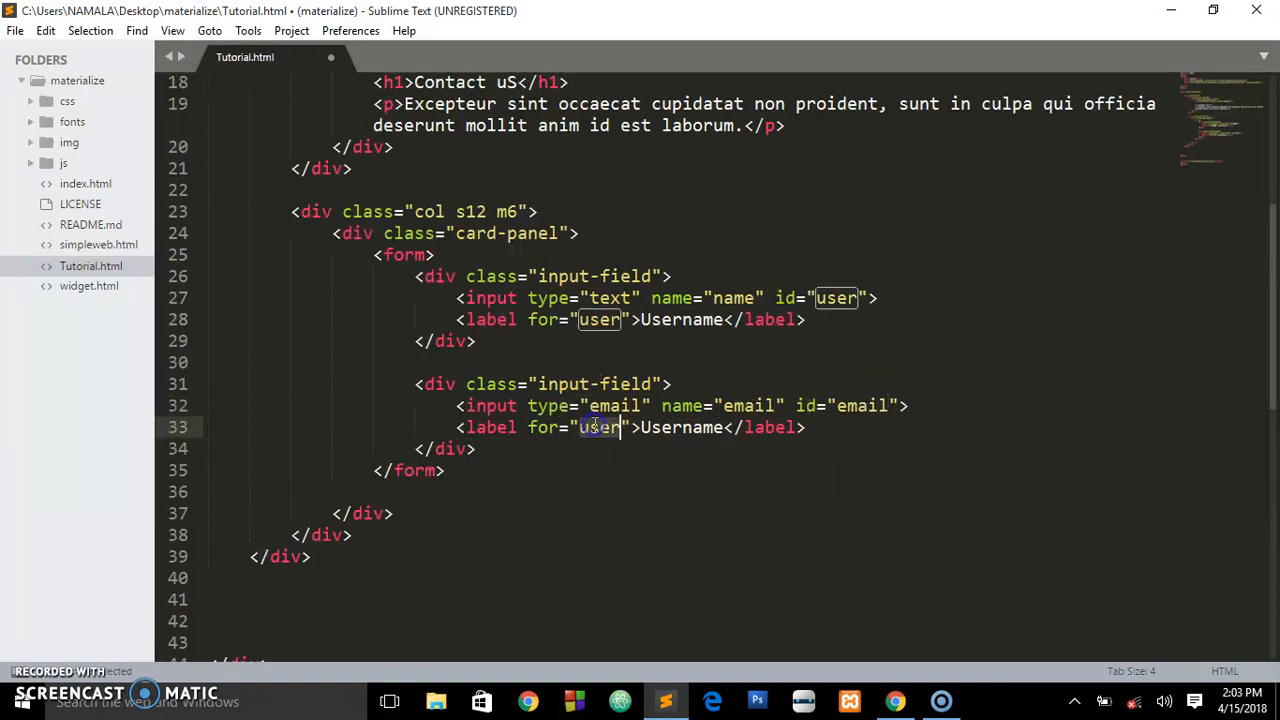
type("email")
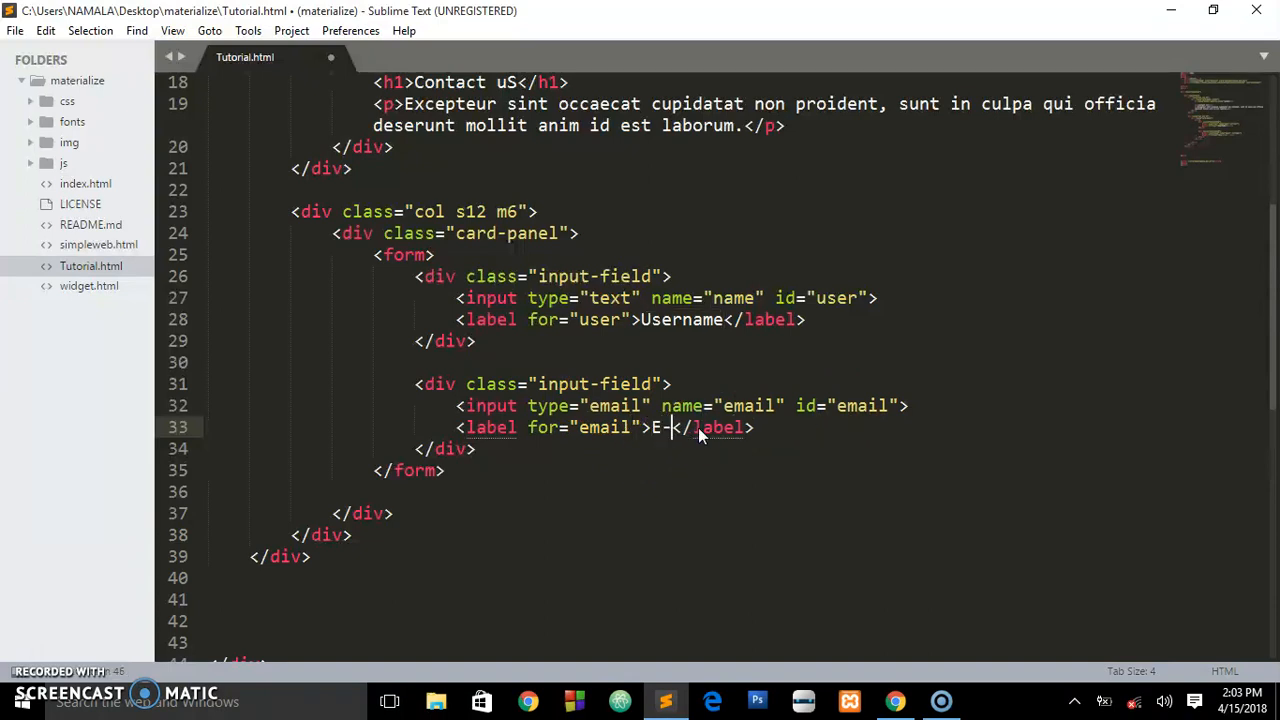
type("mail")
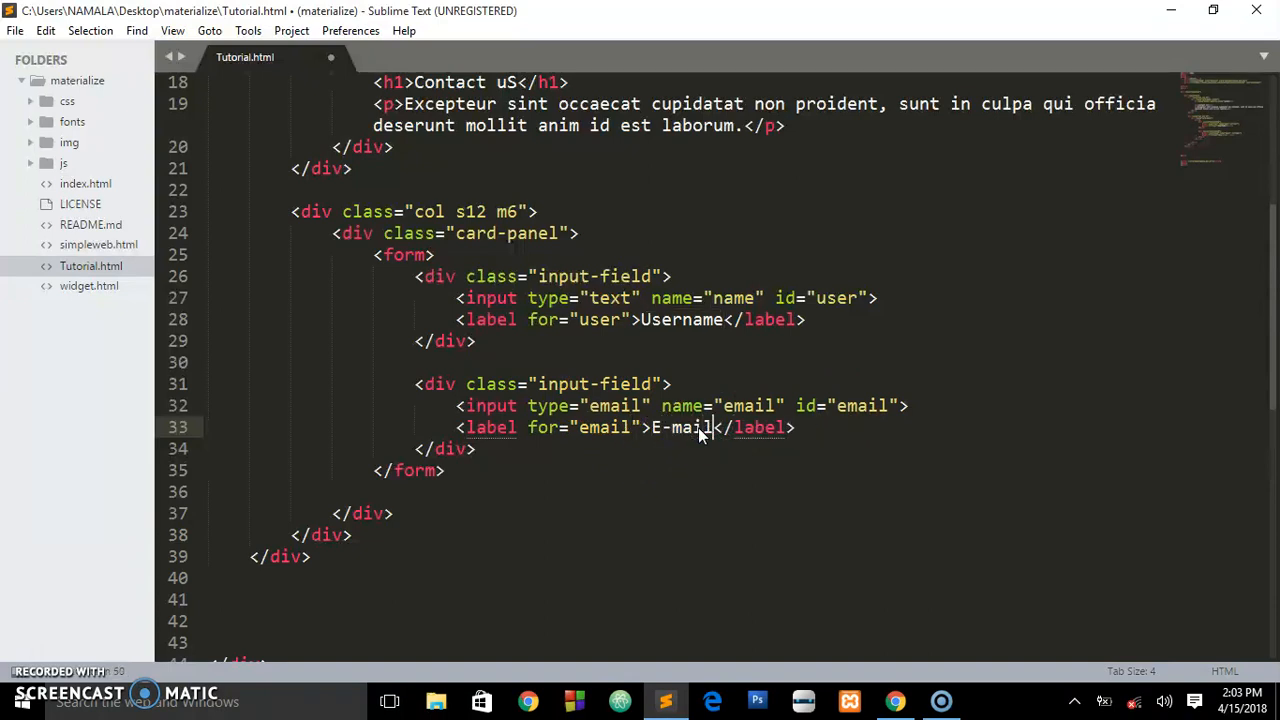
left_click(896, 700)
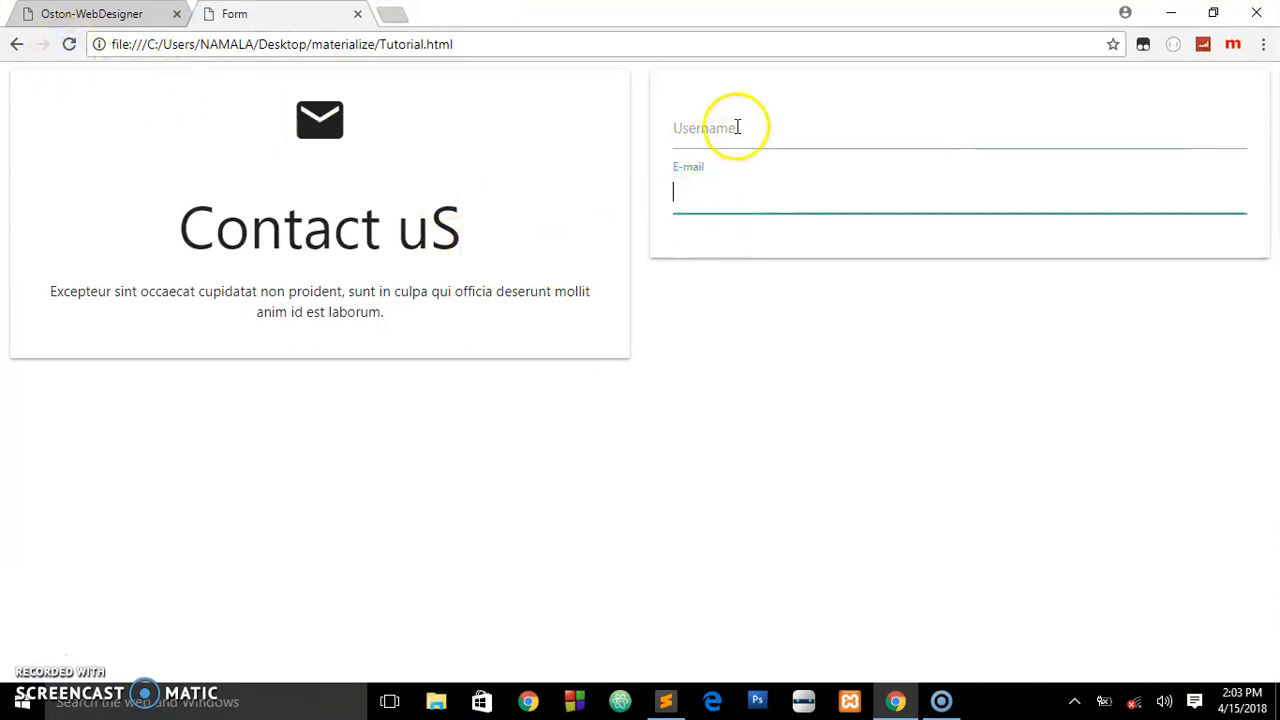
mouse_move(662, 616)
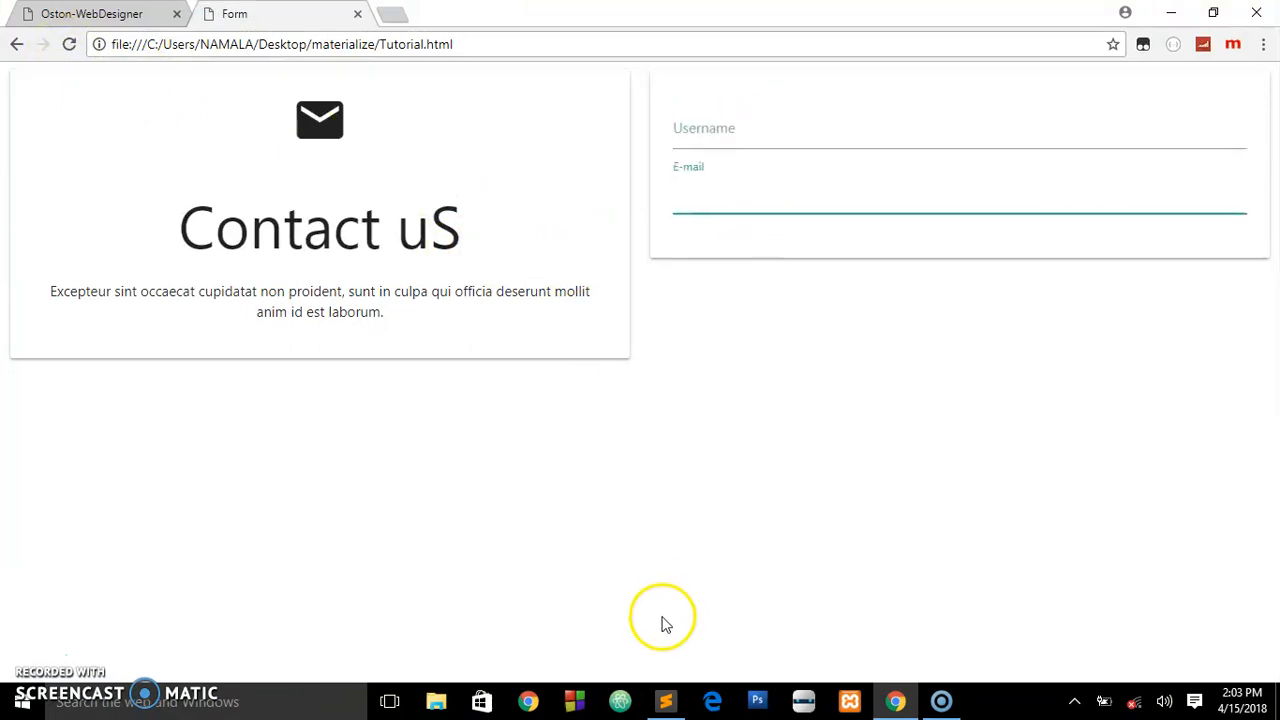
Step: Change the form column class from col s12 m6 to m5, save, and reload the preview
left_click(664, 700)
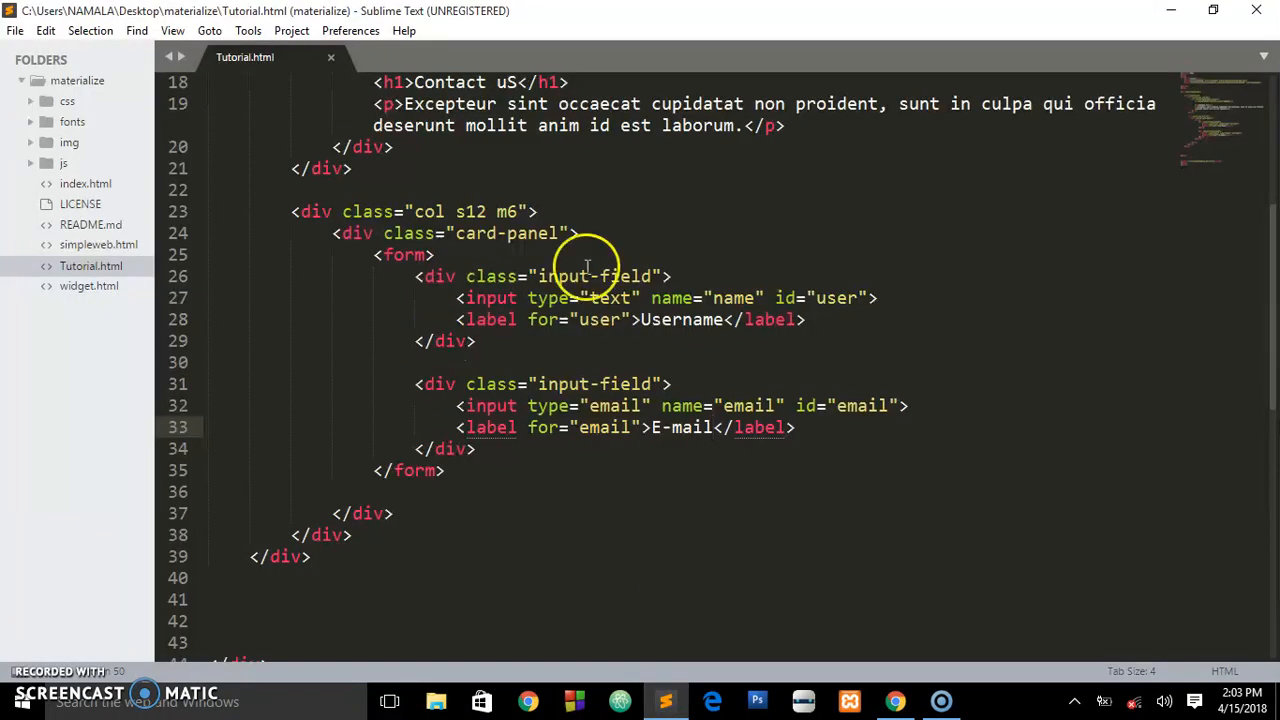
scroll("up", 3)
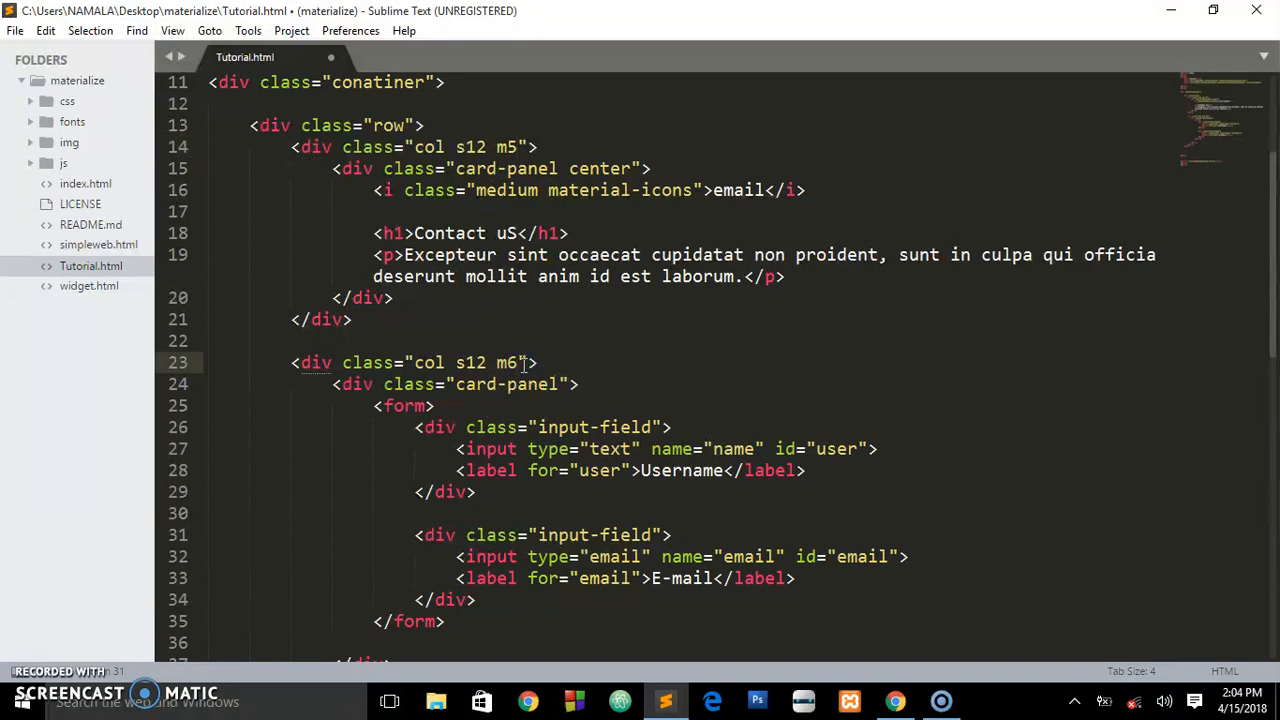
key("ctrl+s")
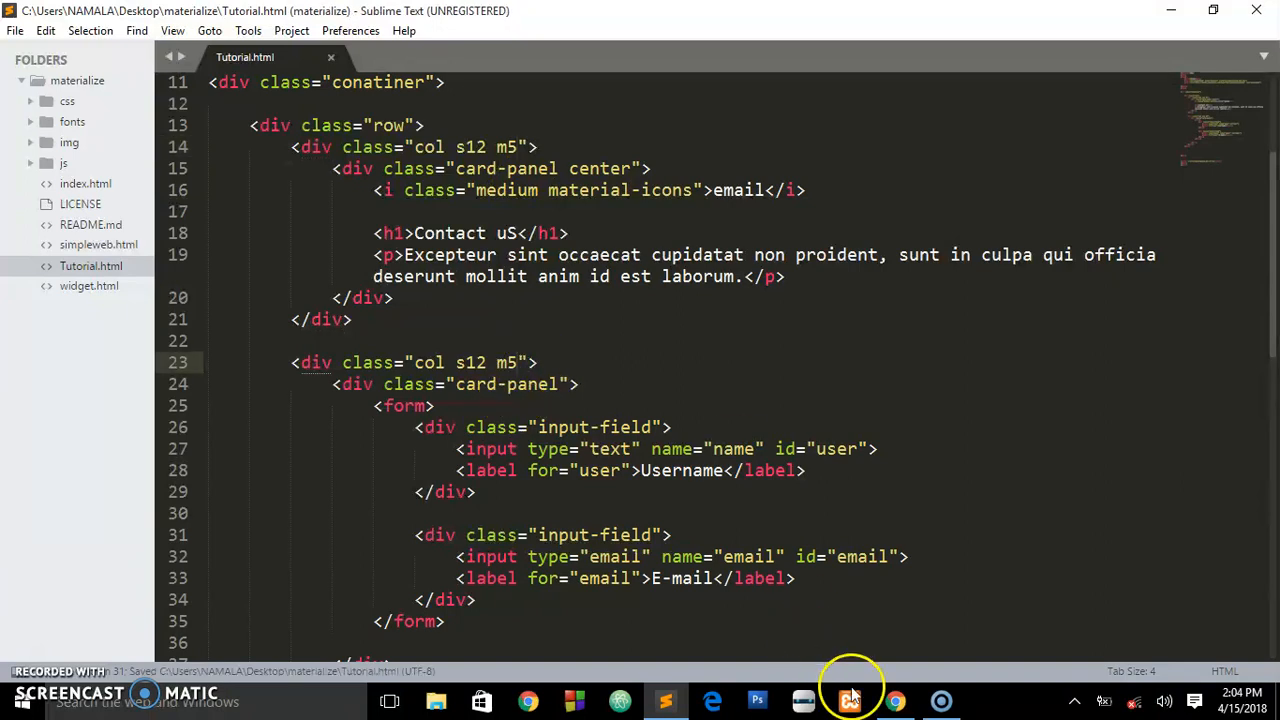
left_click(894, 700)
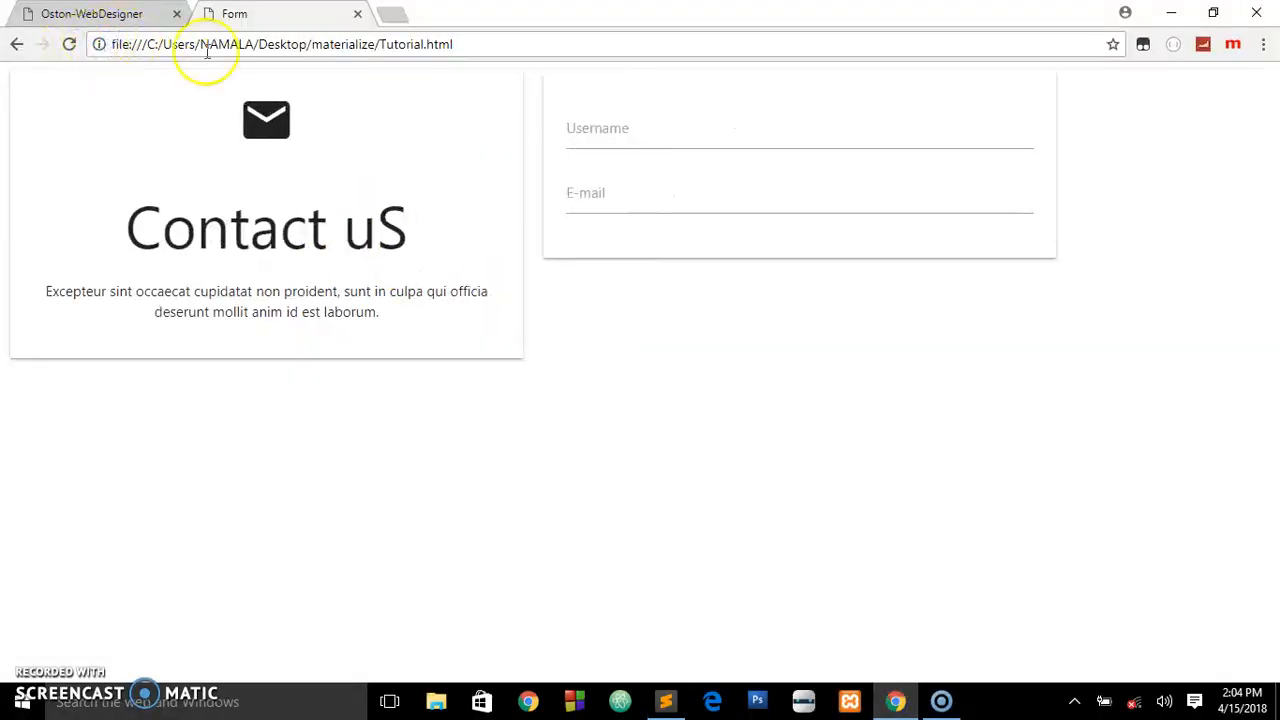
left_click(664, 700)
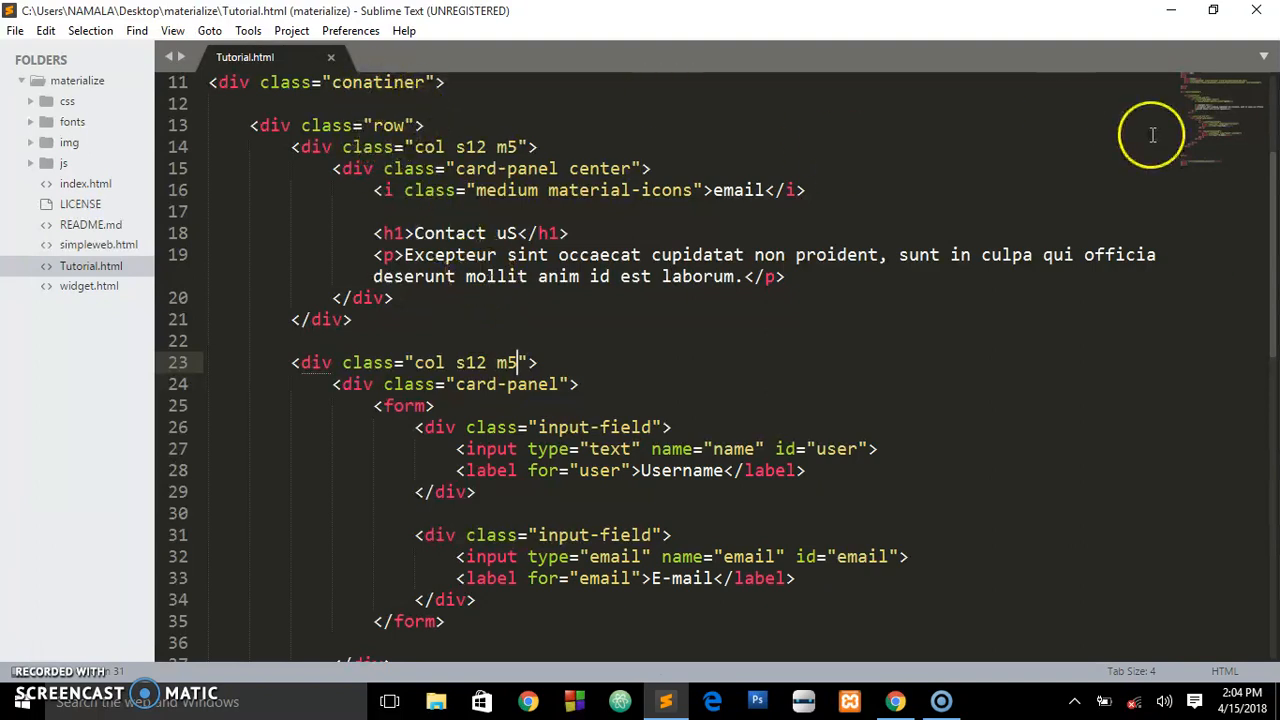
Step: Fix 'conatiner' to 'container' on the outer div, save, and reload the centred layout
scroll("up", 3)
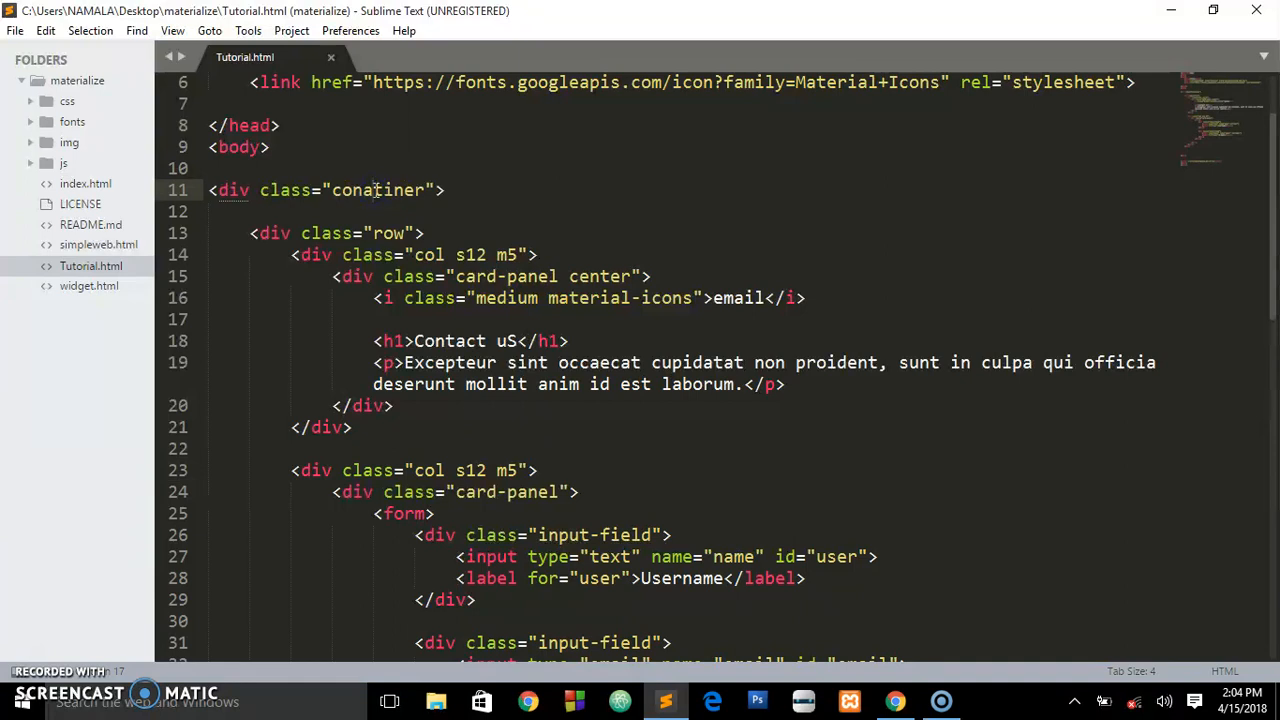
left_click(380, 190)
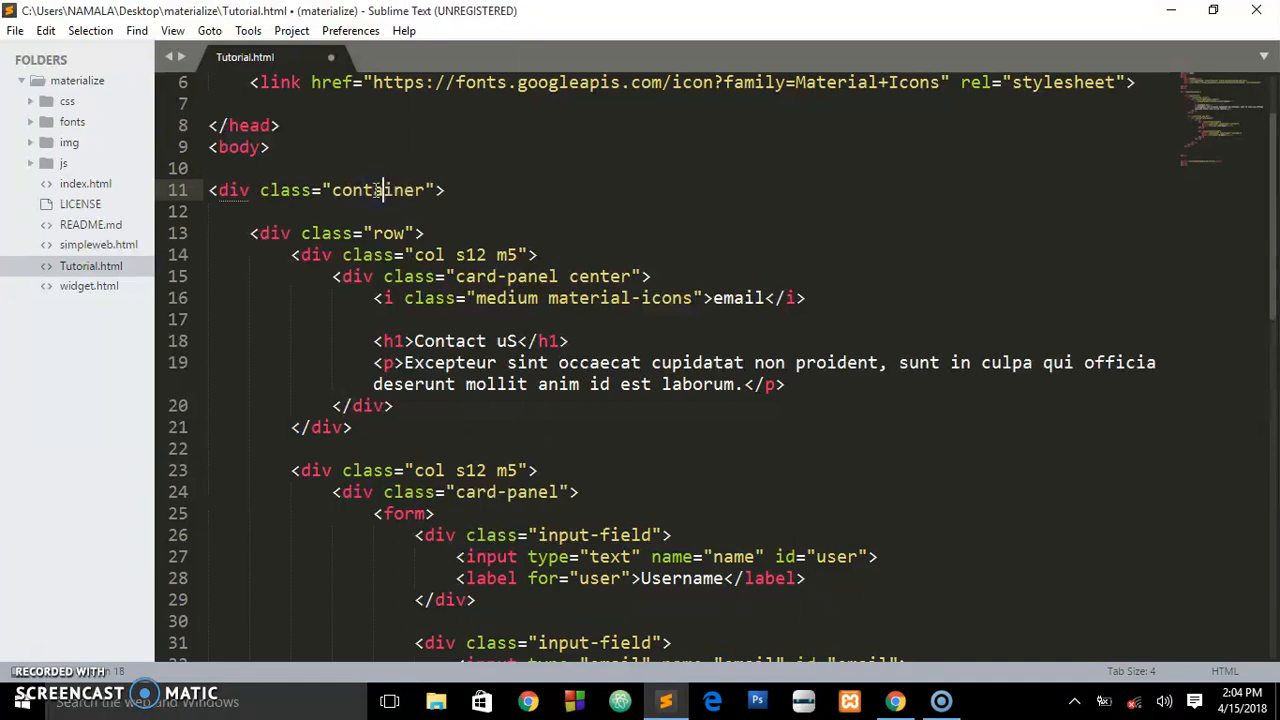
key("ctrl+s")
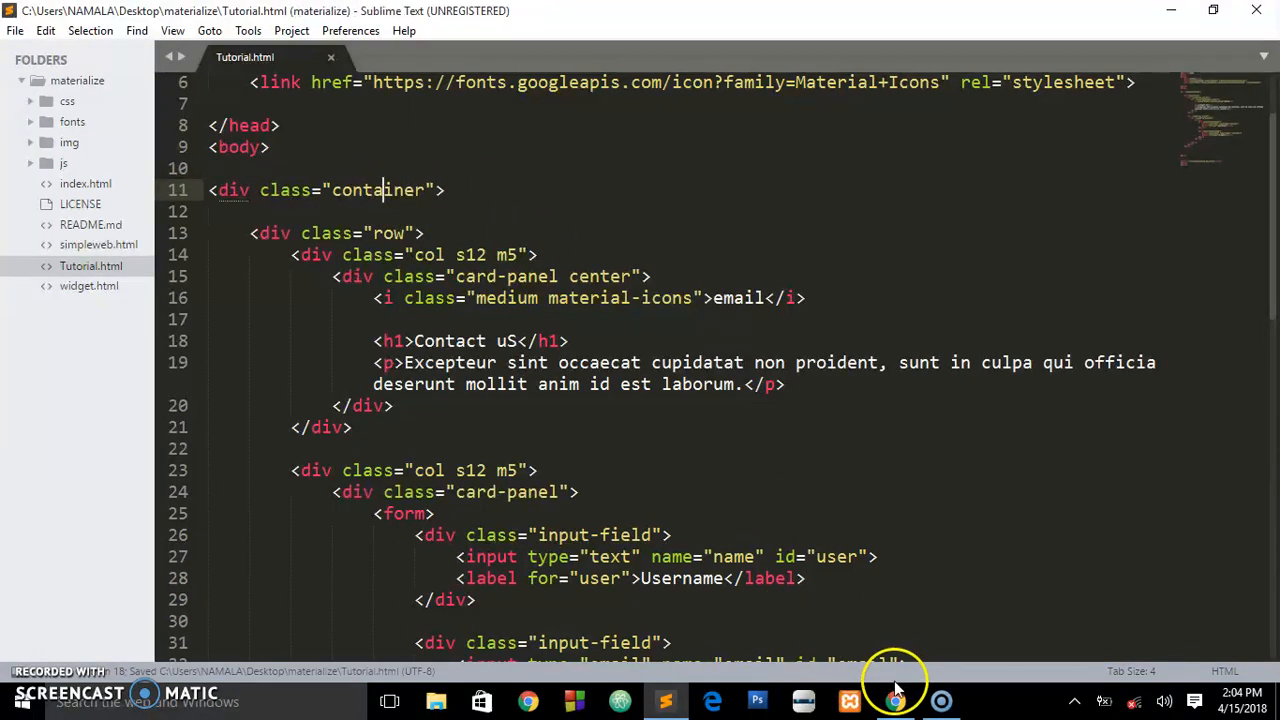
left_click(896, 700)
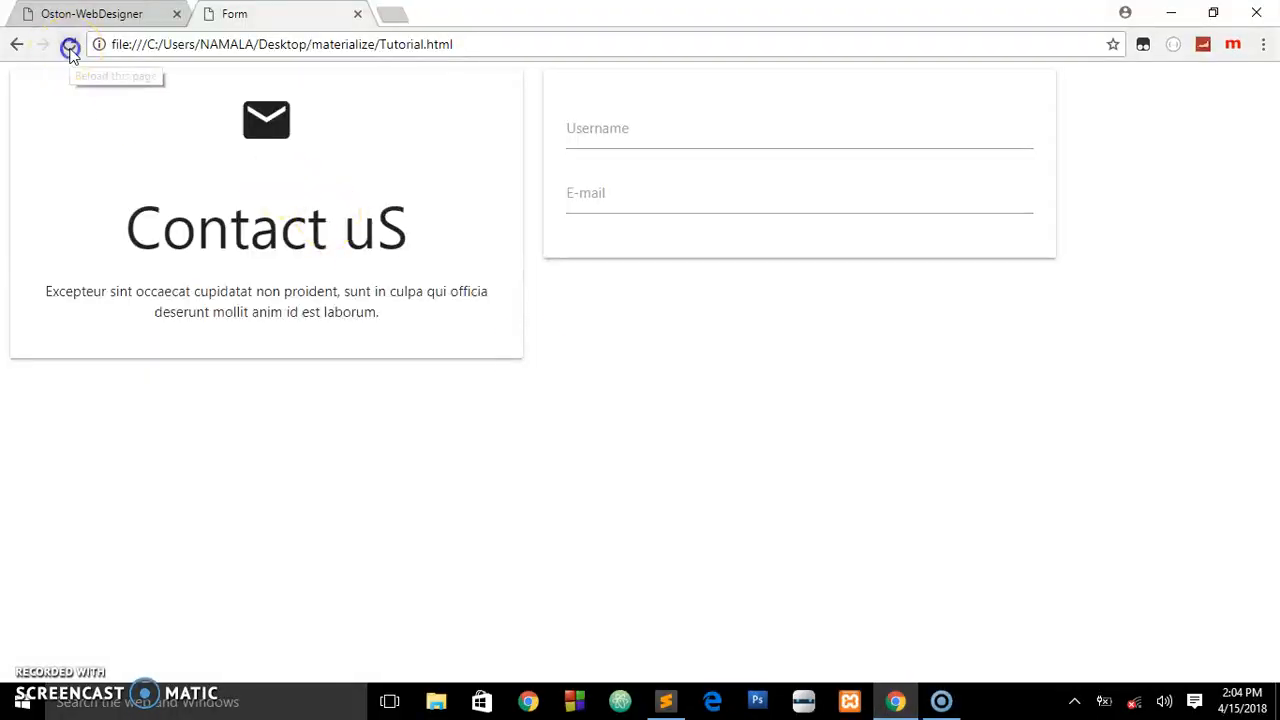
left_click(70, 44)
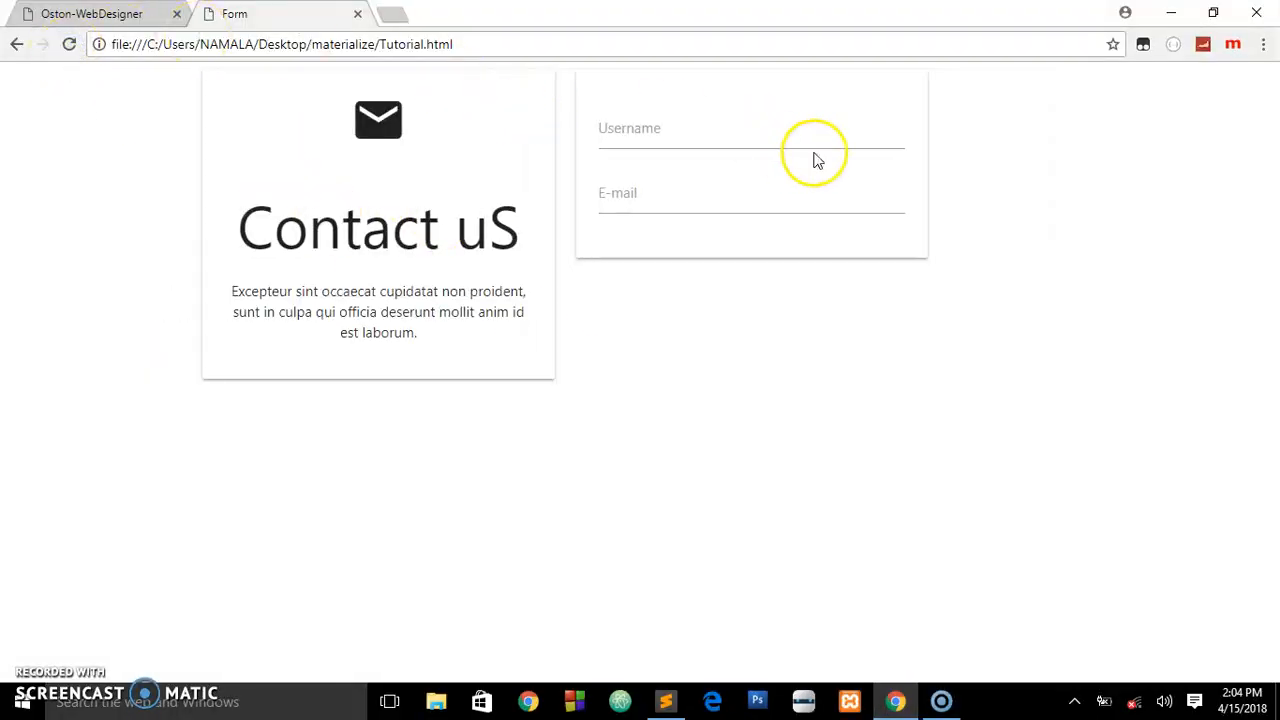
mouse_move(664, 700)
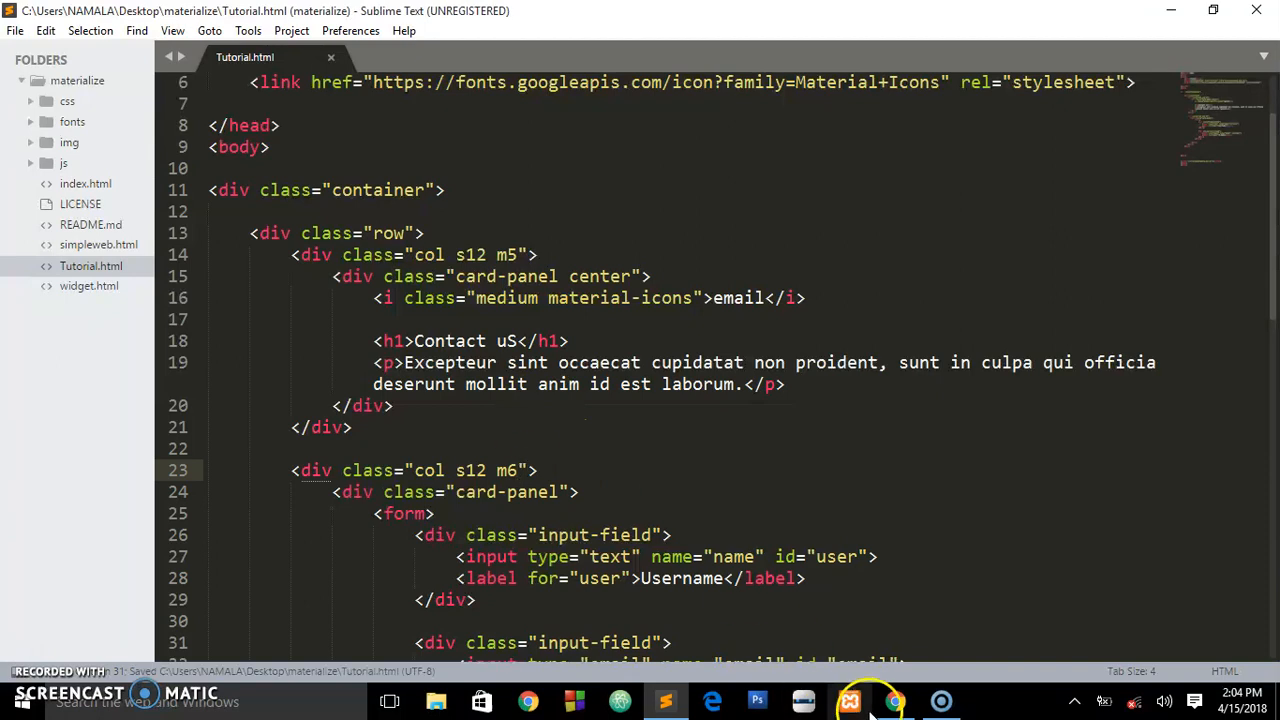
Step: Try a form field in the preview, then restore the form column to col s12 m6
left_click(894, 700)
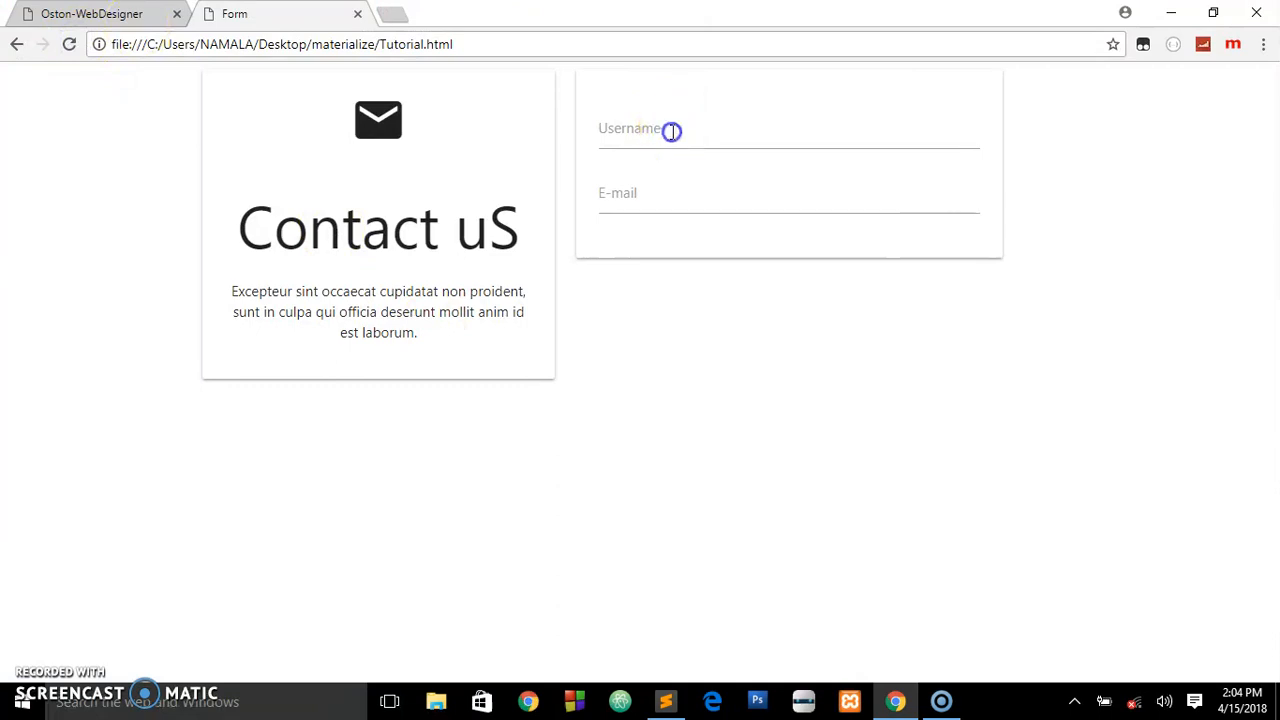
left_click(788, 200)
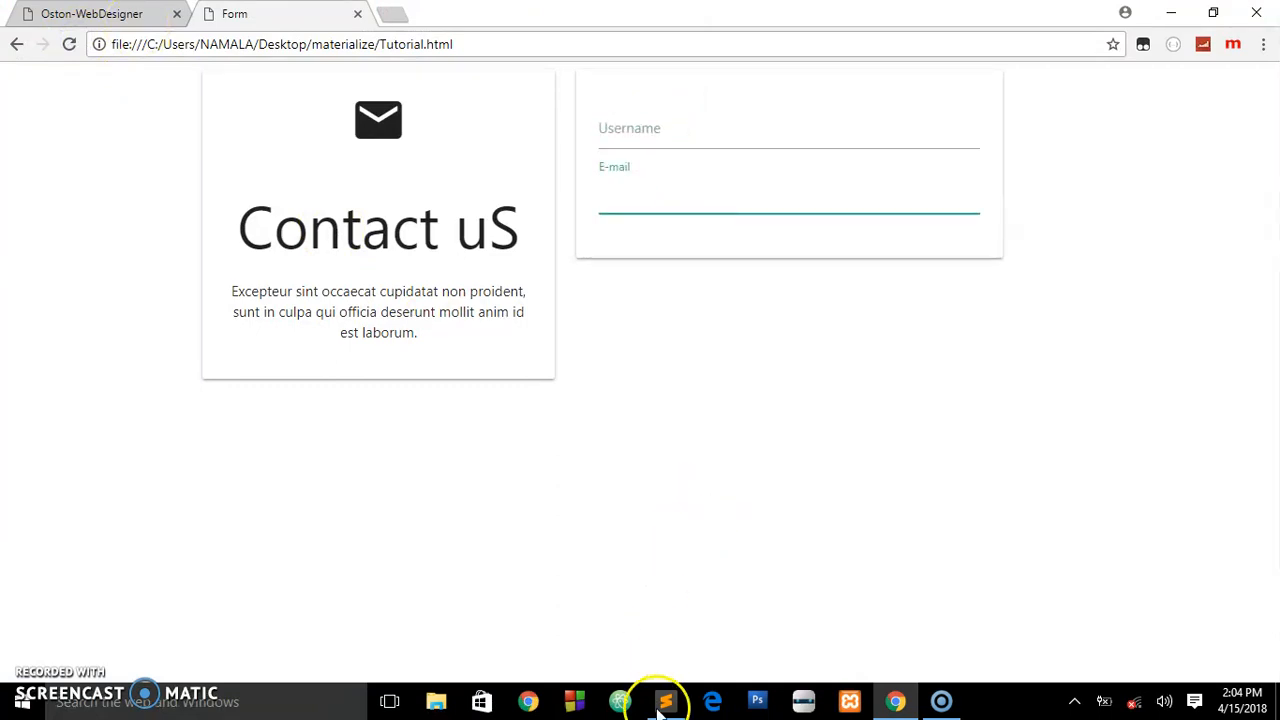
left_click(664, 700)
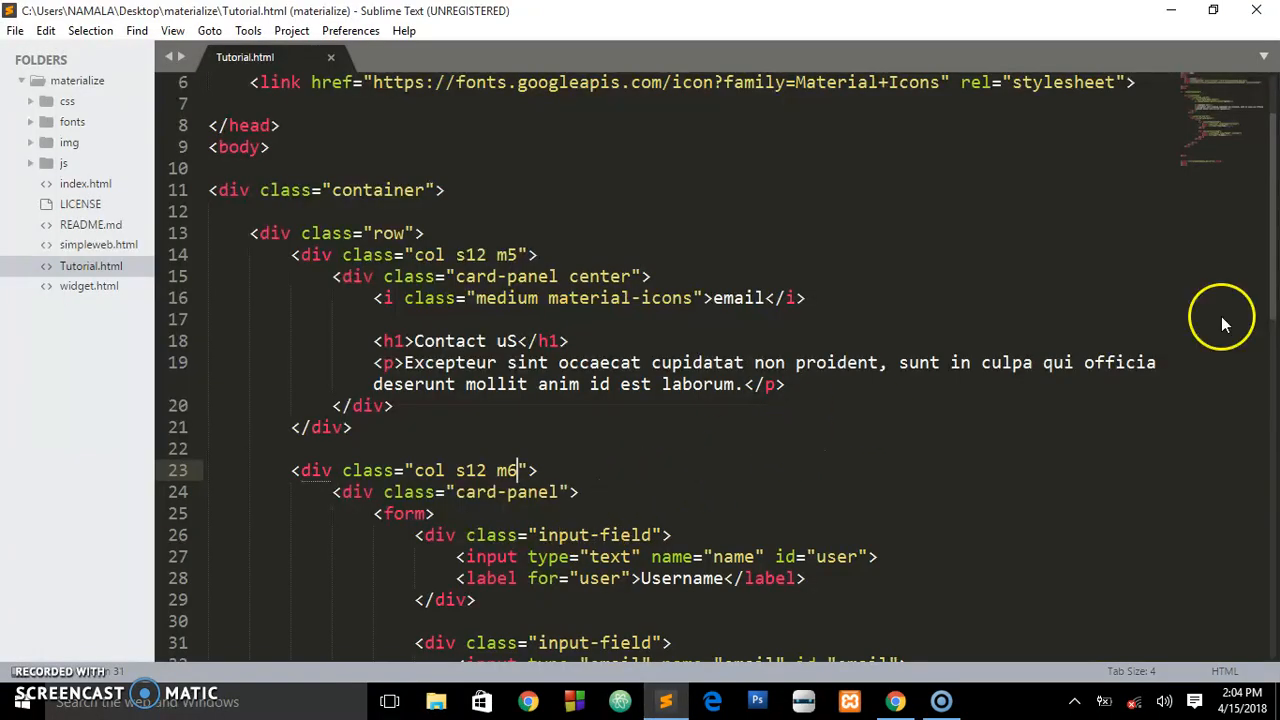
scroll("down", 3)
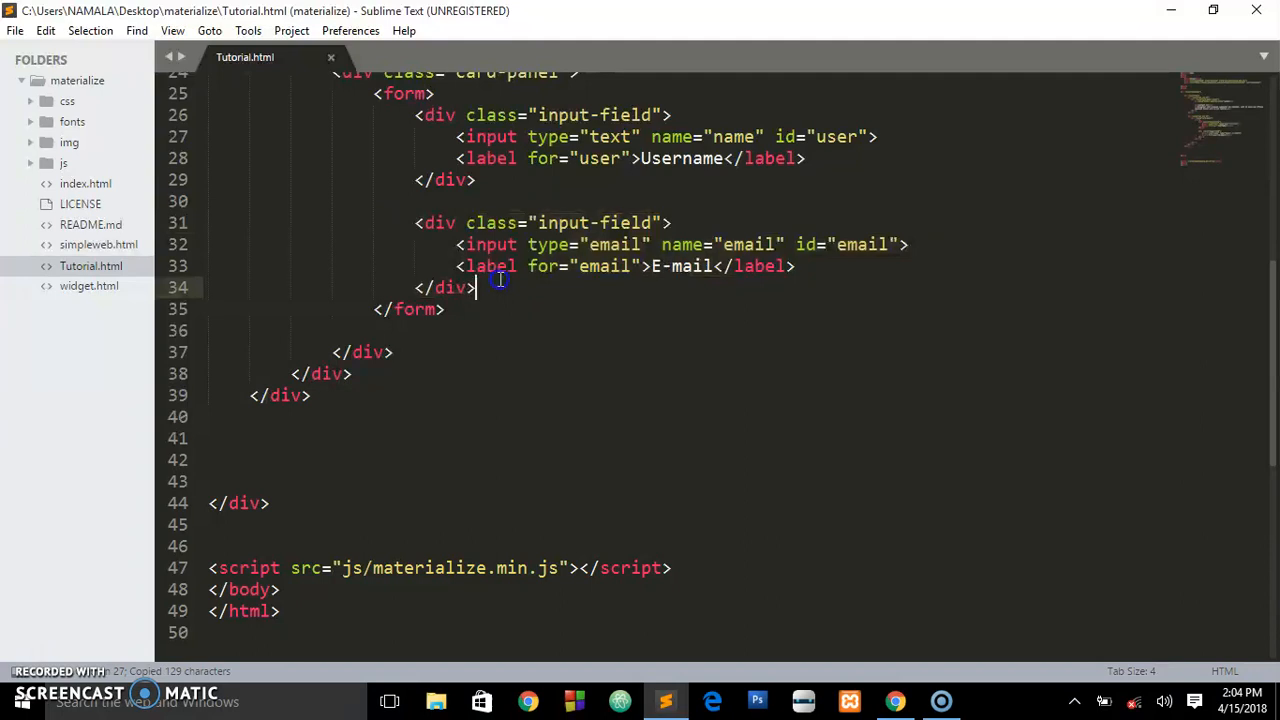
Step: Duplicate the e-mail block into a textarea with name and id message, removing the type attribute
key("ctrl+v")
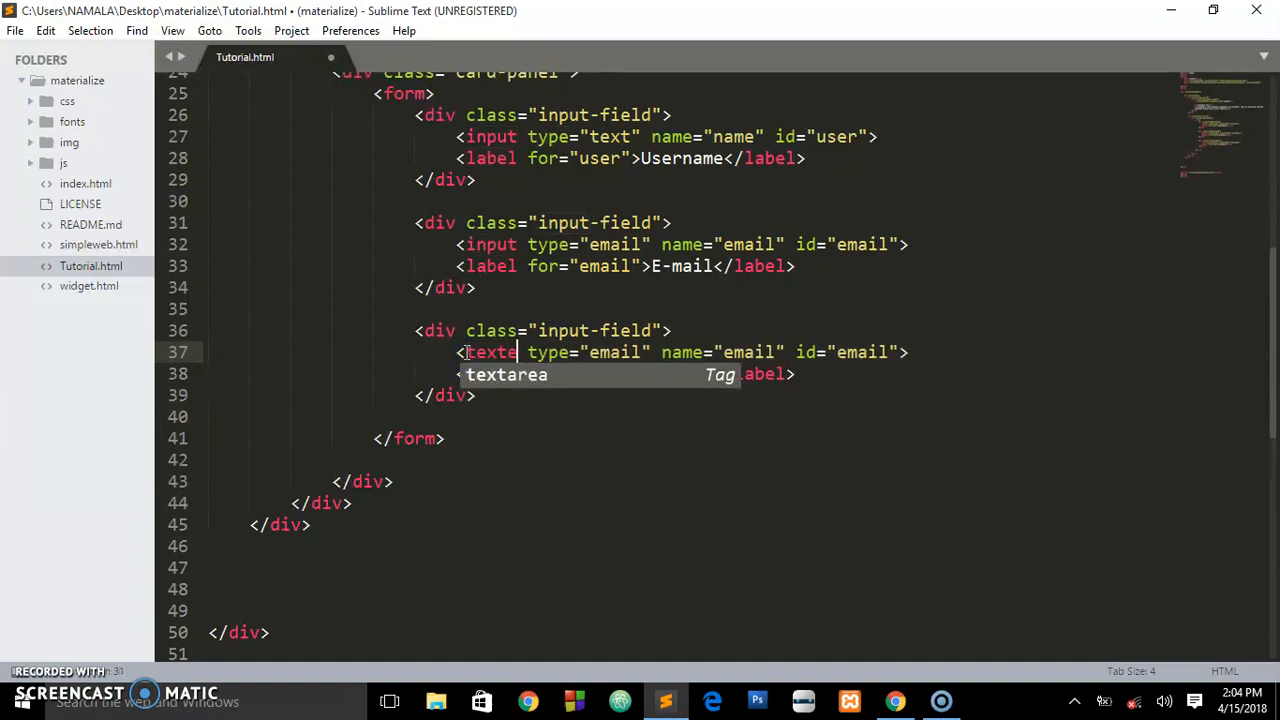
type("rea")
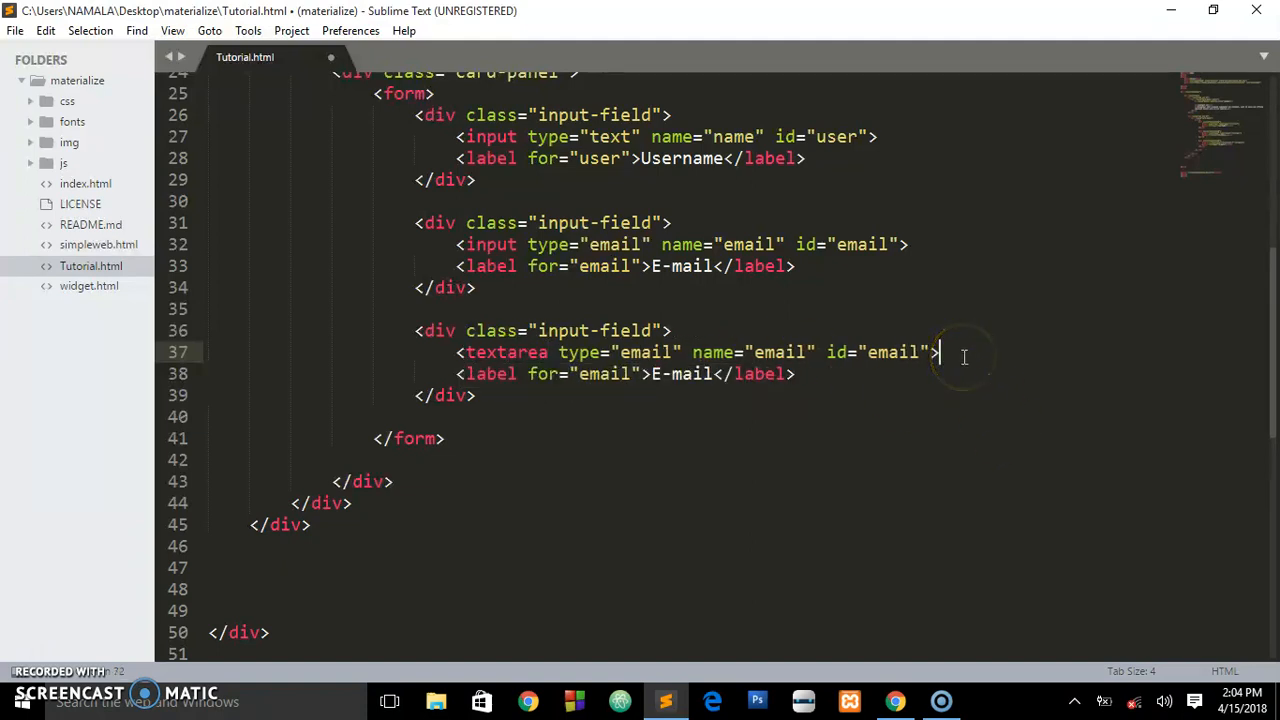
type("</textarea>")
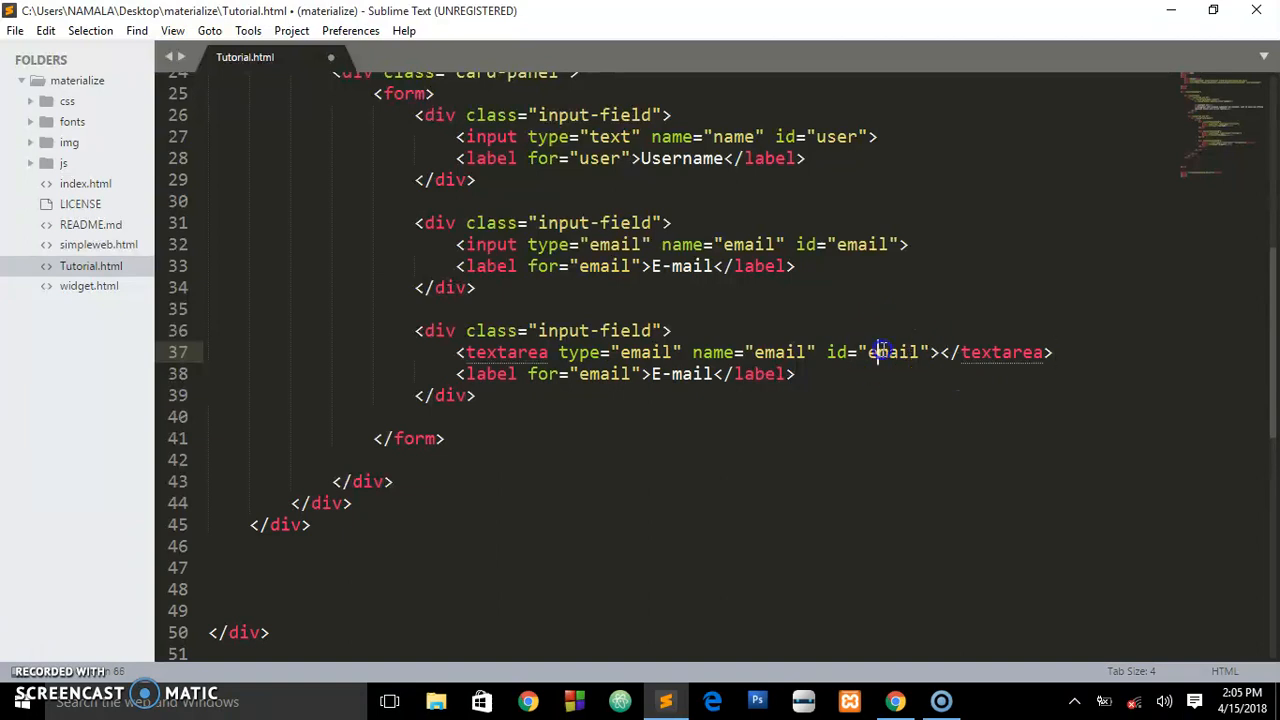
type("message")
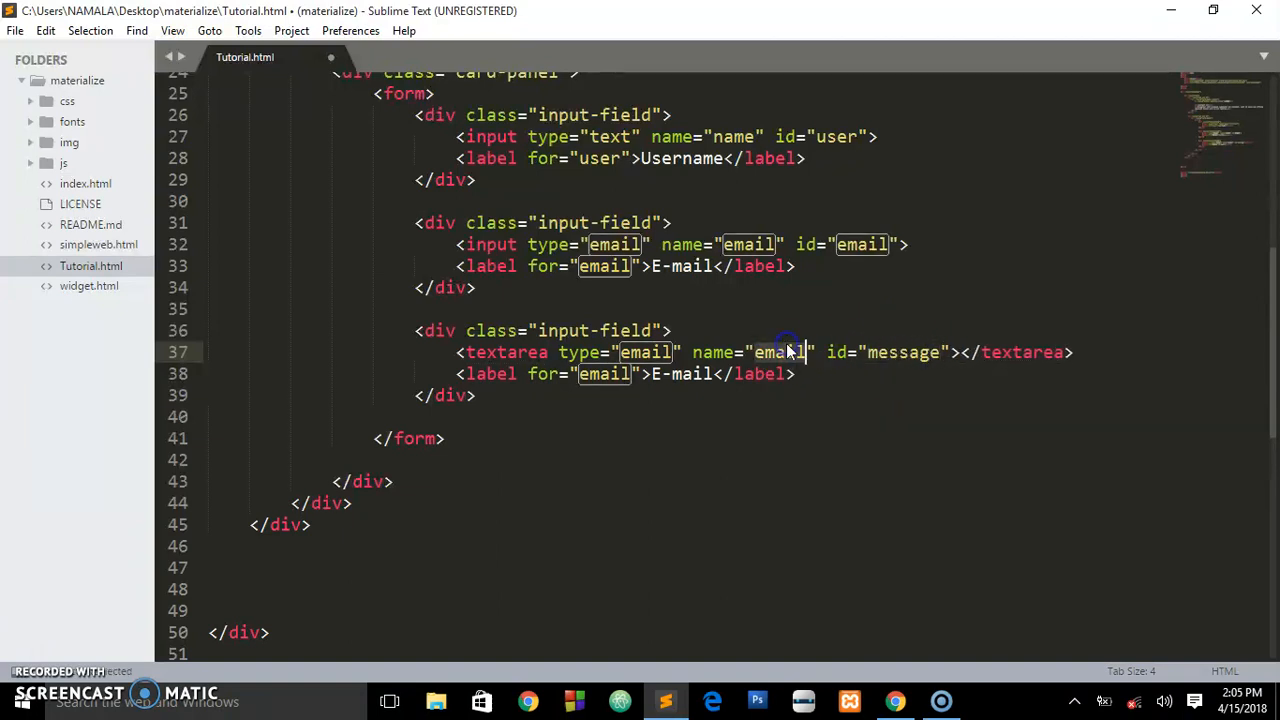
type("message")
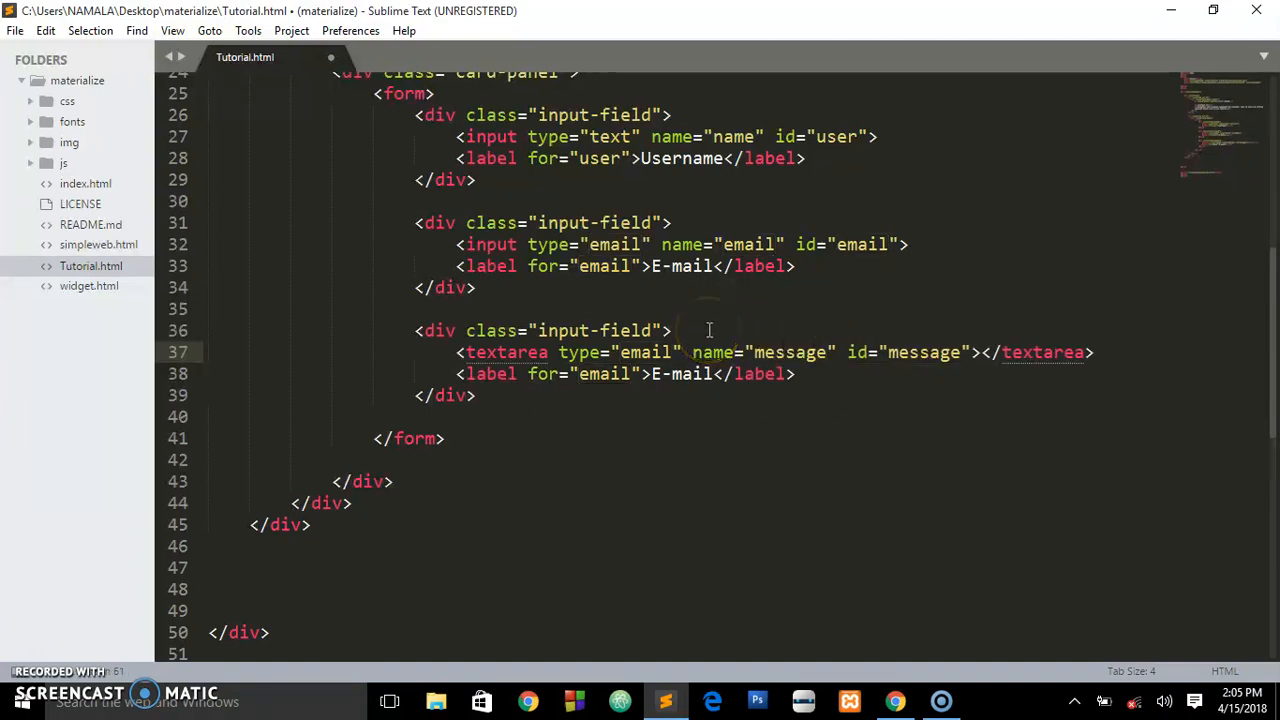
double_click(644, 352)
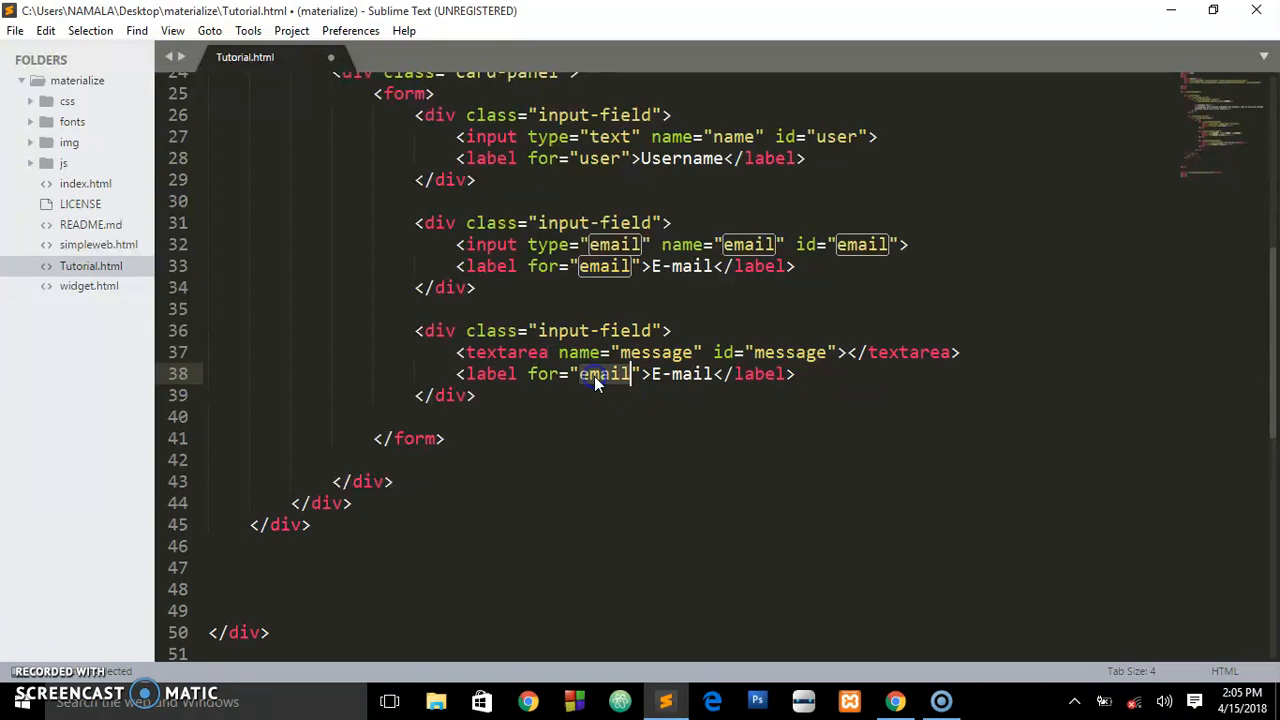
Step: Set the label for=message with text 'Enter message' and save the file
type("m")
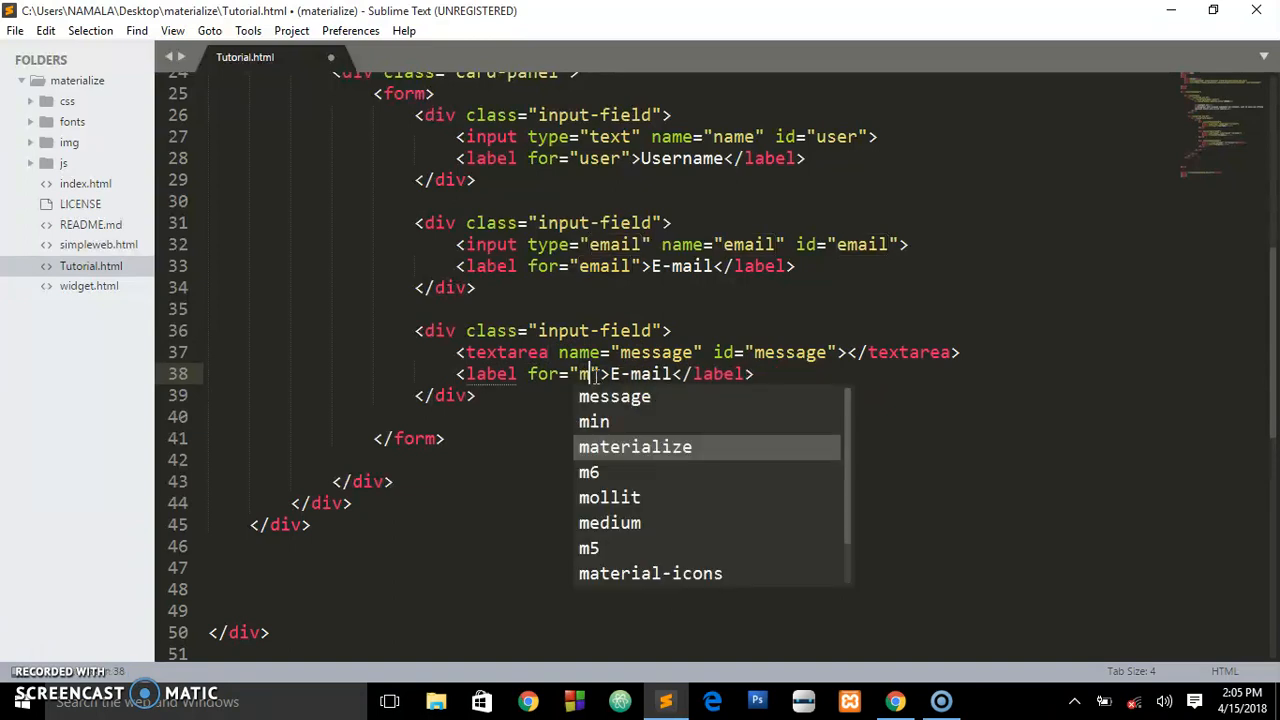
type("essage")
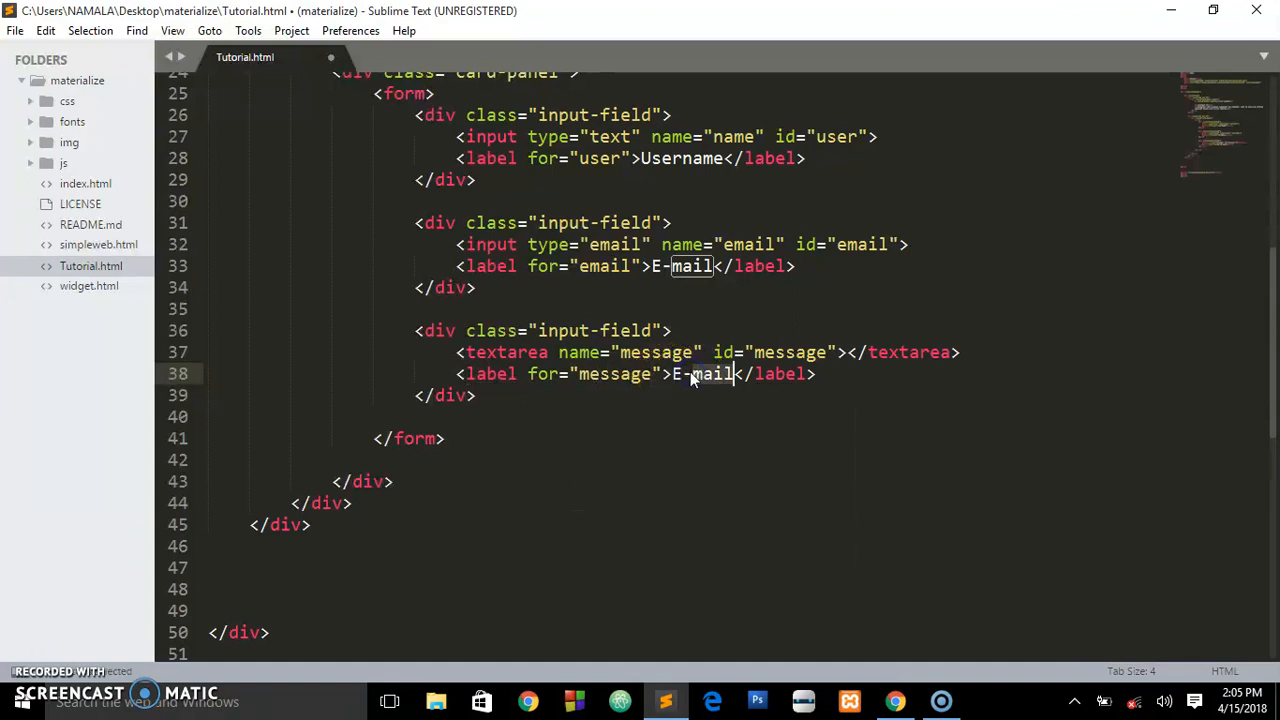
type("ENTE")
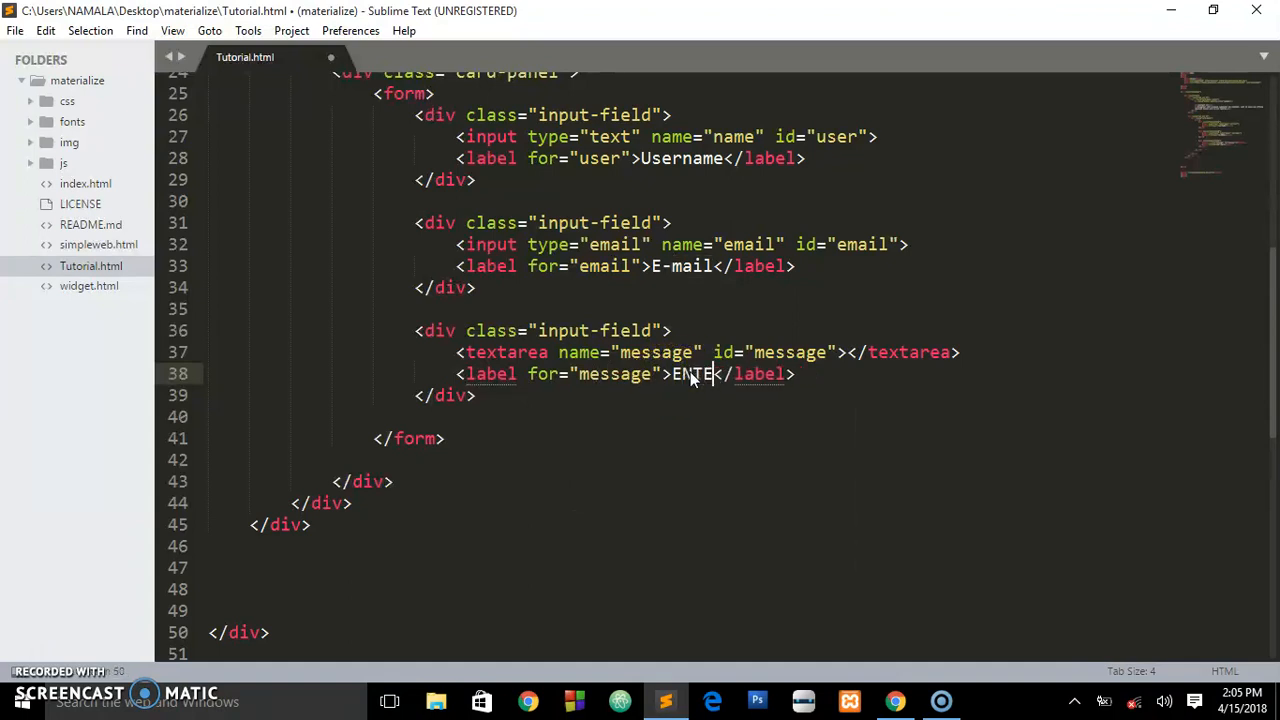
key("backspace")
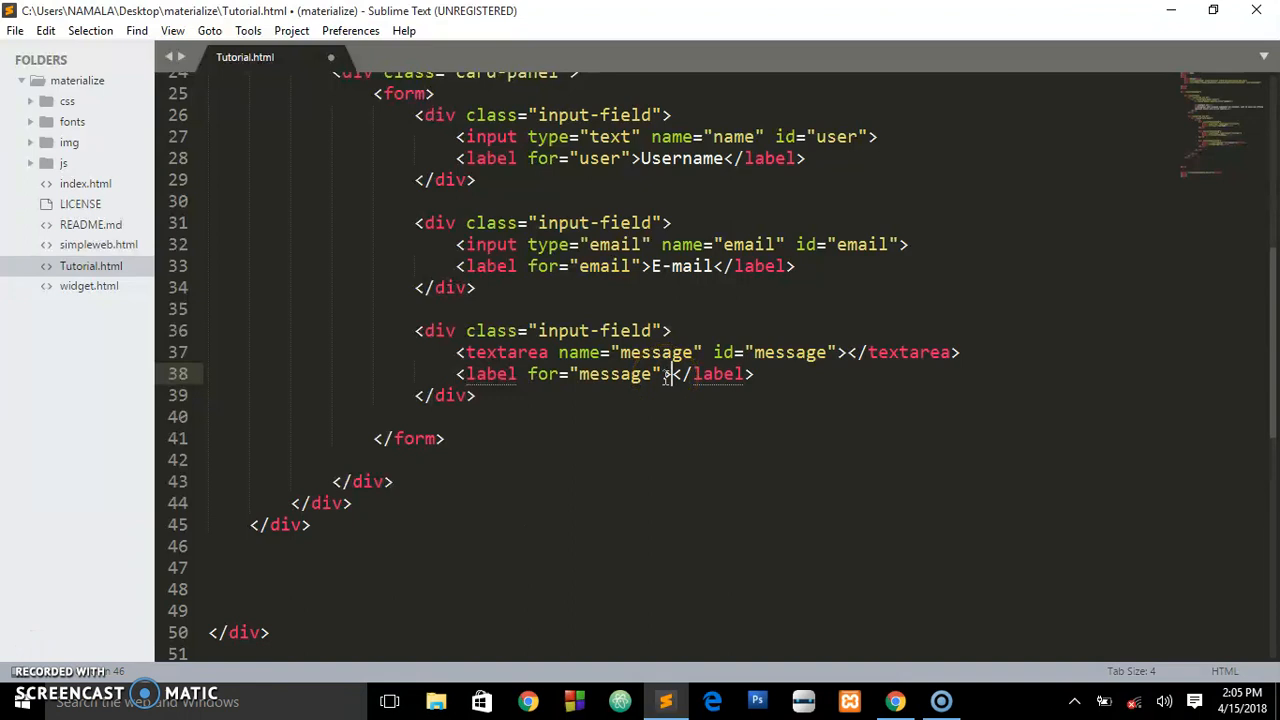
type("Enter messag")
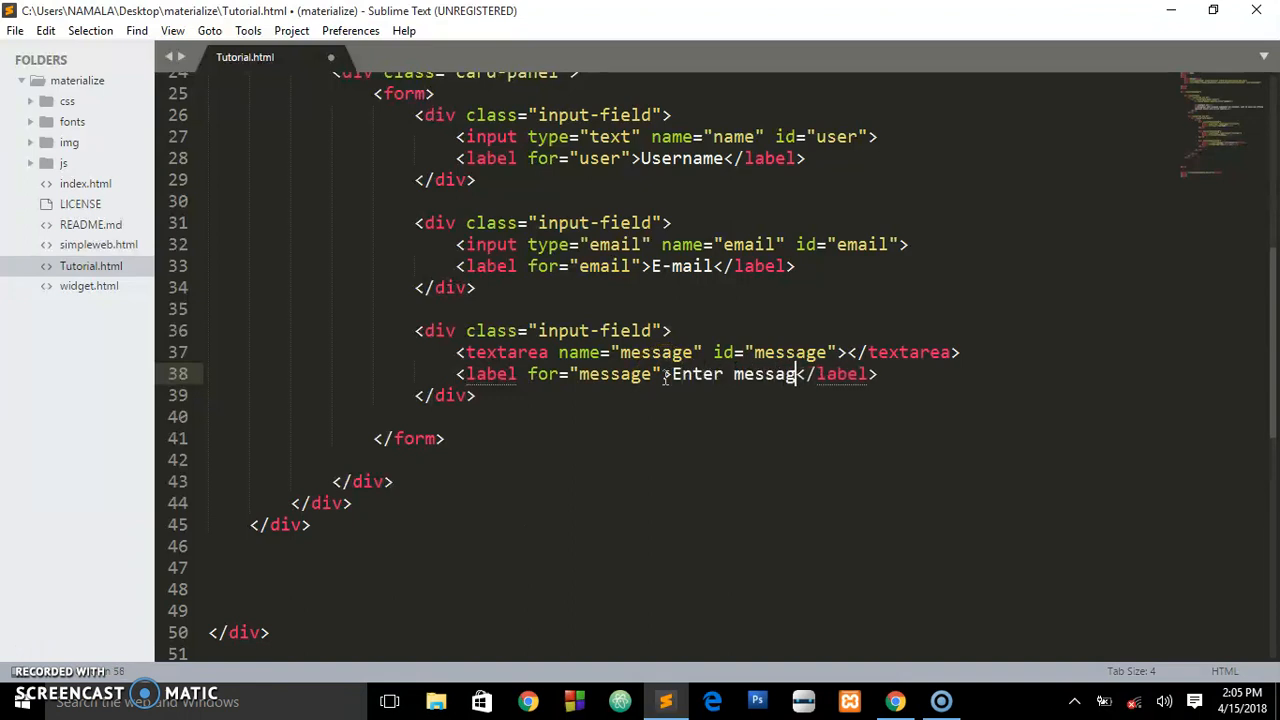
key("ctrl+s")
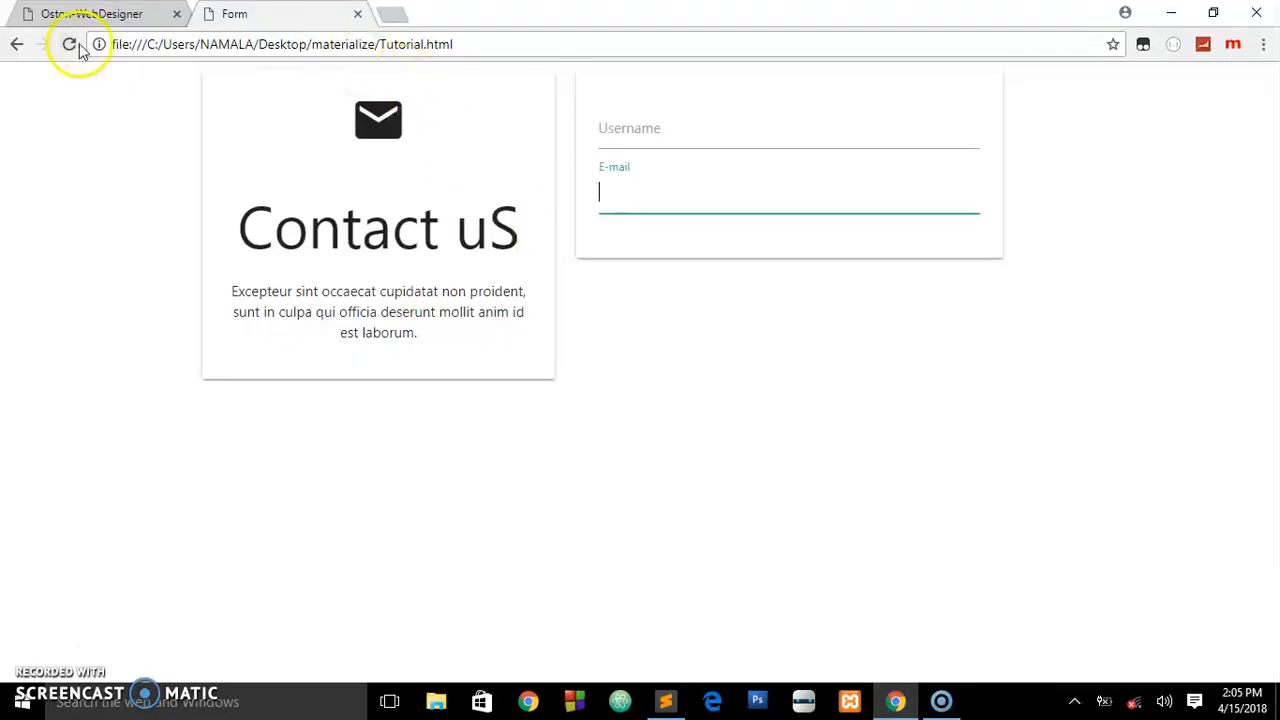
Step: Reload Tutorial.html to see the plain message box under the E-mail field
left_click(68, 44)
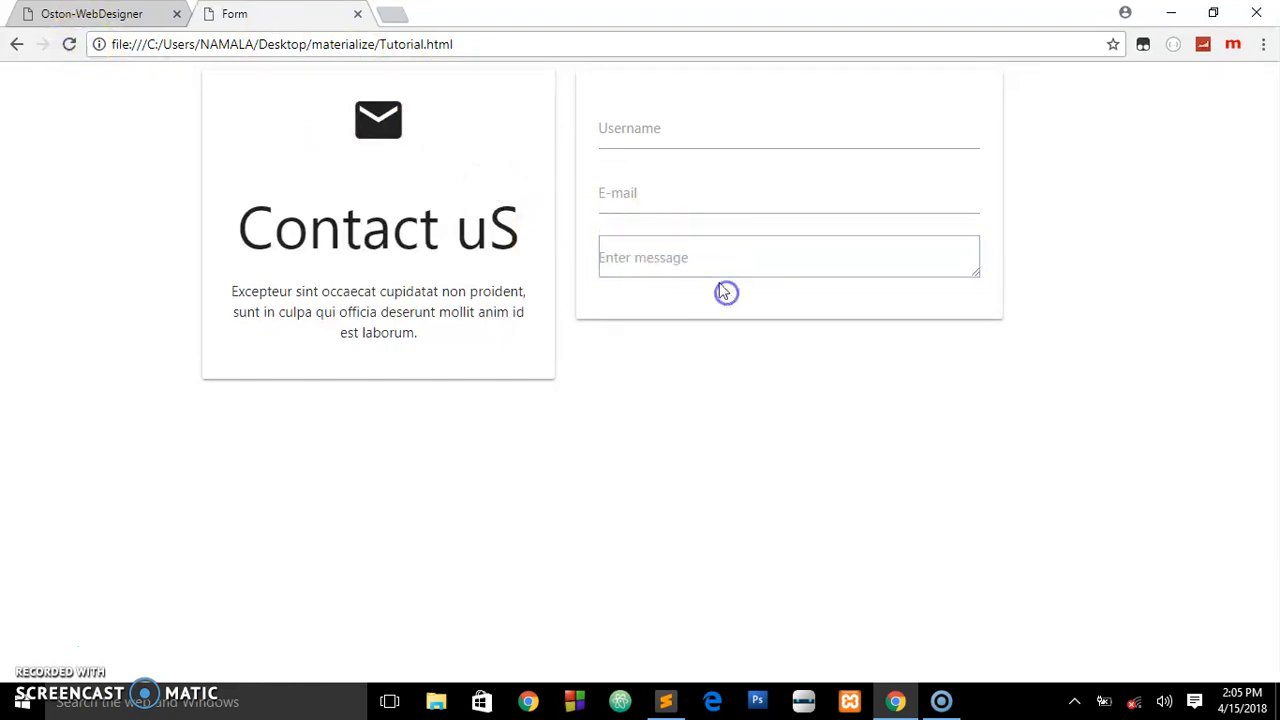
mouse_move(784, 260)
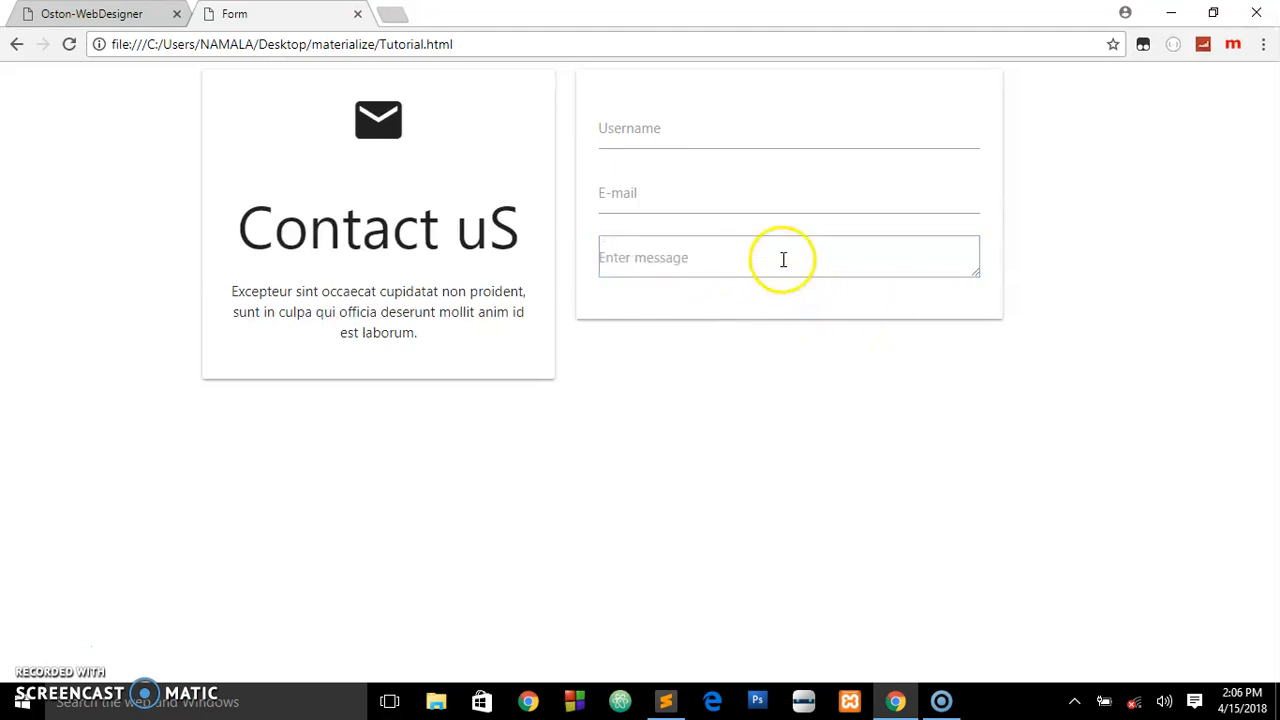
mouse_move(664, 644)
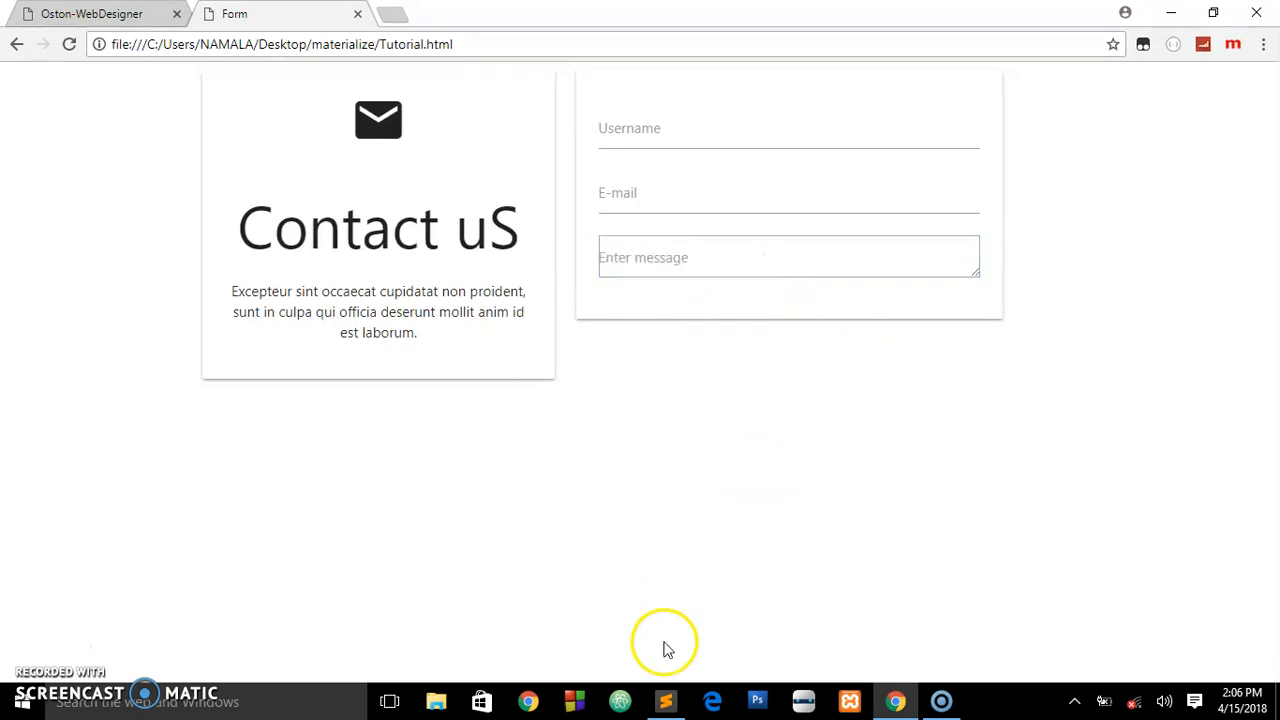
left_click(664, 700)
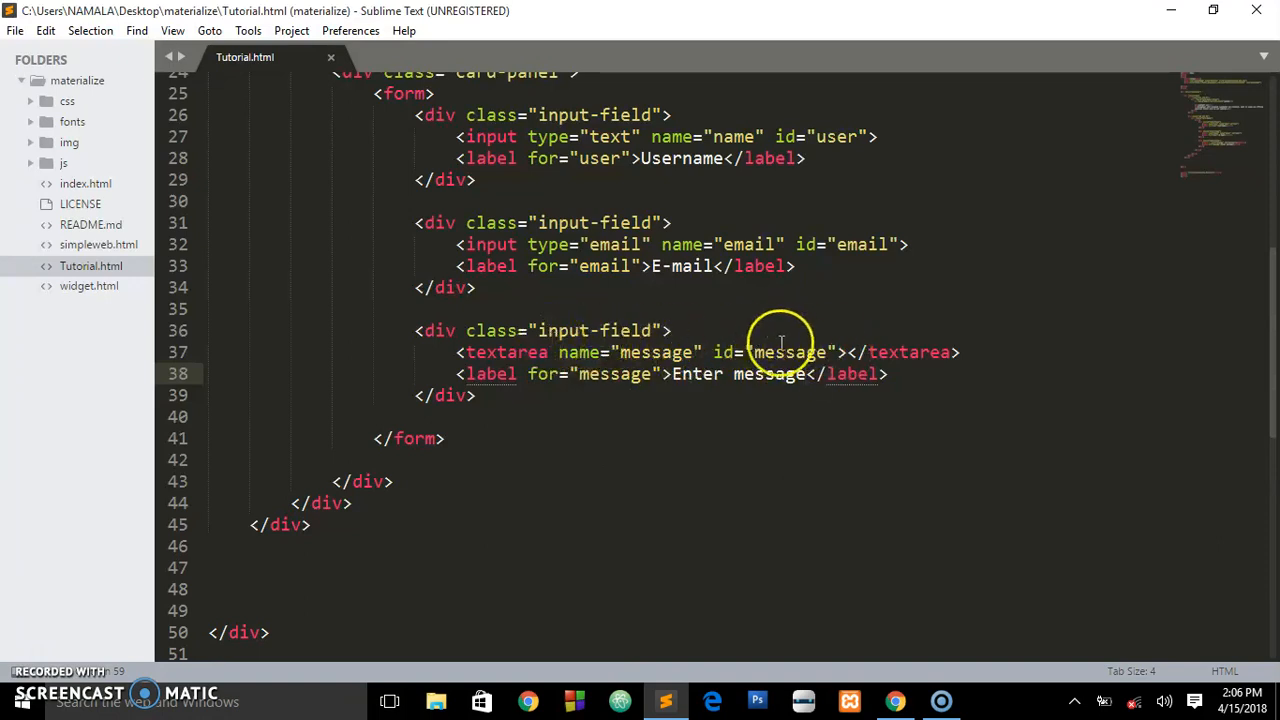
Step: Add class="materialize-textarea" to the message textarea tag
type("class=\"materialize-te")
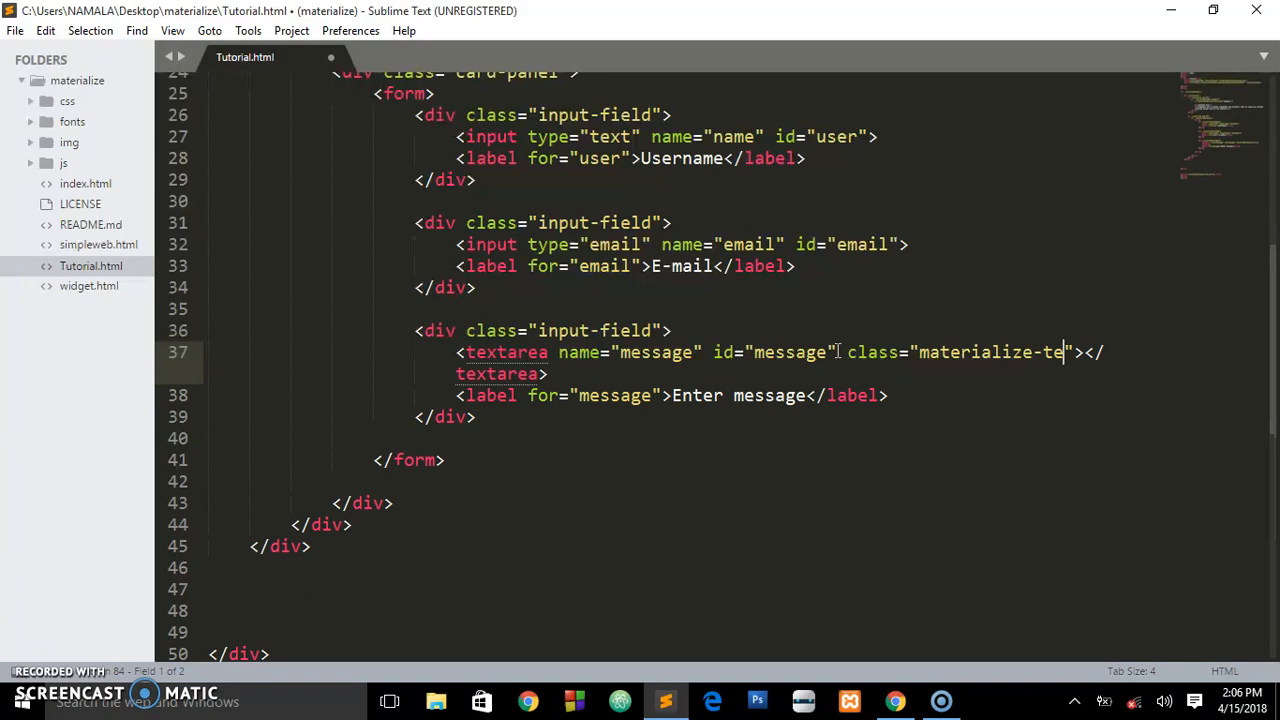
type("xtarea")
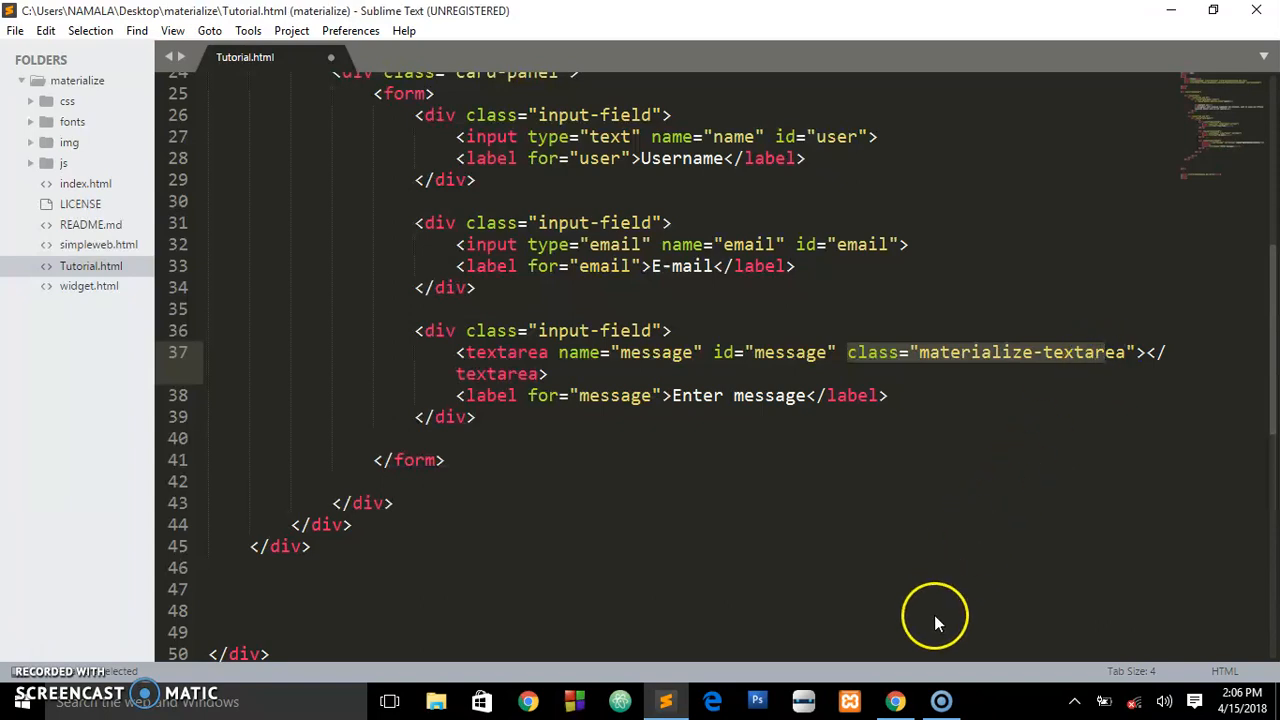
left_click(894, 700)
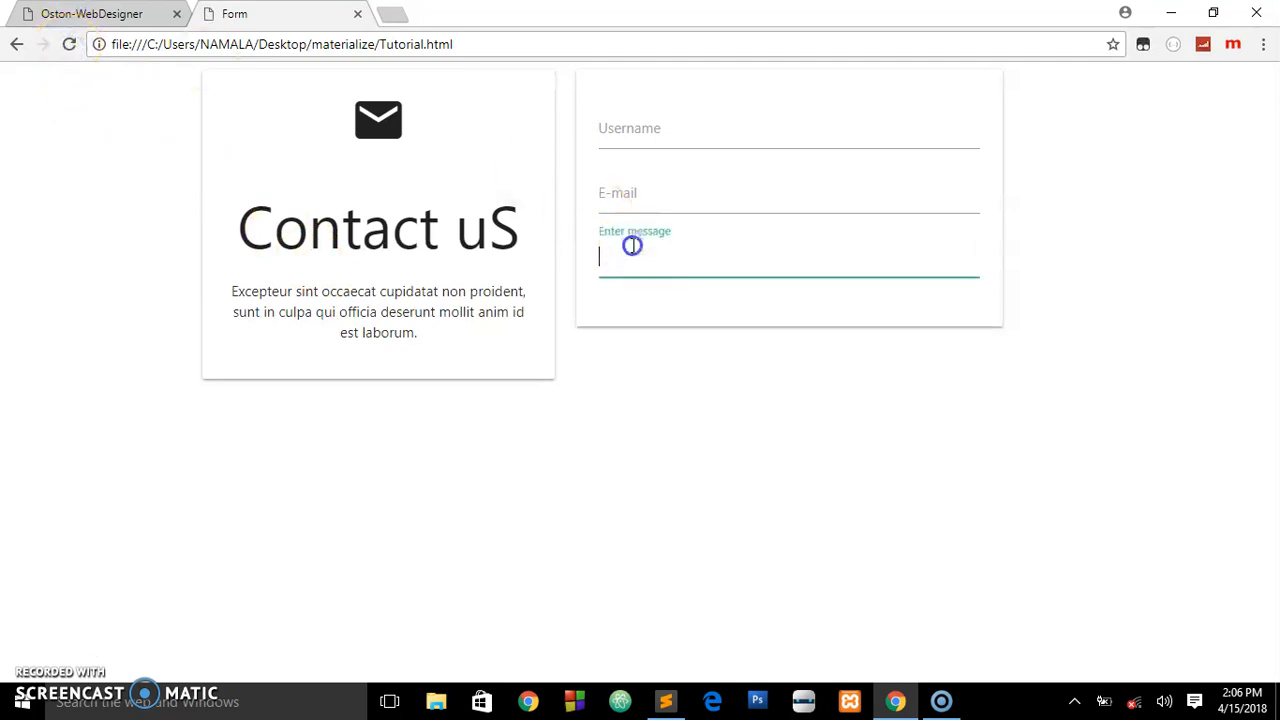
Step: Type several test lines into the message field to see it grow, then delete them
type("dhdhjdljd")
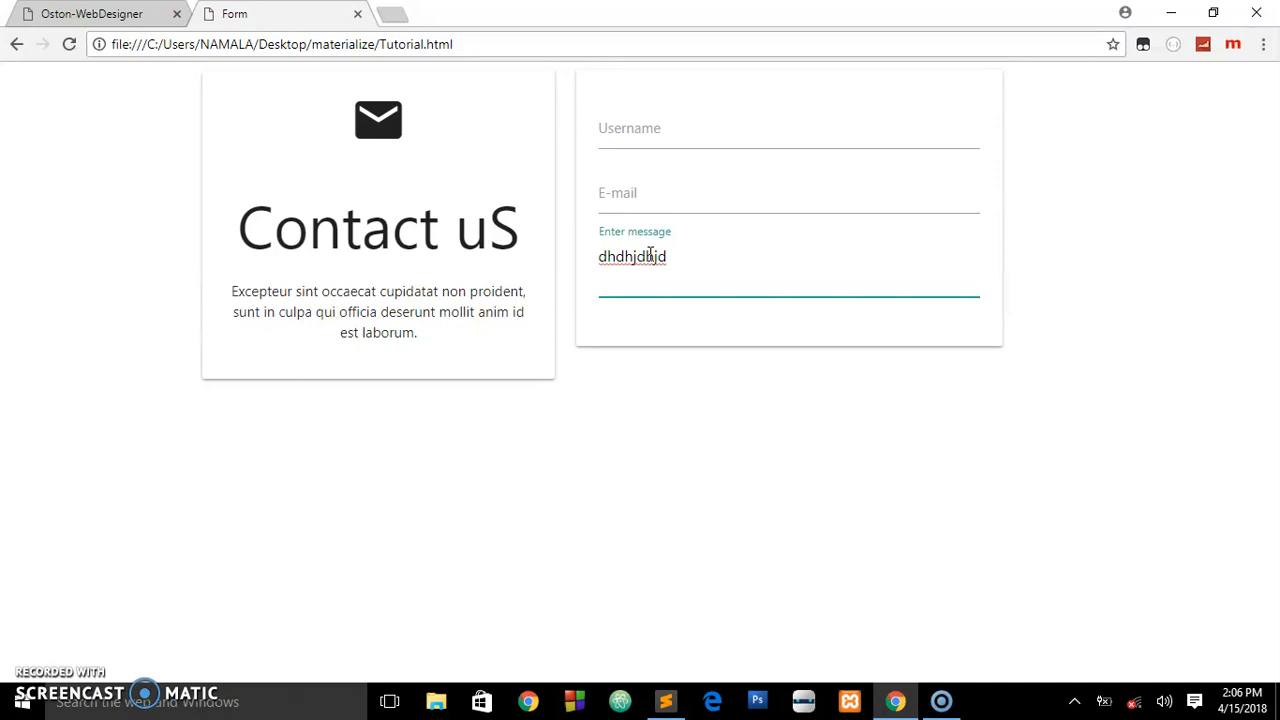
type("hdhjdhjd")
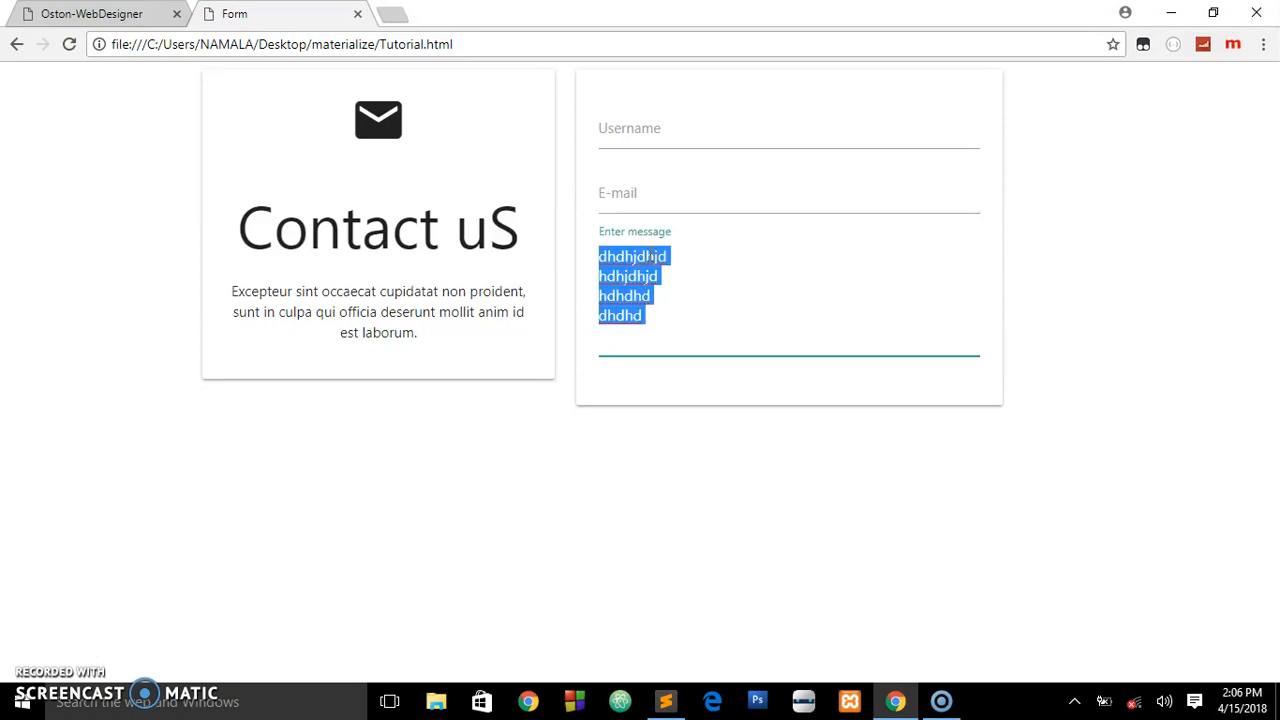
key("Delete")
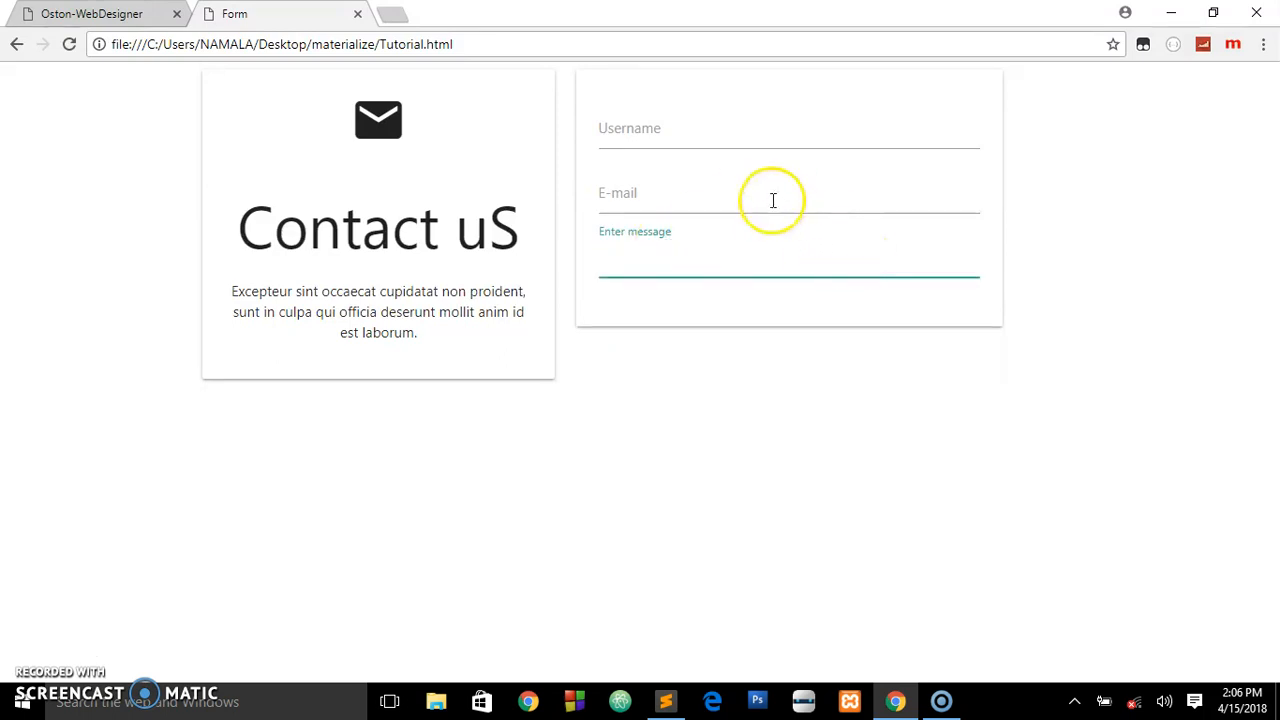
Step: Enter 'rrr' in the E-mail field and blur it to check behaviour without validation
left_click(788, 192)
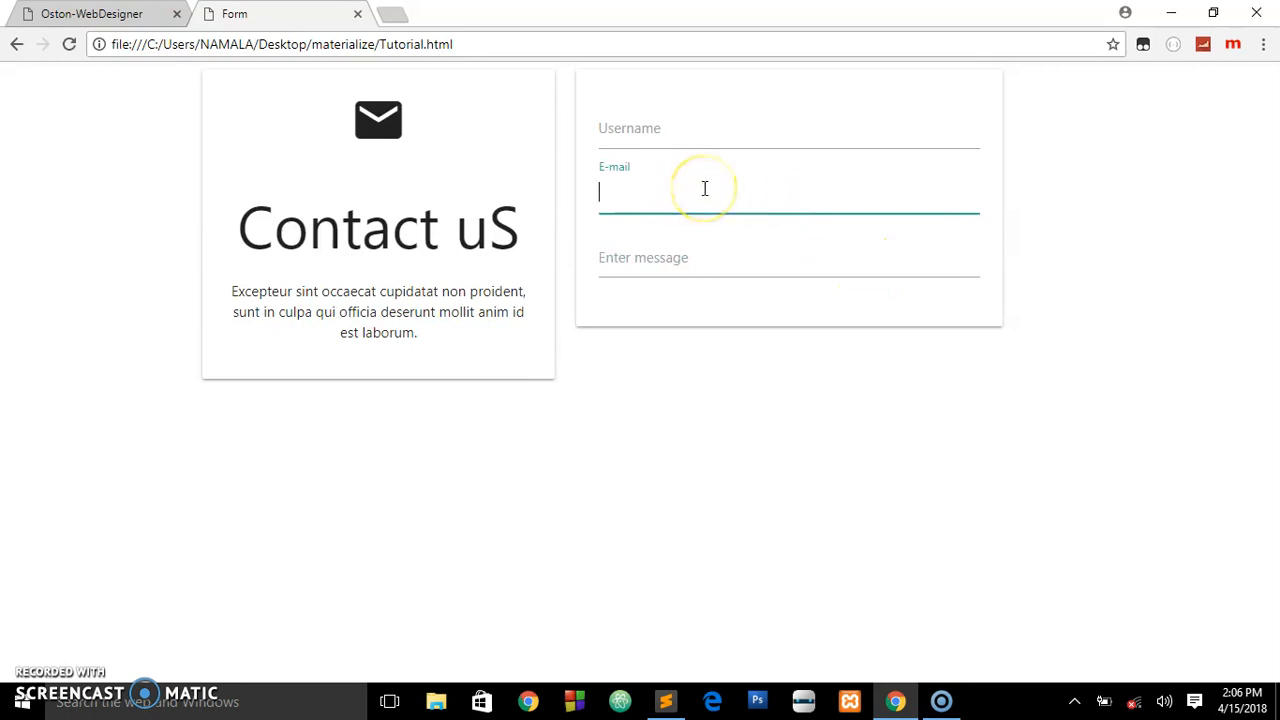
type("rrr")
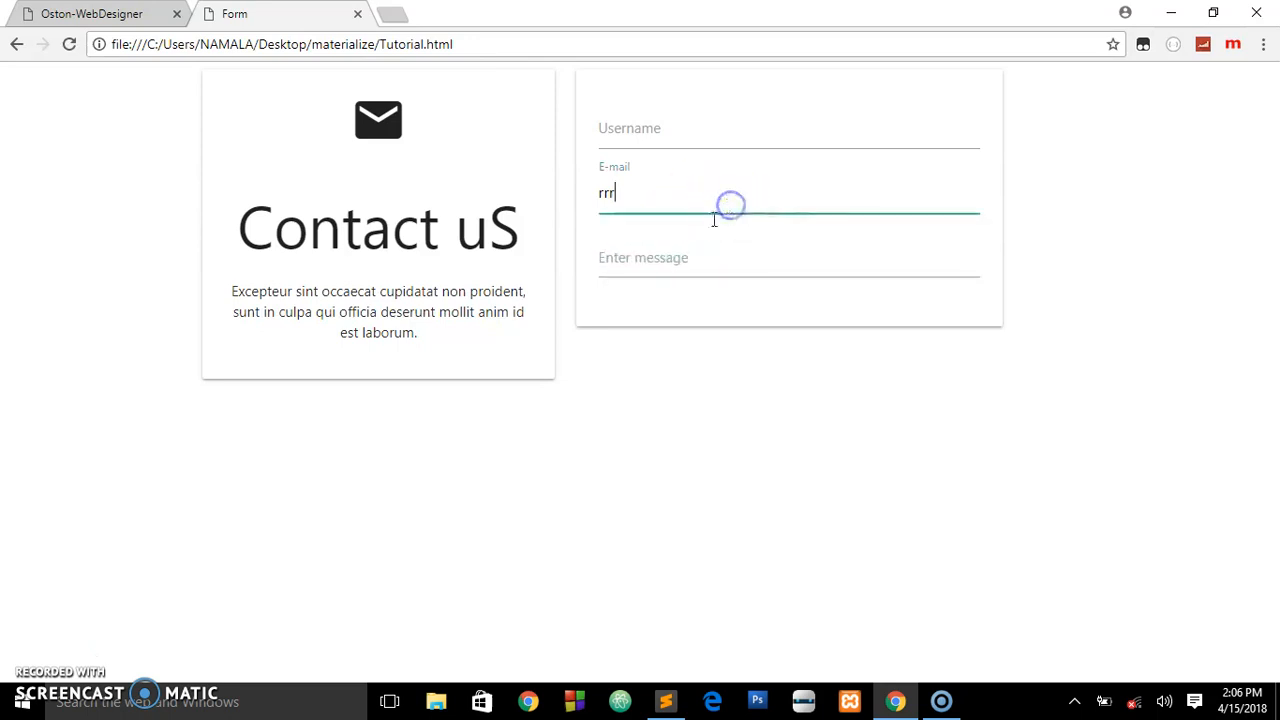
mouse_move(644, 204)
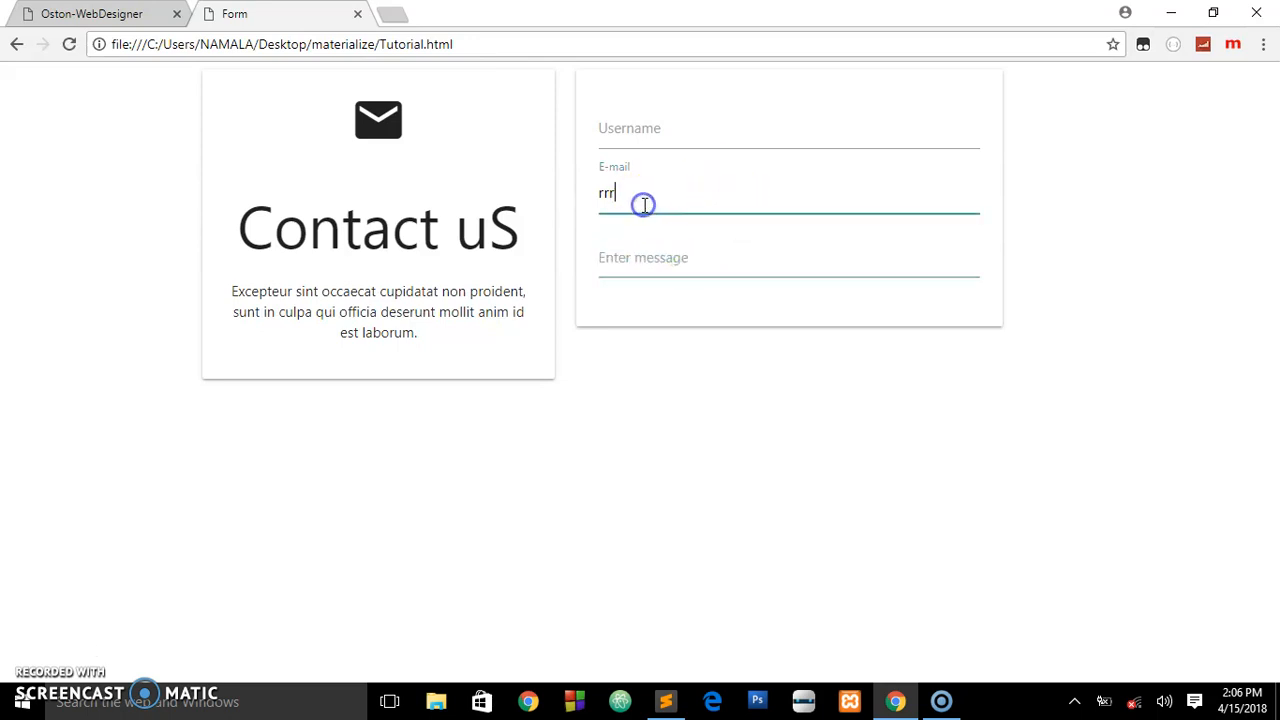
left_click(664, 256)
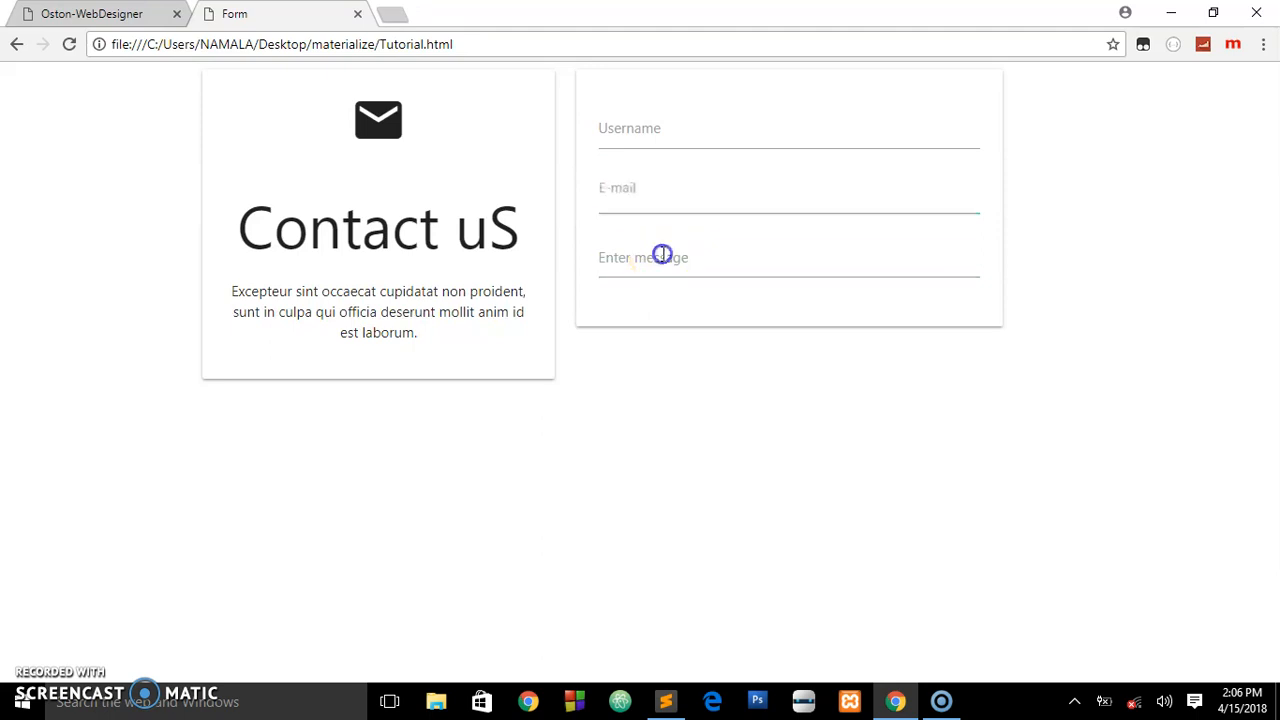
left_click(788, 188)
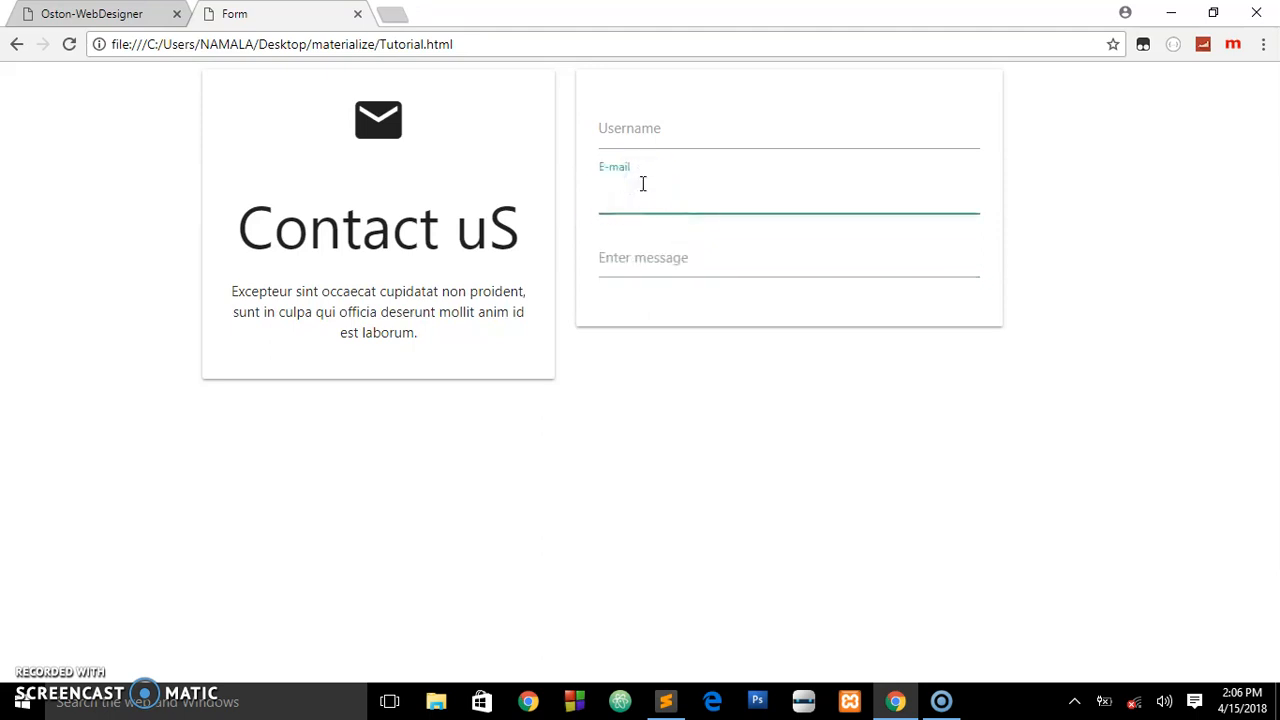
left_click(664, 700)
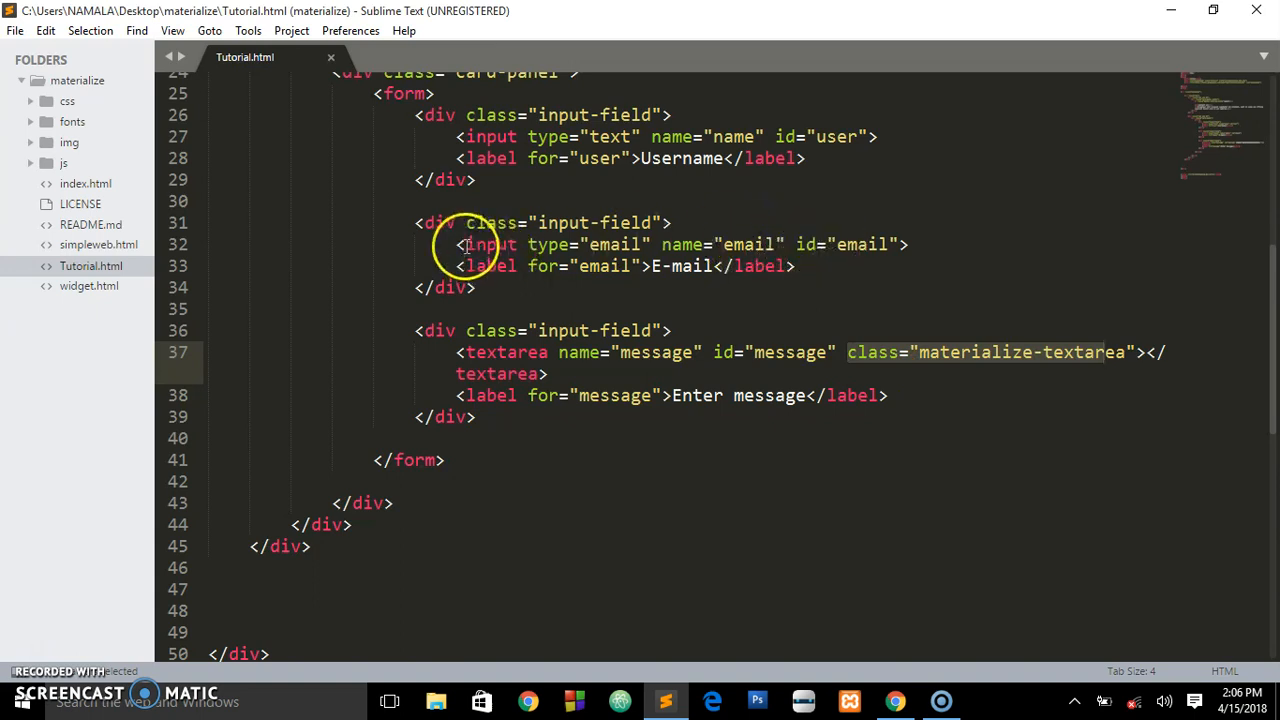
Step: Add class="validate" to the email input after id="email"
left_click(898, 244)
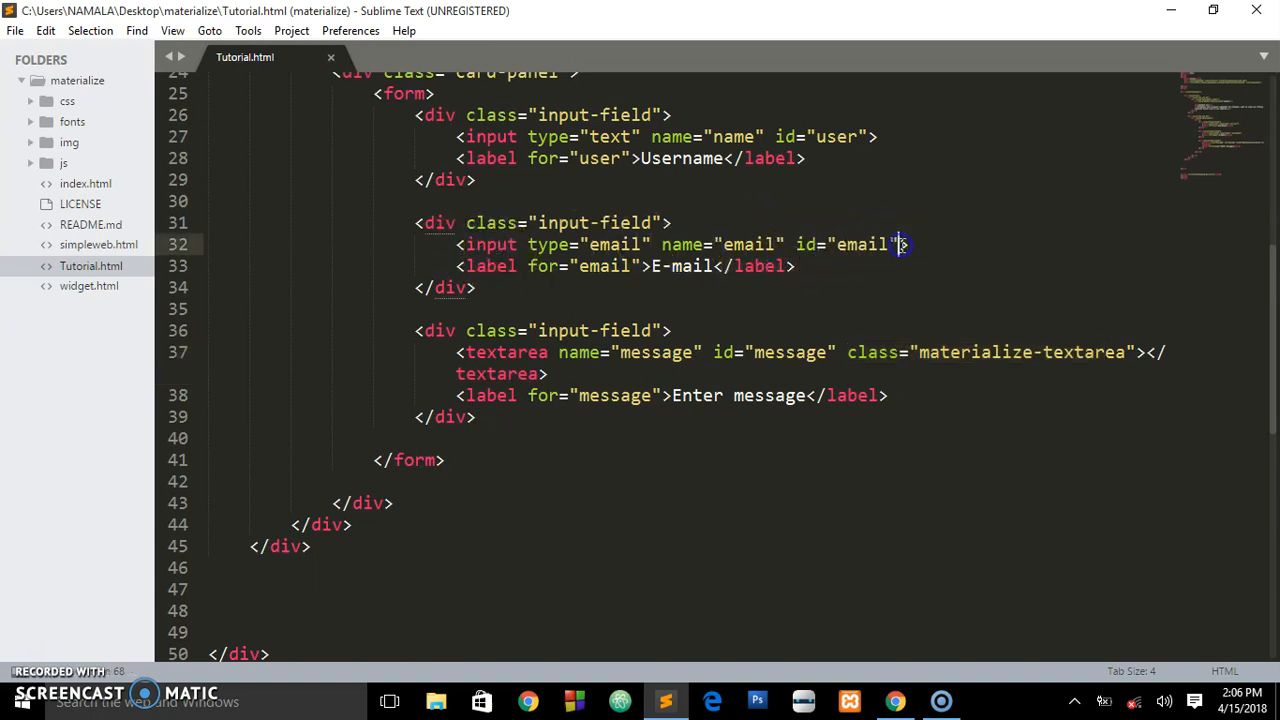
type("class=\"\"")
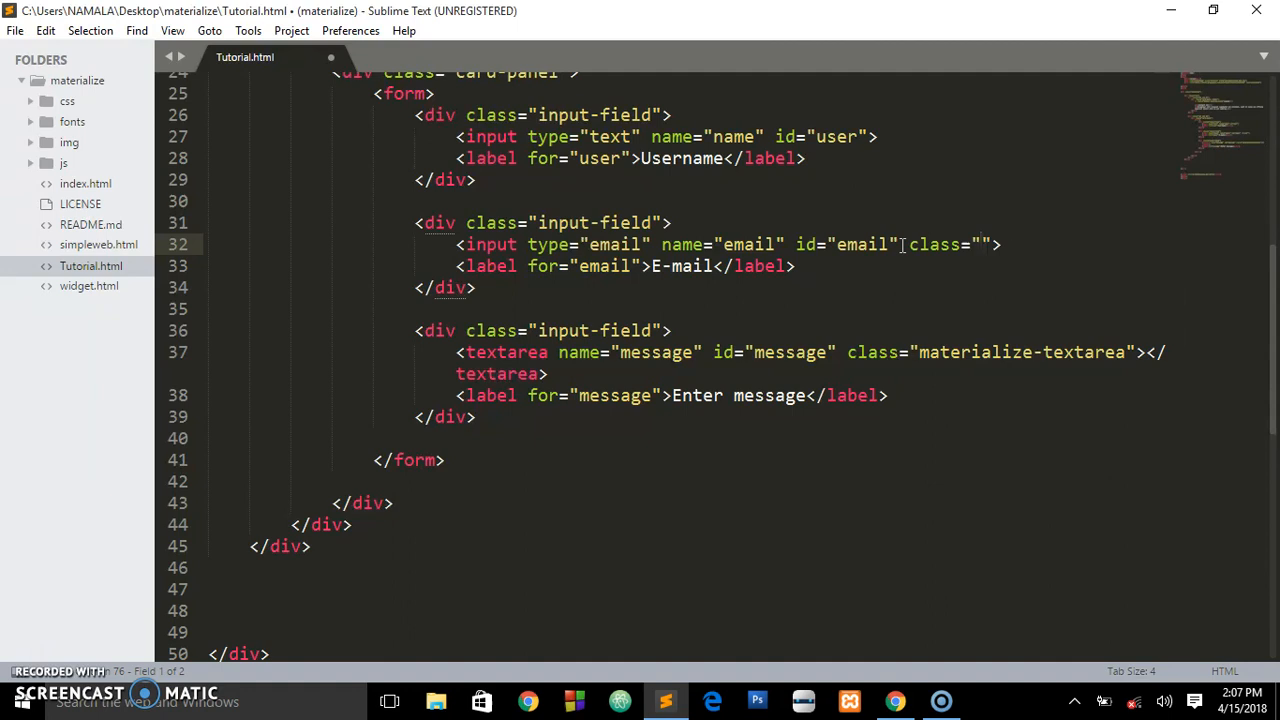
type("validate")
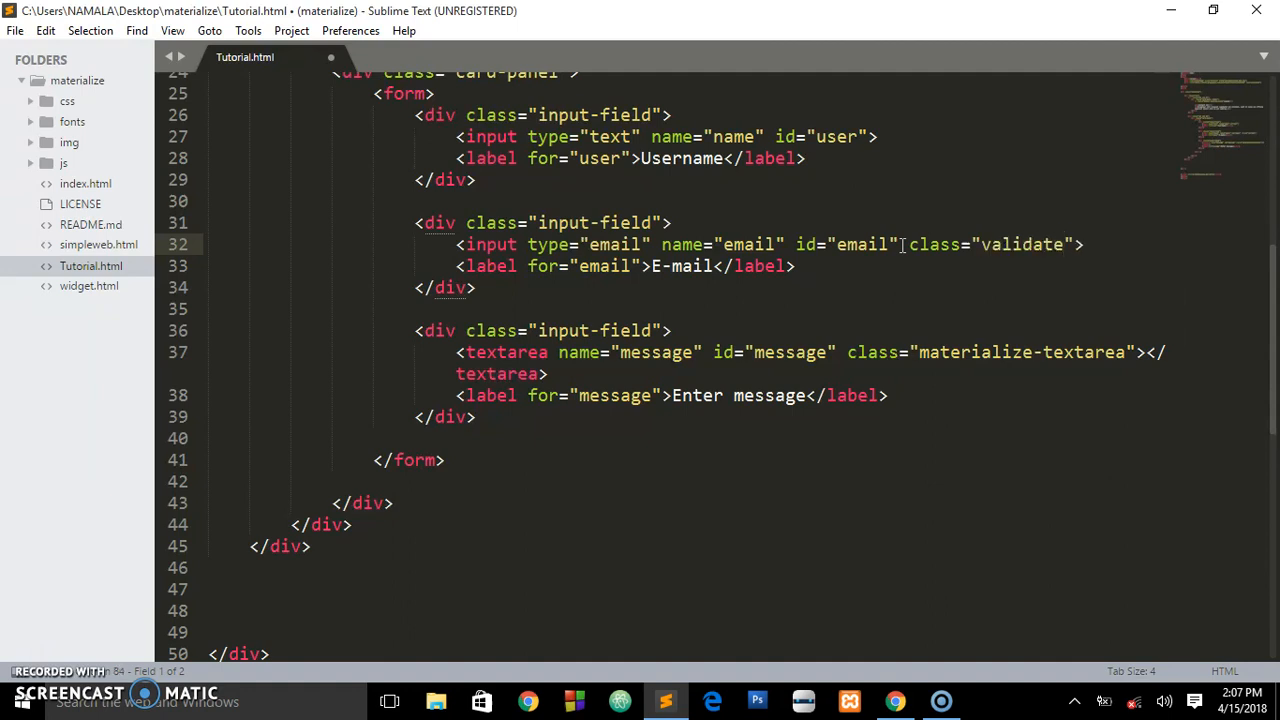
left_click(896, 700)
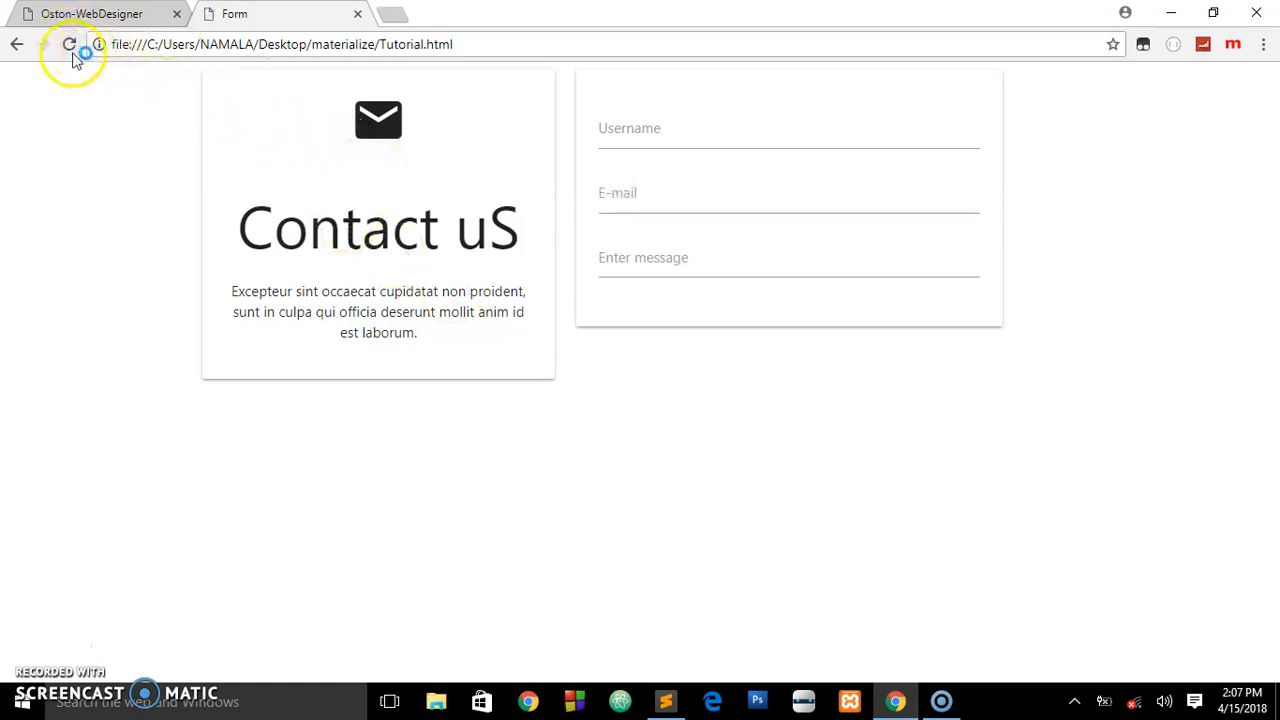
left_click(788, 192)
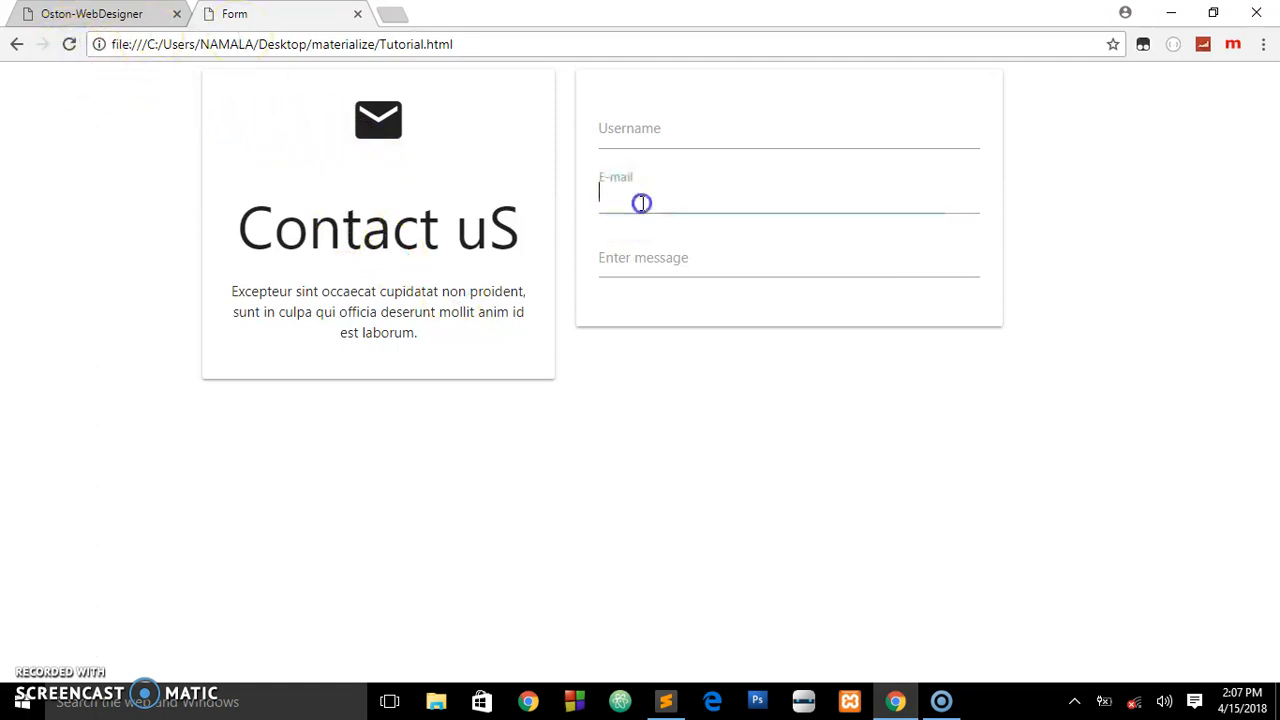
type("f")
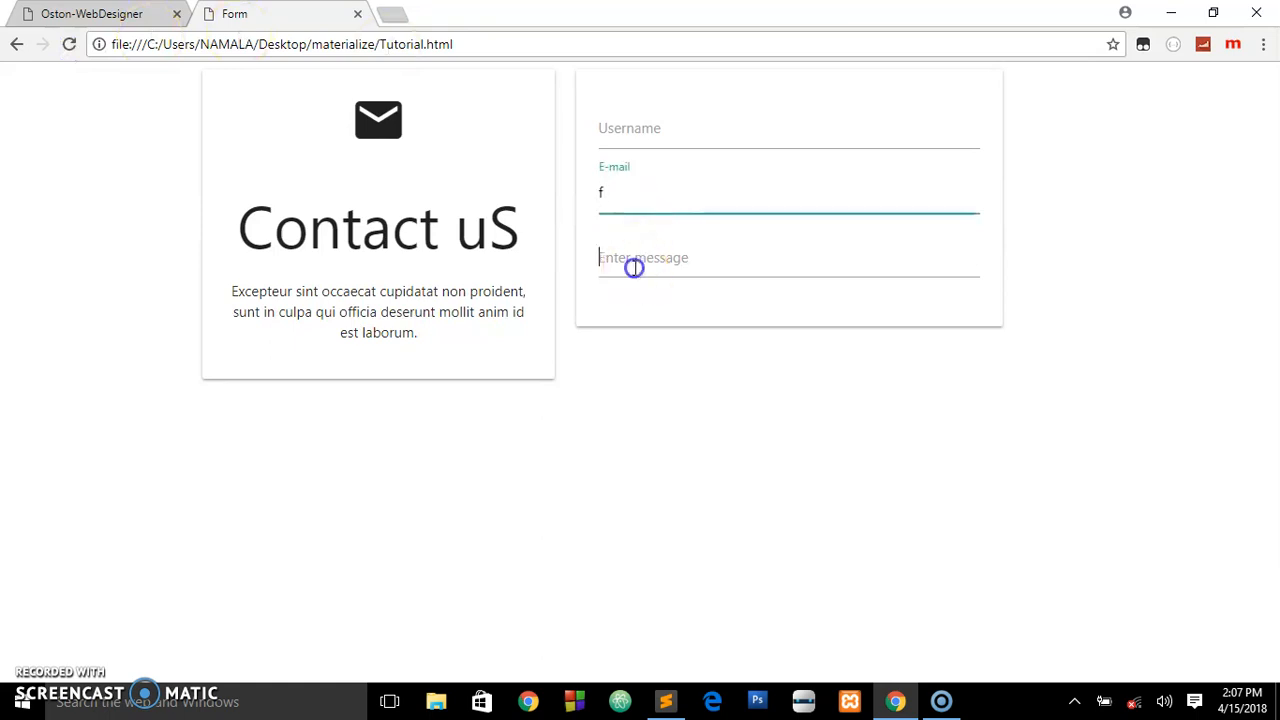
left_click(660, 262)
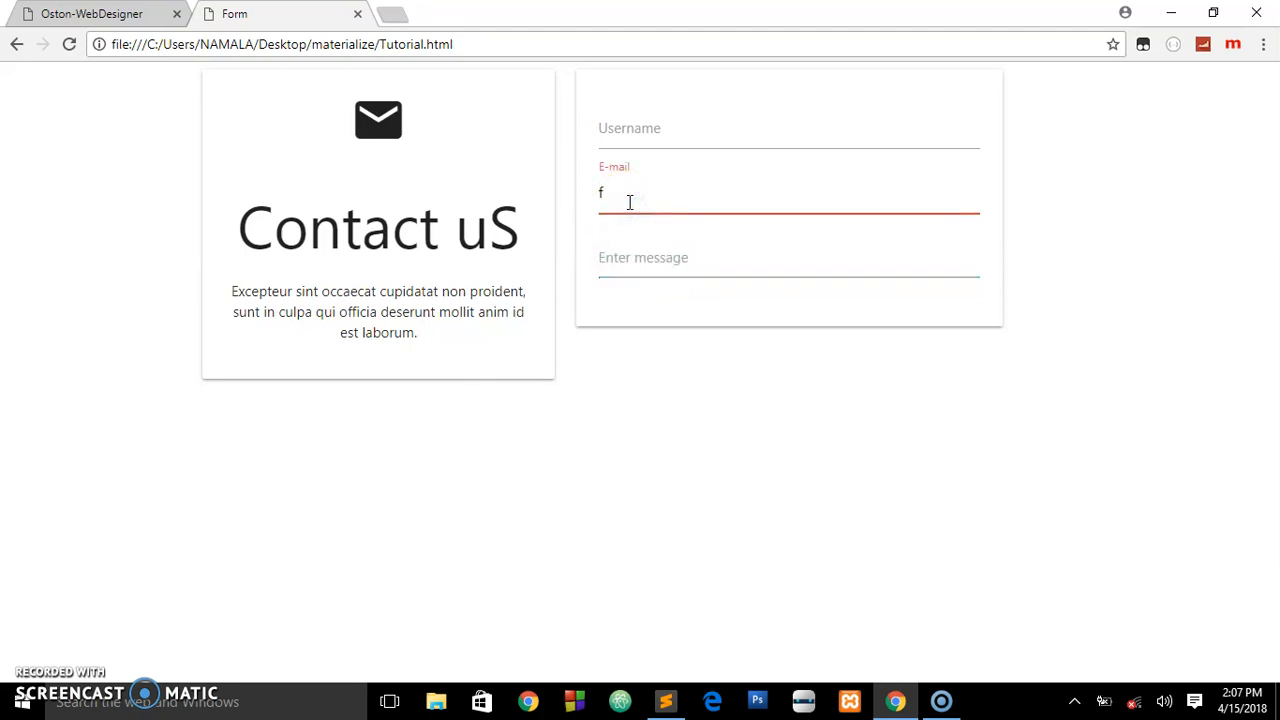
type("@")
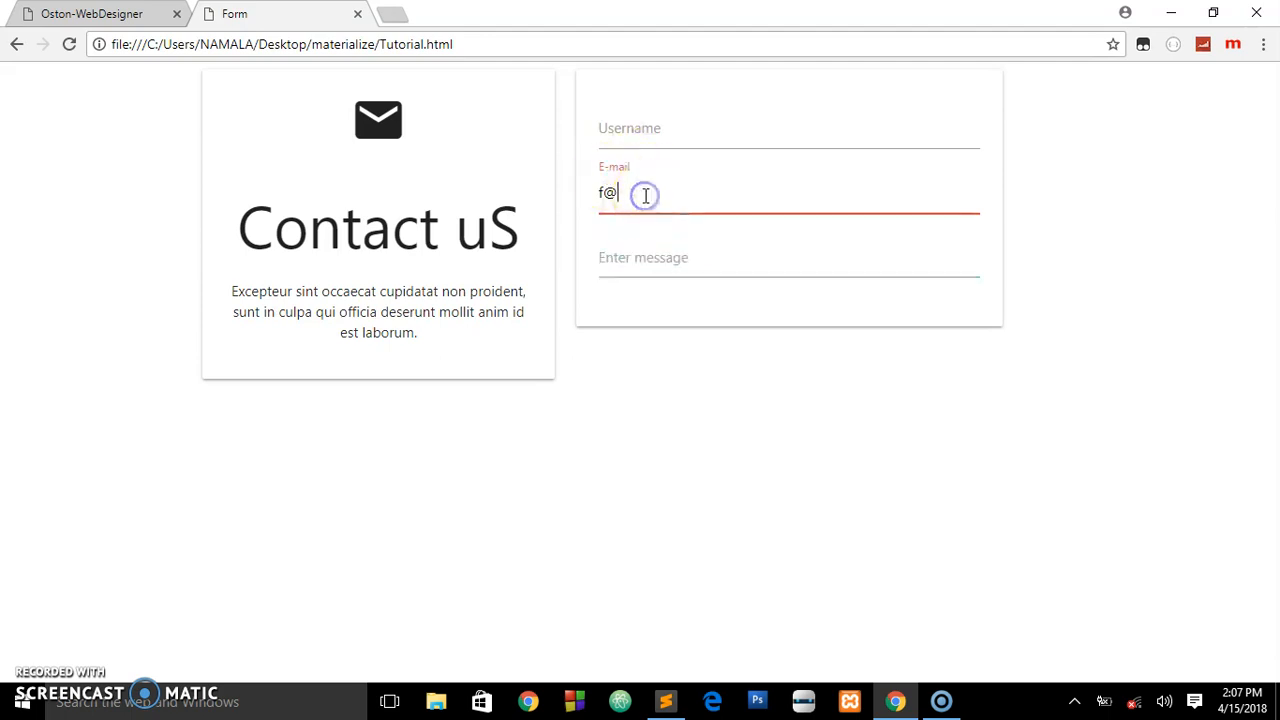
type("gmail.com")
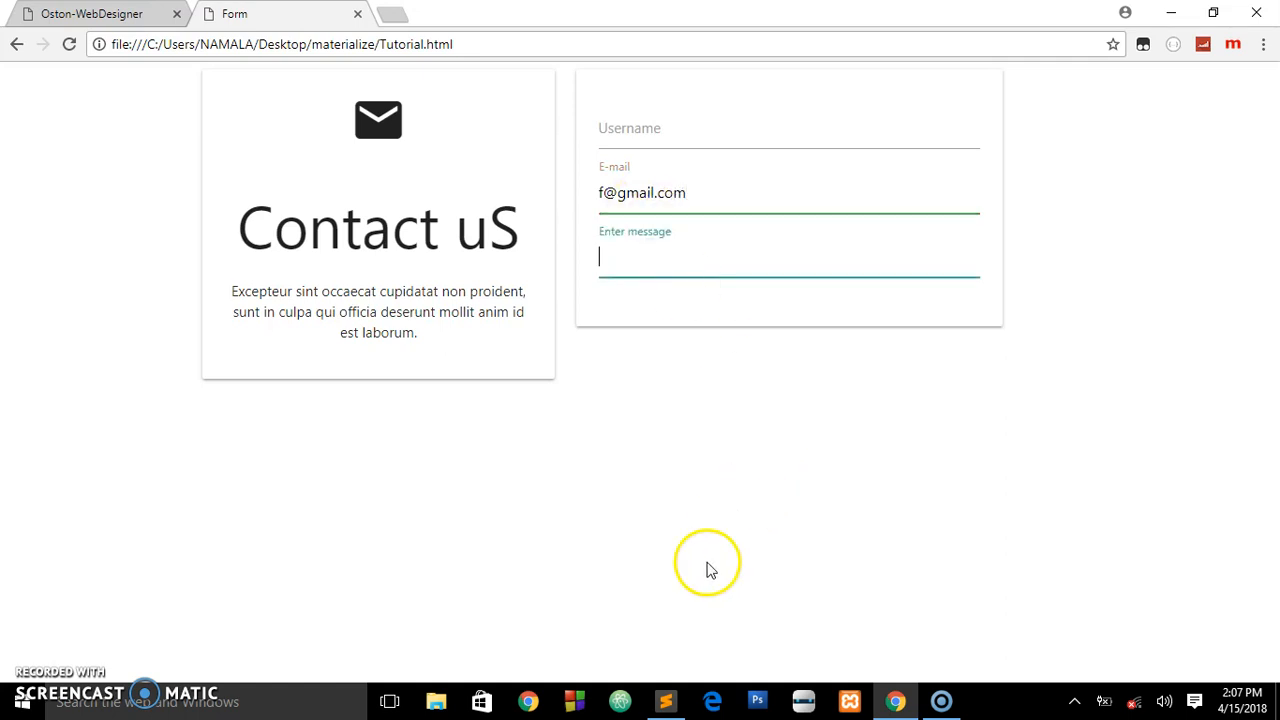
Step: Add a submit input on a new line after the message field block
left_click(664, 700)
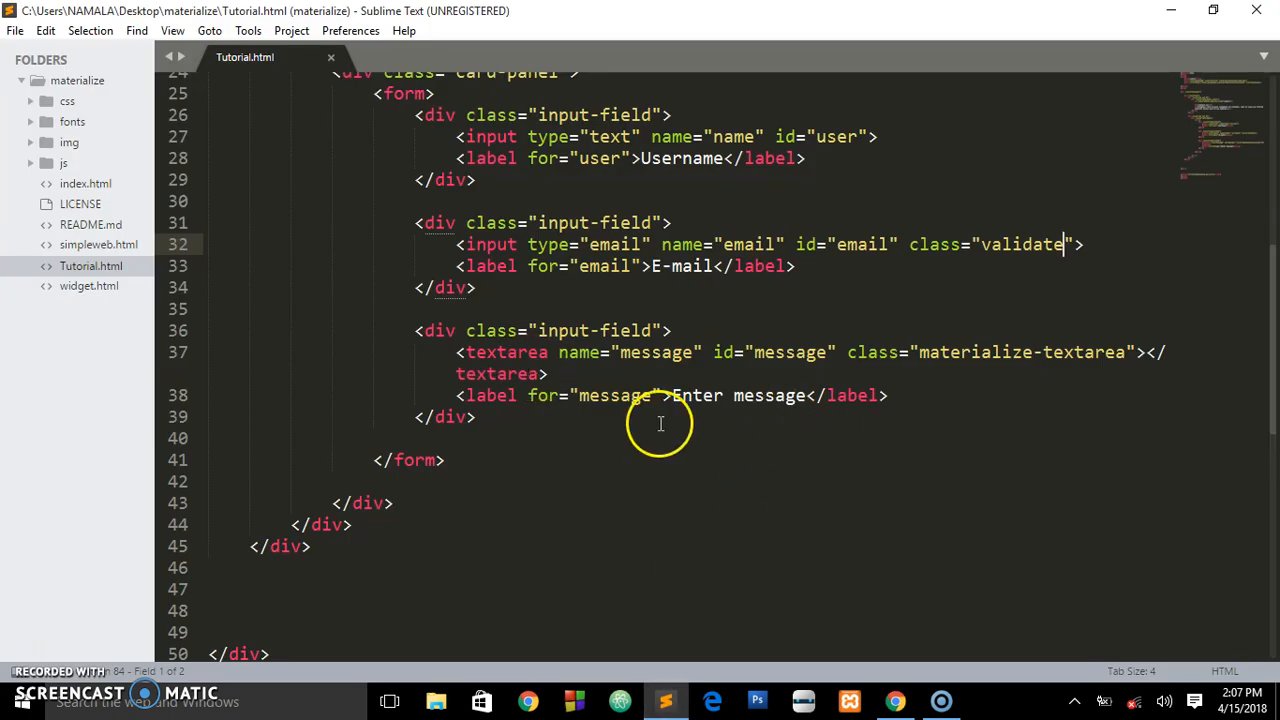
left_click(516, 438)
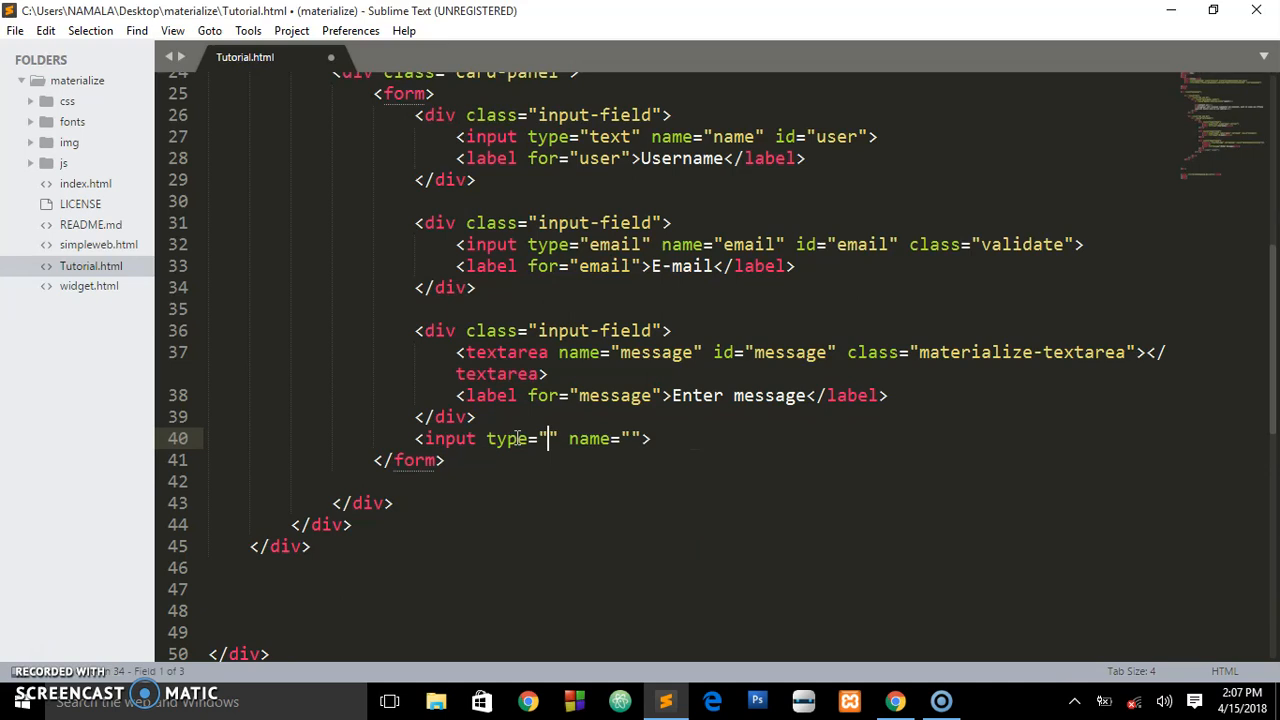
type("sunt")
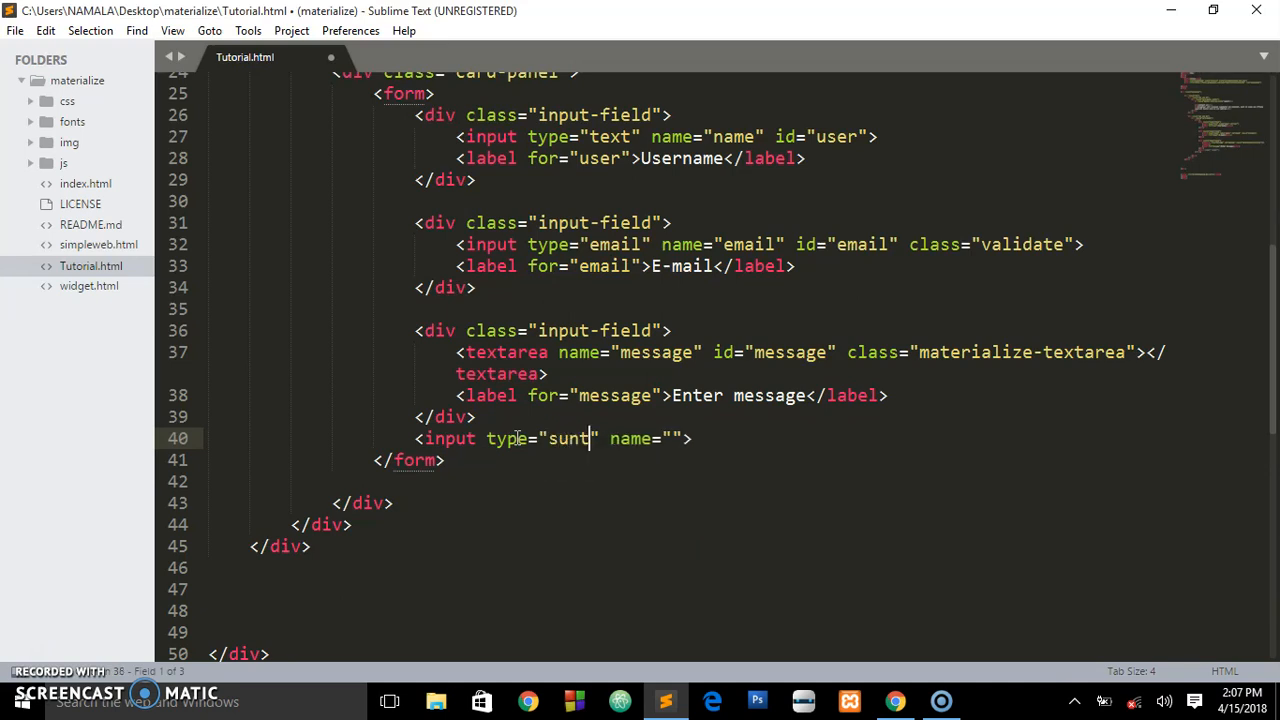
type("subm")
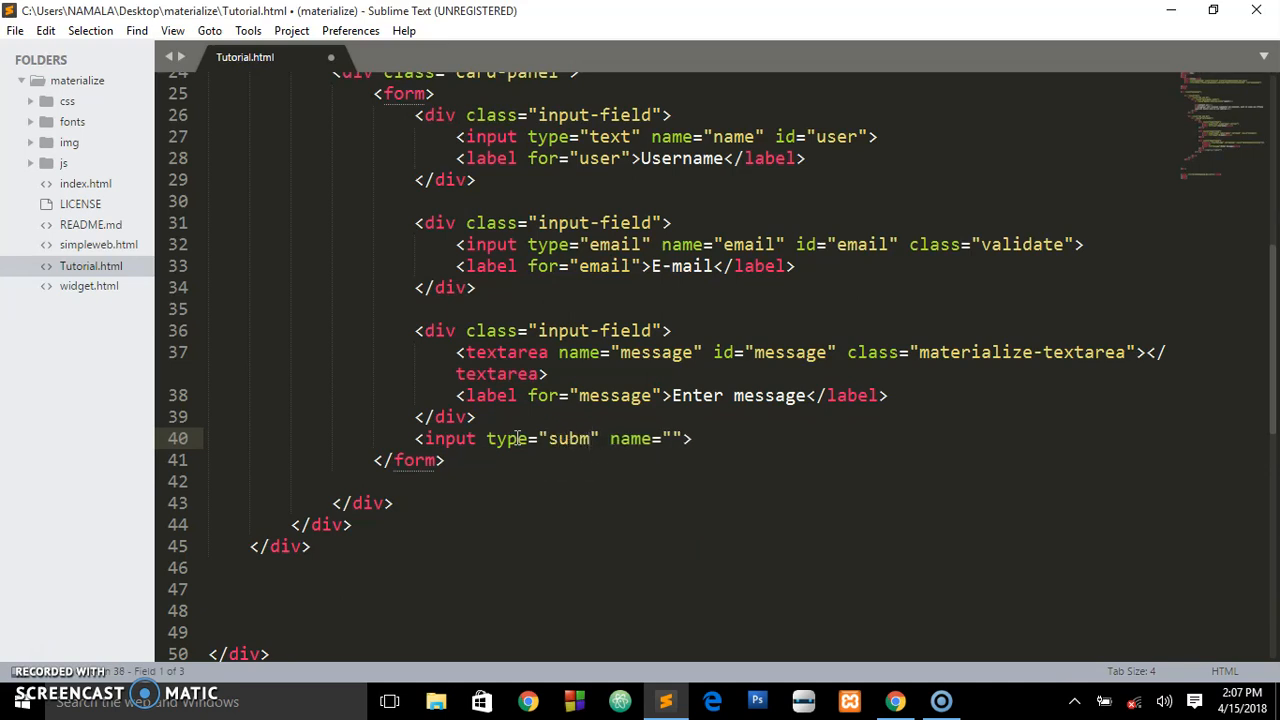
type("it")
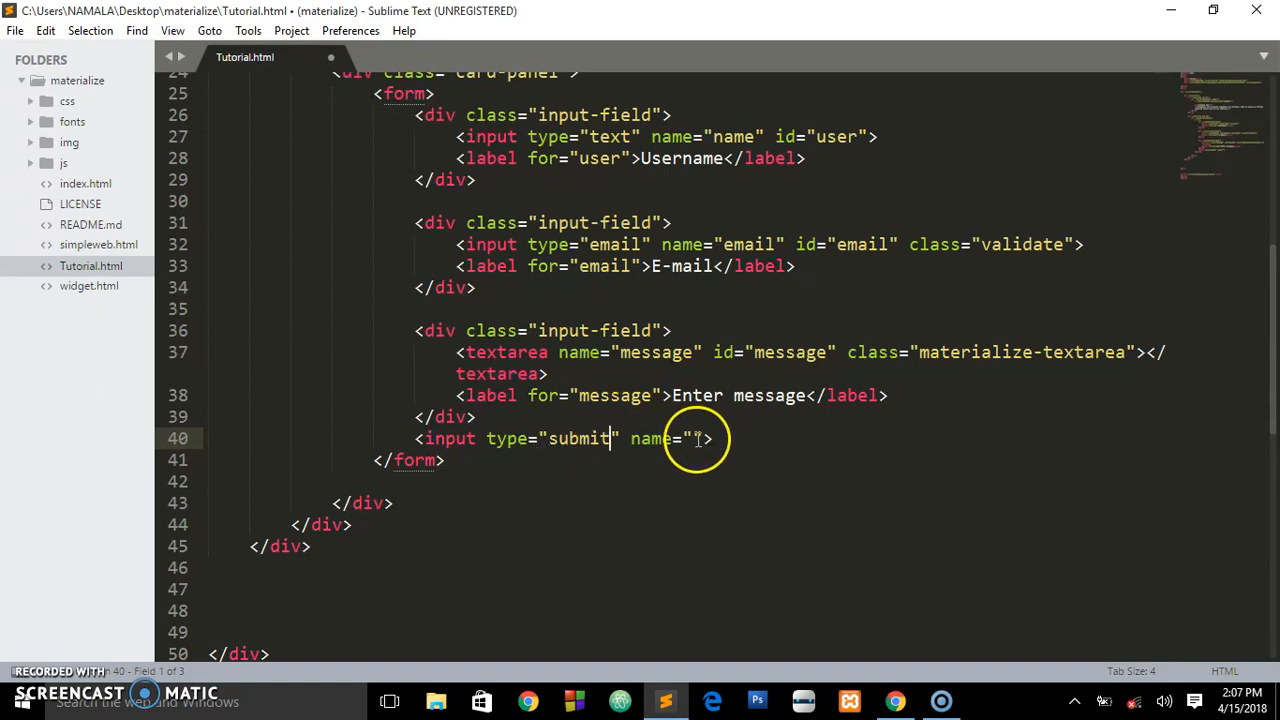
type("submit")
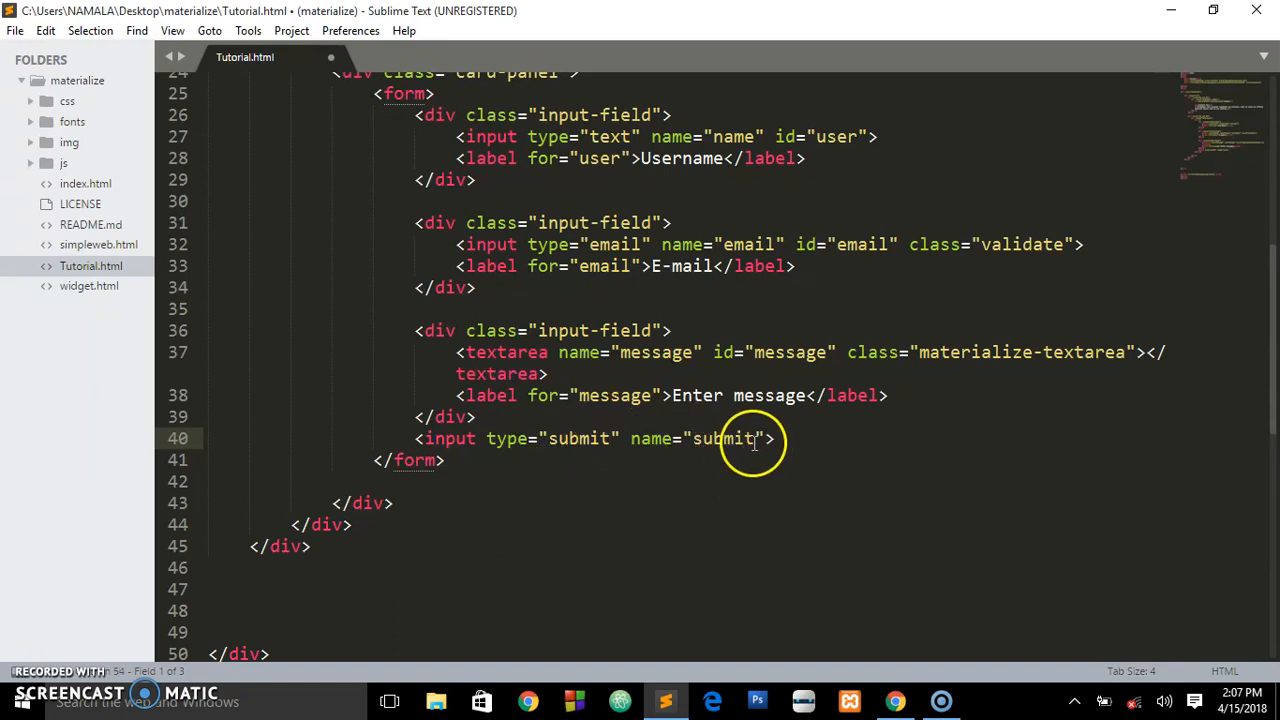
Step: Give the submit input value="send" and reload to see the plain send button
type("value=\"\"")
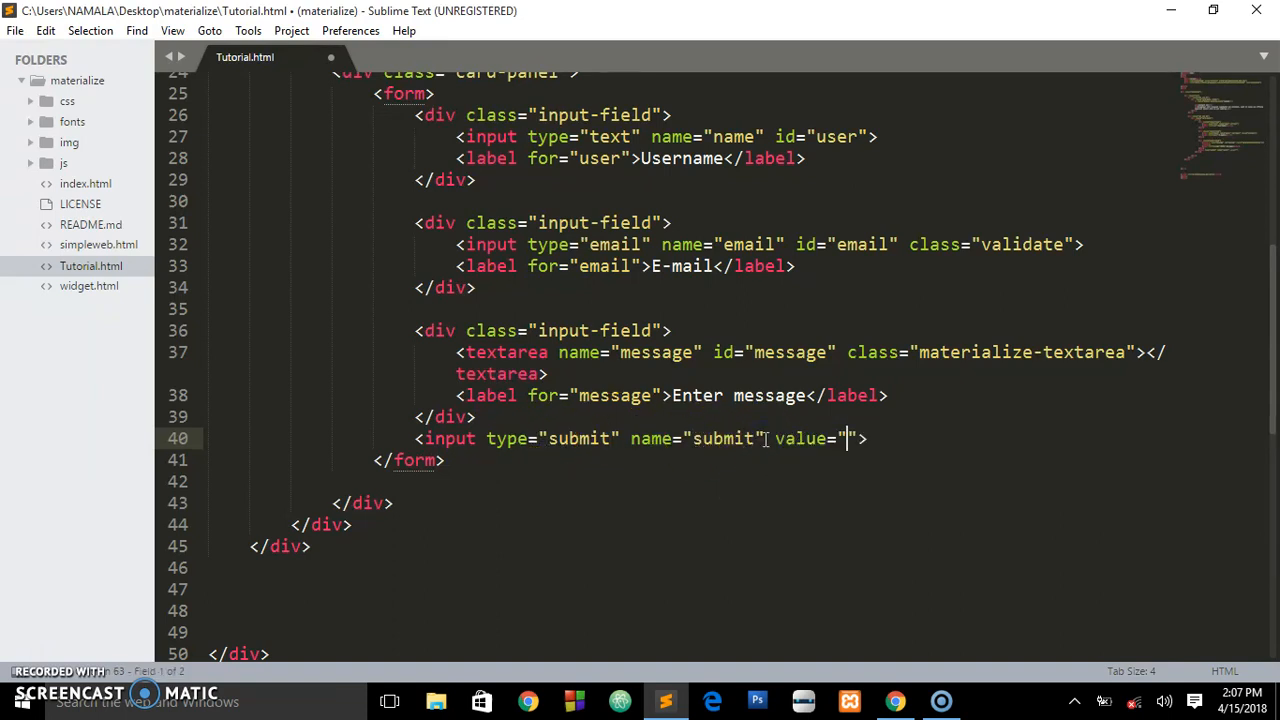
type("send")
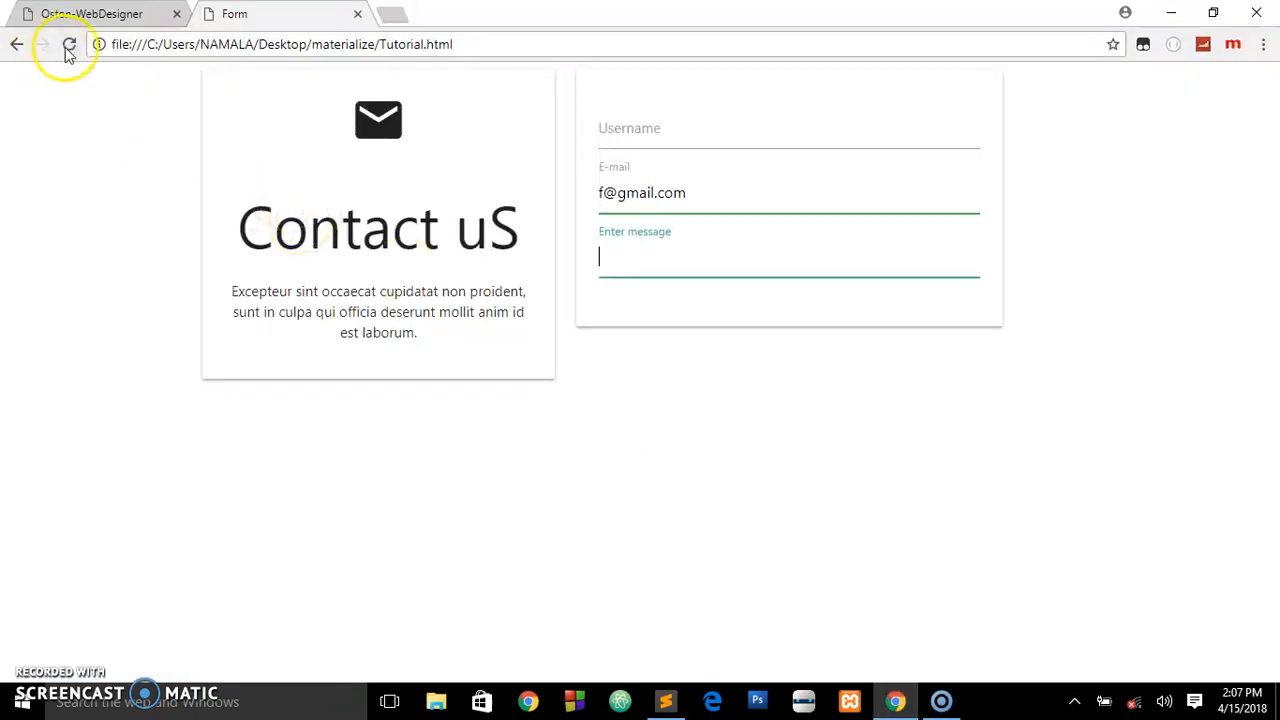
left_click(70, 44)
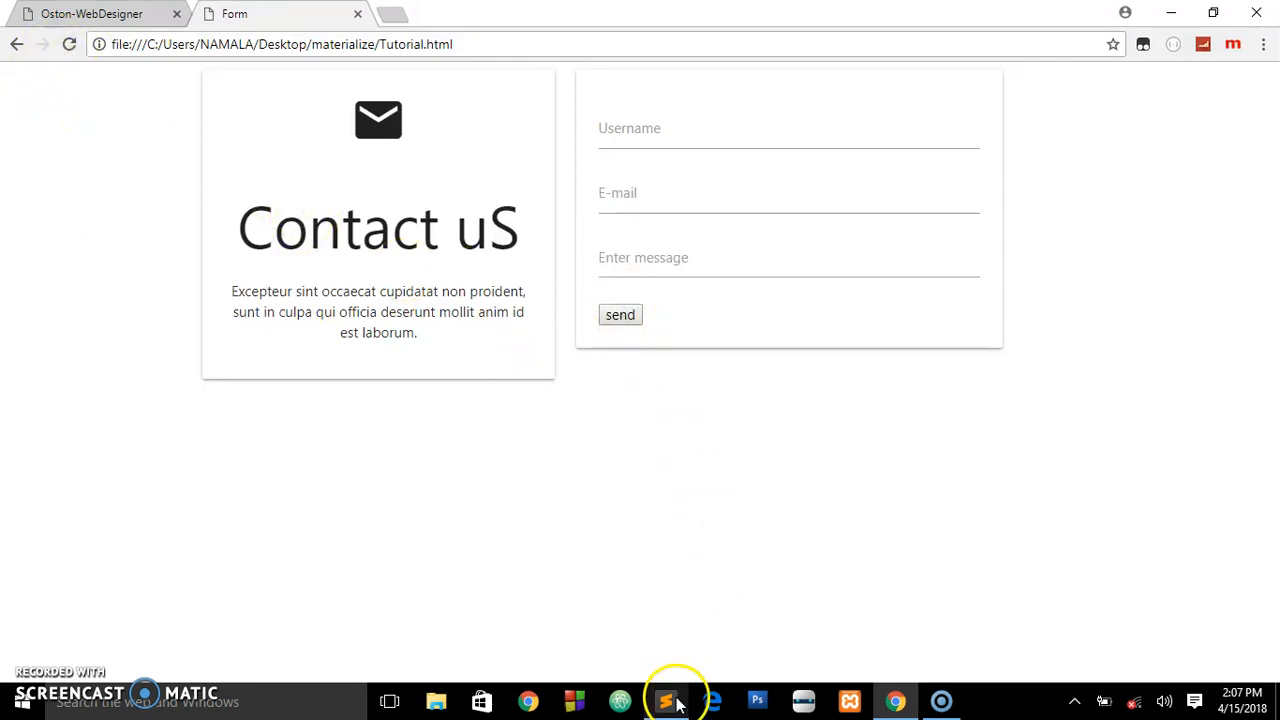
left_click(664, 700)
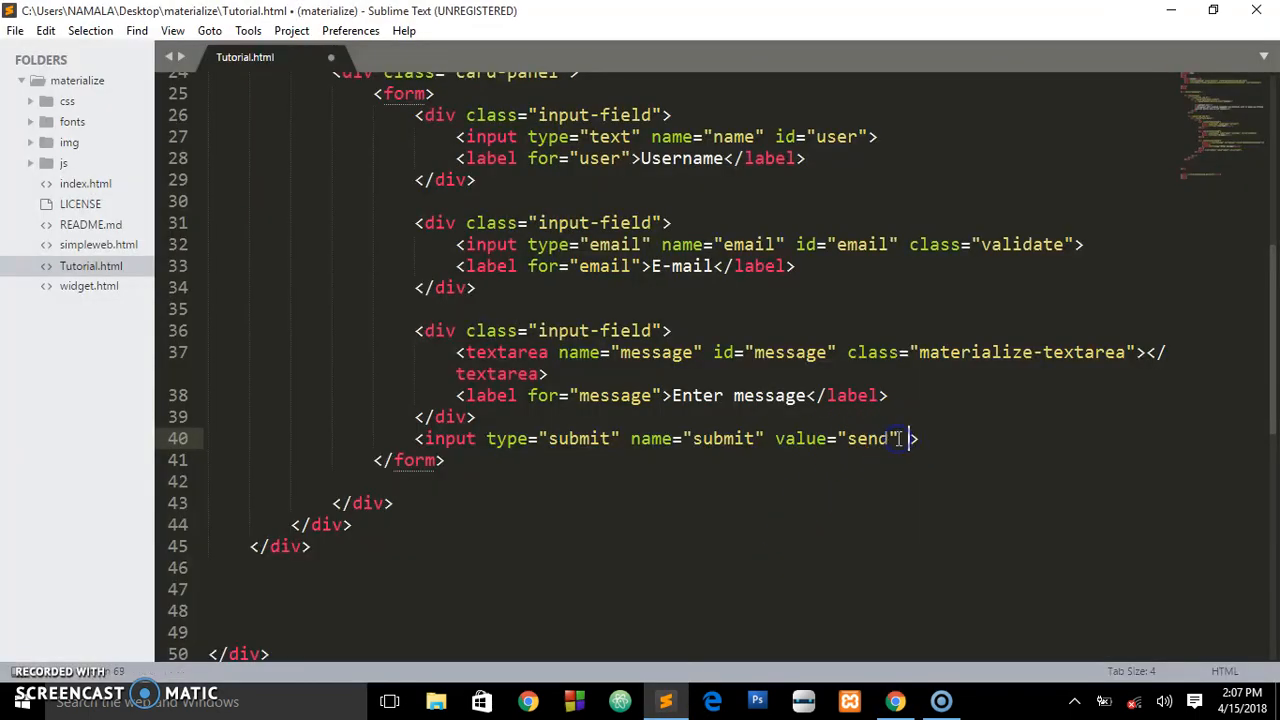
Step: Finish the submit input's class="btn" and compare the teal SEND button with the portfolio page in Chrome
type("class=\"btn\"")
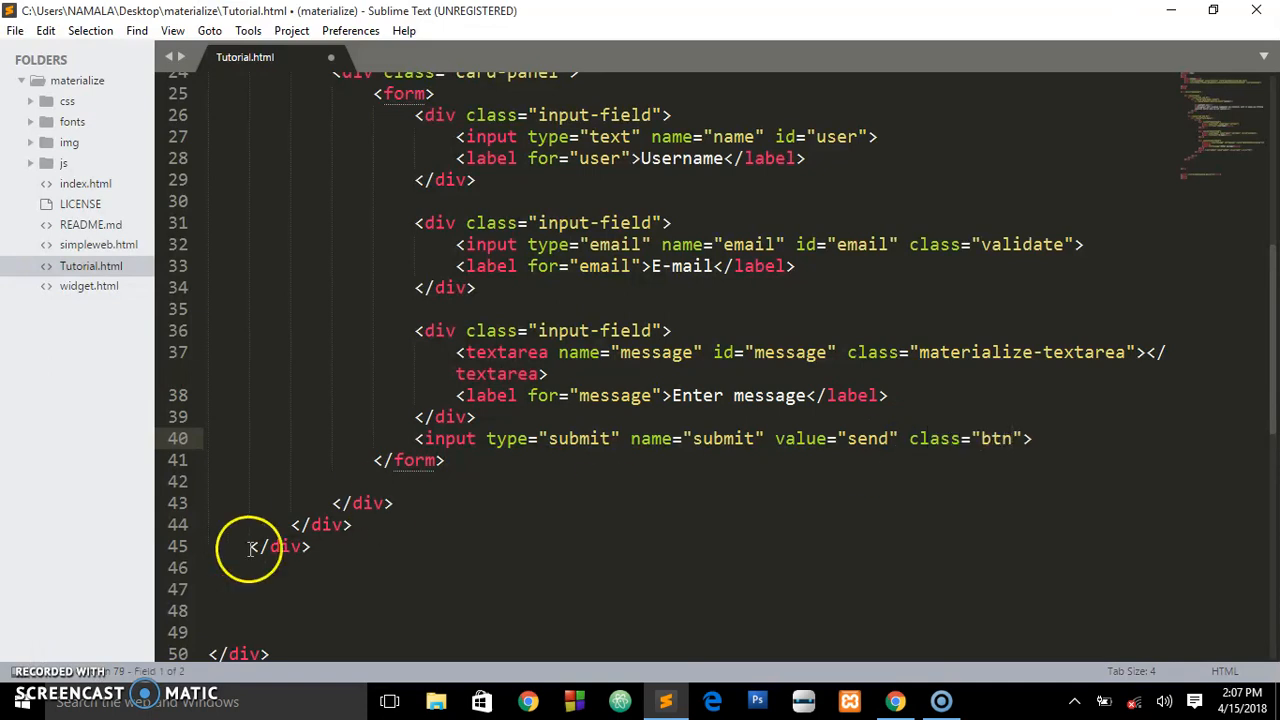
left_click(894, 700)
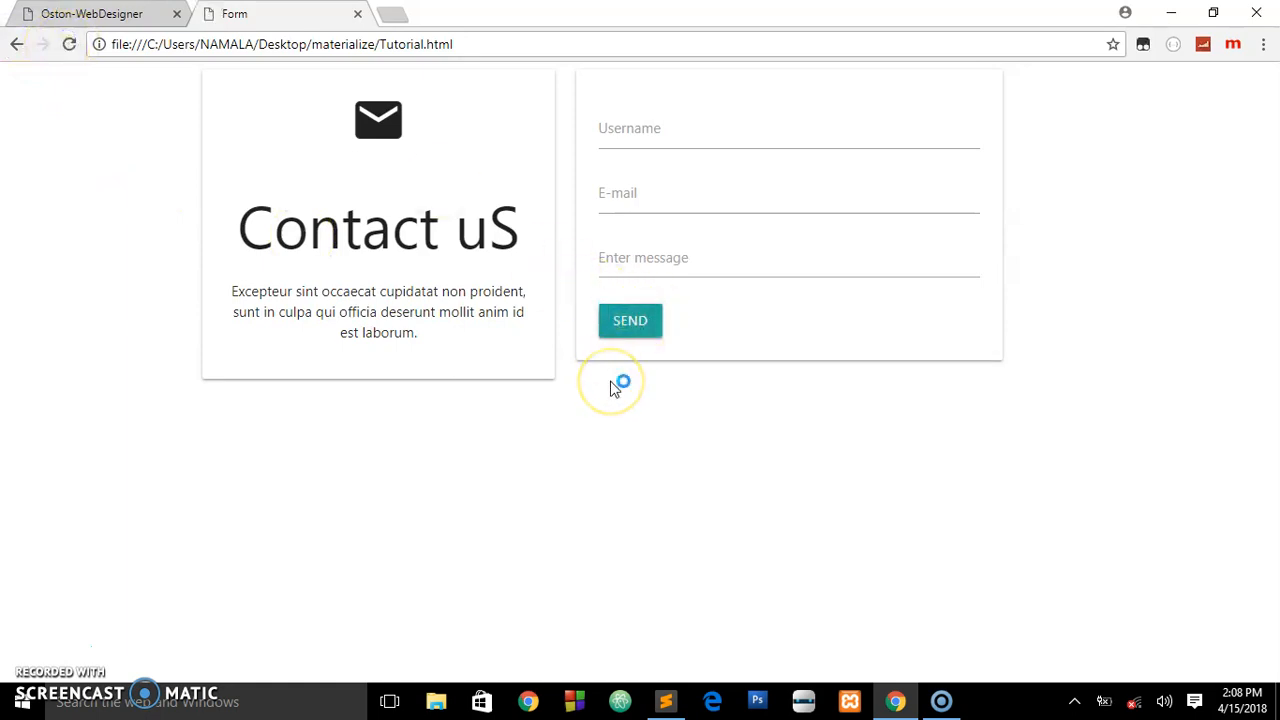
mouse_move(616, 388)
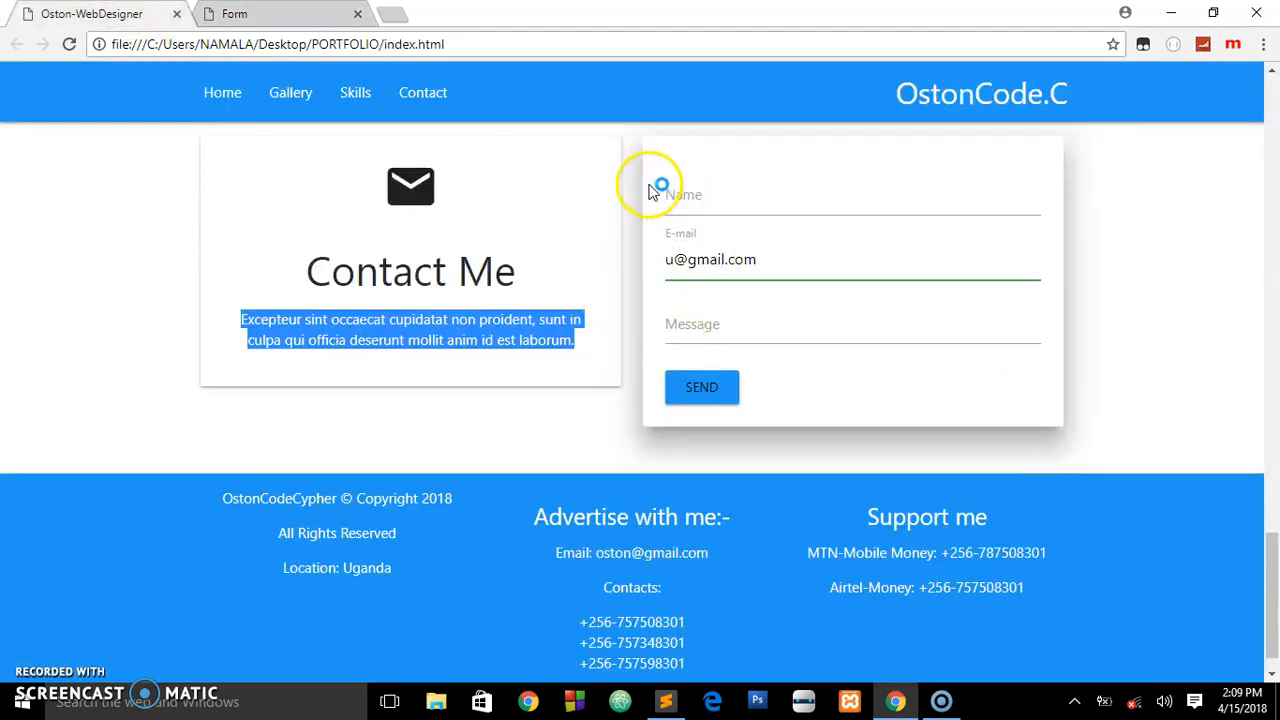
mouse_move(704, 450)
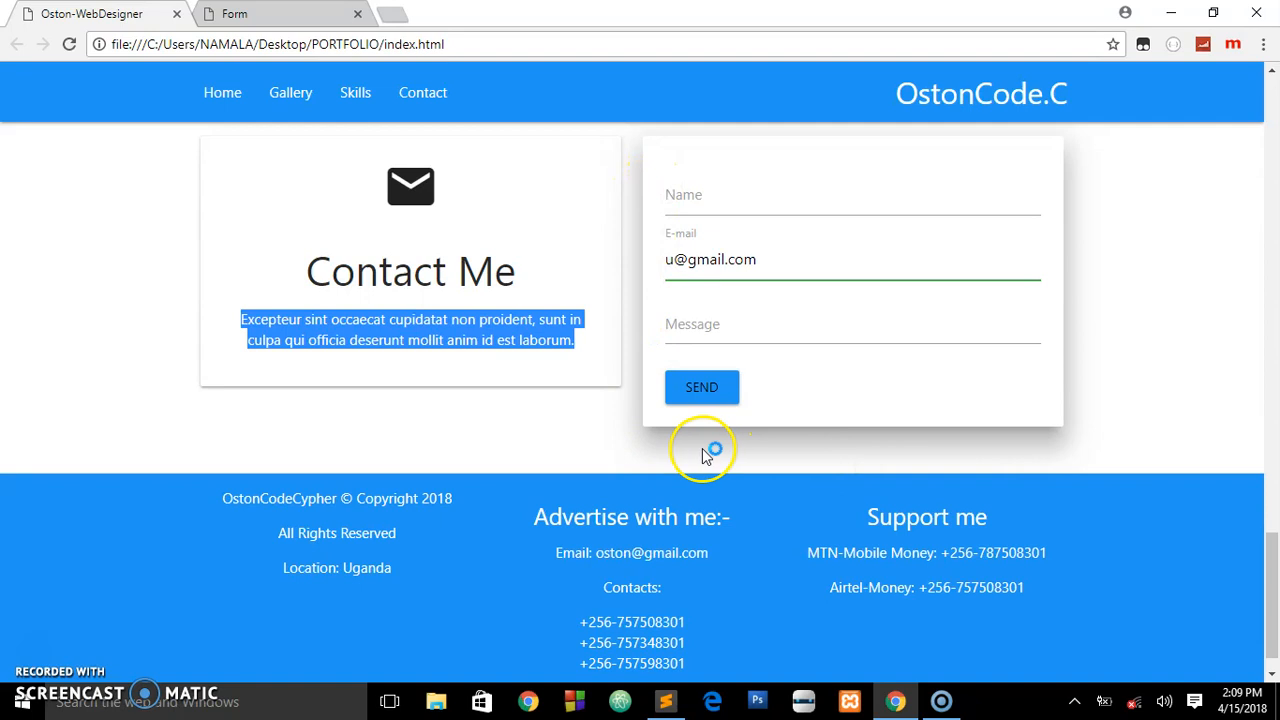
left_click(232, 12)
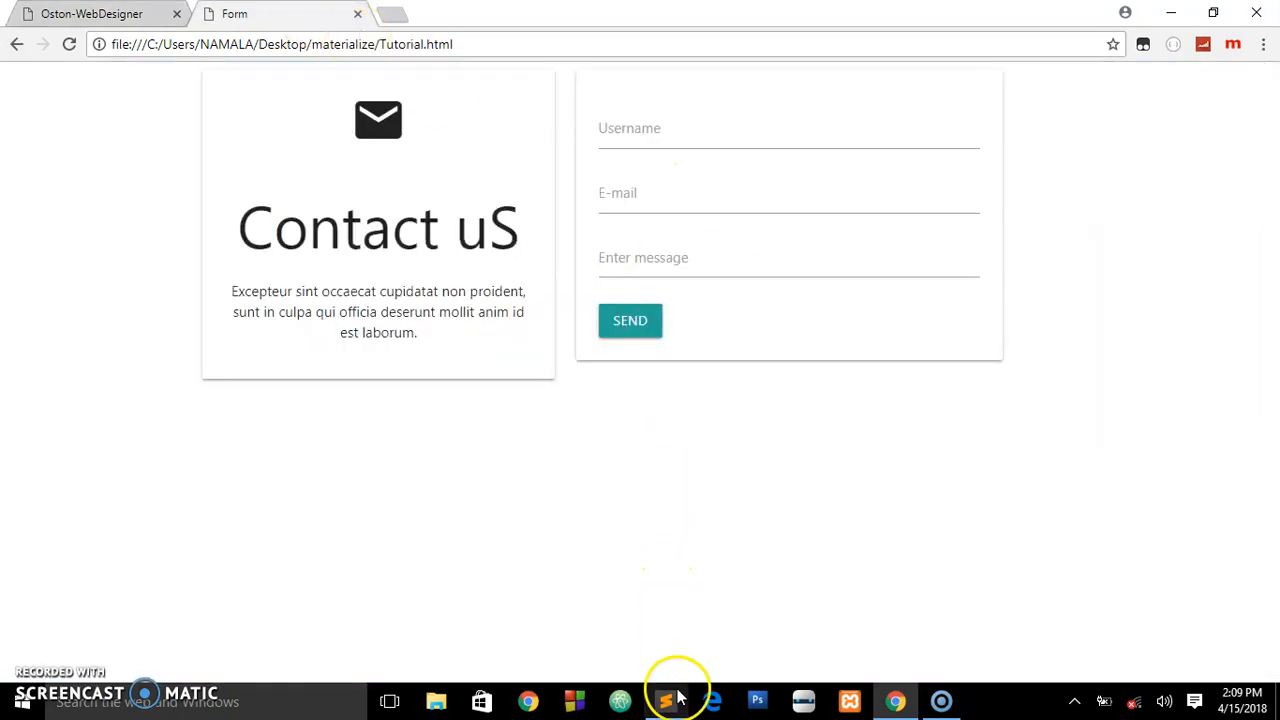
Step: Change the form's div class to "card-panel z-depth-3" and save
left_click(664, 700)
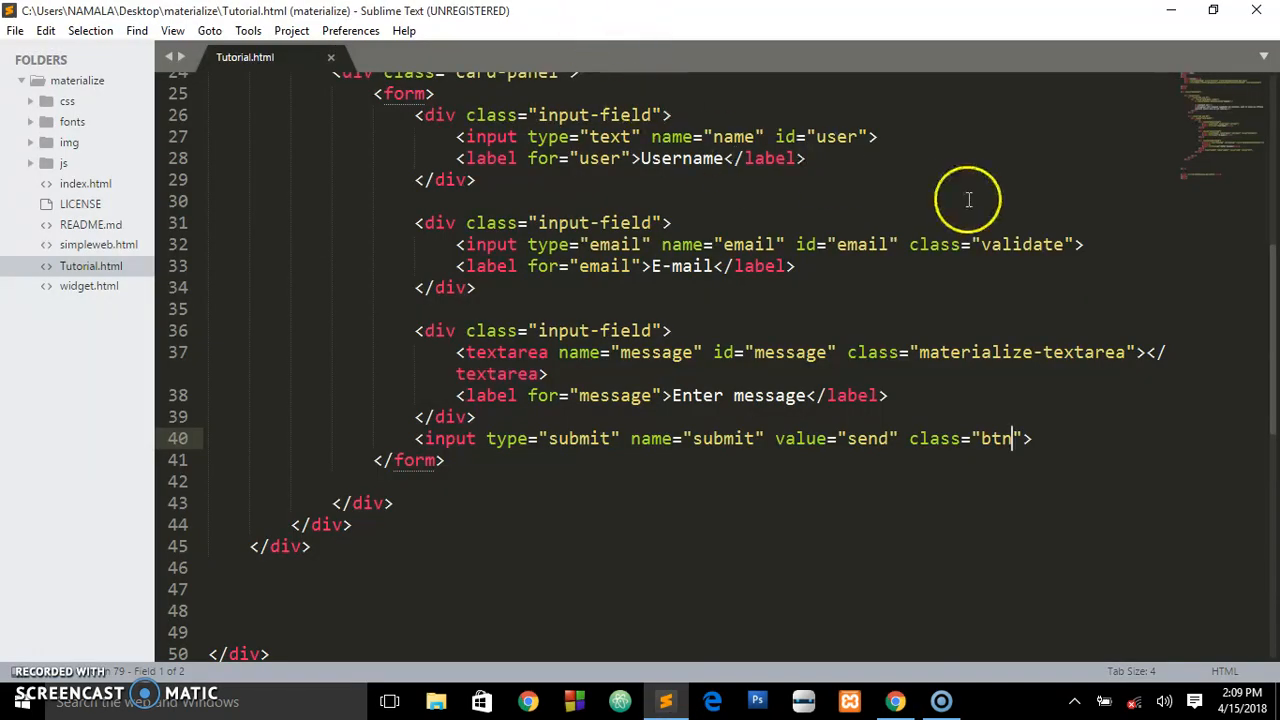
scroll("up", 3)
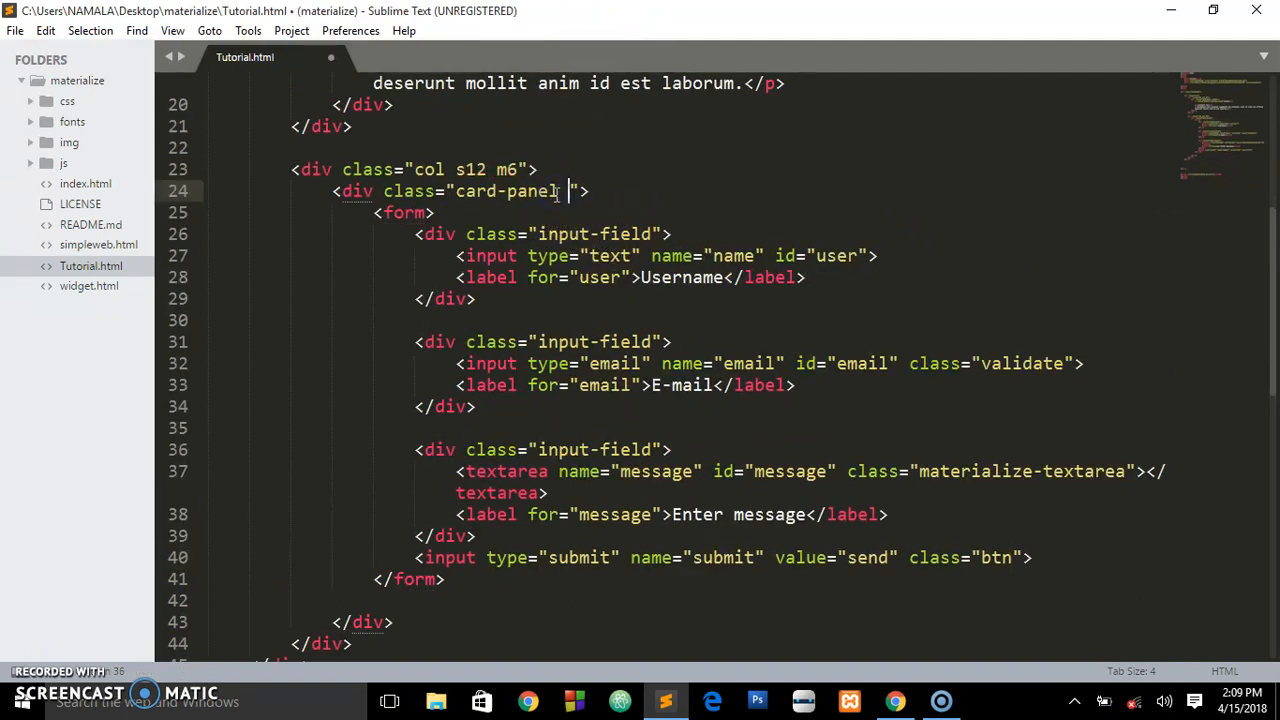
type("z-depth")
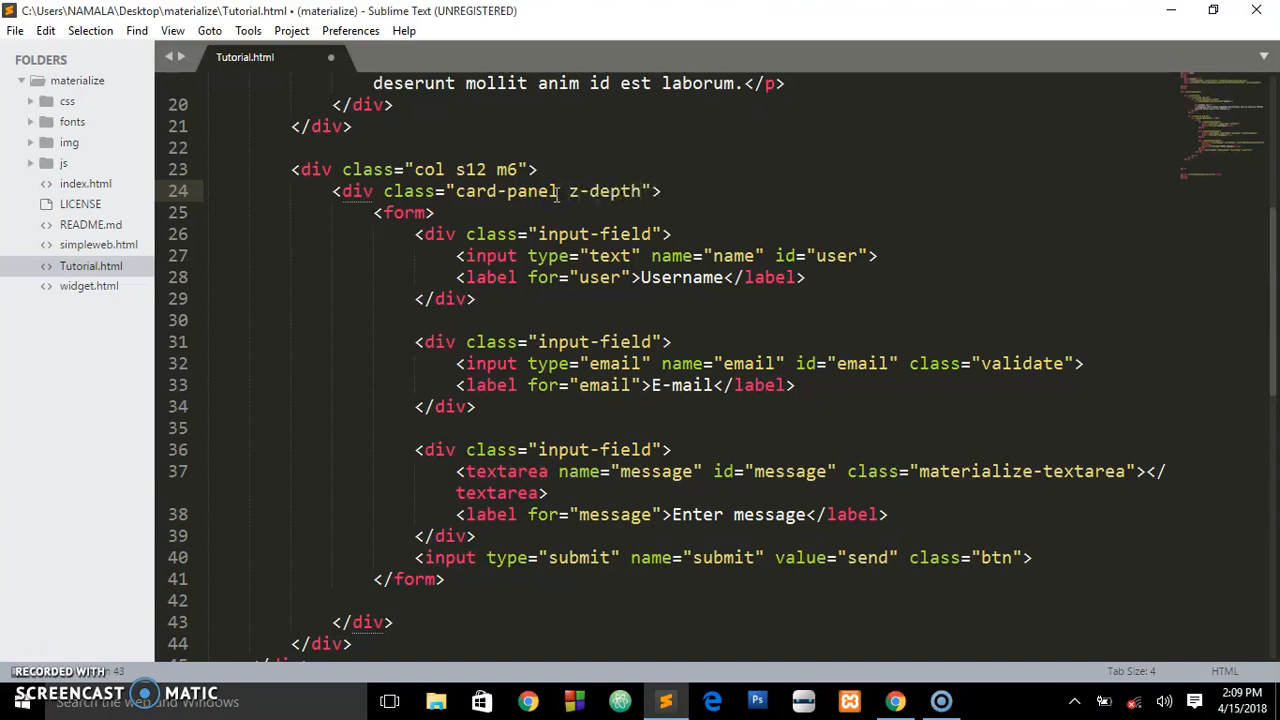
type("-3")
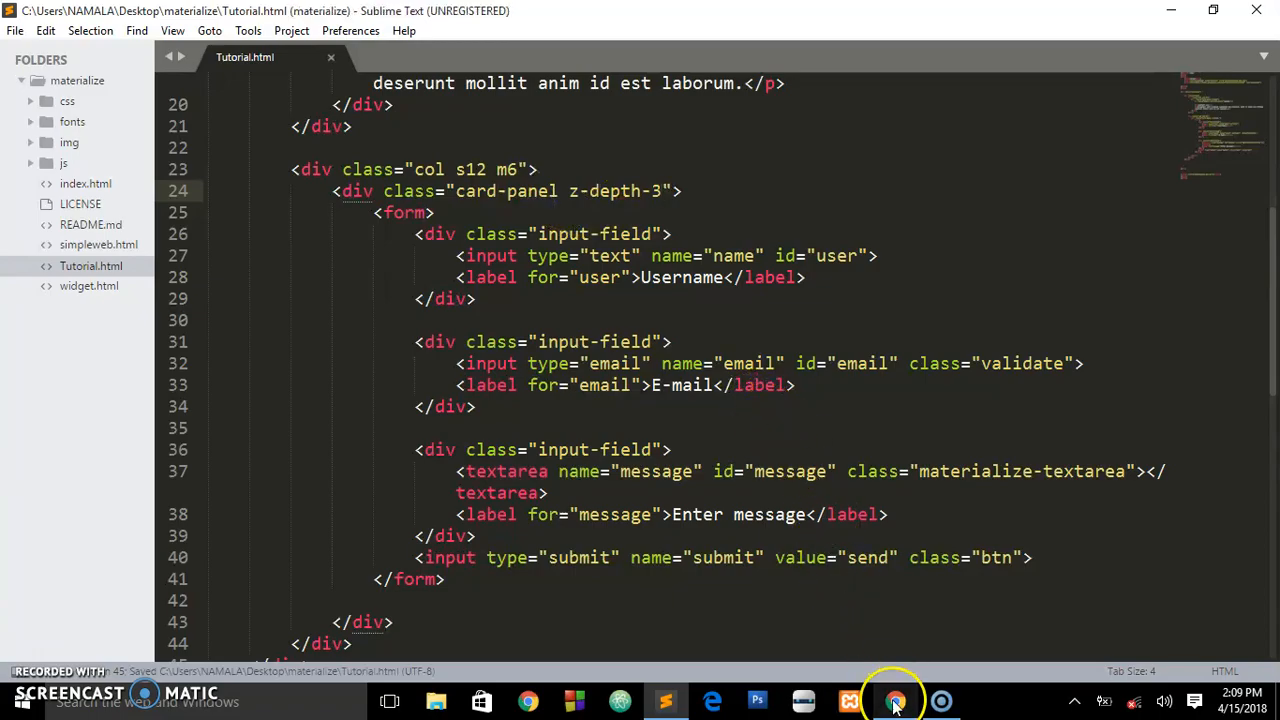
Step: Reload the page in Chrome to see the form card's deeper shadow
left_click(896, 700)
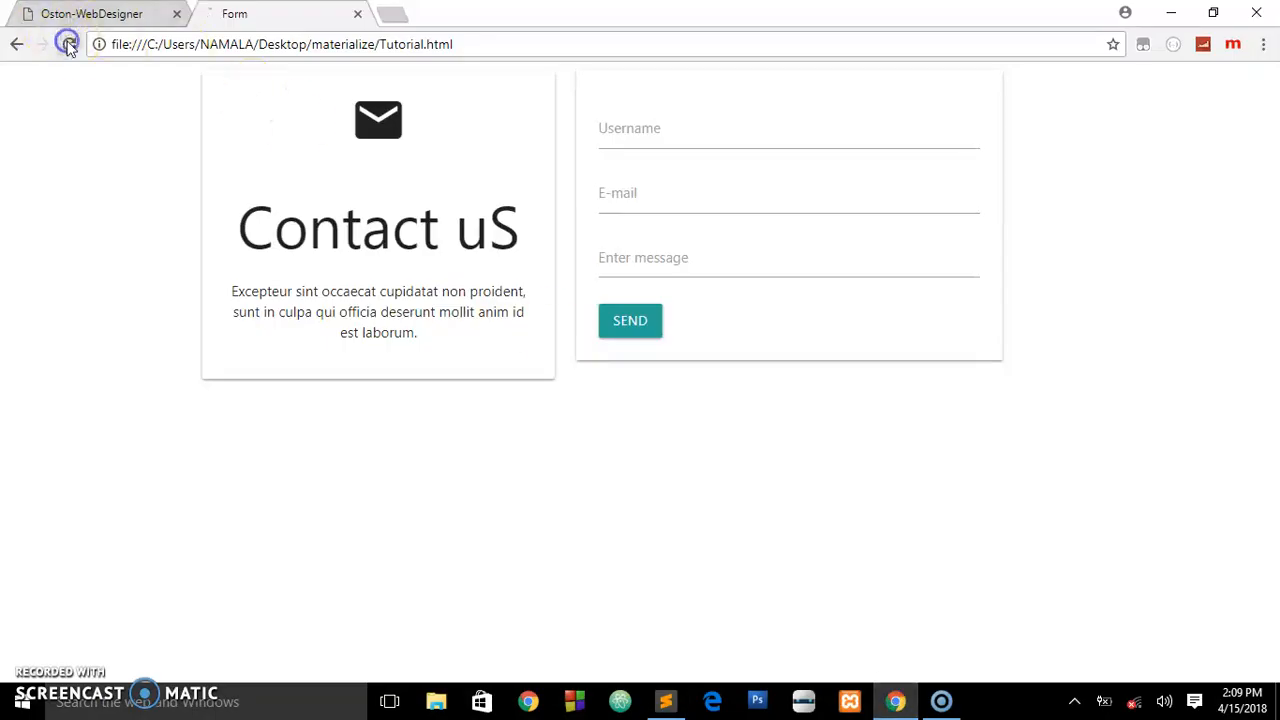
left_click(68, 44)
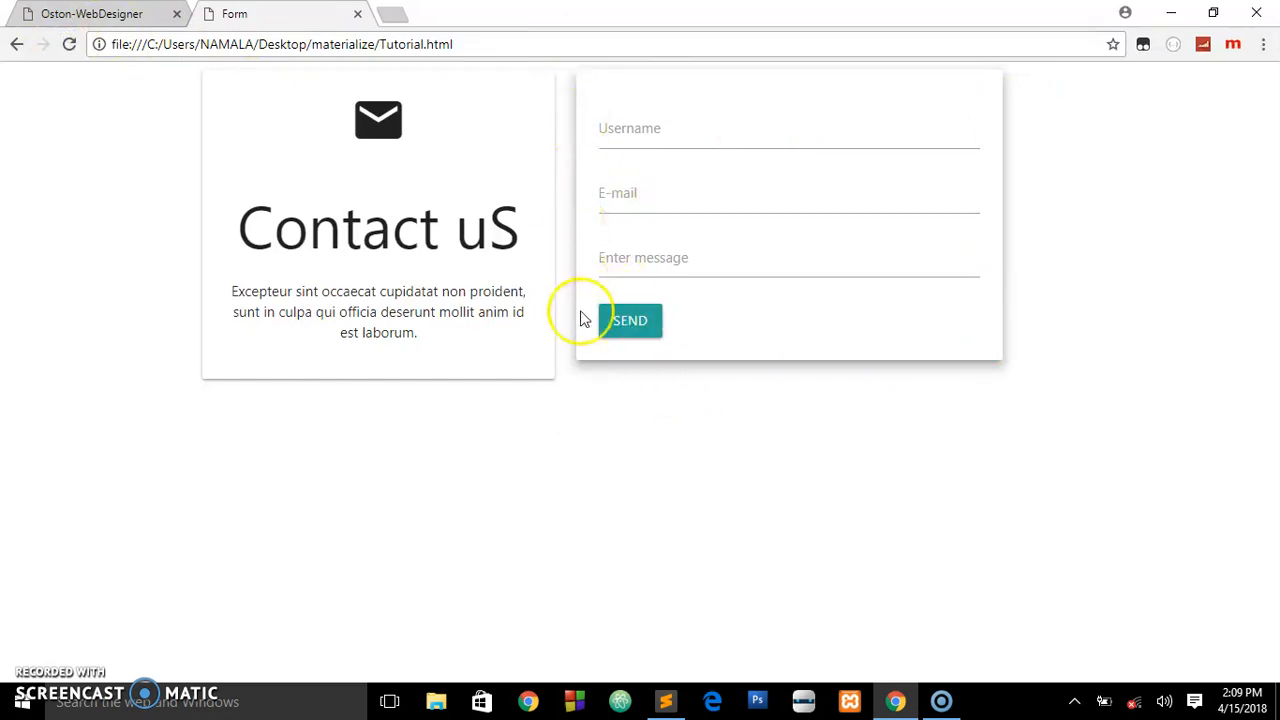
mouse_move(1000, 322)
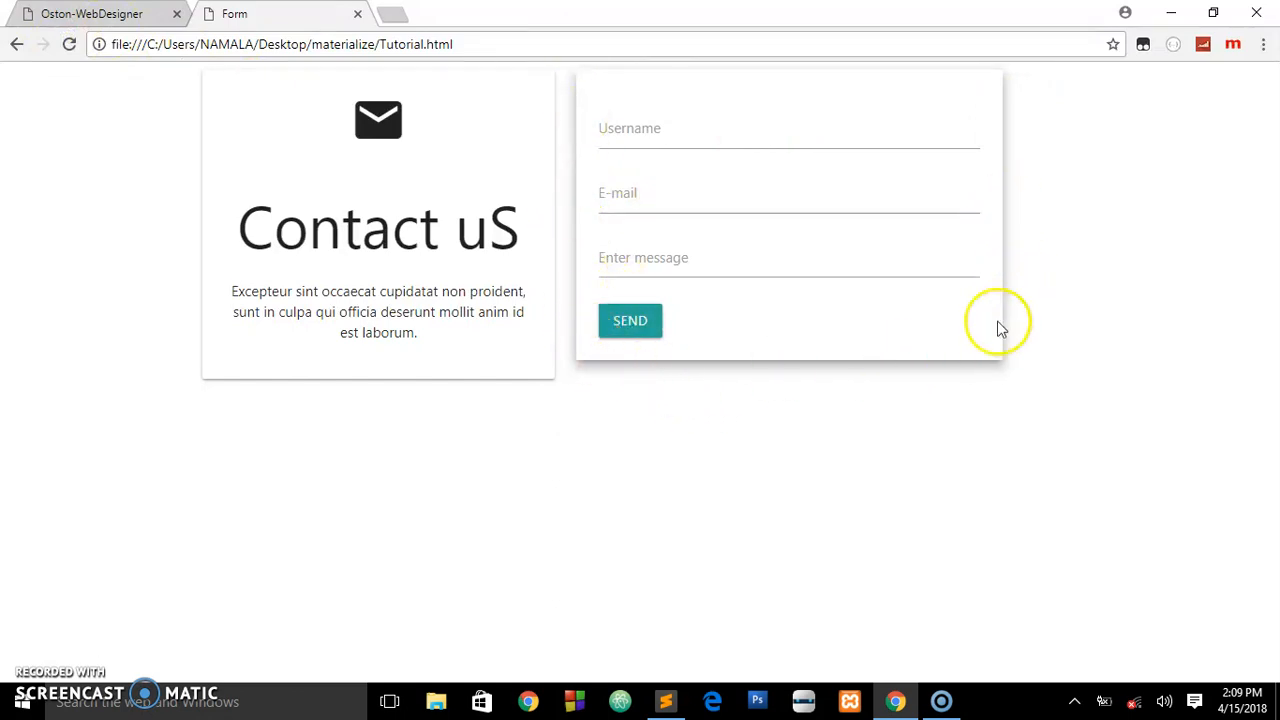
mouse_move(668, 644)
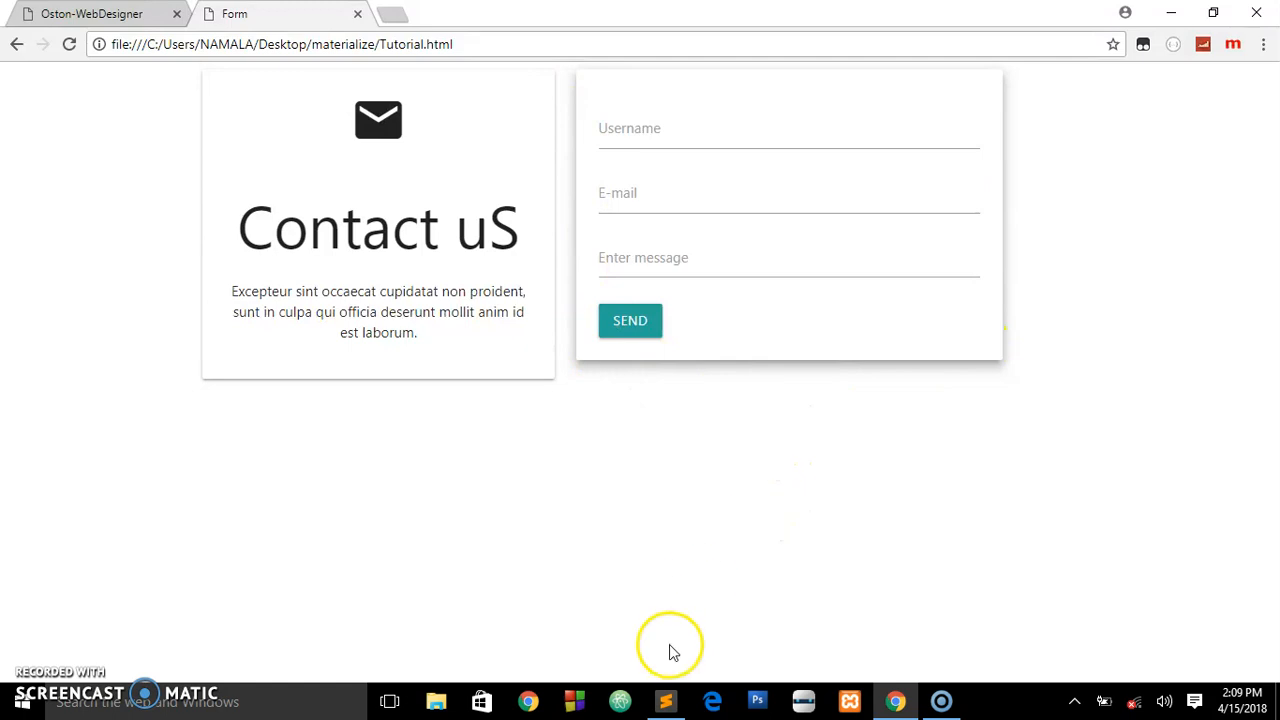
Step: Add "right" to the submit input's class and check it in Chrome
left_click(664, 700)
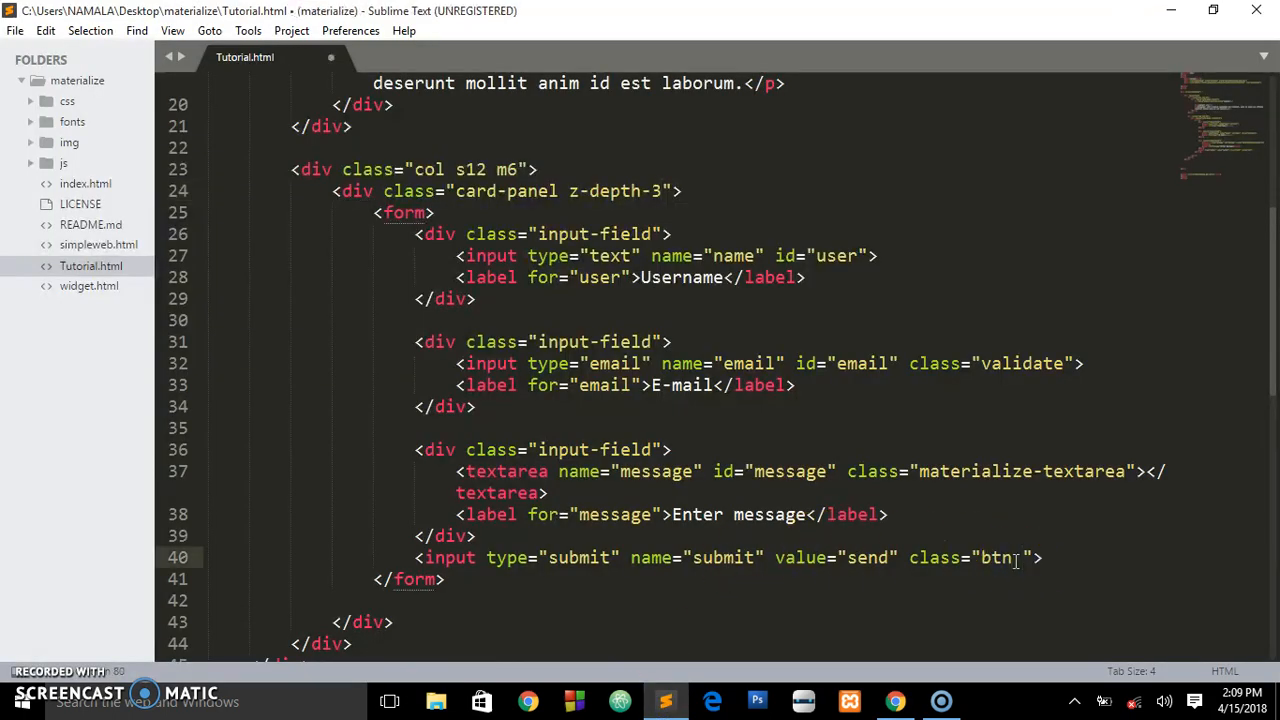
type("right")
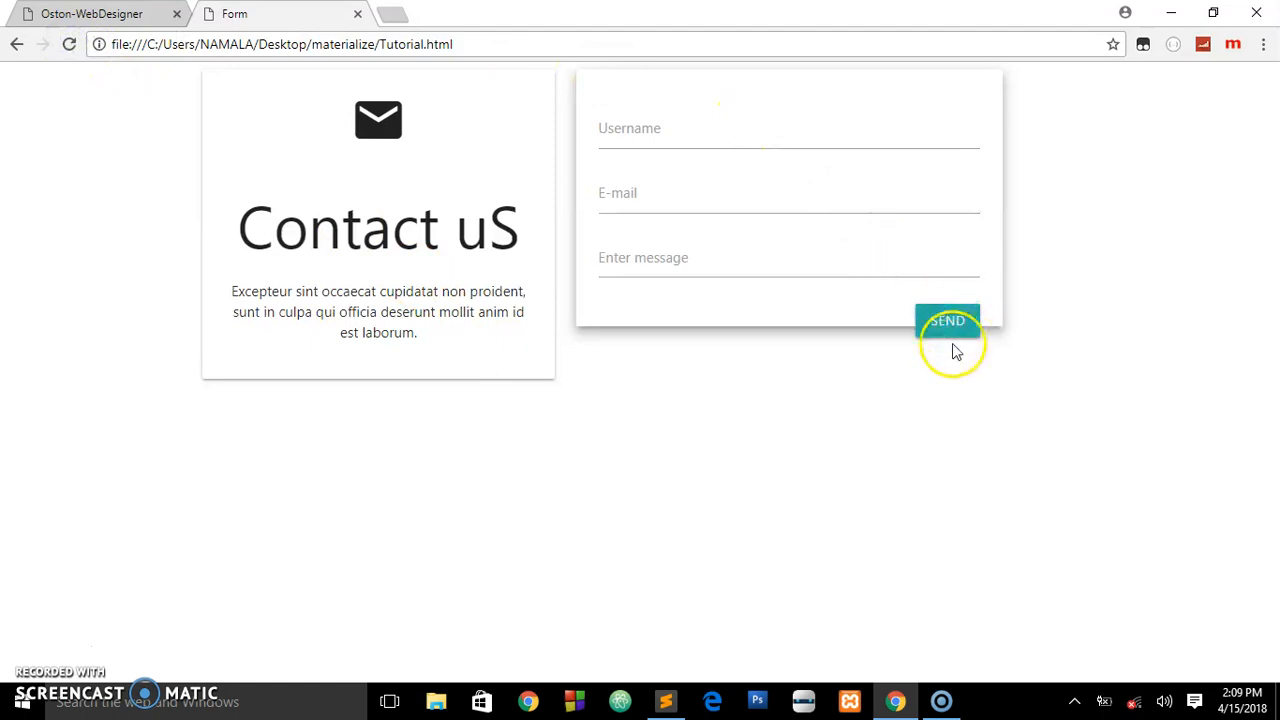
left_click(664, 700)
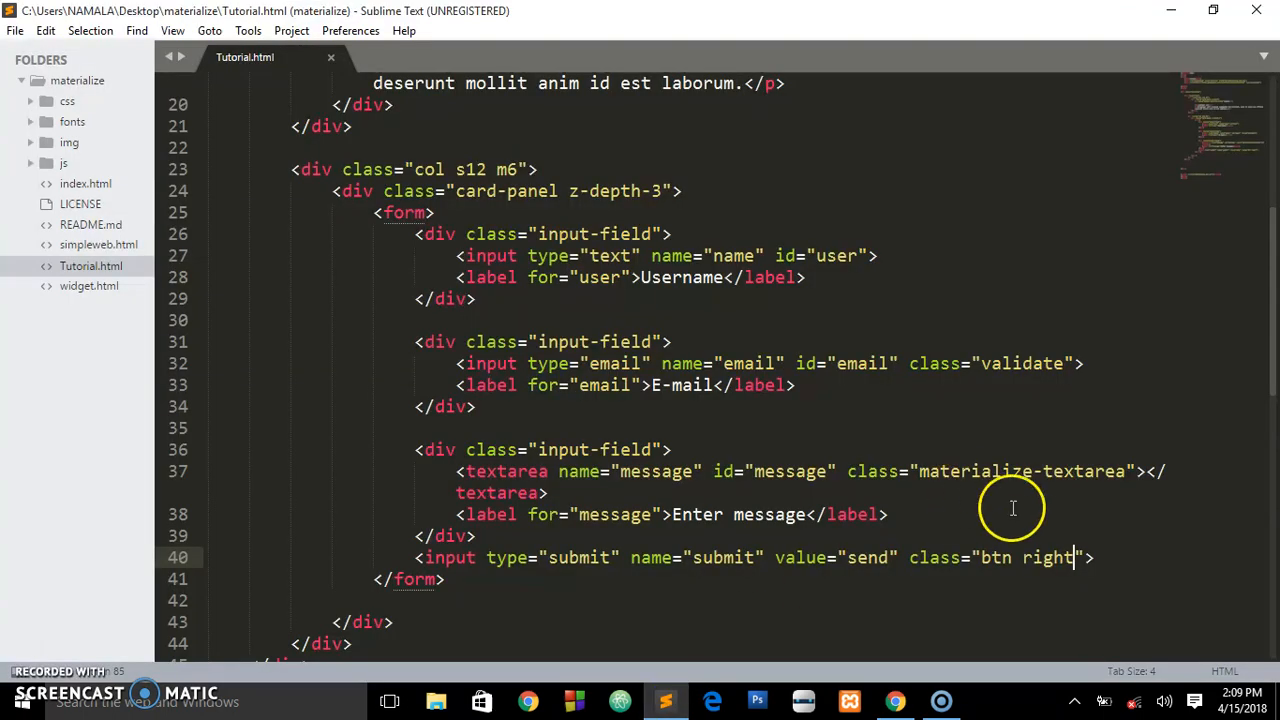
Step: Add <div class="clearfix"></div> below the submit input to keep SEND inside the card
key("enter")
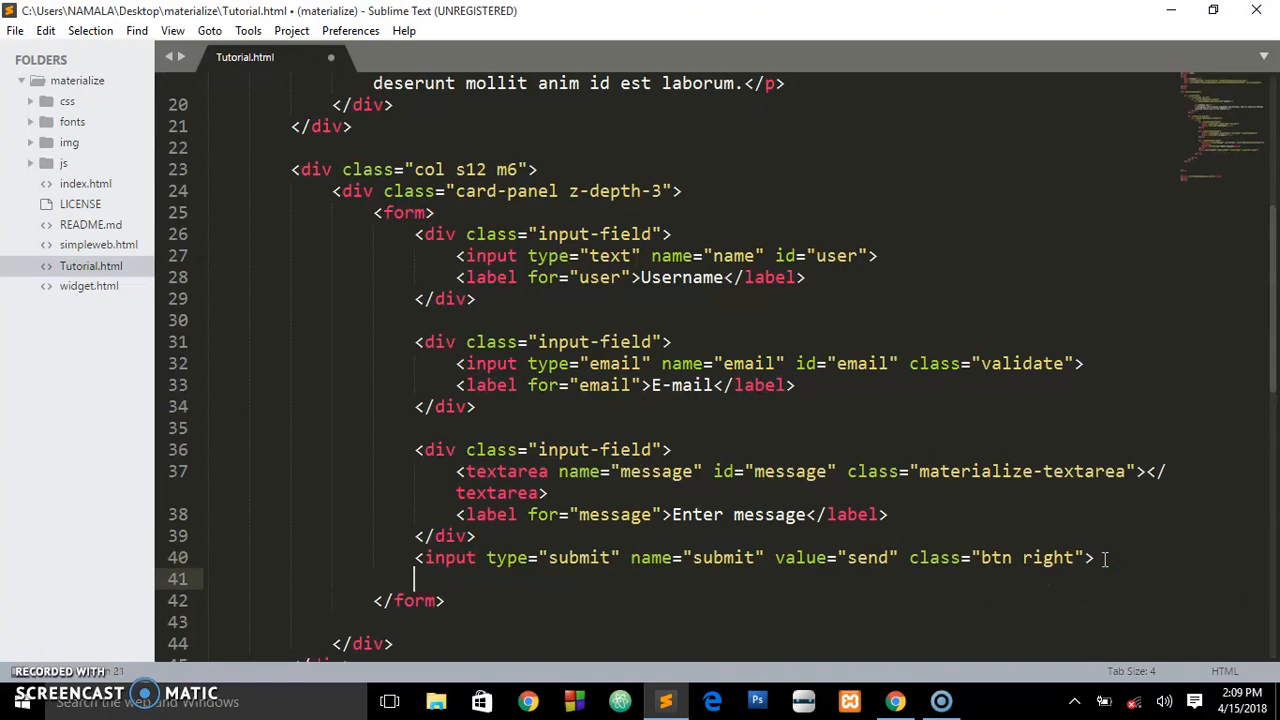
type("<div></div>")
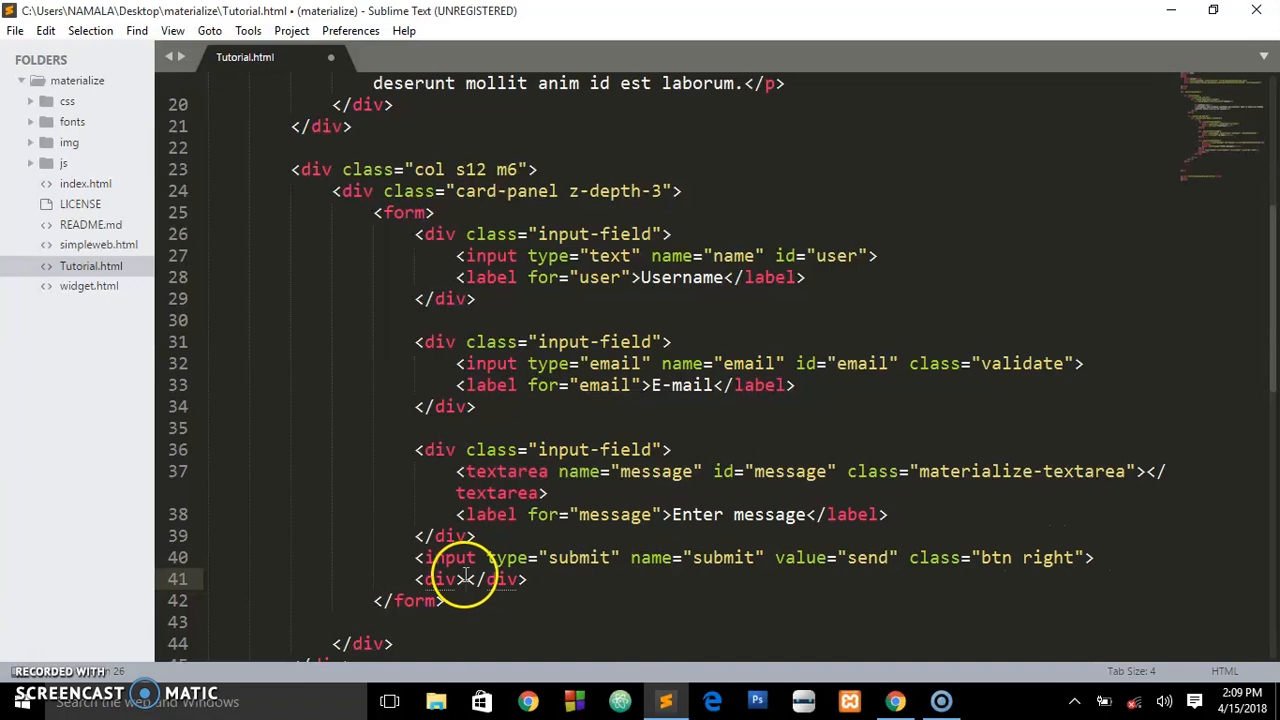
type("c")
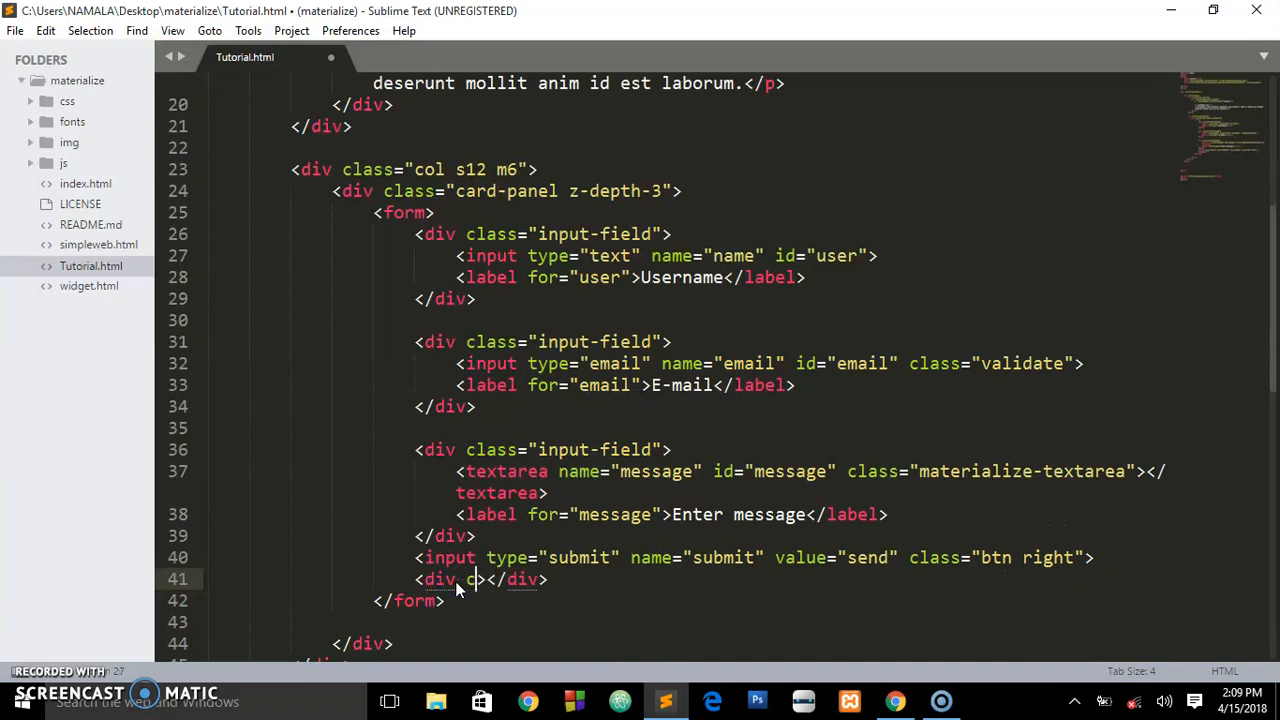
type("class=\"")
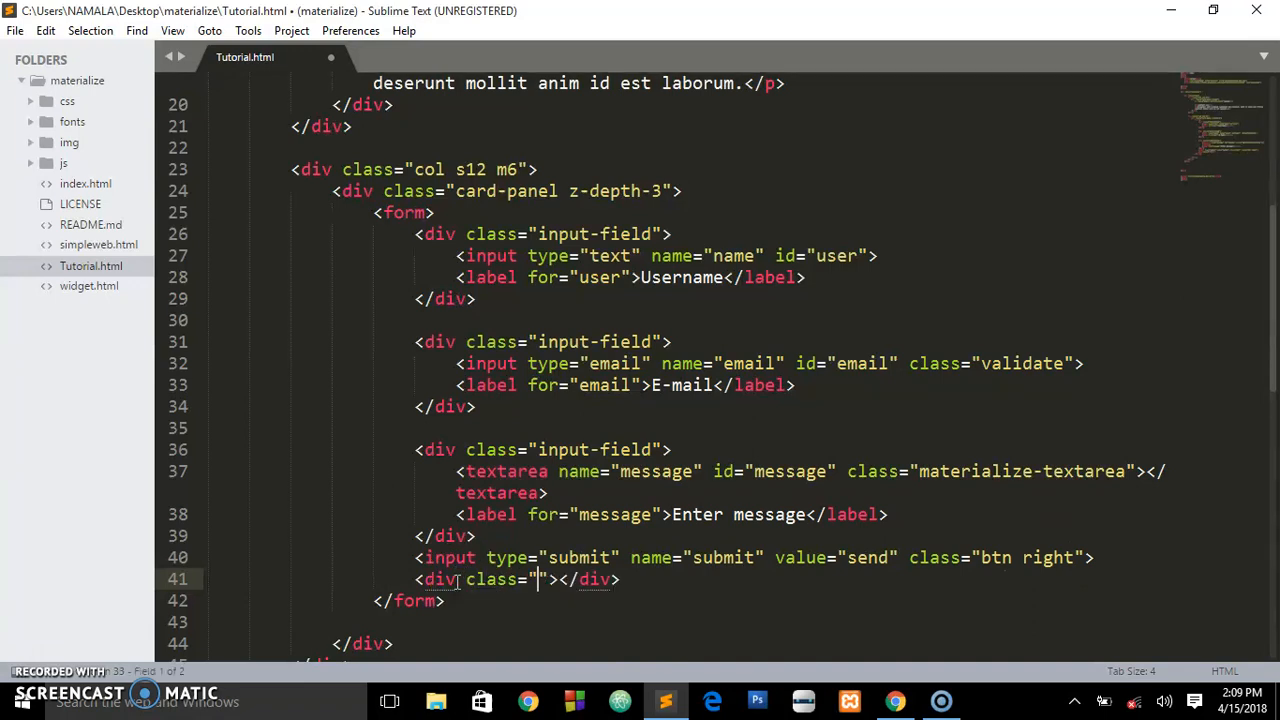
type("clear")
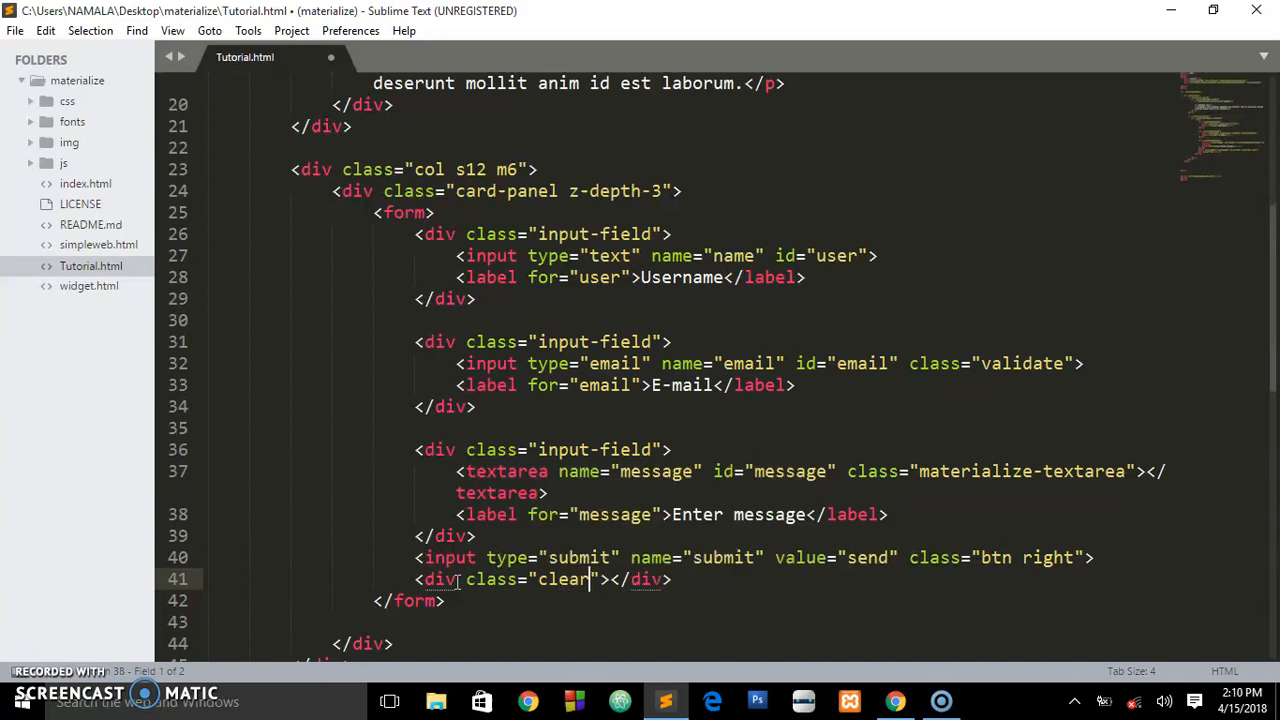
type("fix")
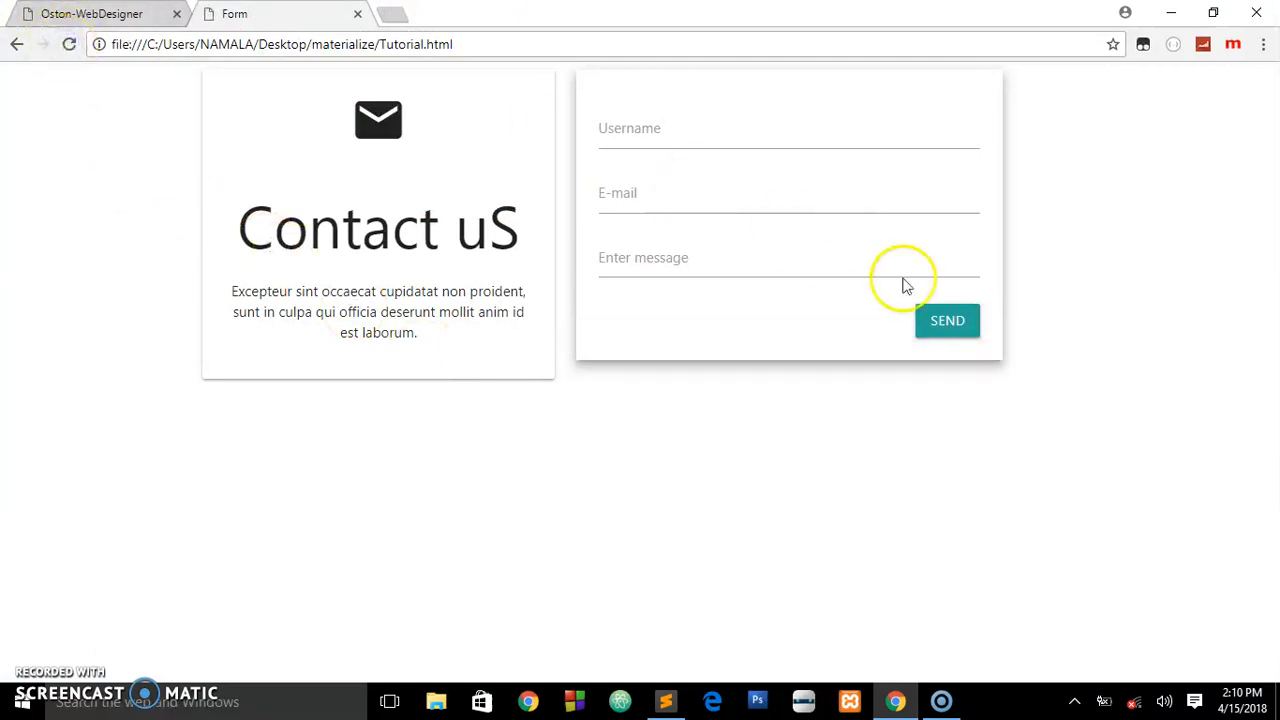
mouse_move(962, 356)
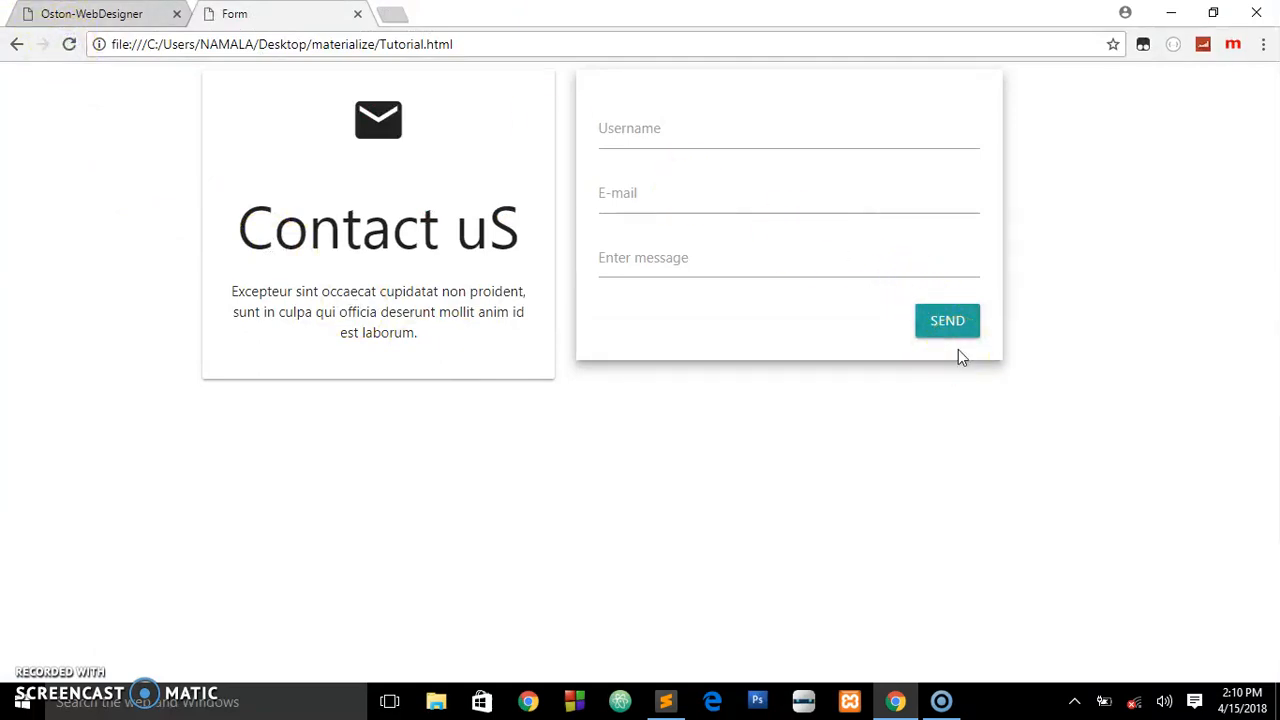